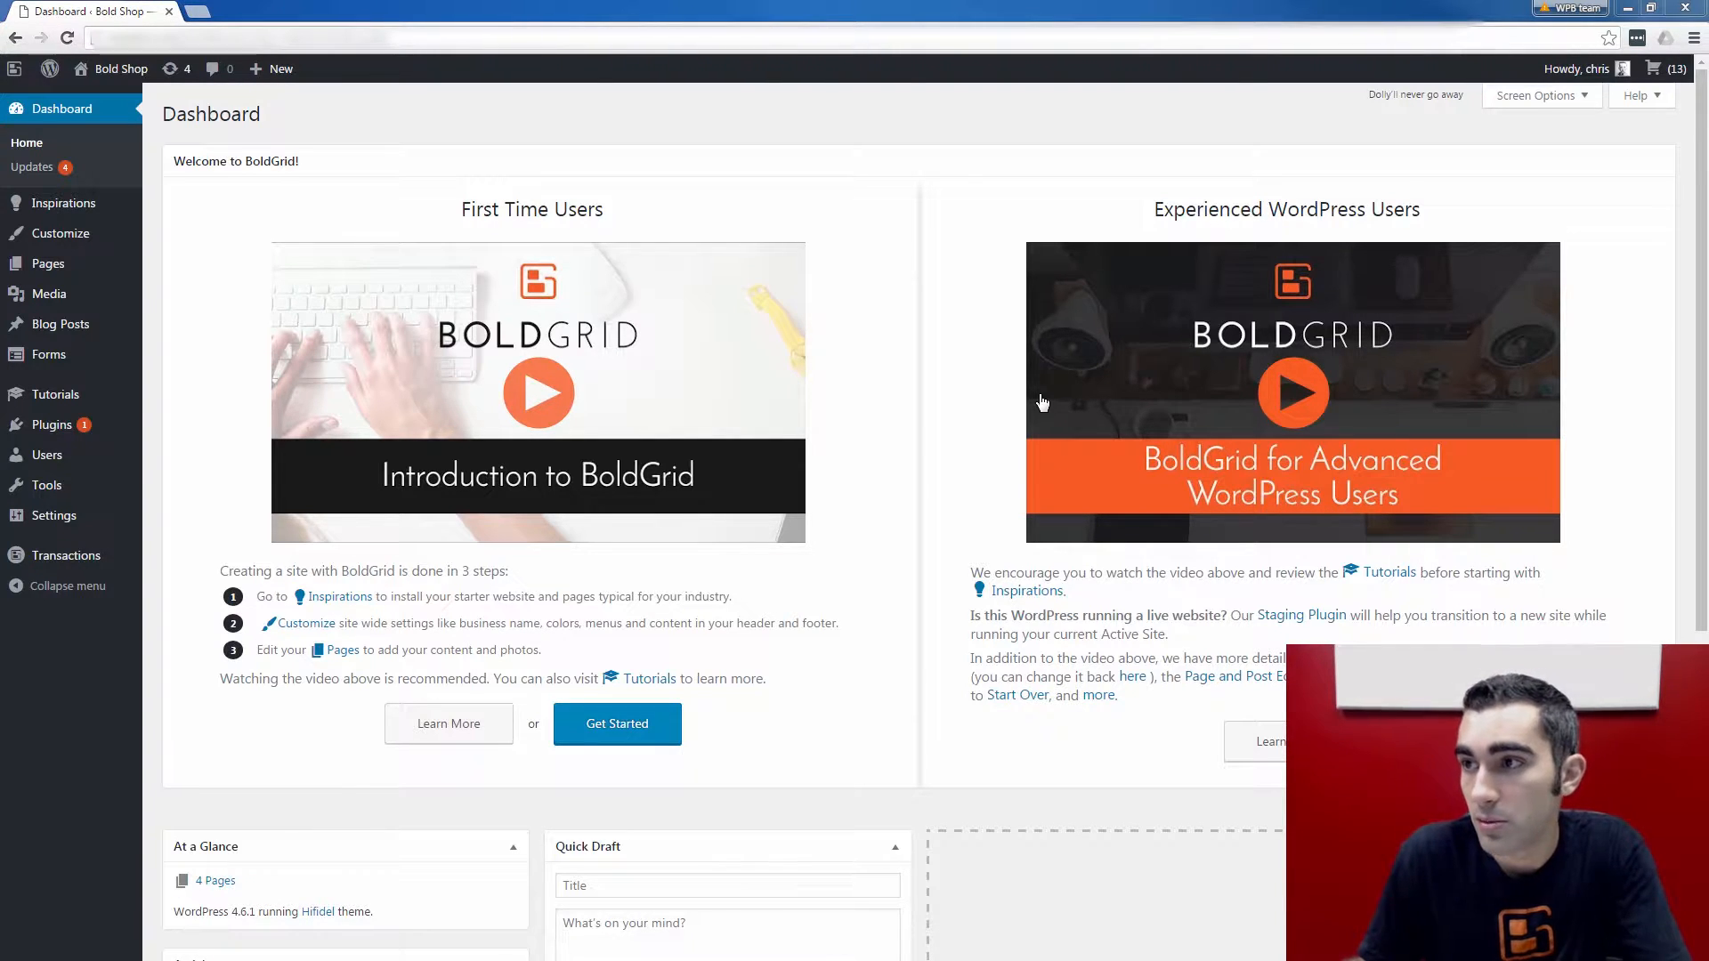
{"action": "mouse_move", "coordinate": [735, 296]}
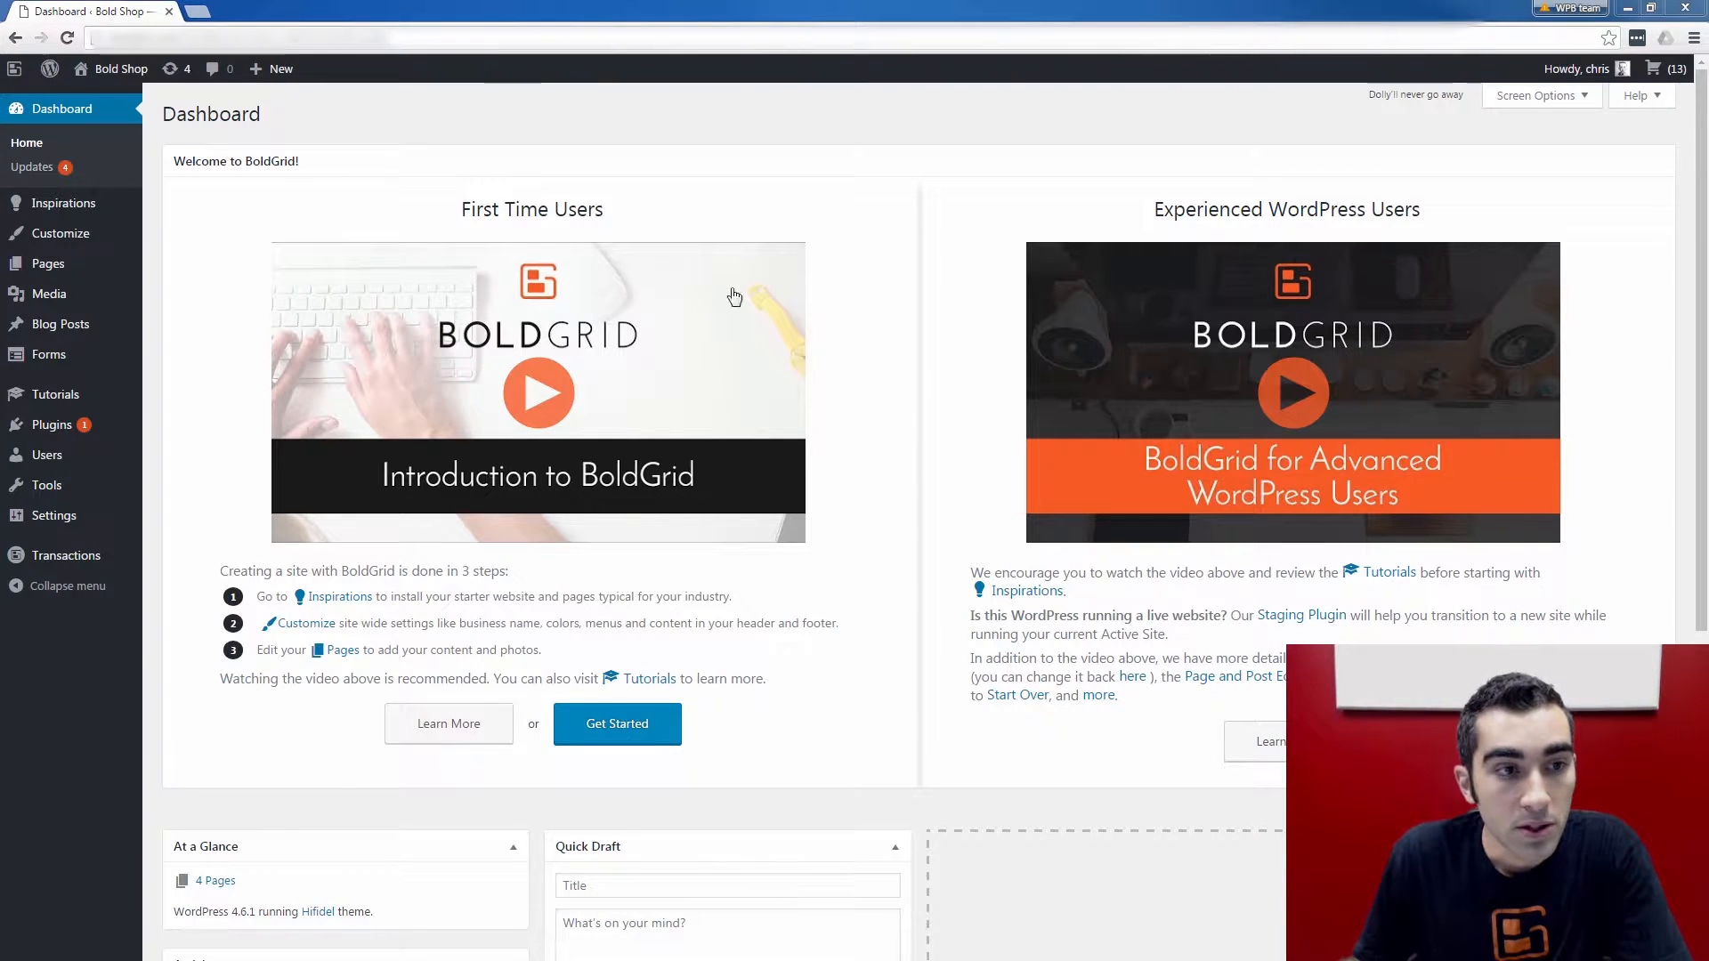
{"action": "mouse_move", "coordinate": [225, 374]}
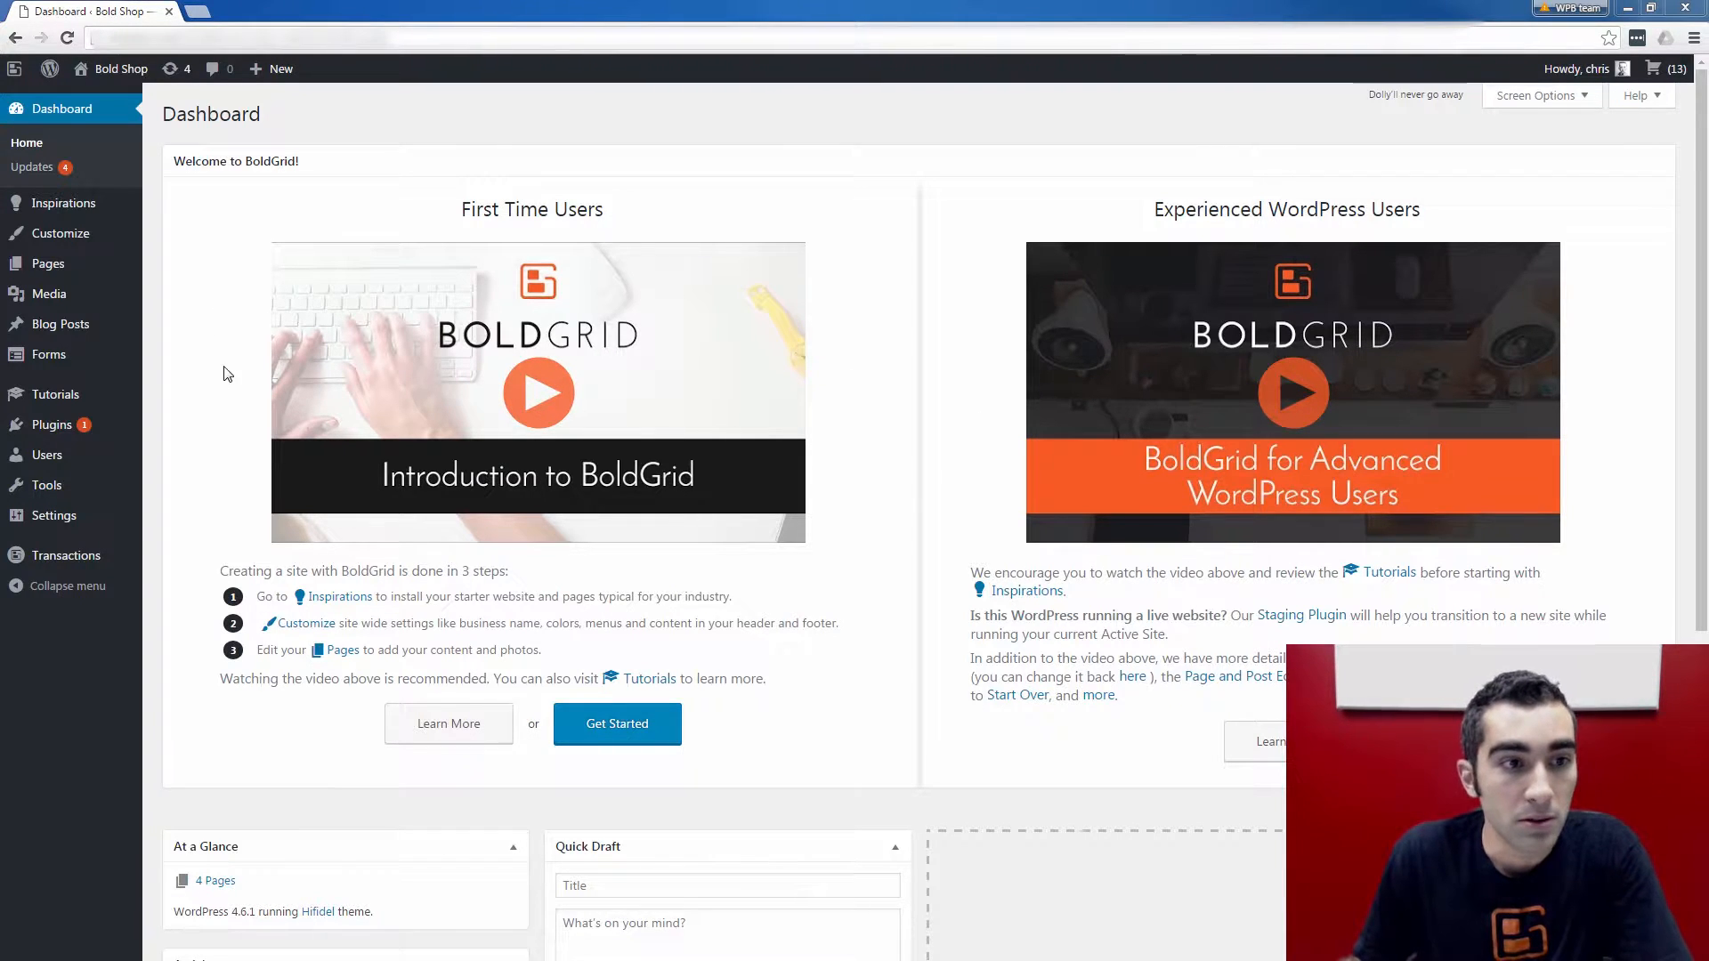
{"action": "mouse_move", "coordinate": [436, 426]}
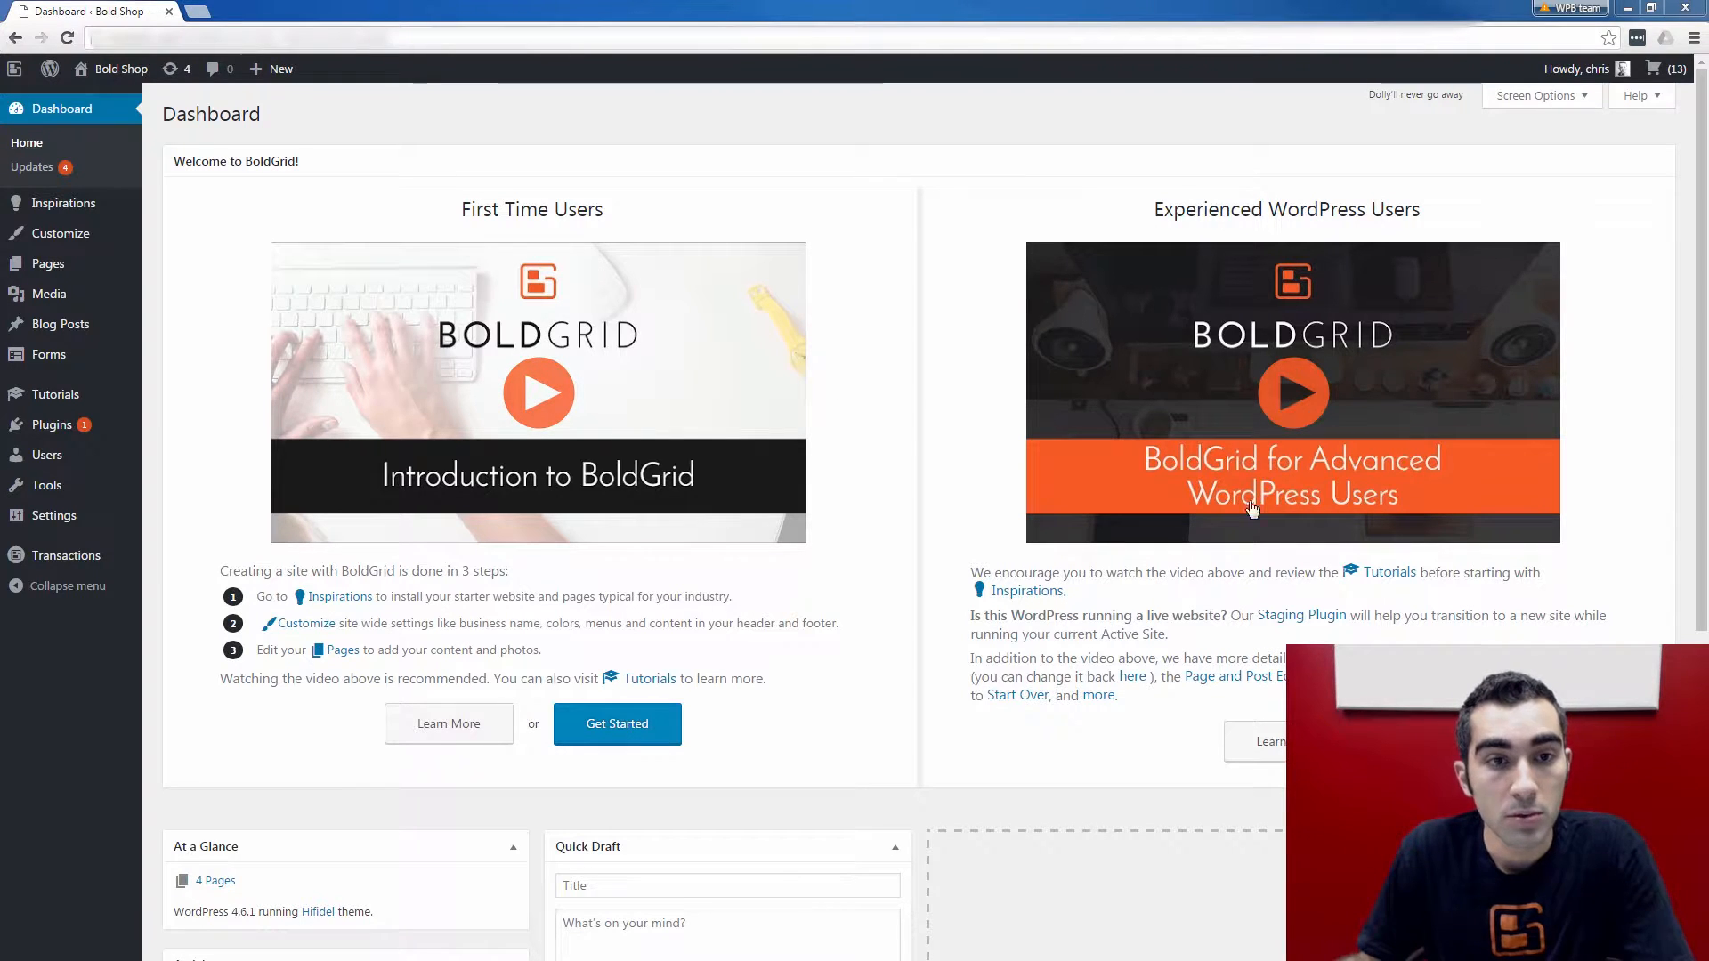
{"action": "mouse_move", "coordinate": [1250, 382]}
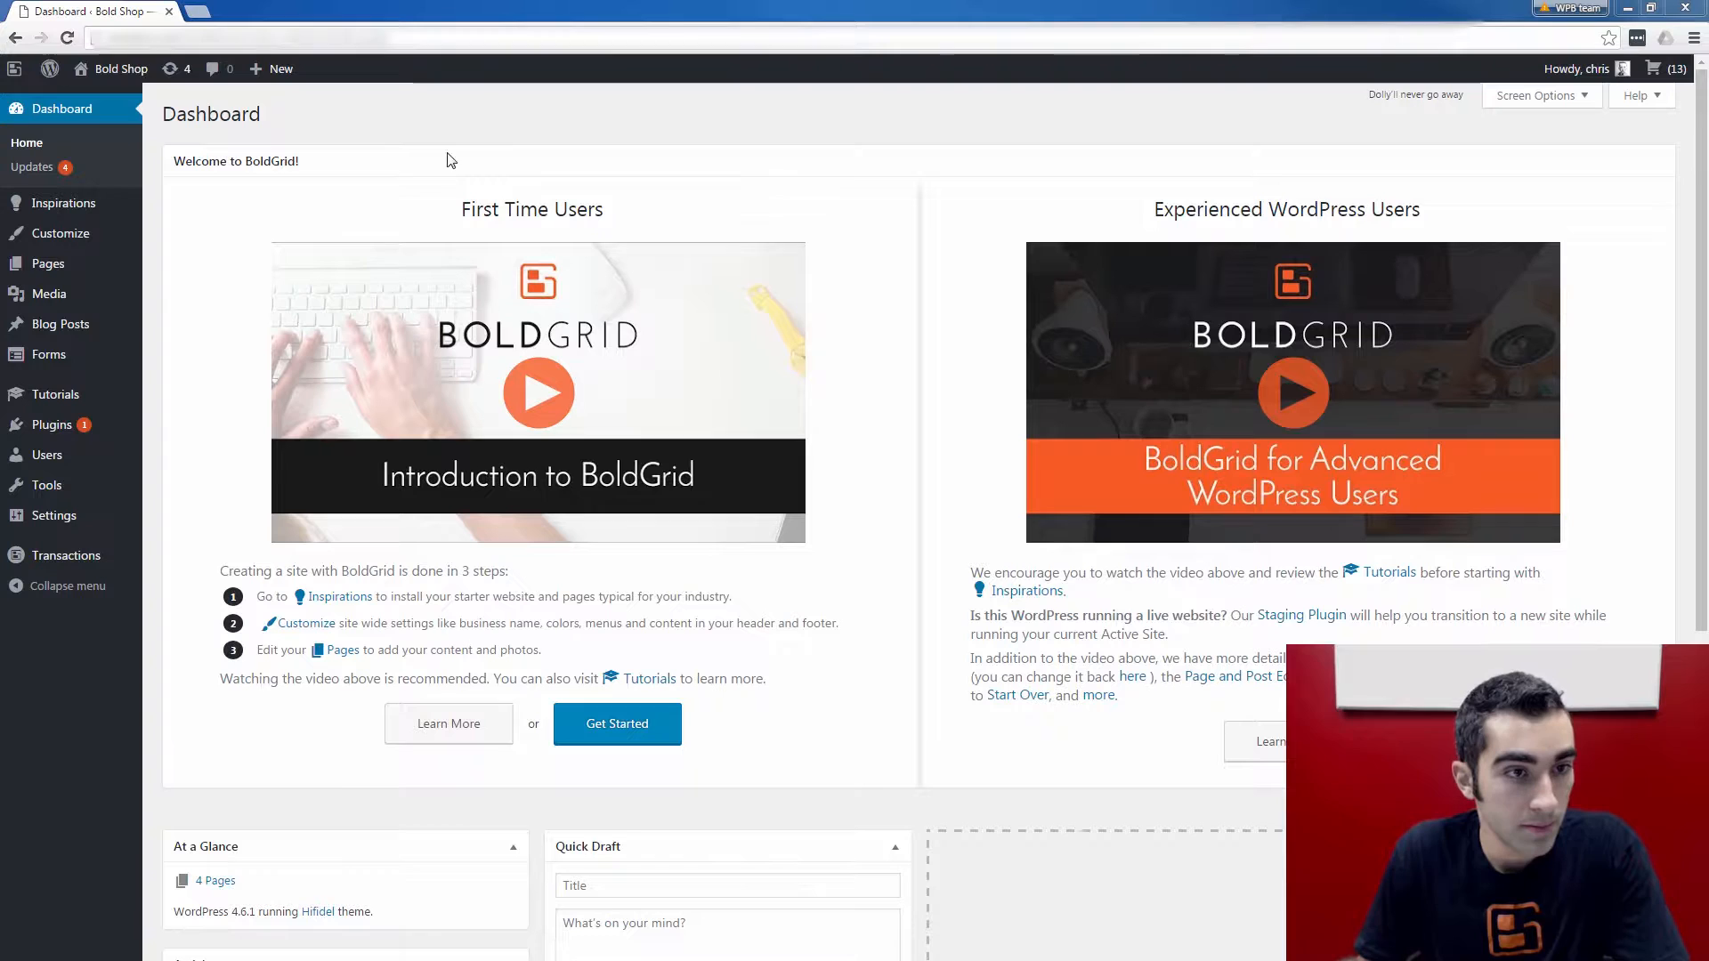
Step: Go from the installed Plugins list to the Add New plugins page
{"action": "left_click", "coordinate": [51, 423]}
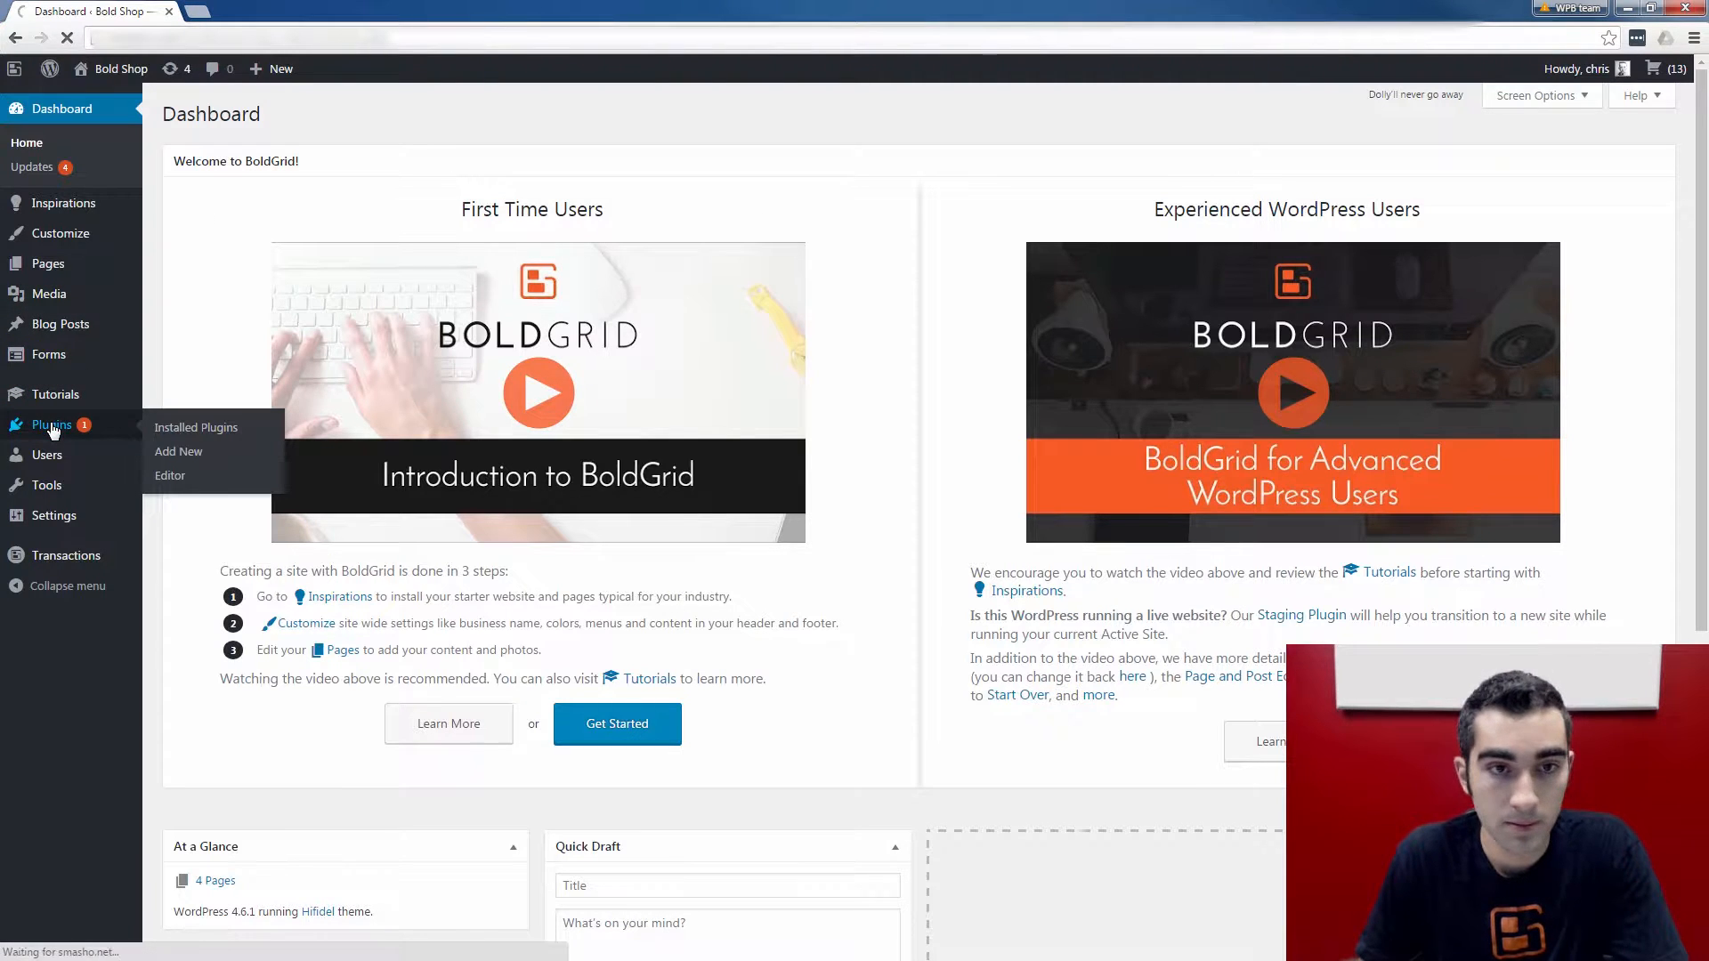
{"action": "left_click", "coordinate": [195, 427]}
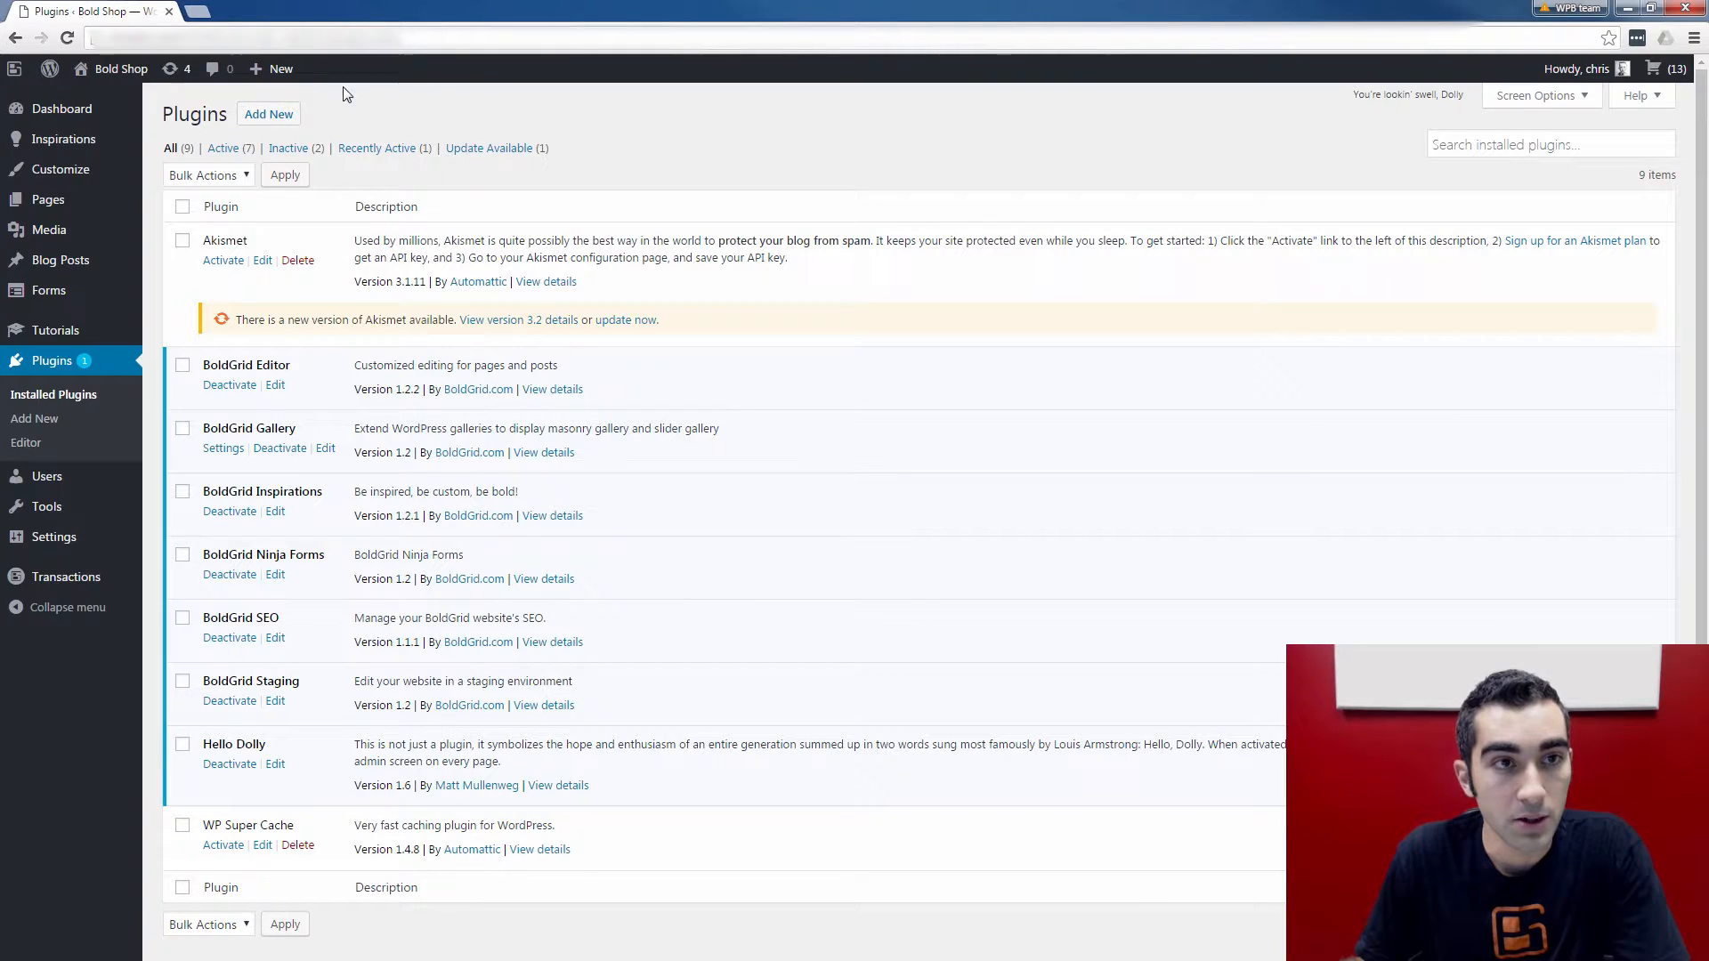
{"action": "left_click", "coordinate": [267, 113]}
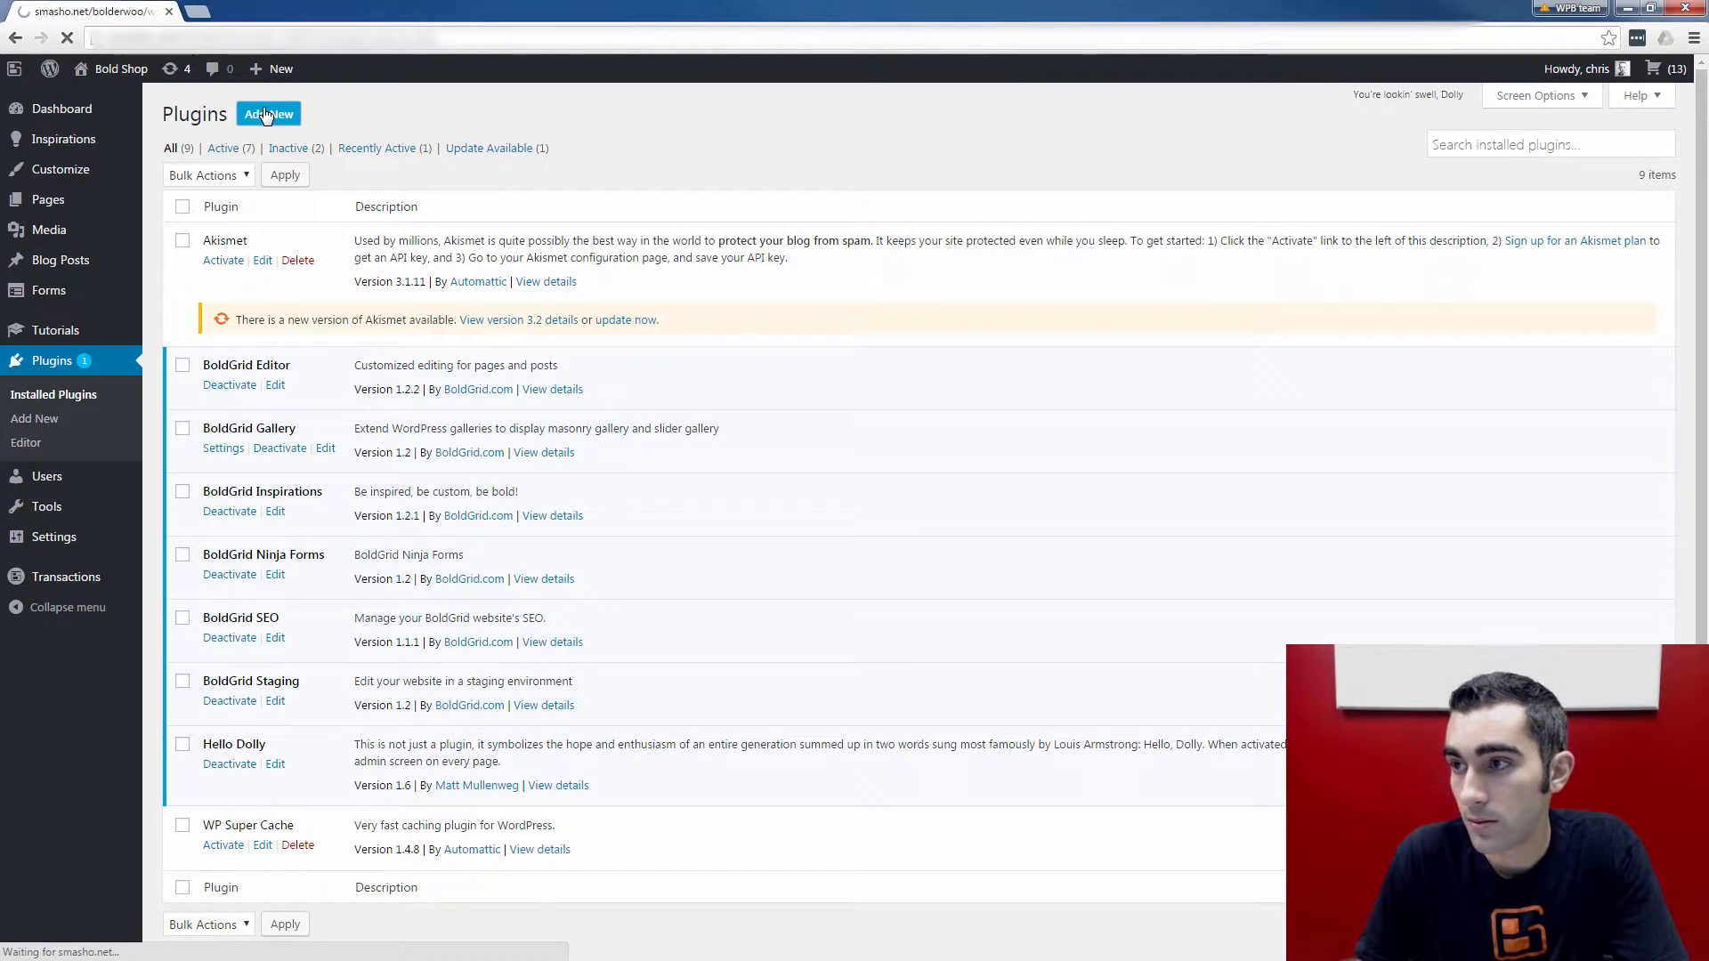
{"action": "left_click", "coordinate": [267, 113]}
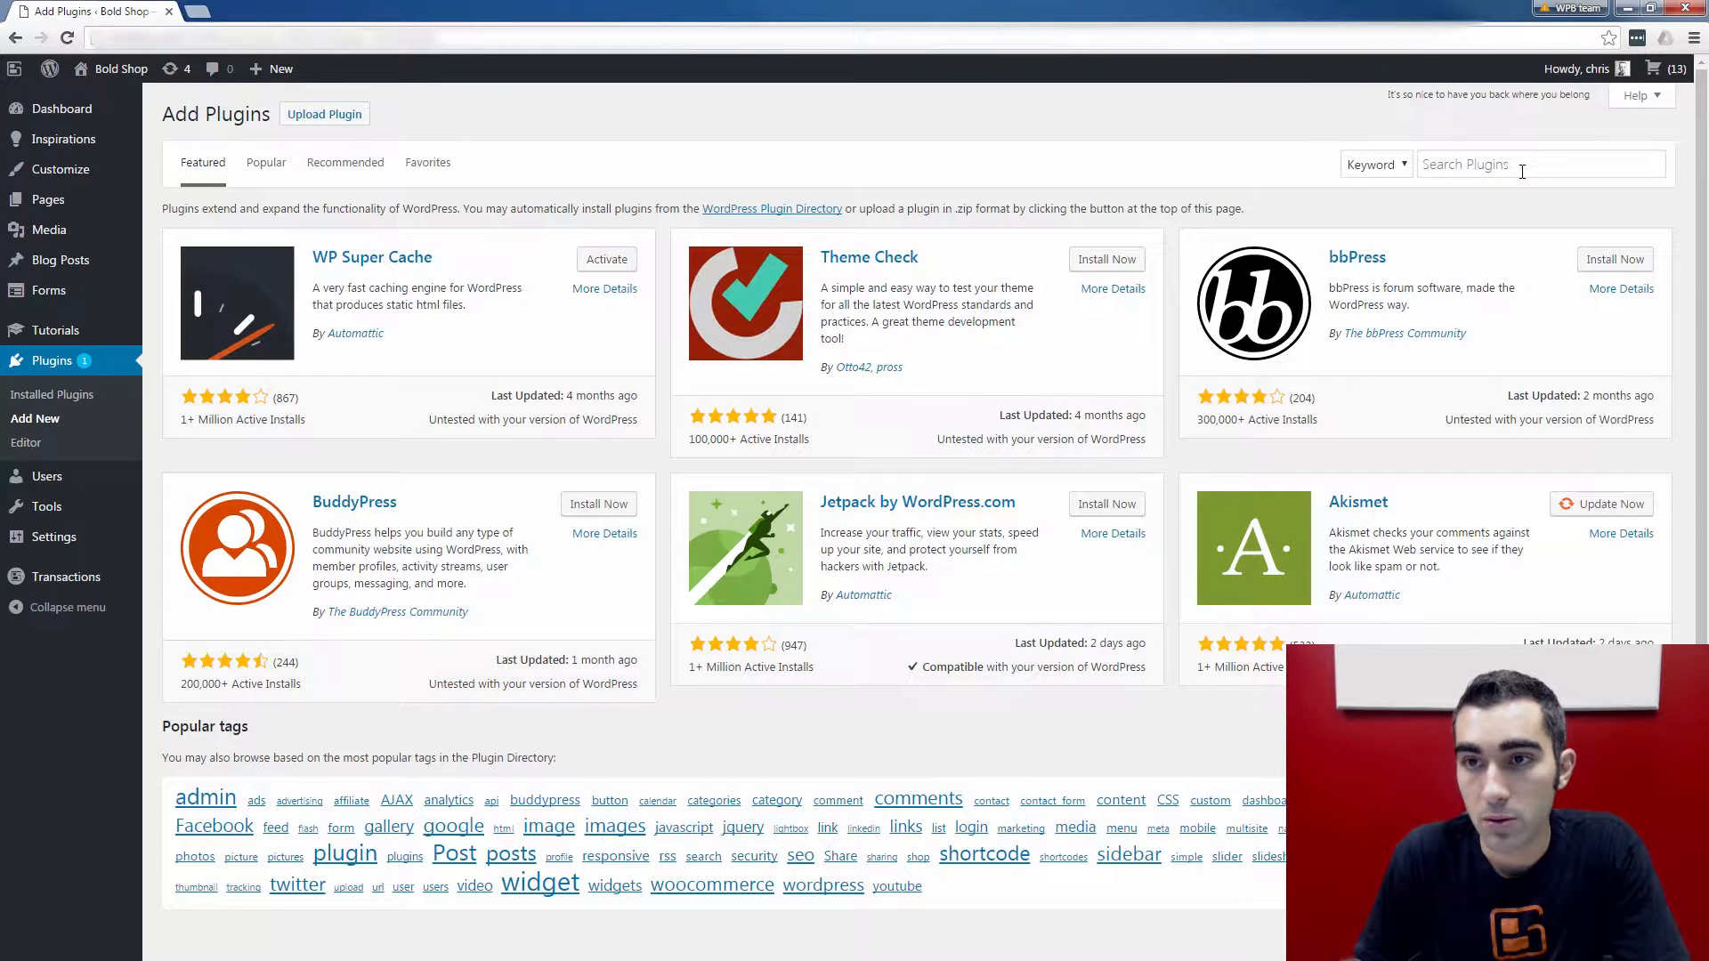
Step: Search the plugin directory for 'woocommerce', install WooCommerce, and begin activating it
{"action": "left_click", "coordinate": [1537, 164]}
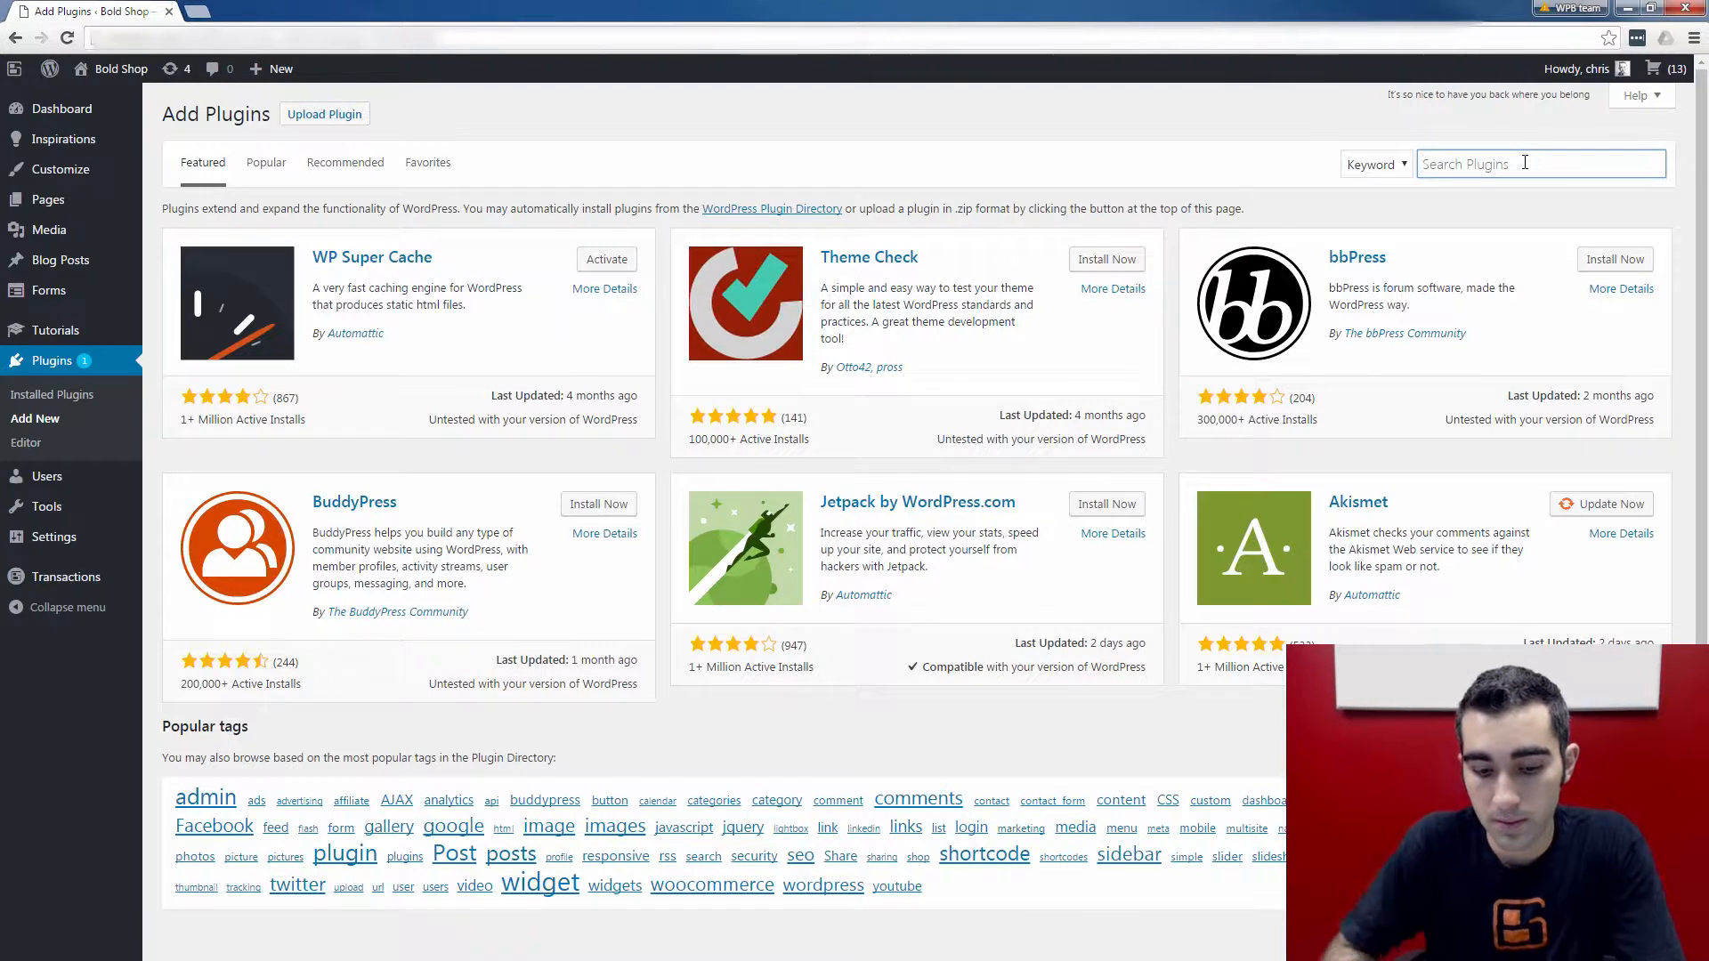
{"action": "type", "text": "woocommerce"}
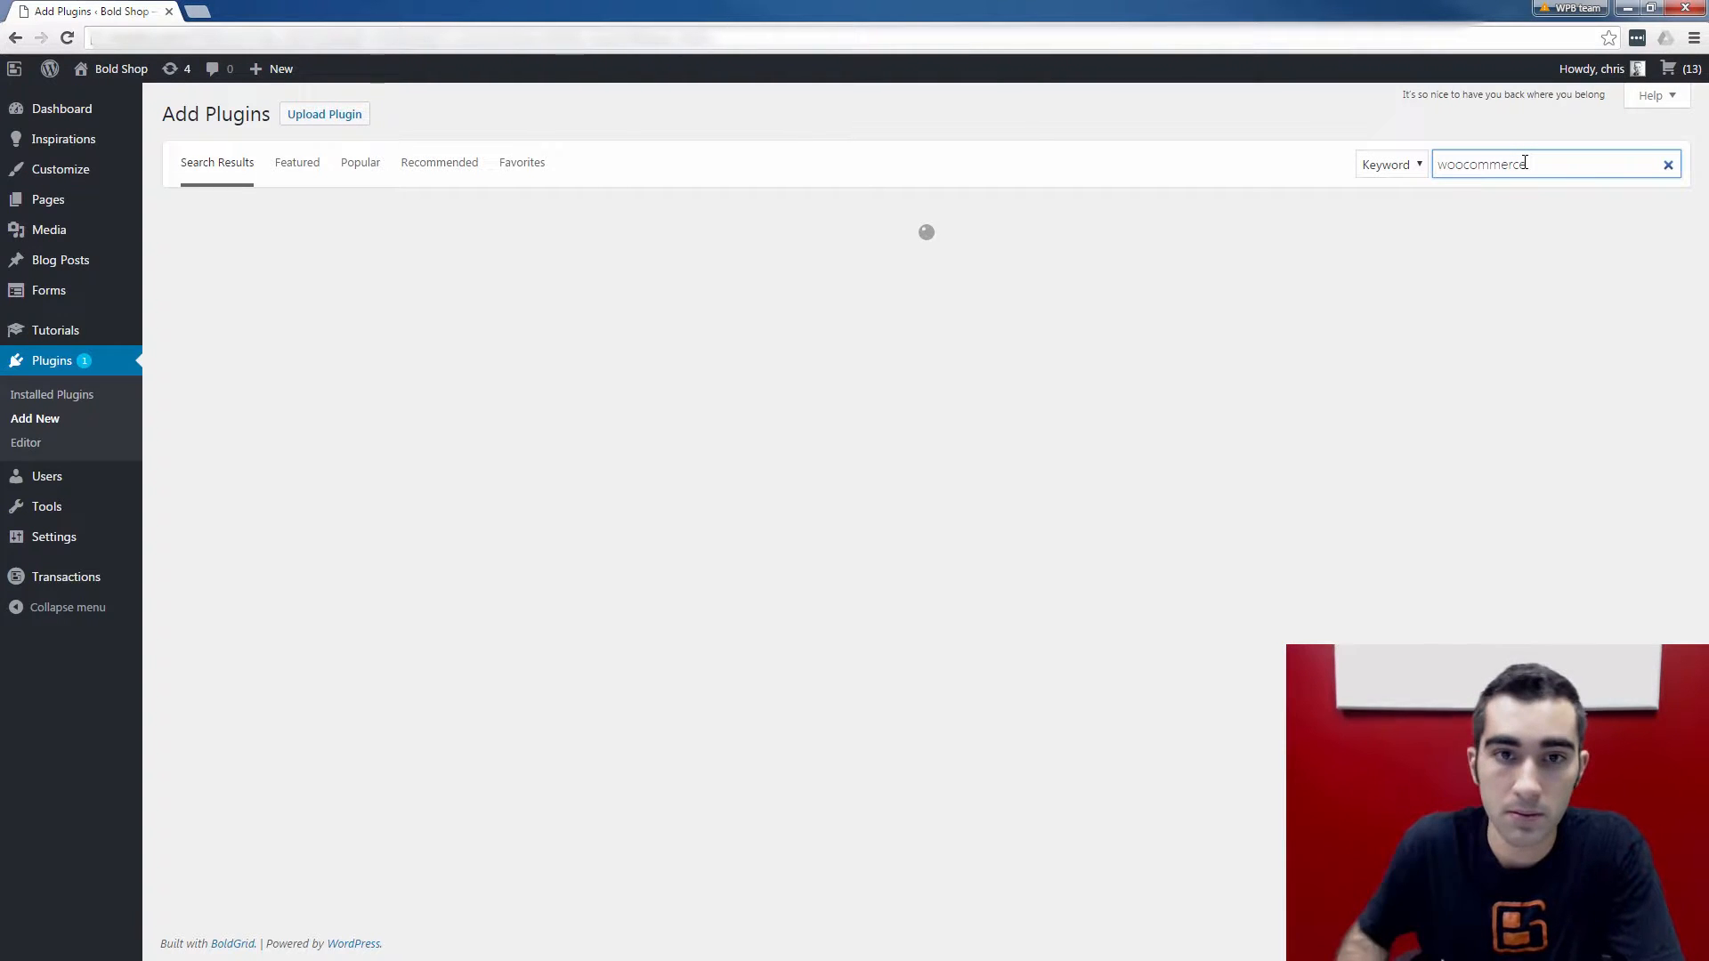
{"action": "key", "text": "Return"}
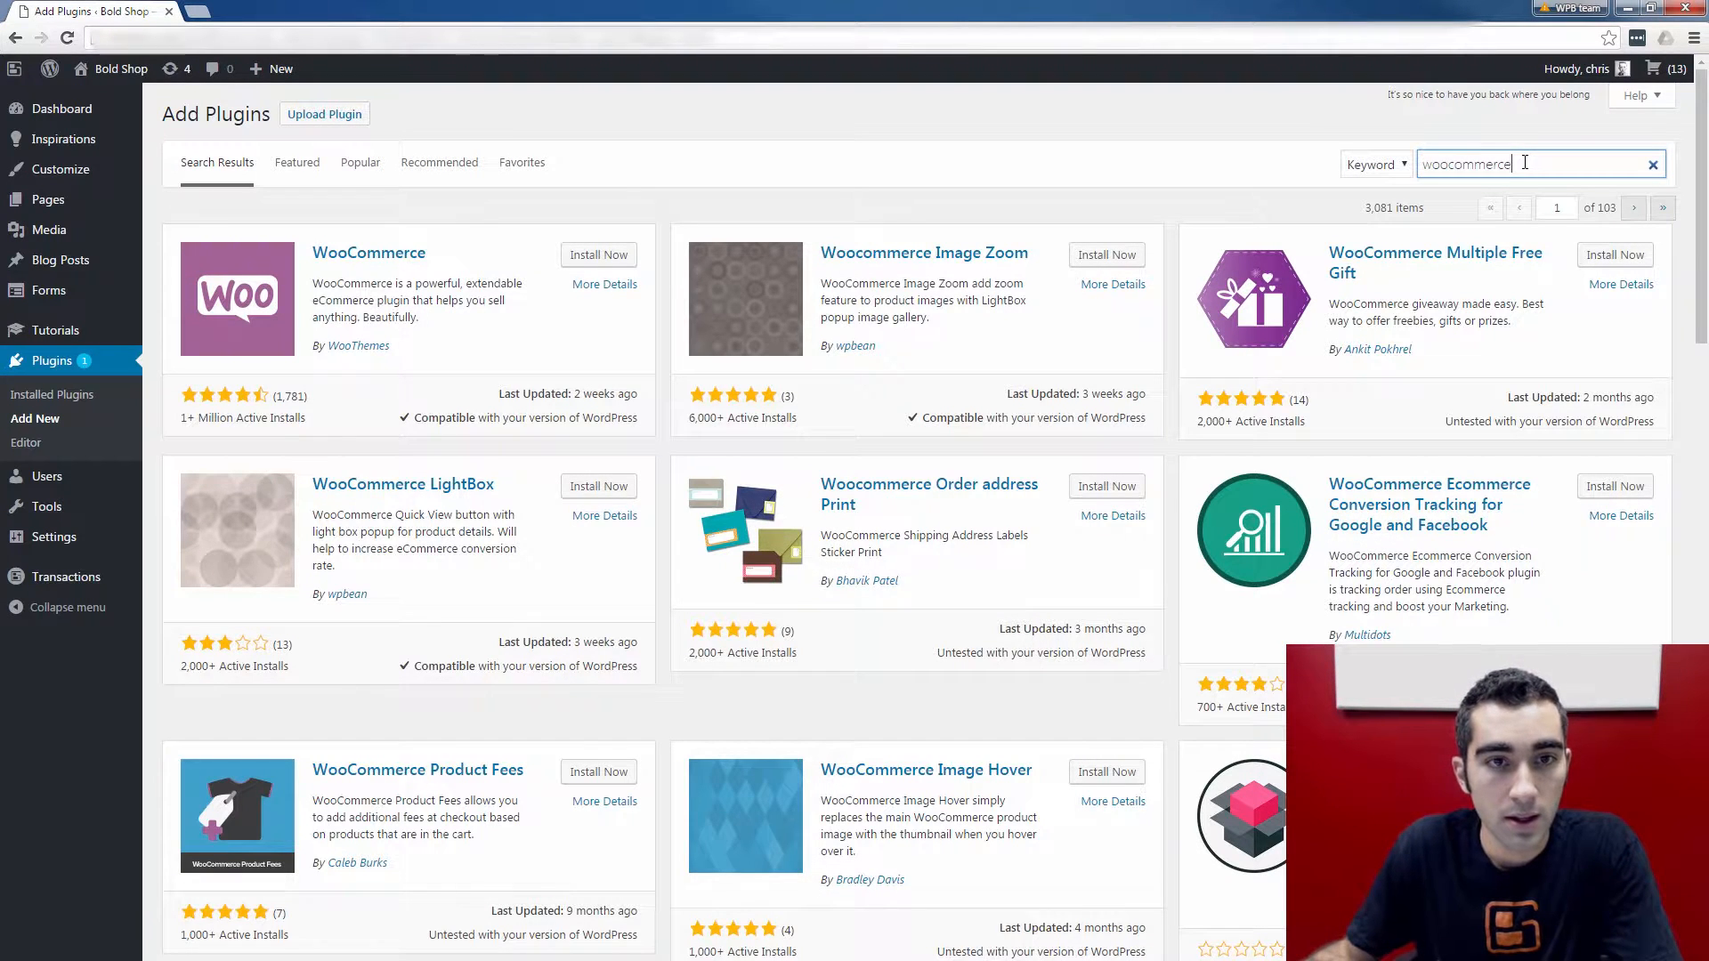
{"action": "mouse_move", "coordinate": [717, 190]}
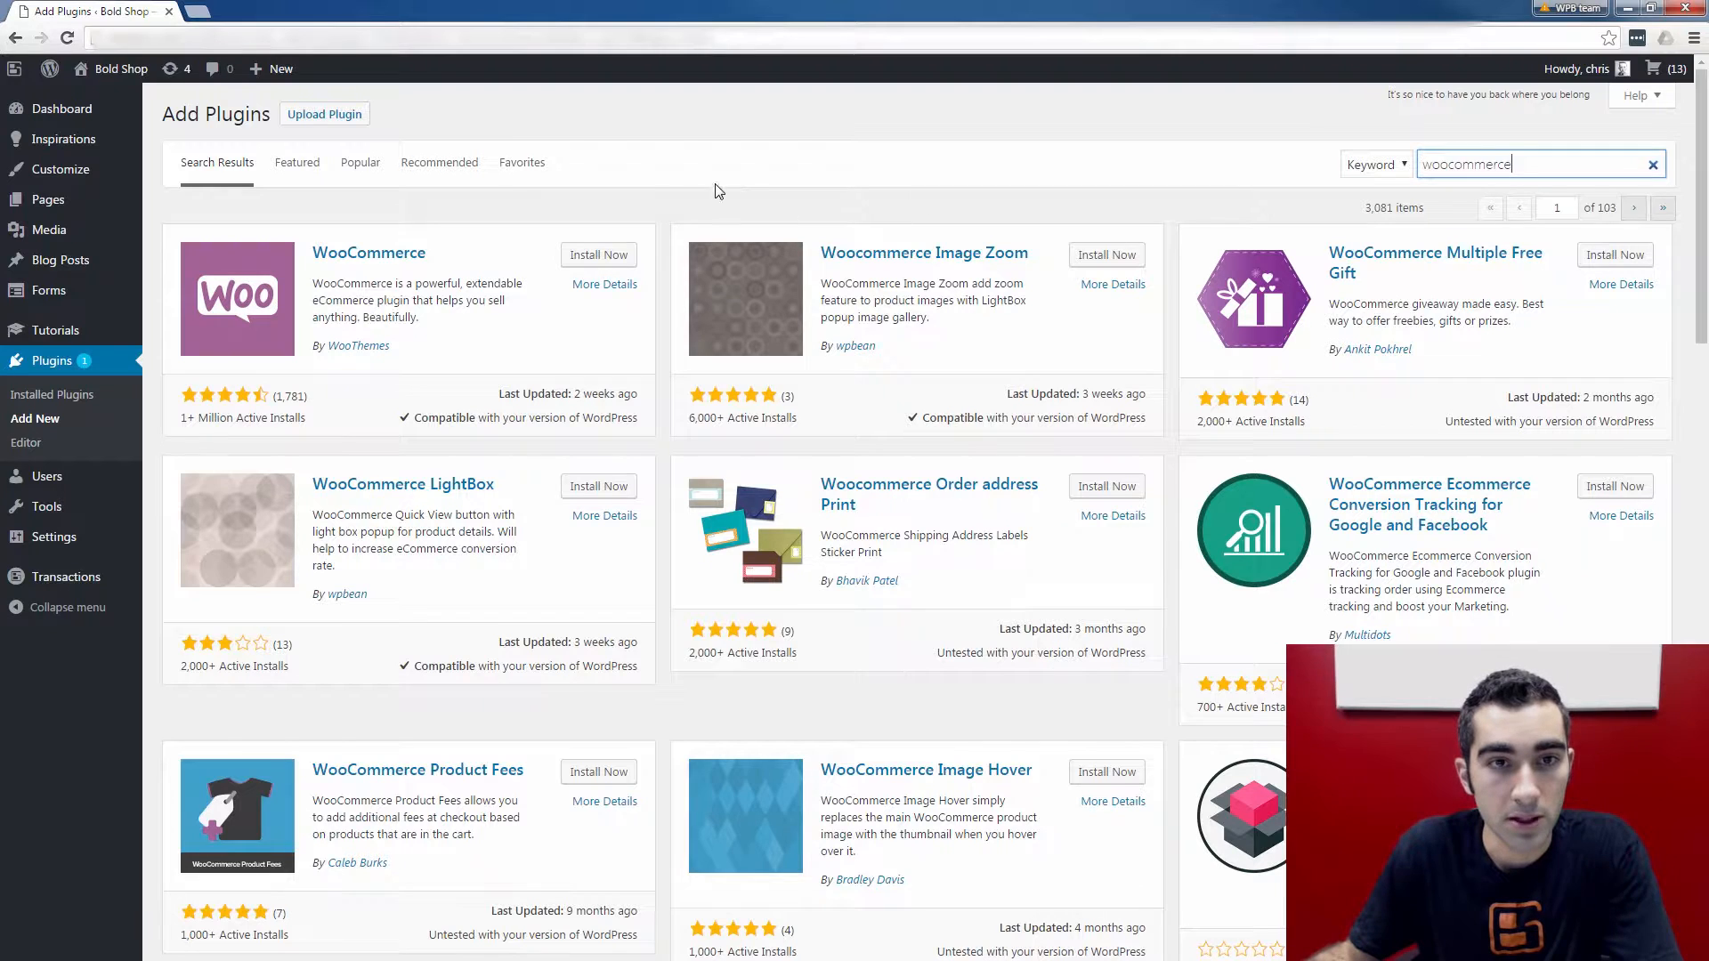
{"action": "mouse_move", "coordinate": [686, 204]}
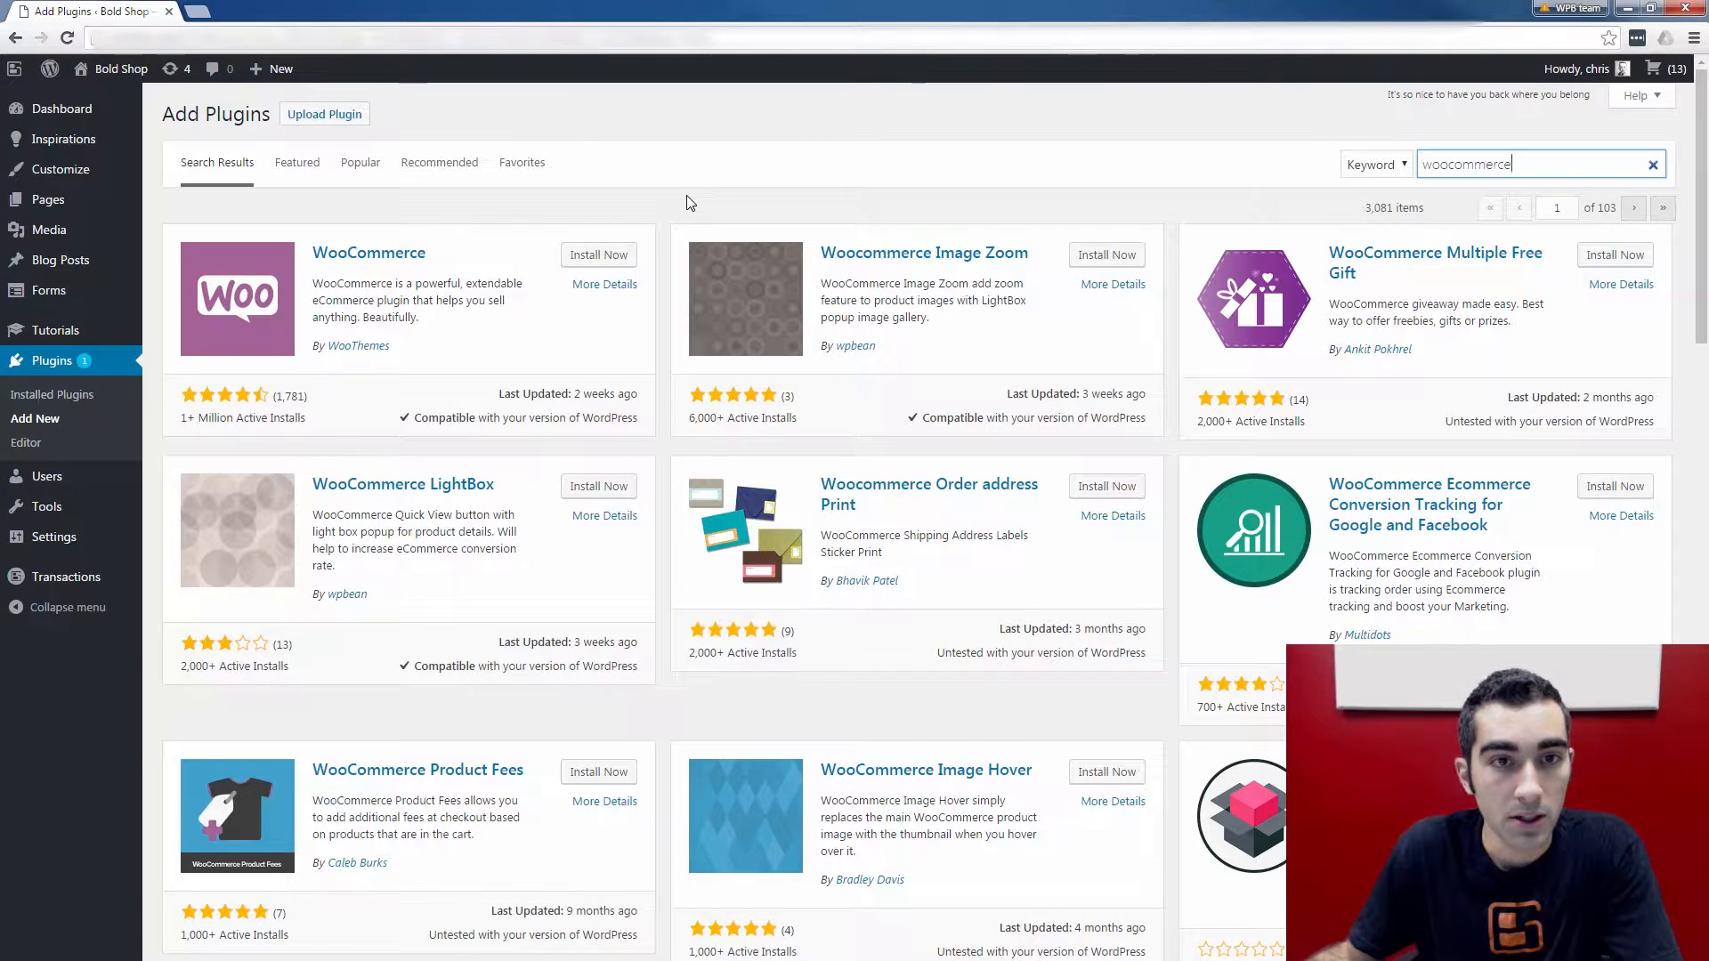
{"action": "left_click", "coordinate": [598, 253]}
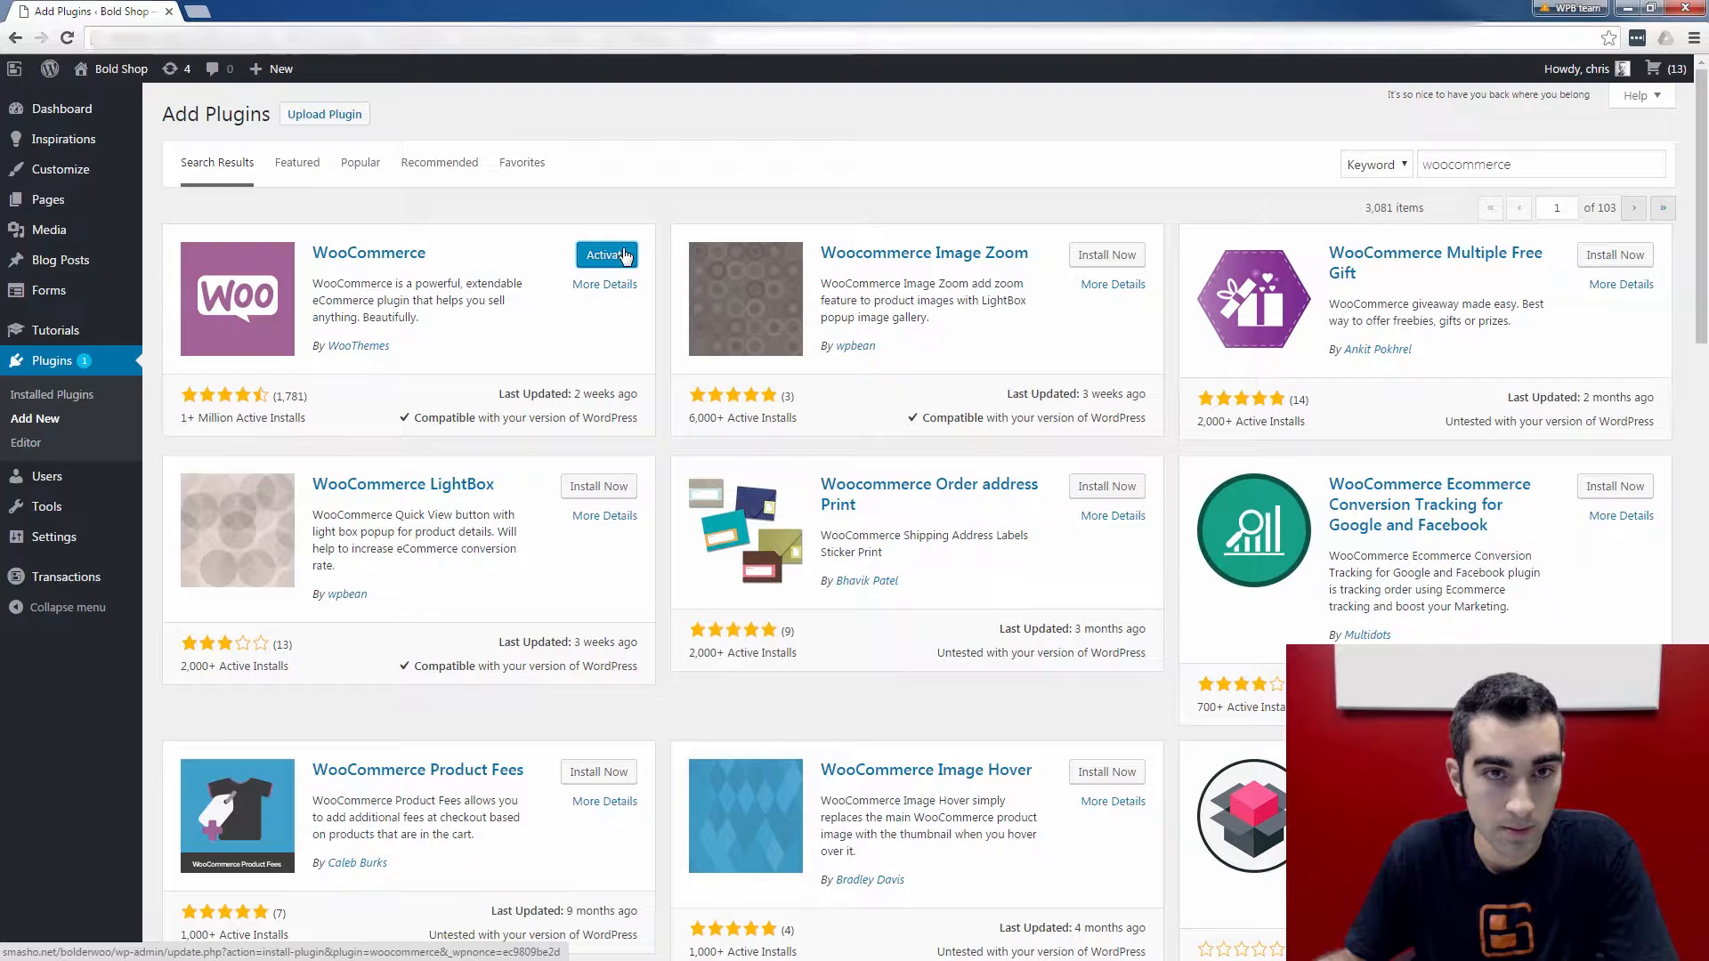
{"action": "mouse_move", "coordinate": [537, 231]}
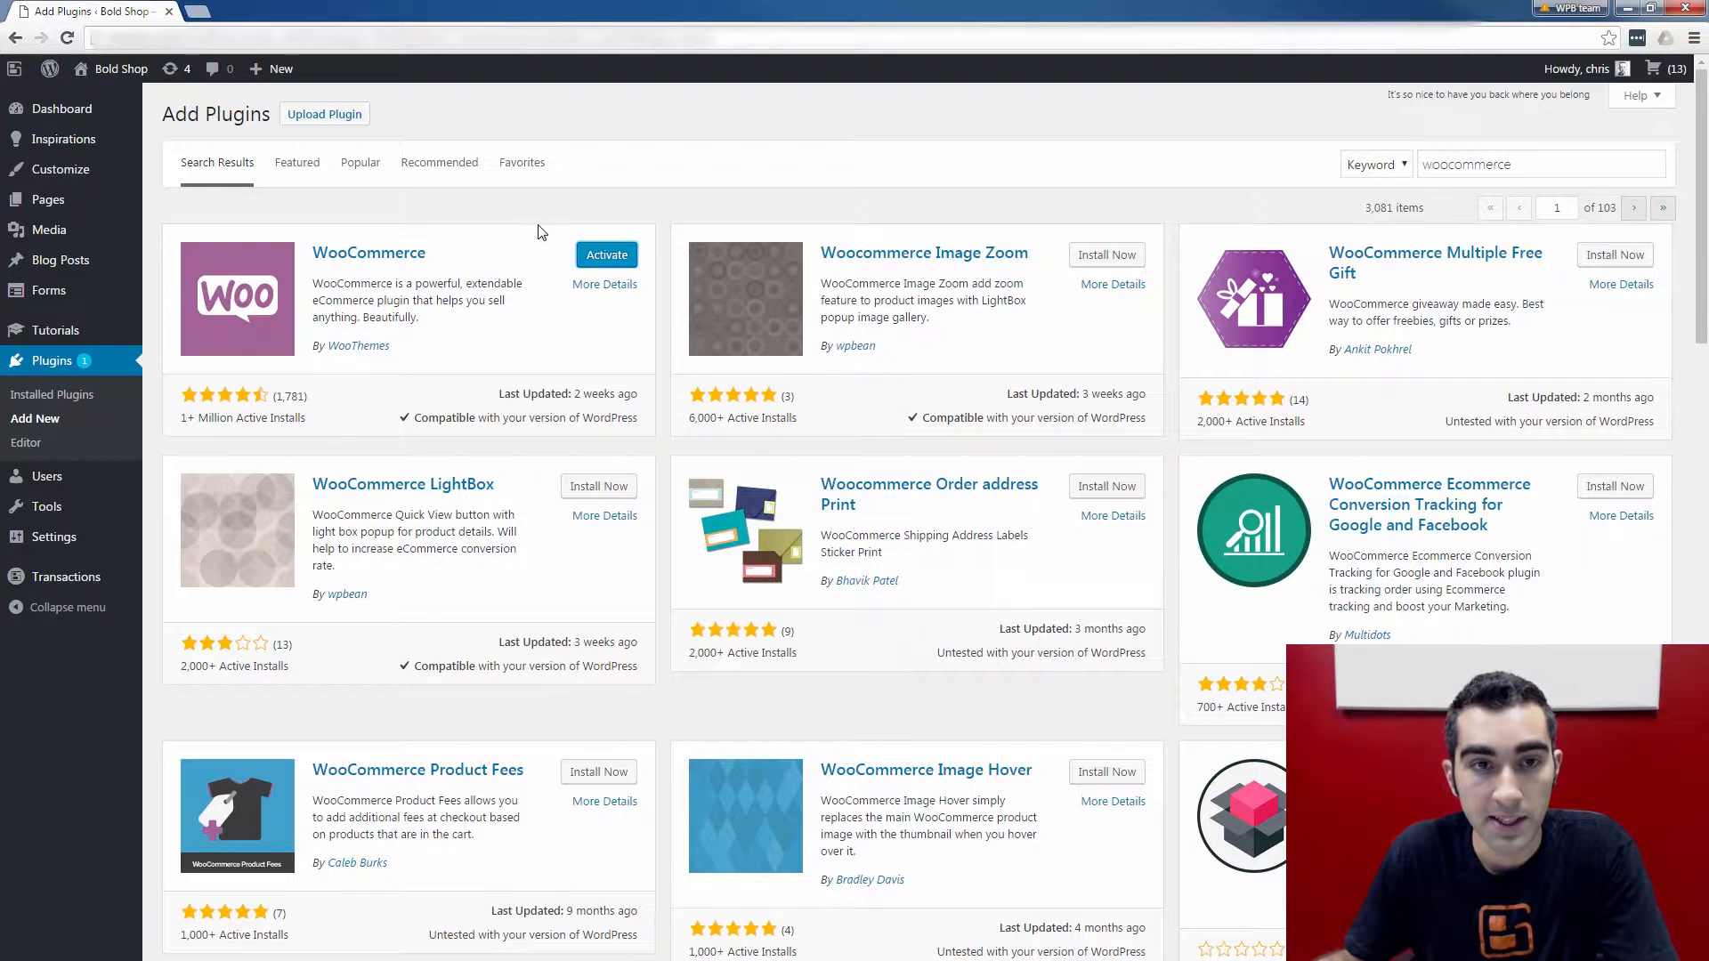
{"action": "left_click", "coordinate": [606, 256]}
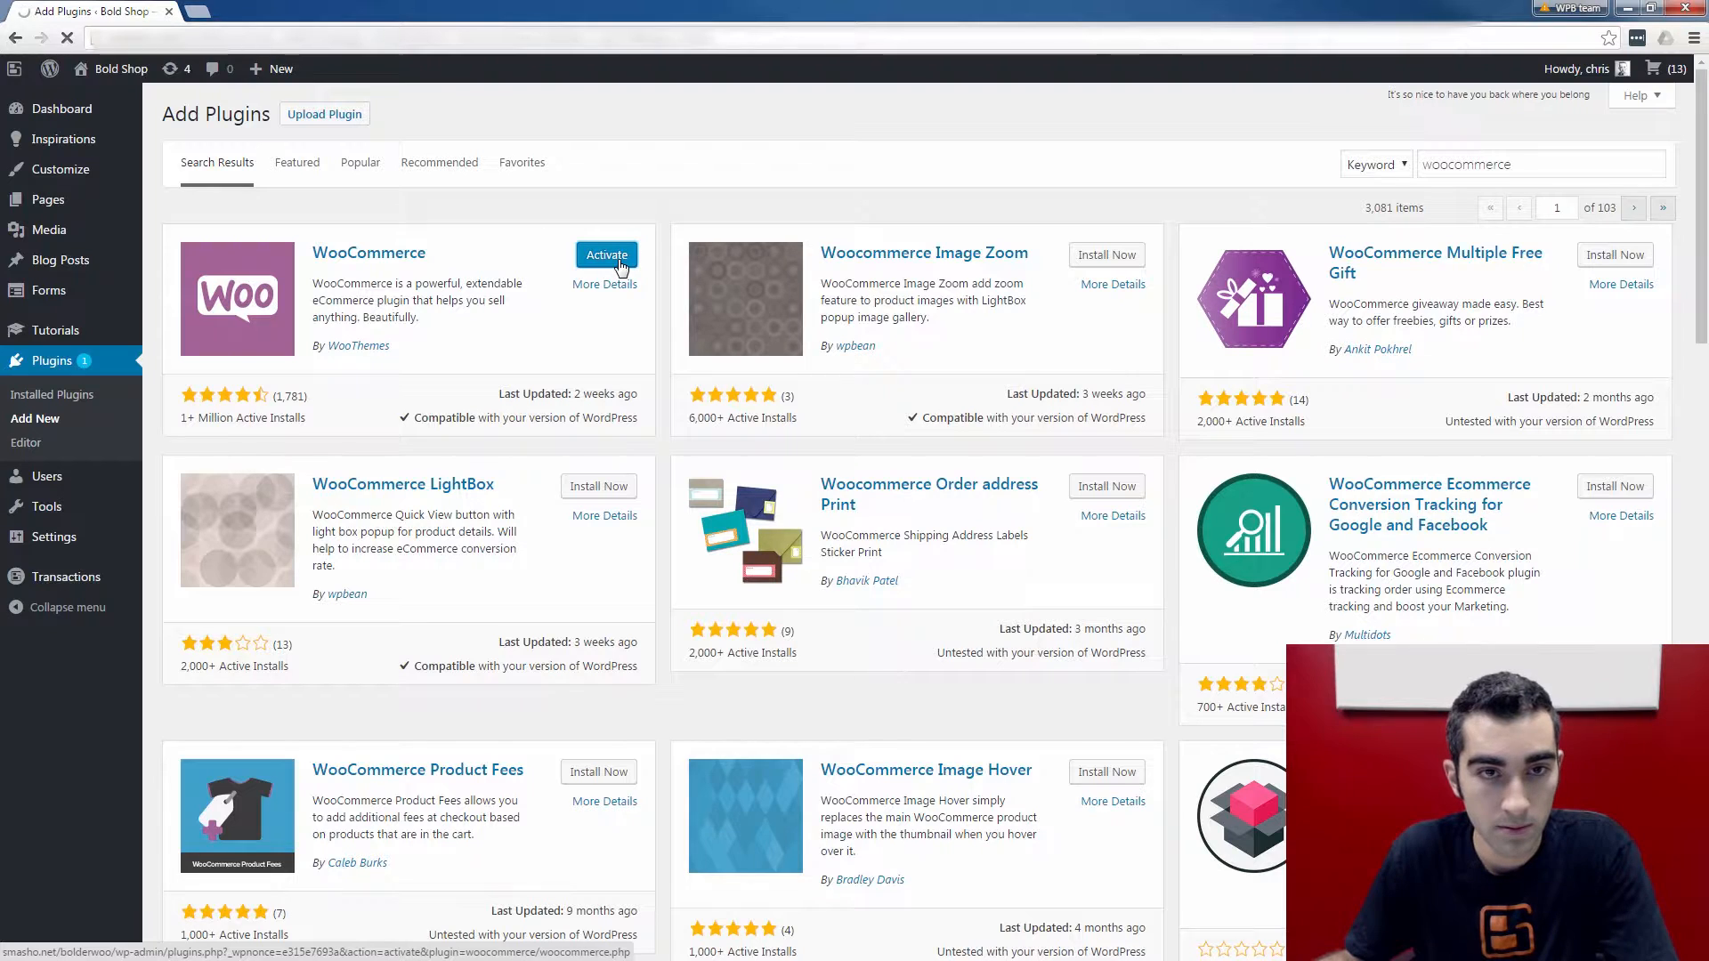
{"action": "left_click", "coordinate": [606, 255]}
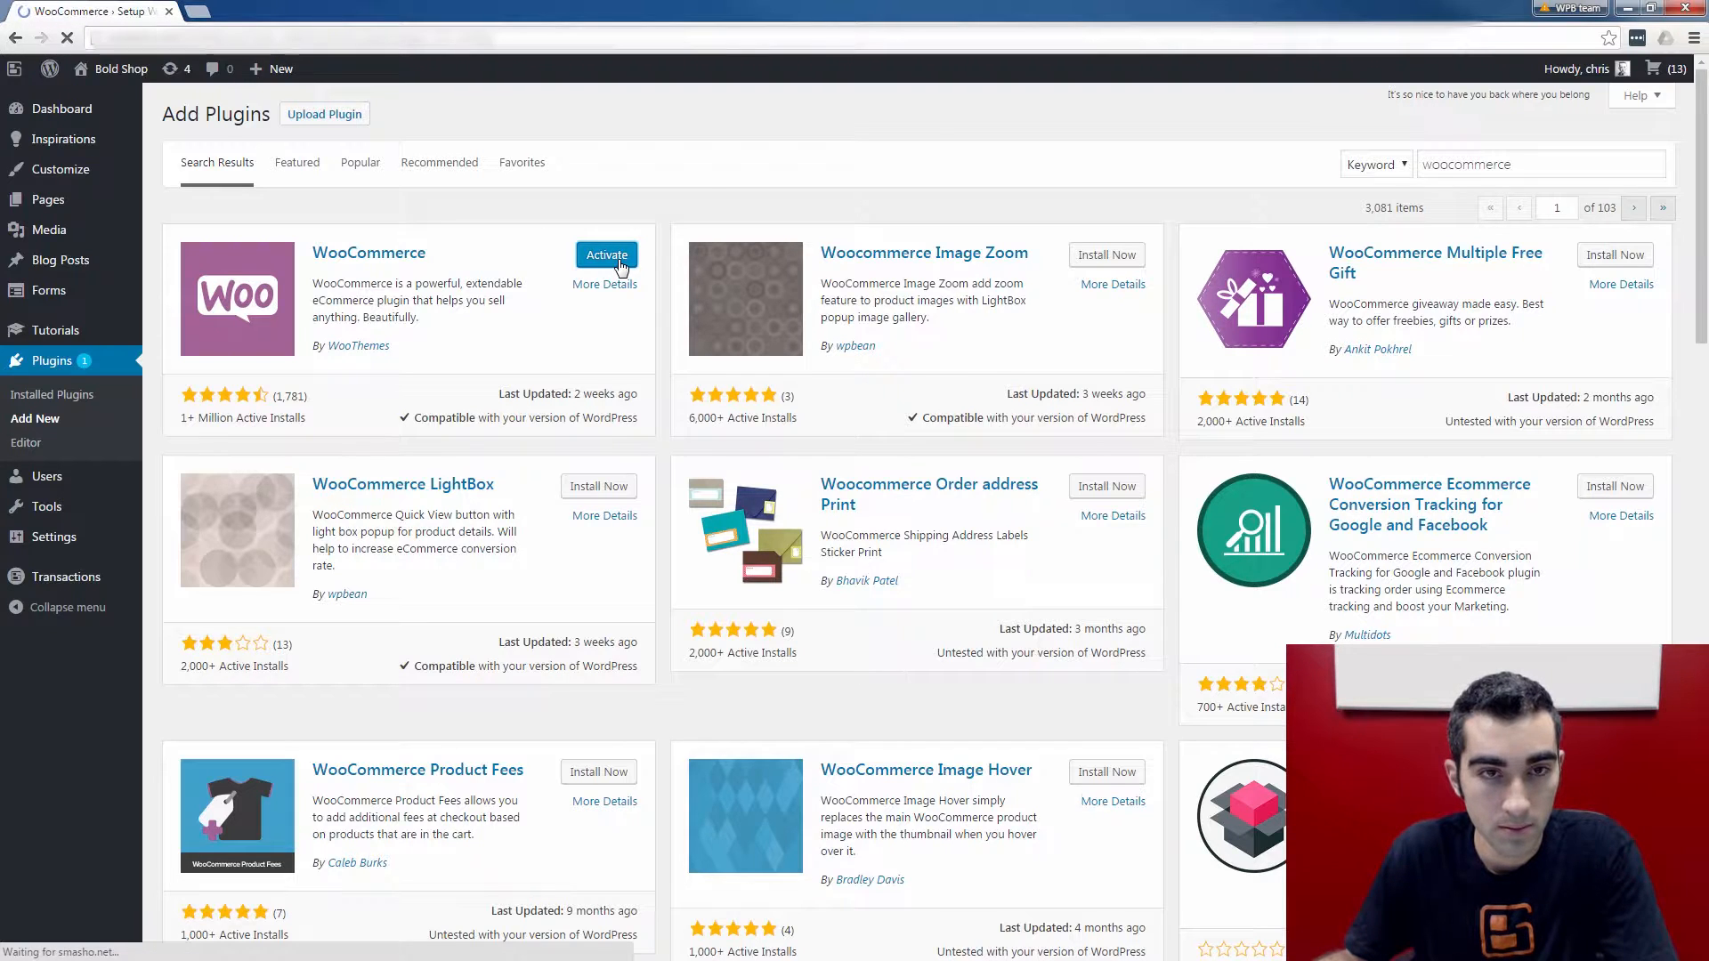
Step: Start the WooCommerce wizard and accept creating the Shop, Cart, Checkout and My Account pages
{"action": "left_click", "coordinate": [606, 256]}
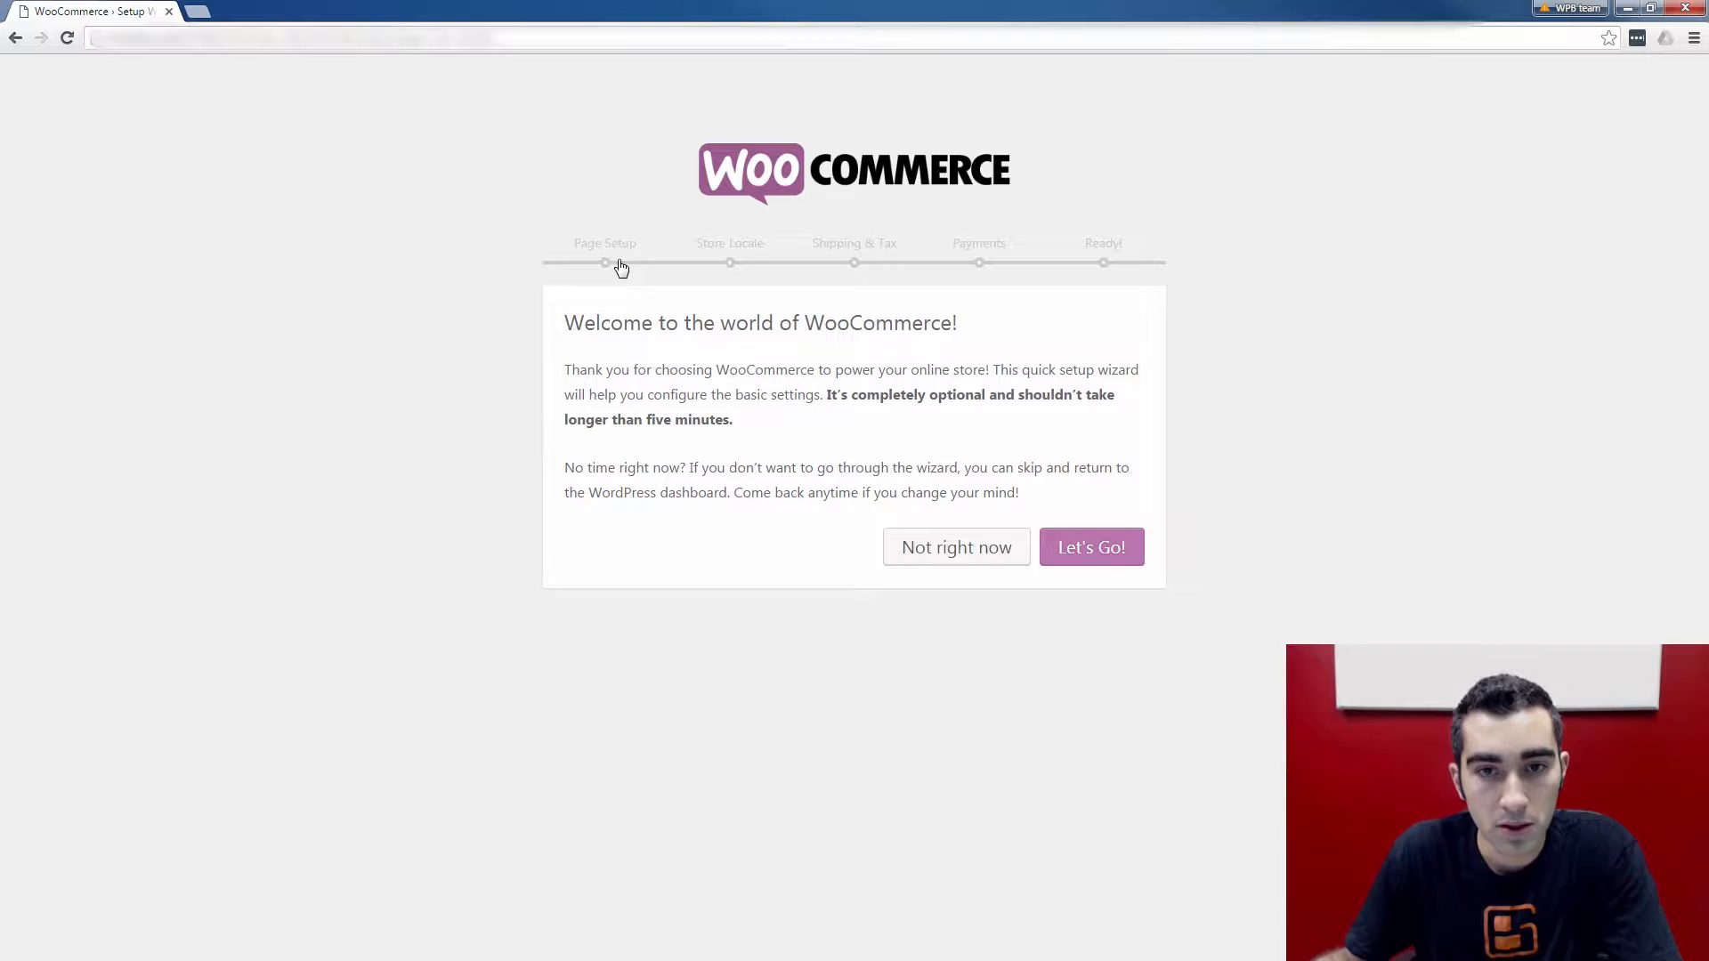
{"action": "left_click", "coordinate": [1091, 546]}
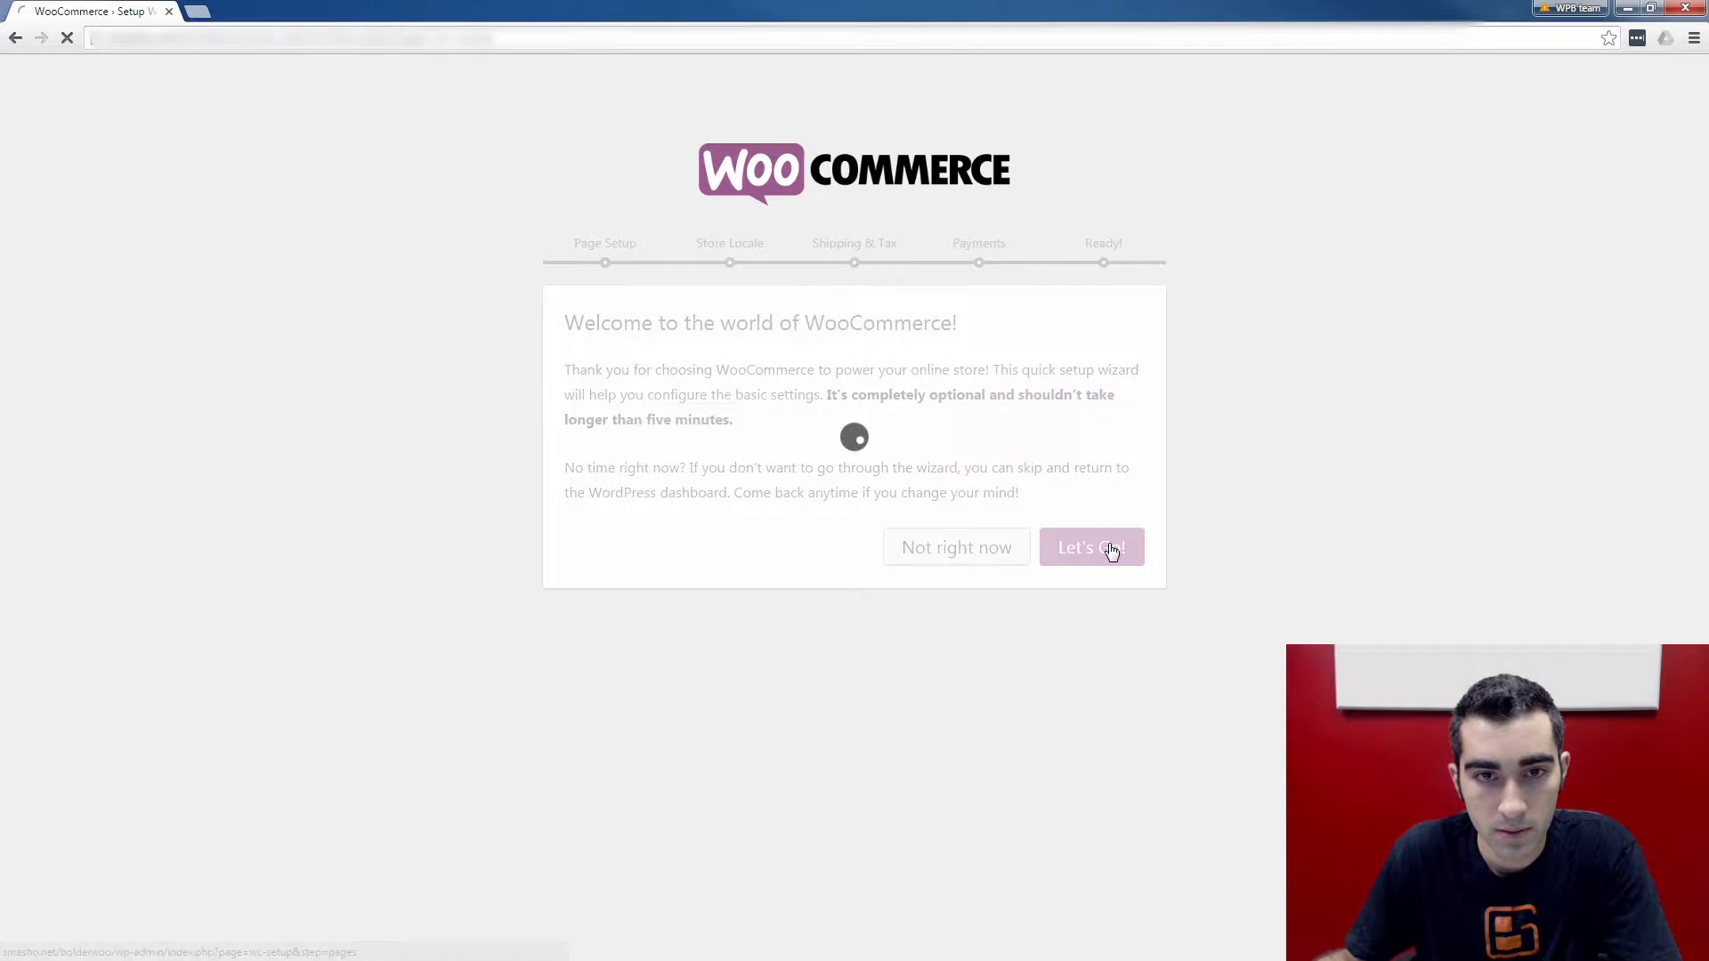
{"action": "left_click", "coordinate": [1090, 545]}
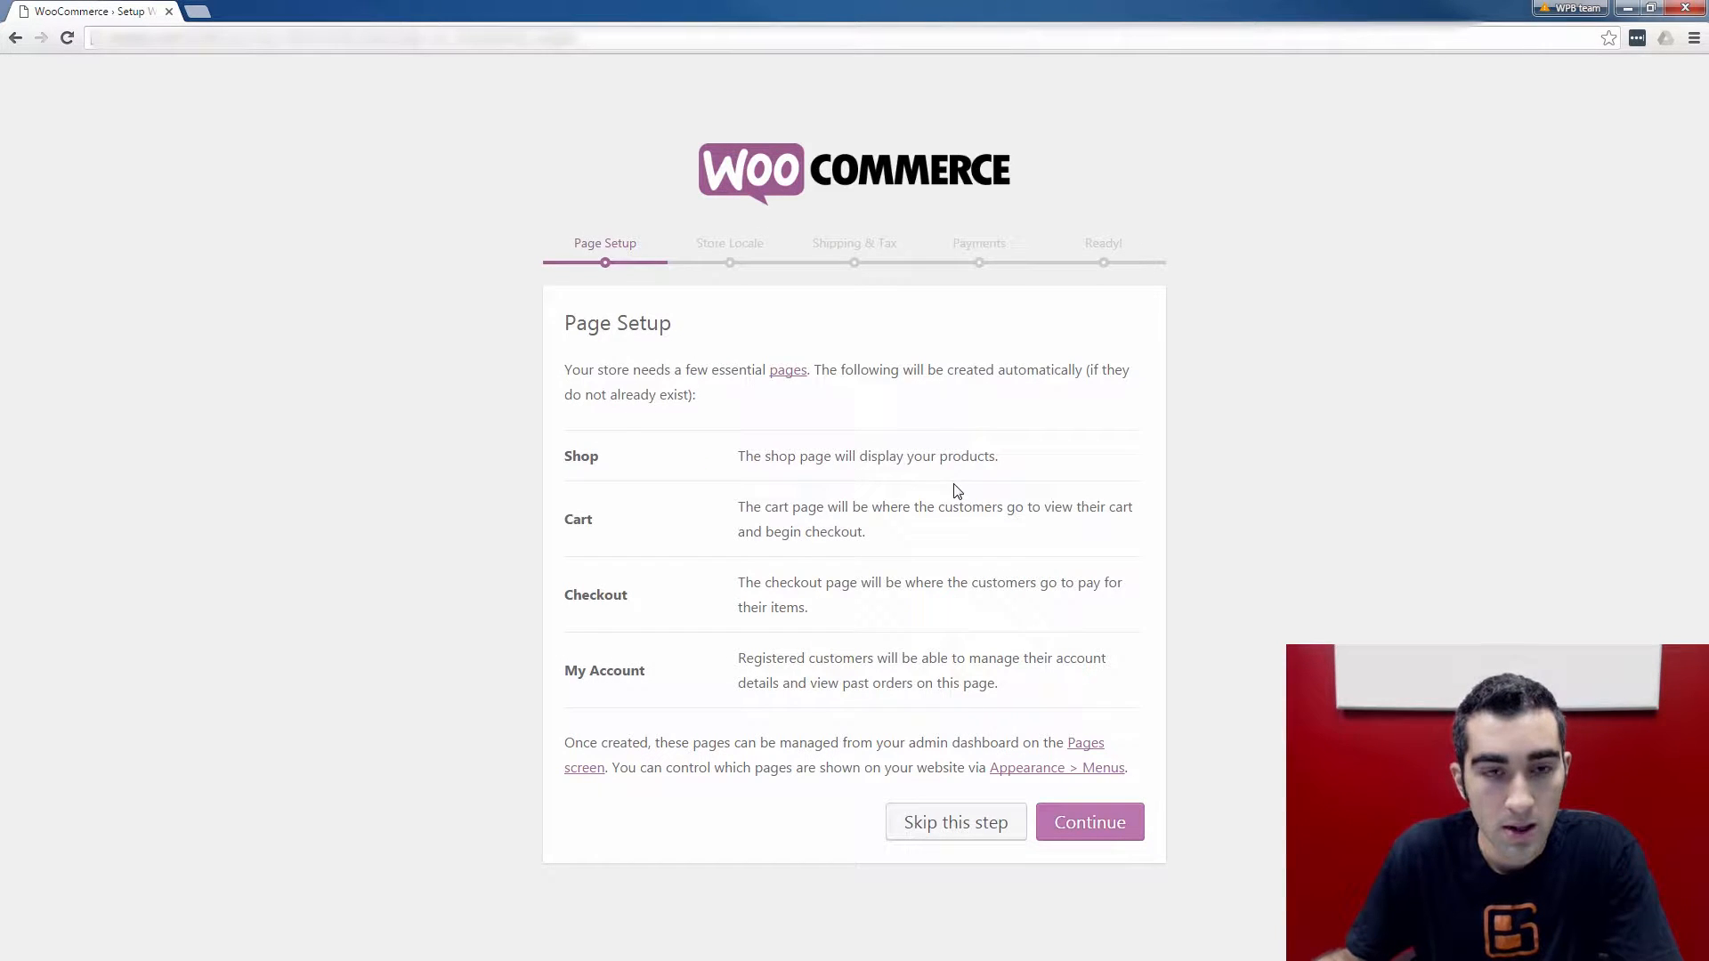
{"action": "mouse_move", "coordinate": [835, 510]}
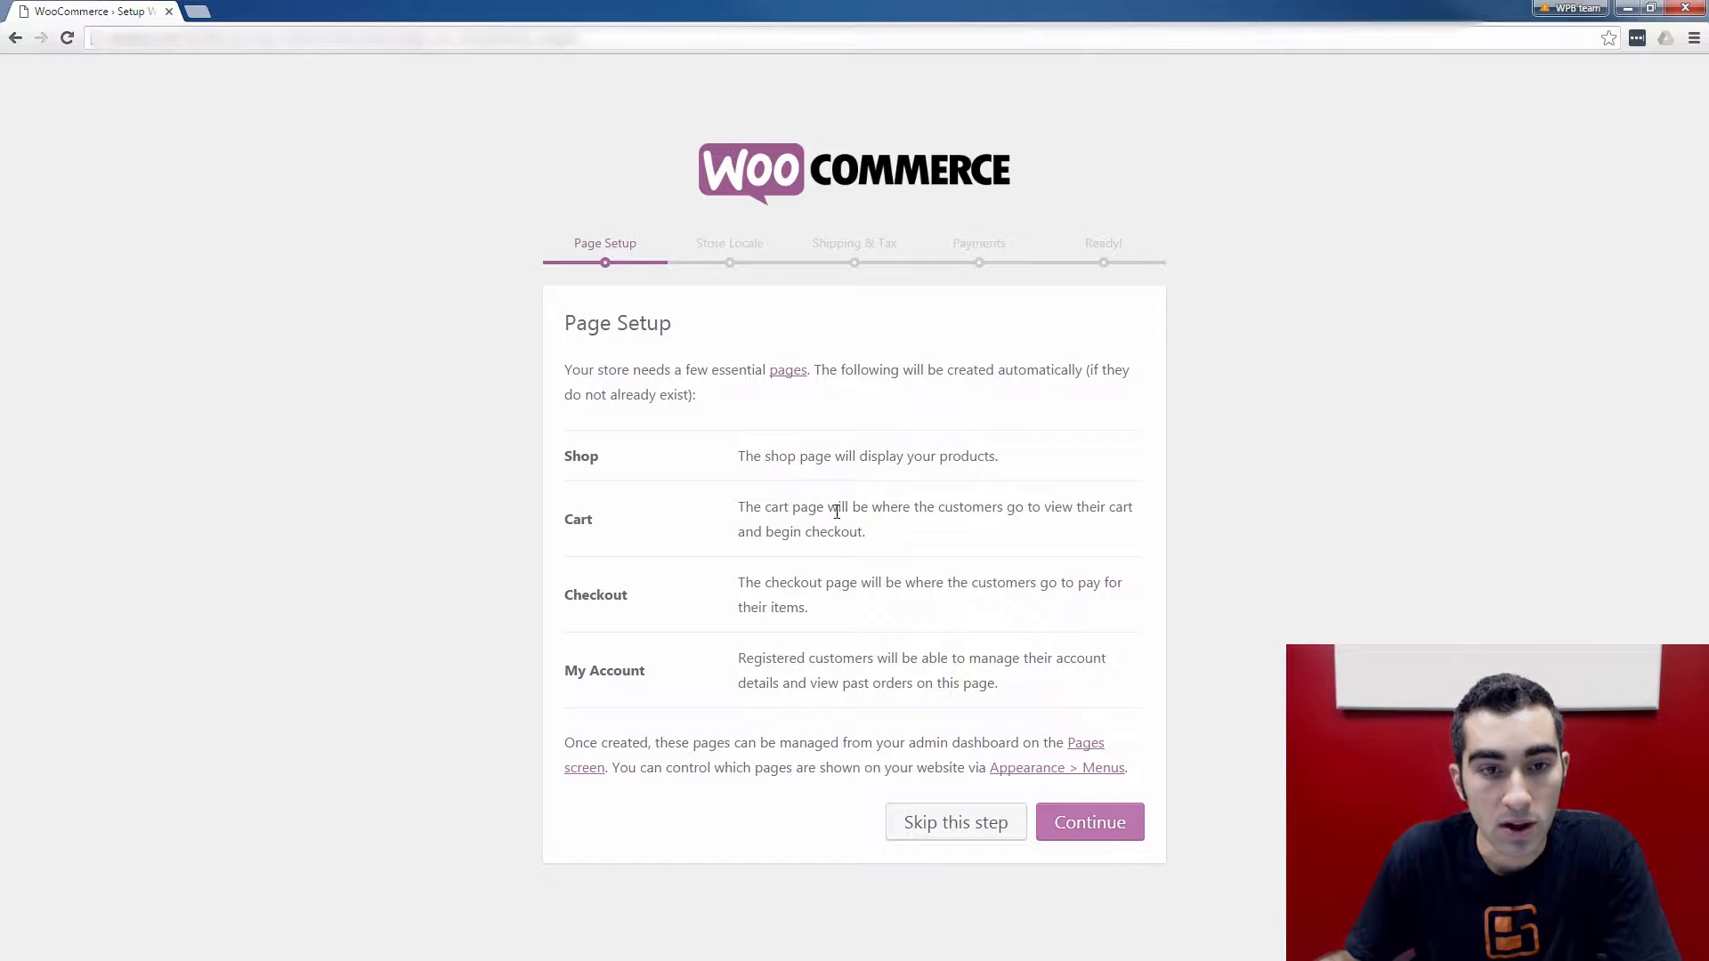
{"action": "mouse_move", "coordinate": [942, 480]}
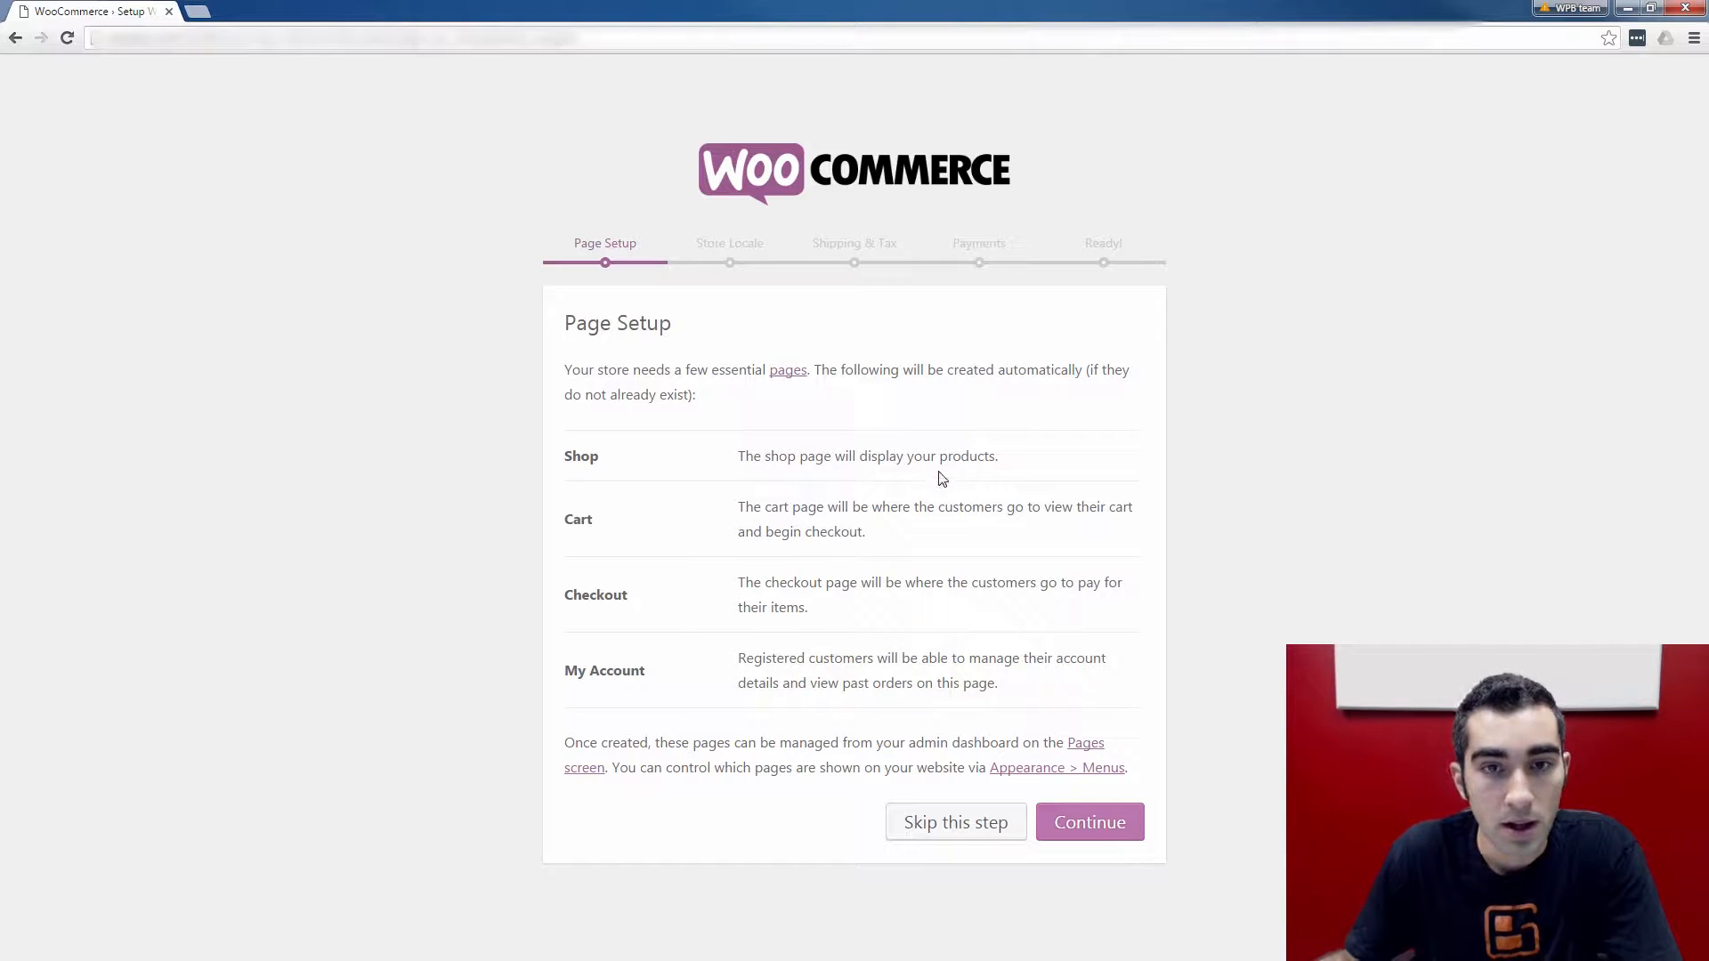
{"action": "mouse_move", "coordinate": [991, 532]}
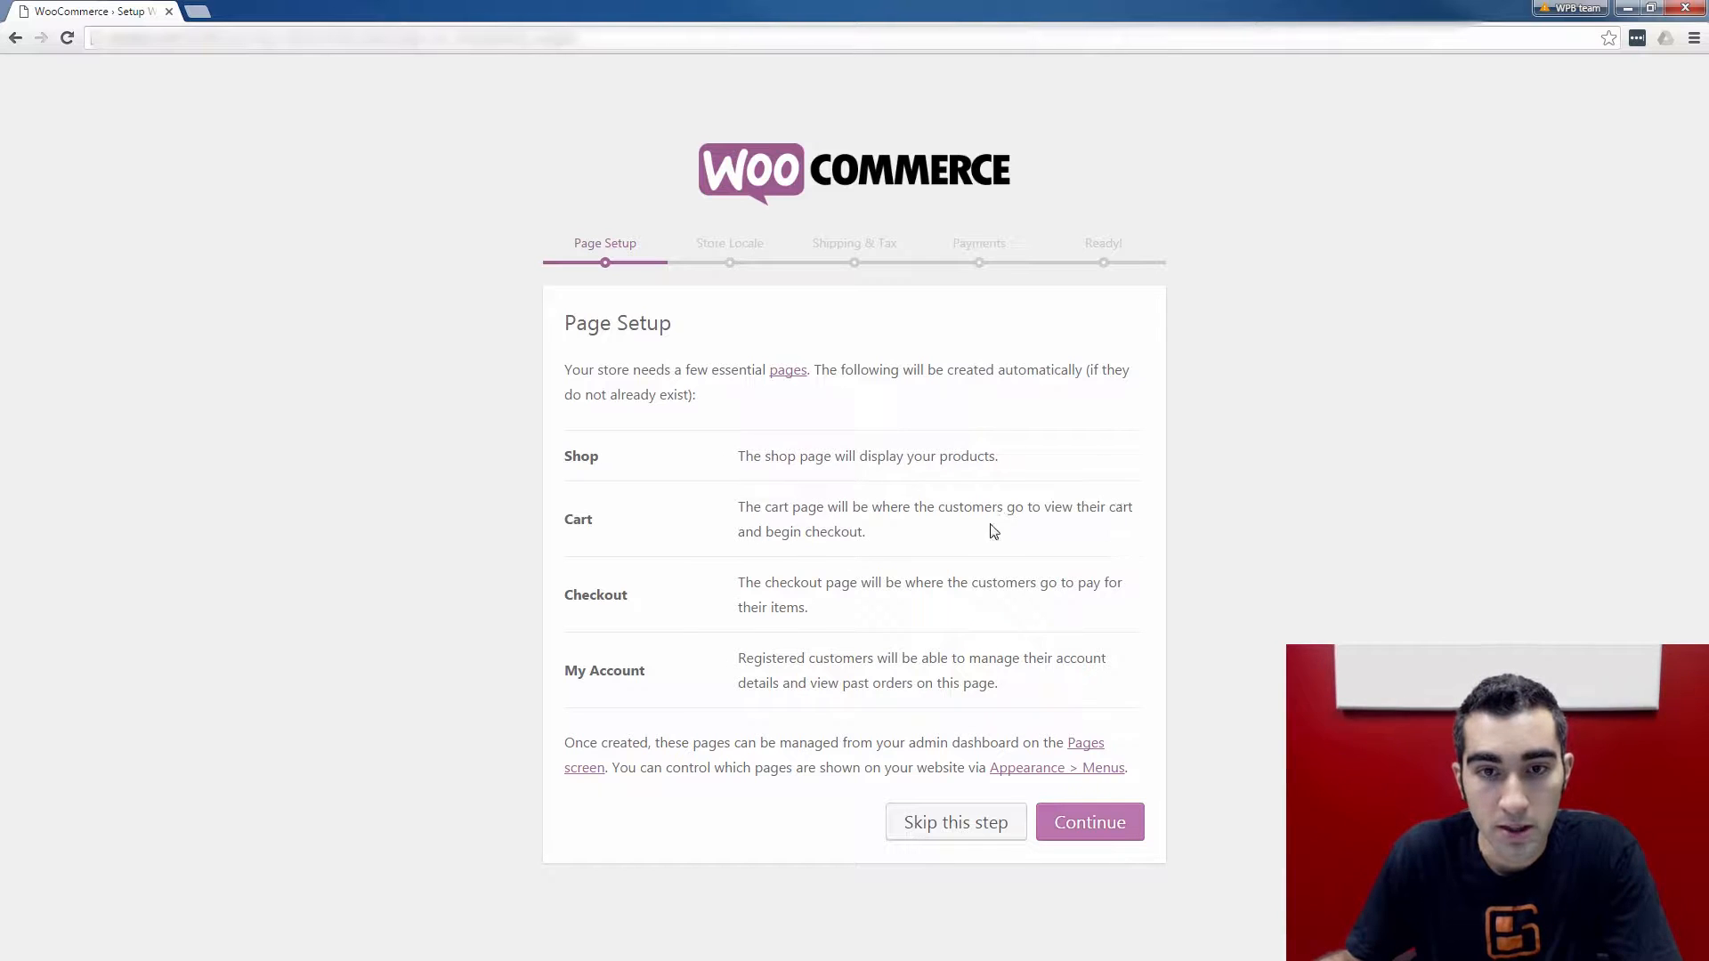
{"action": "mouse_move", "coordinate": [890, 533]}
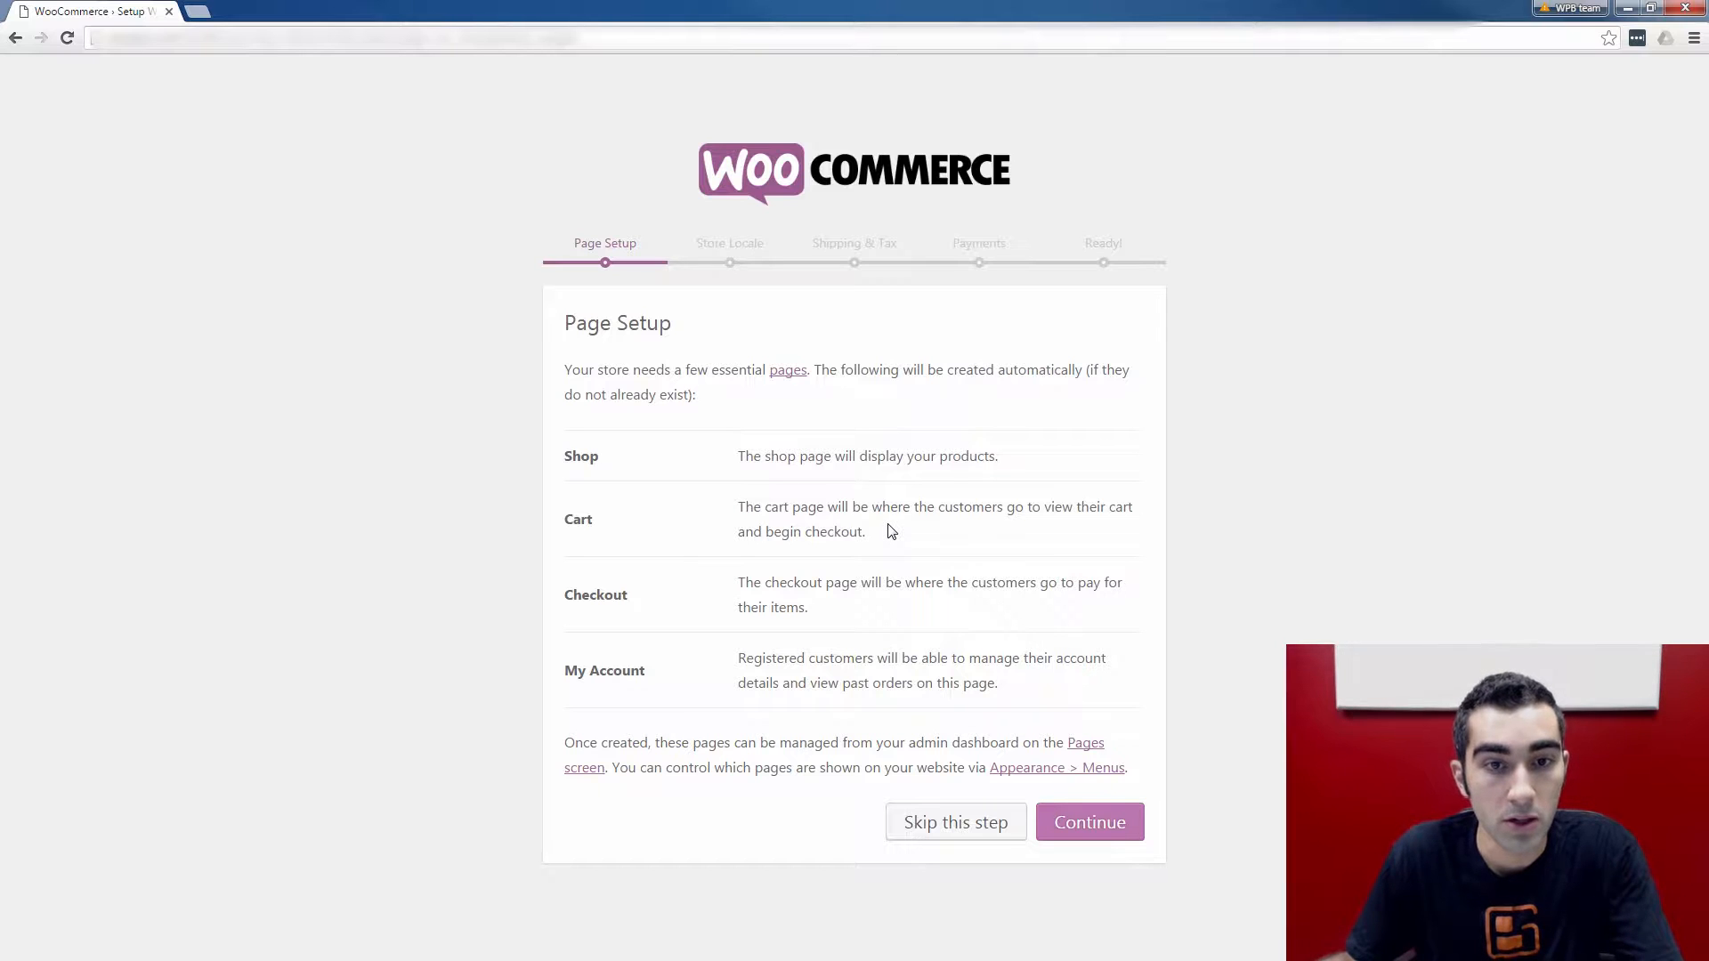
{"action": "mouse_move", "coordinate": [981, 560]}
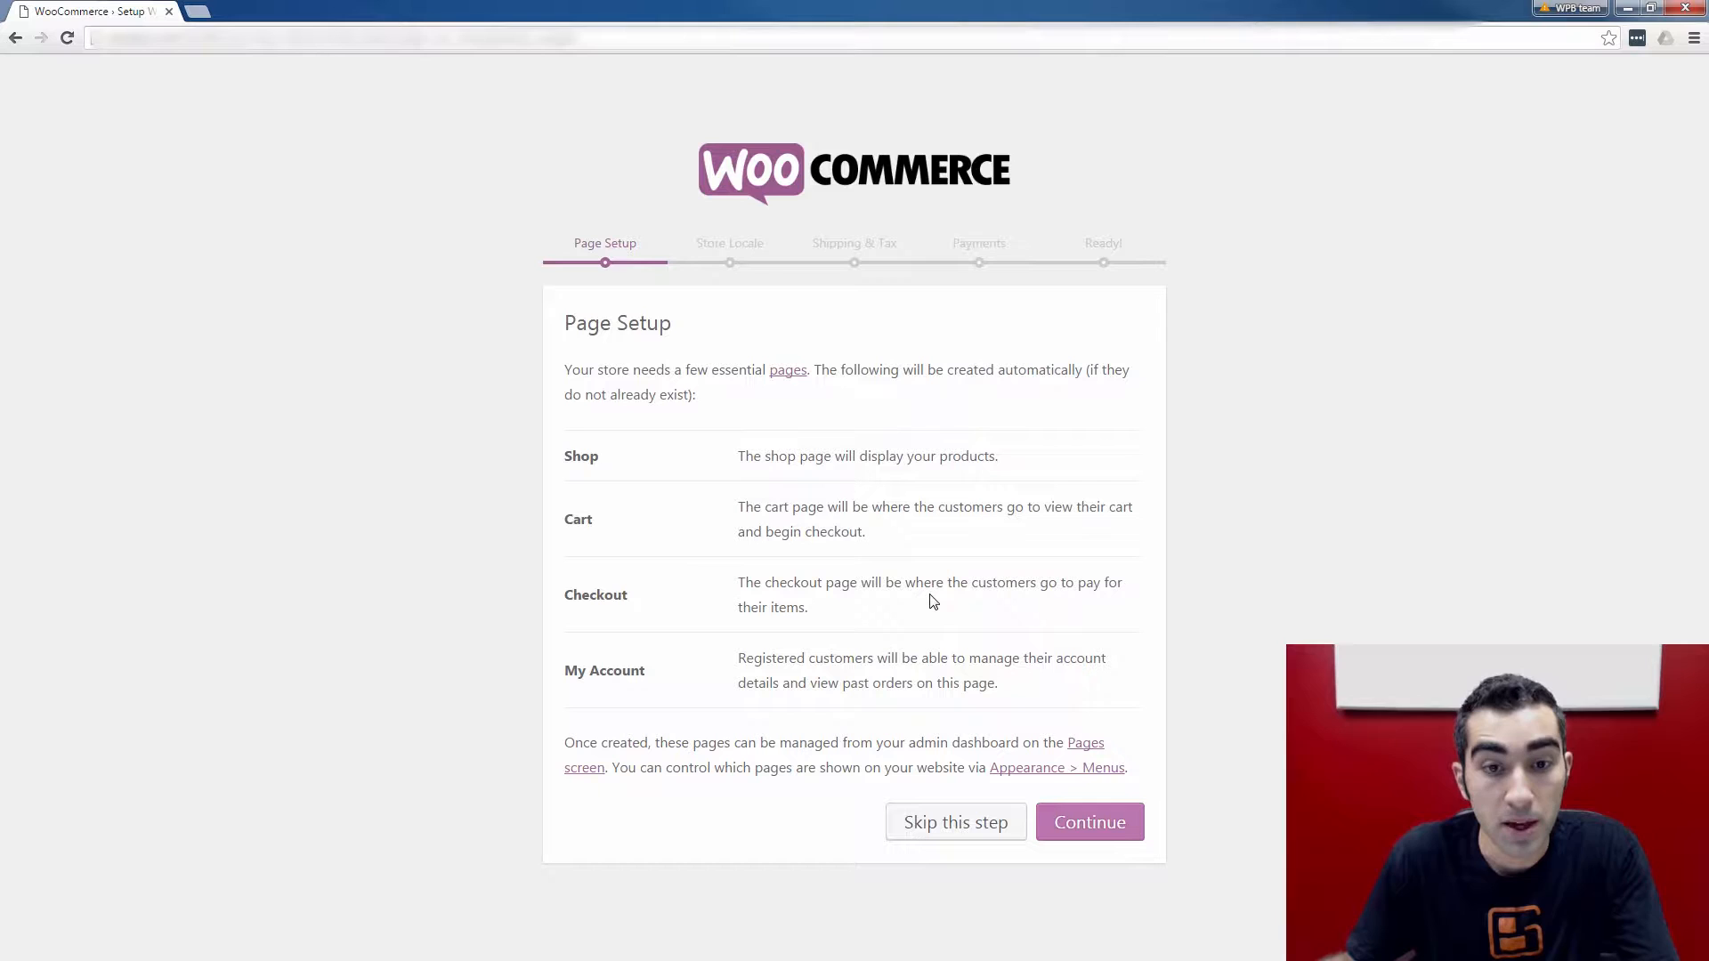
{"action": "mouse_move", "coordinate": [752, 649]}
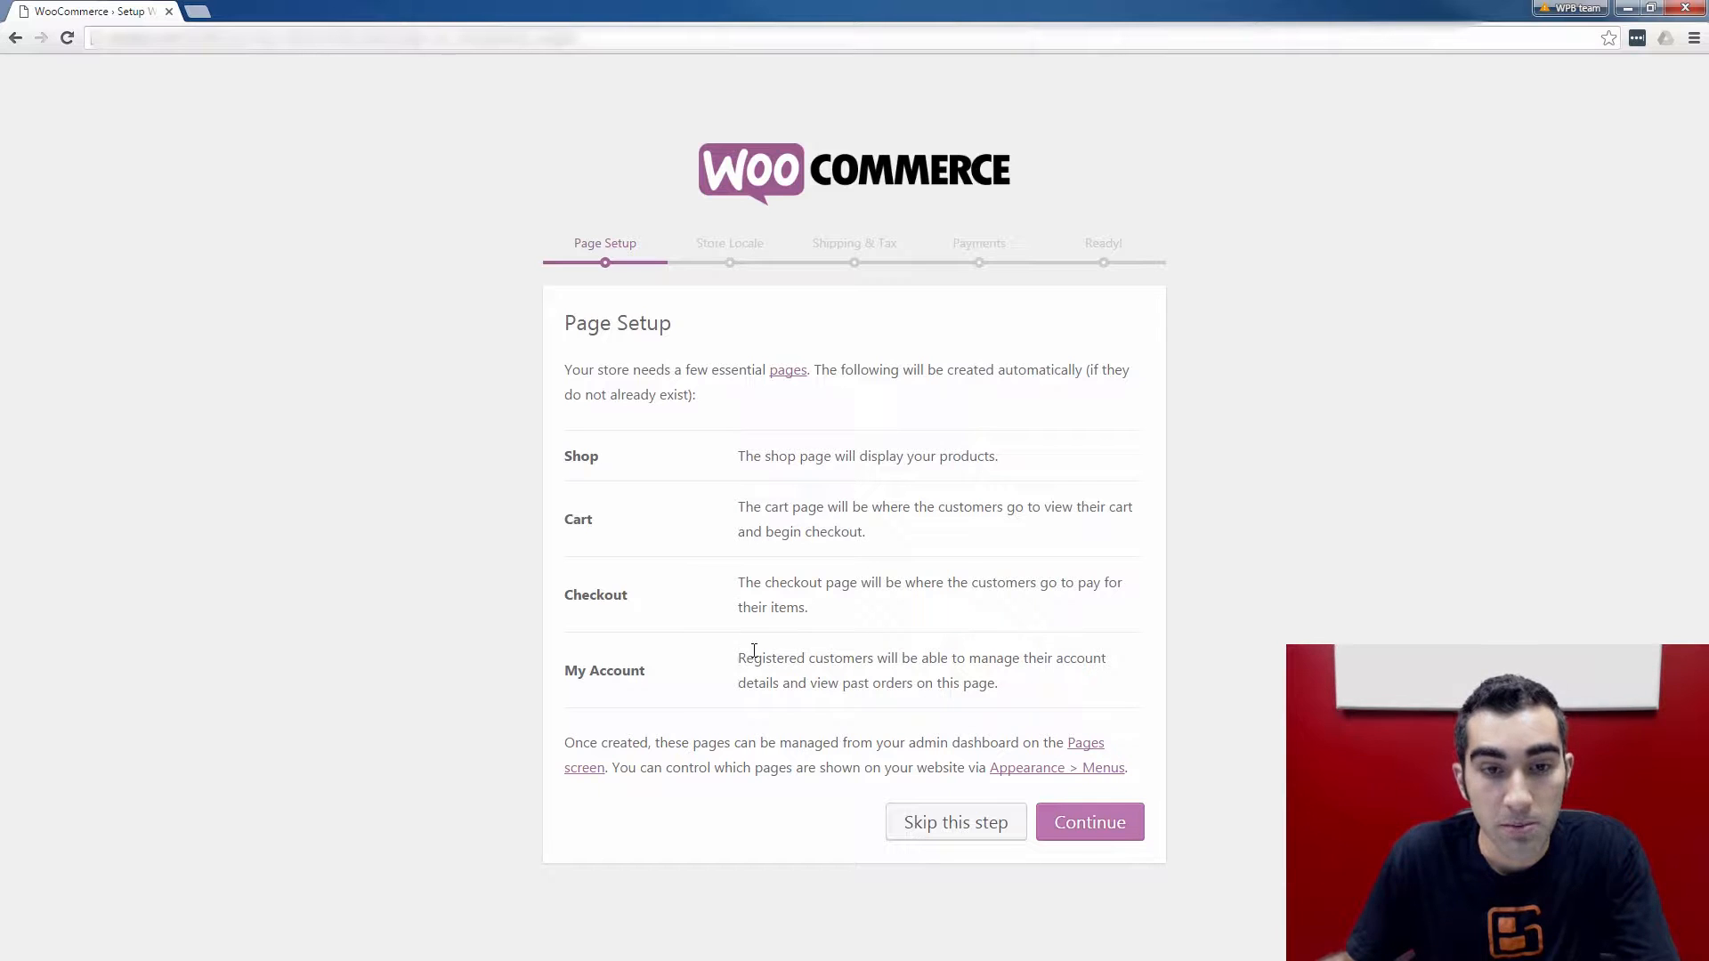
{"action": "mouse_move", "coordinate": [1035, 678]}
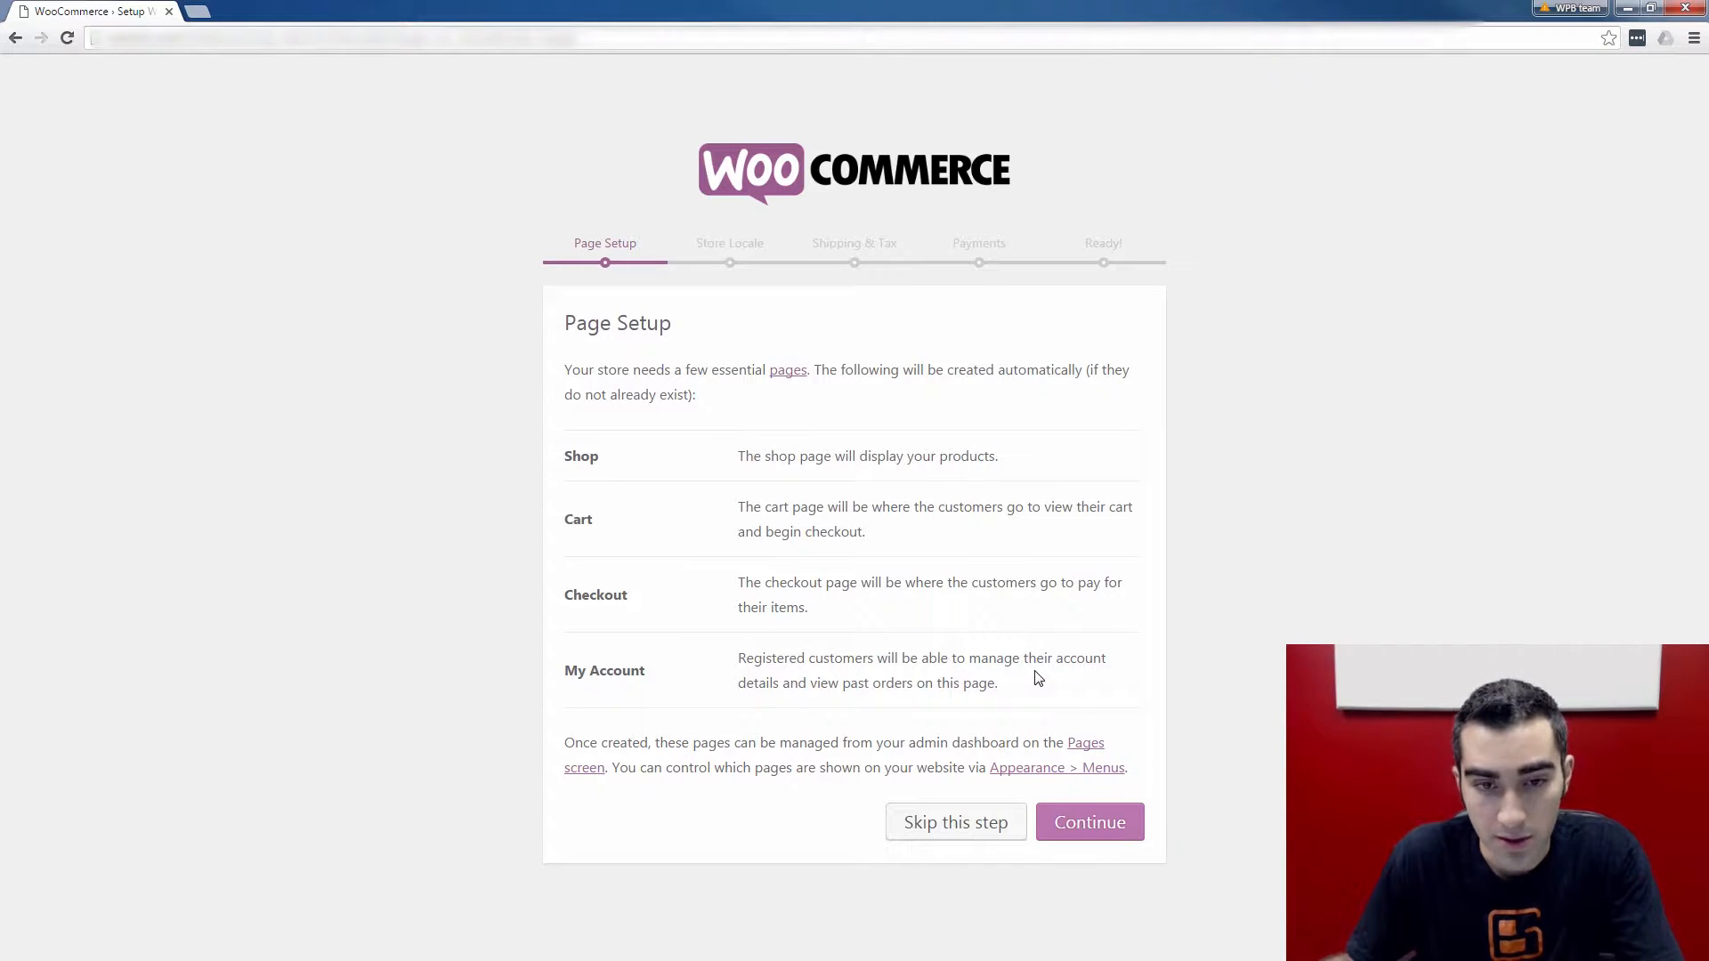
{"action": "mouse_move", "coordinate": [1267, 776]}
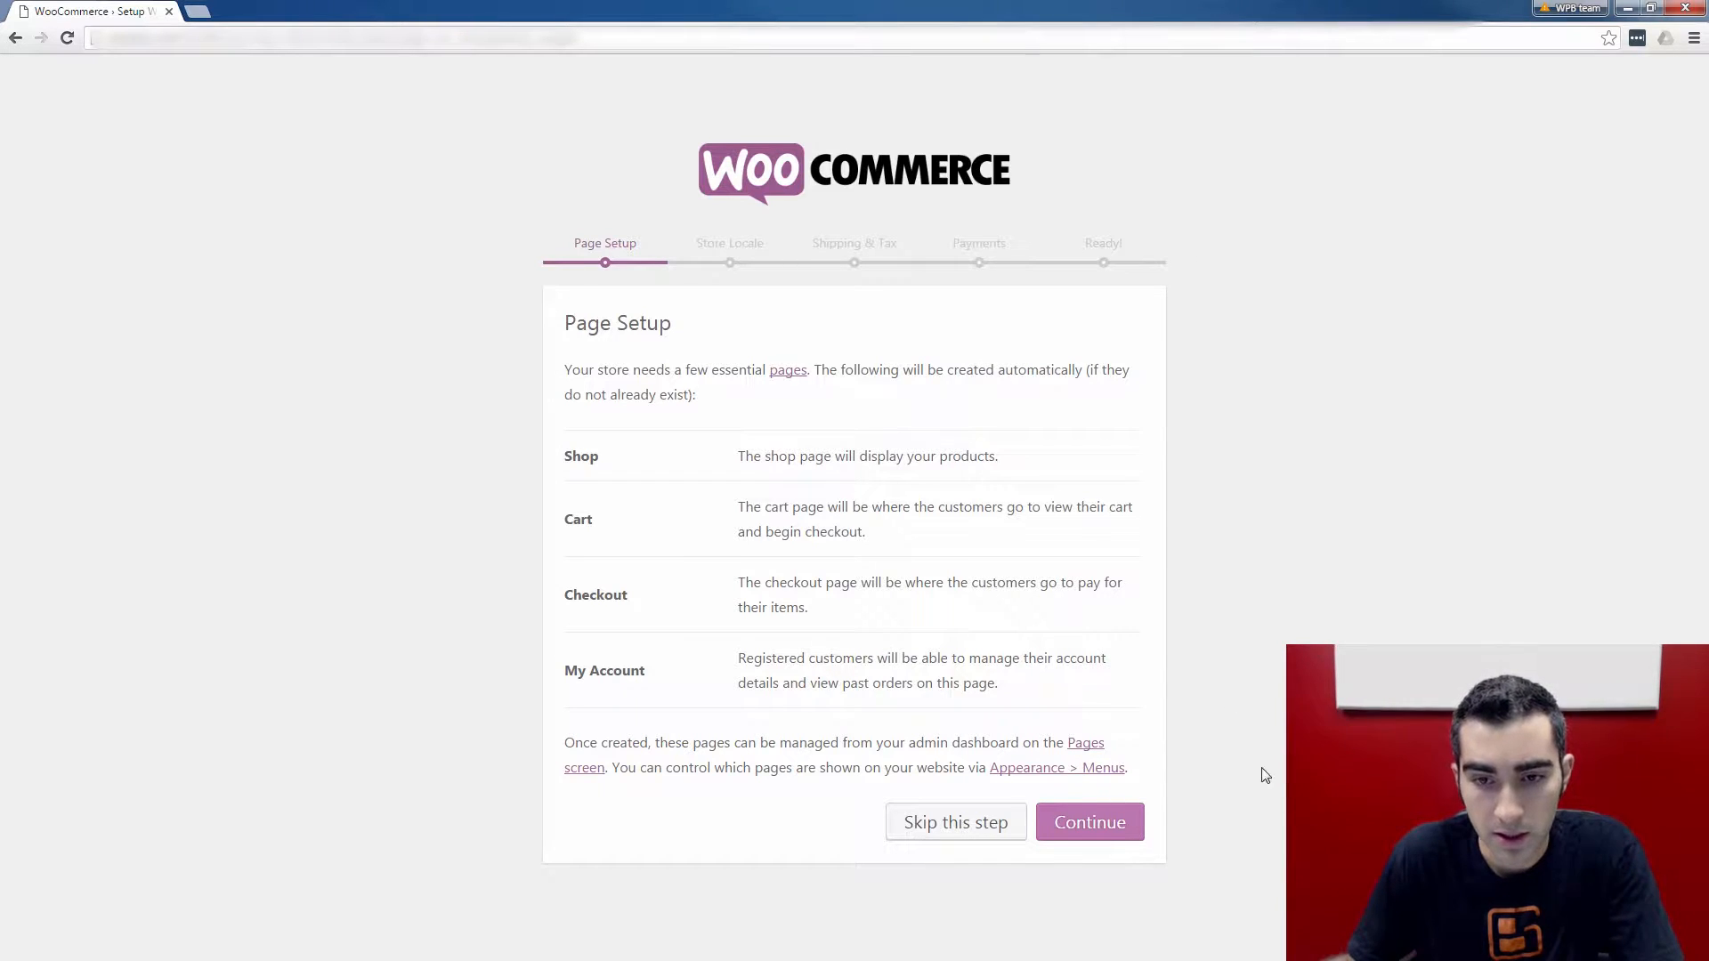
{"action": "left_click", "coordinate": [1088, 822]}
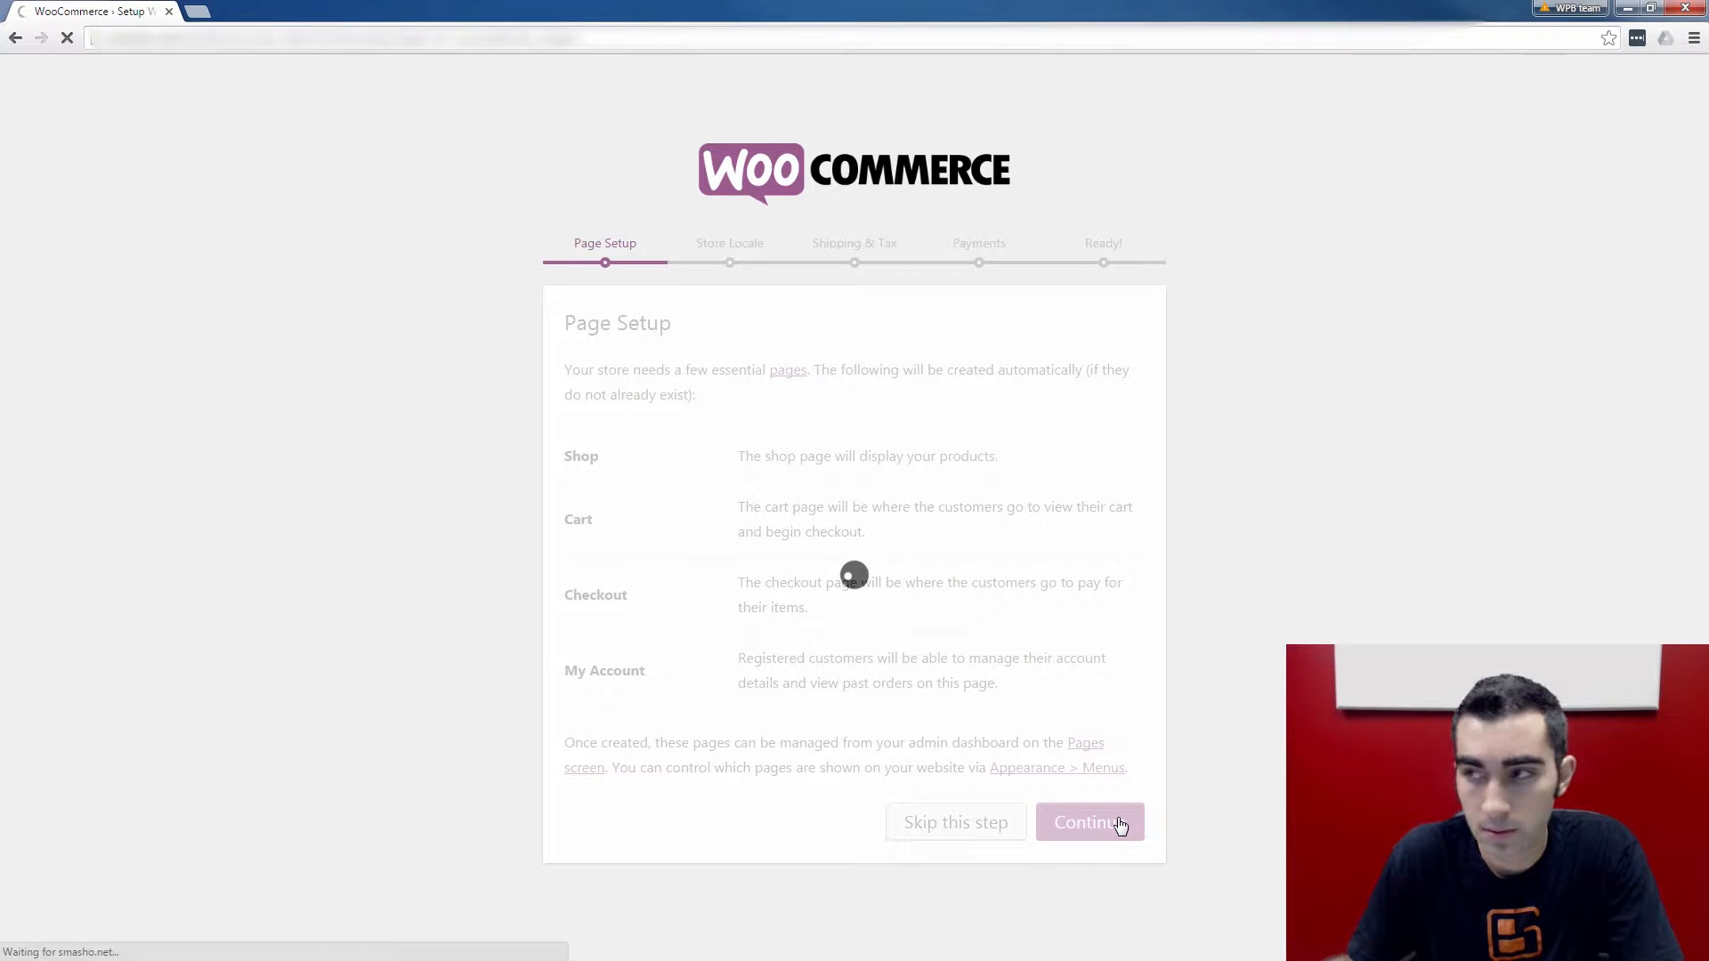
Step: Accept the store locale: United States (US) — Alabama, US dollar, lbs and in
{"action": "left_click", "coordinate": [1088, 821]}
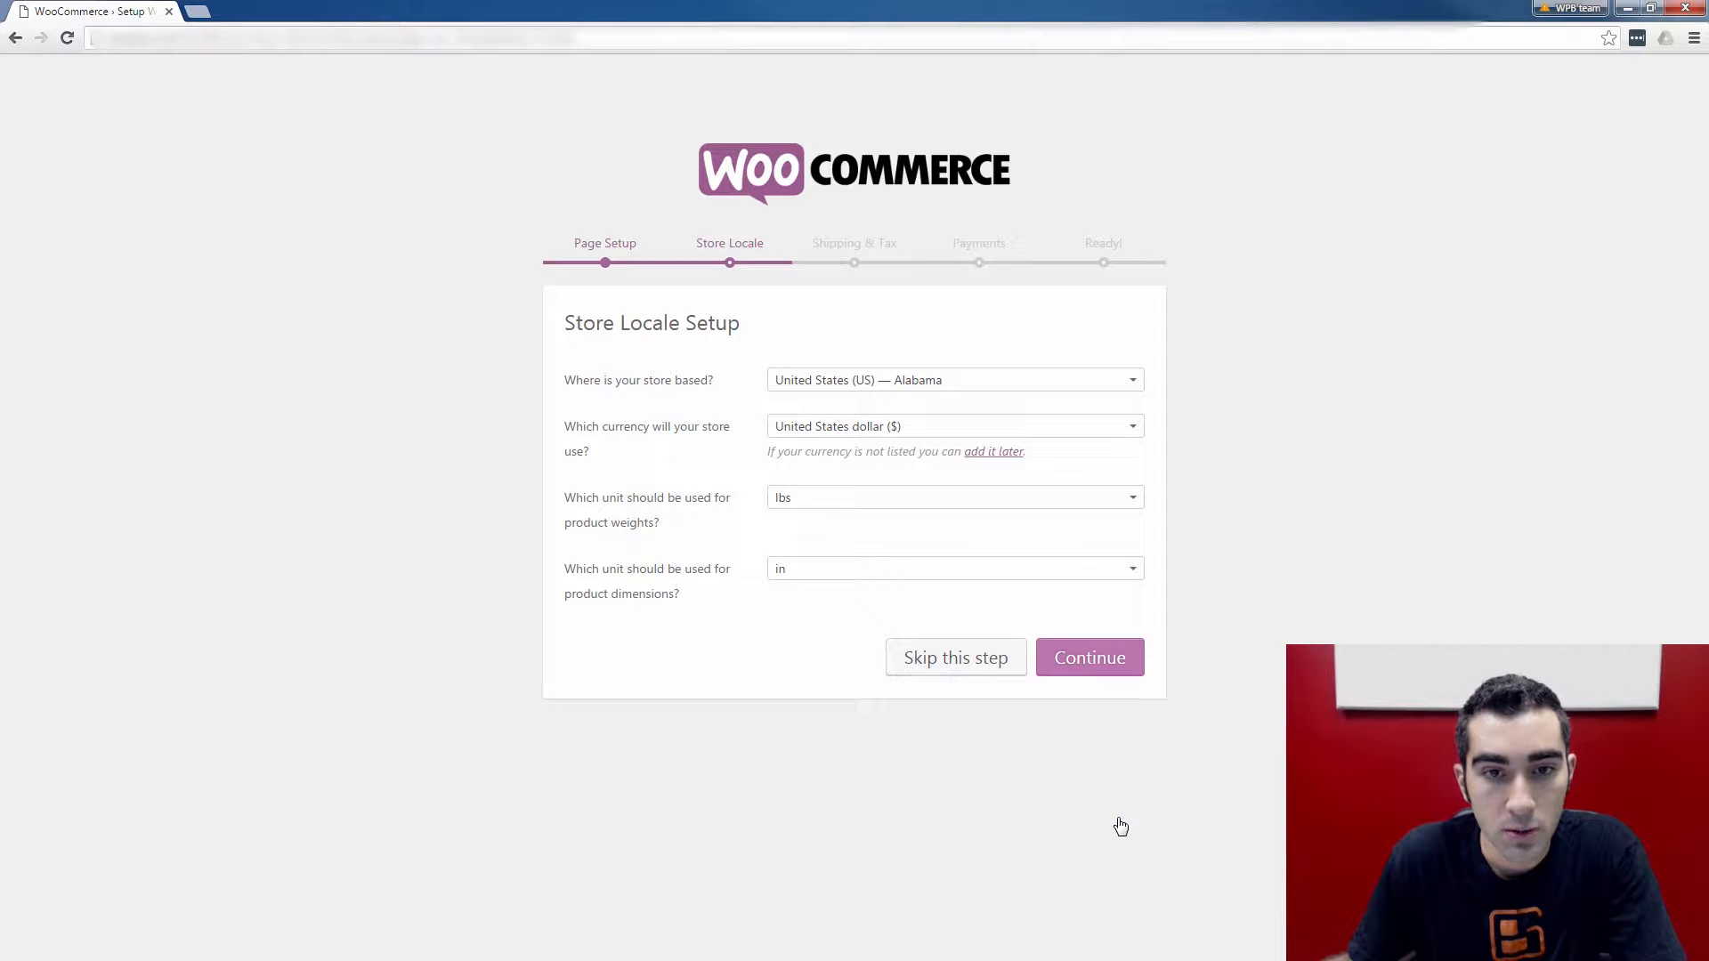
{"action": "mouse_move", "coordinate": [1031, 380]}
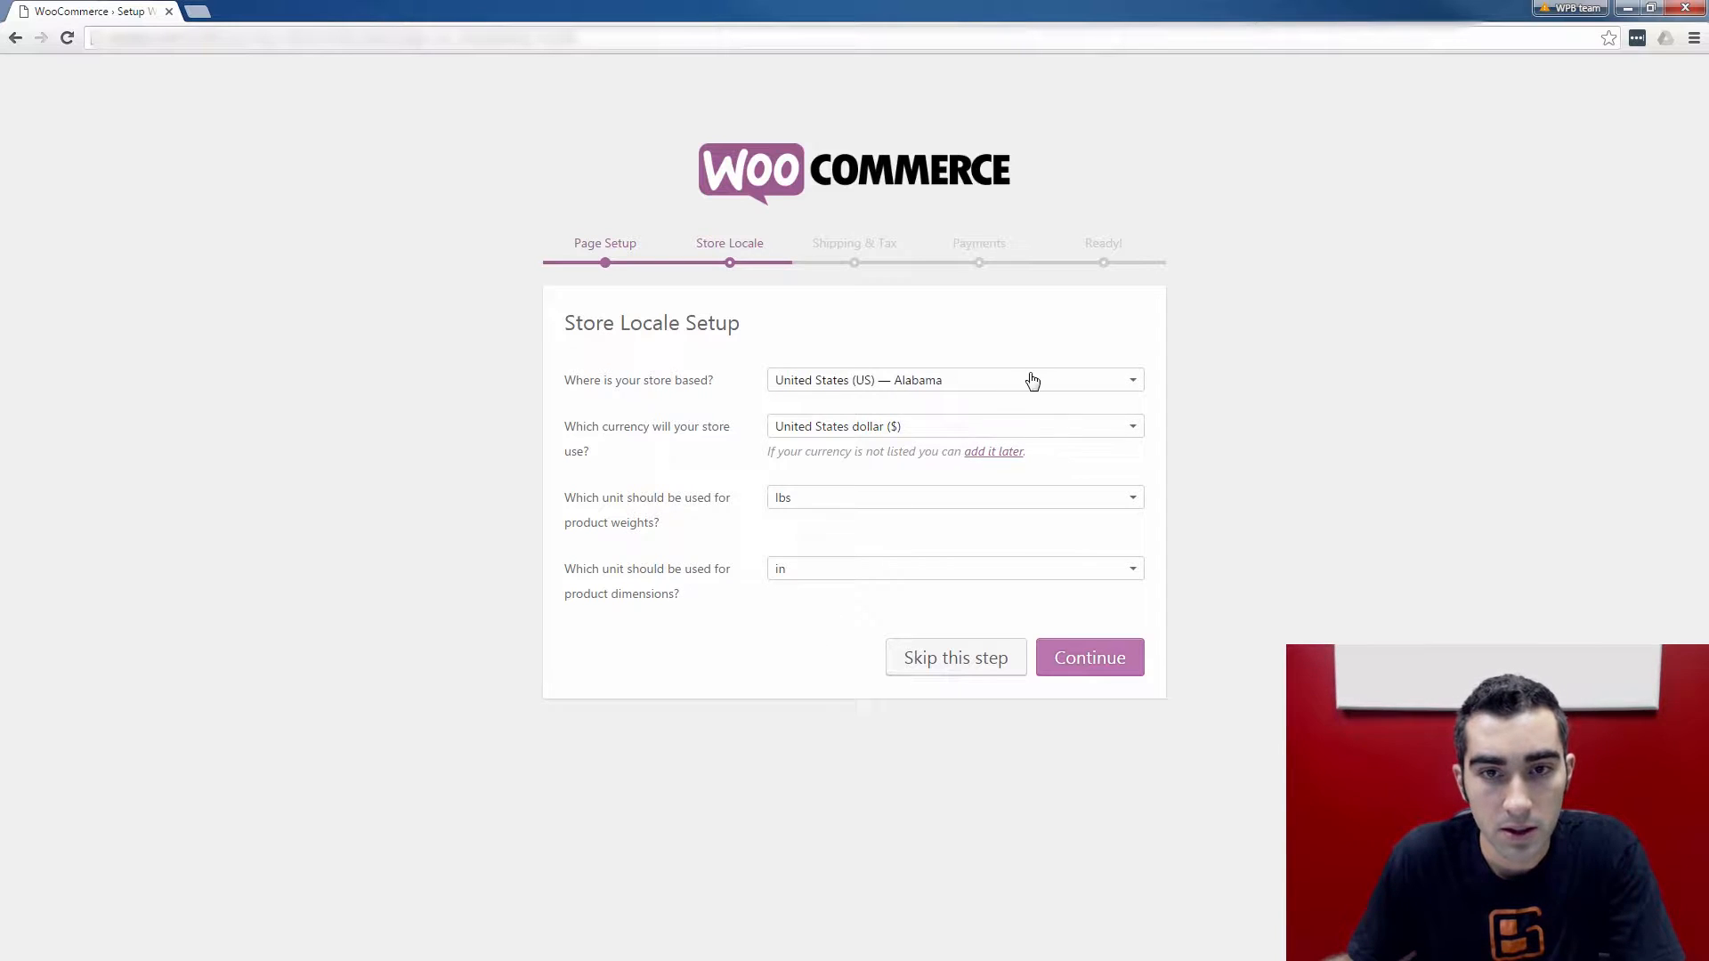
{"action": "mouse_move", "coordinate": [1145, 586]}
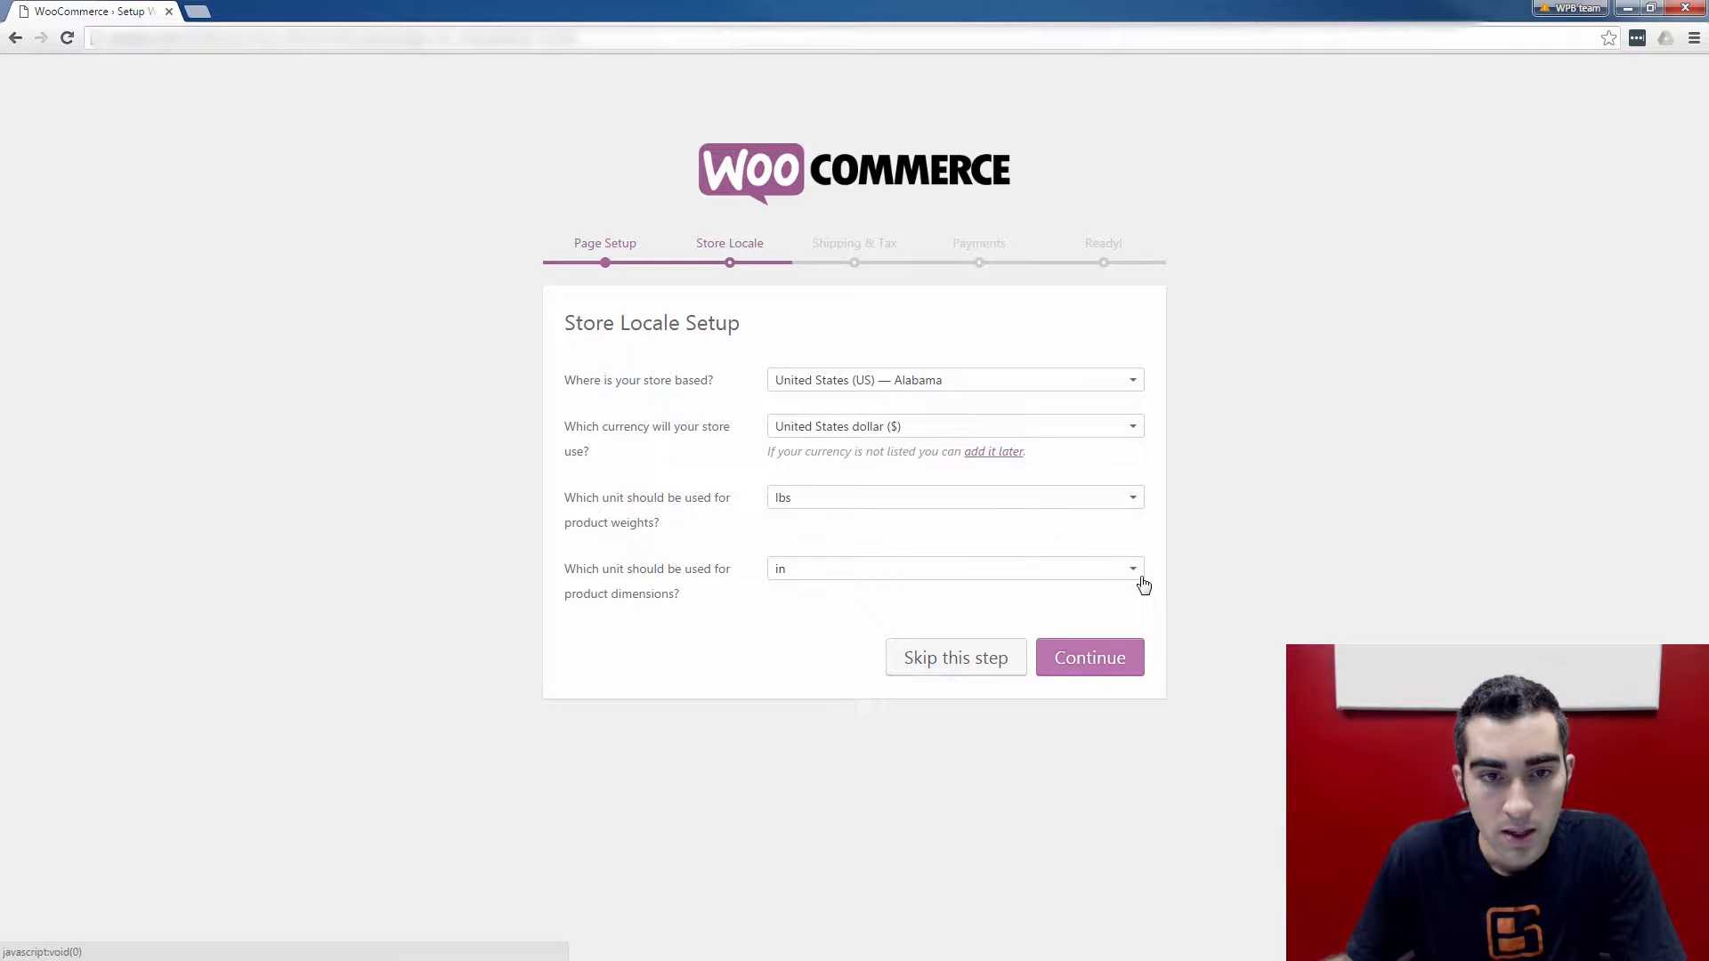
{"action": "mouse_move", "coordinate": [1191, 636]}
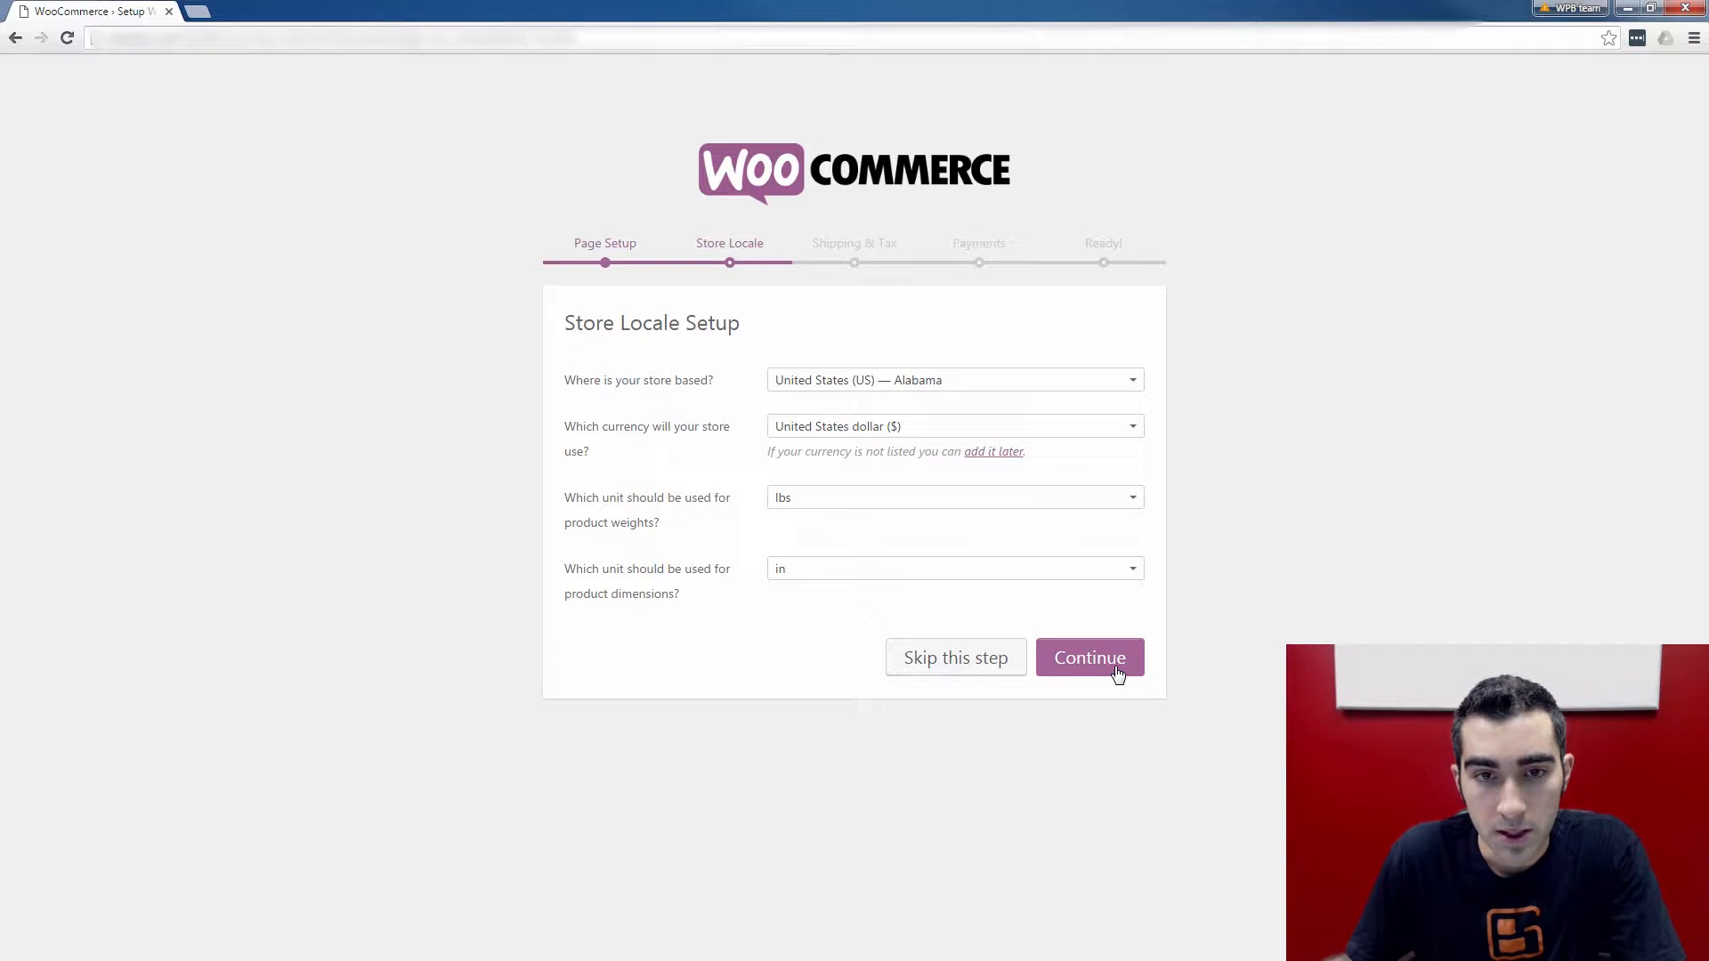
{"action": "mouse_move", "coordinate": [1088, 637]}
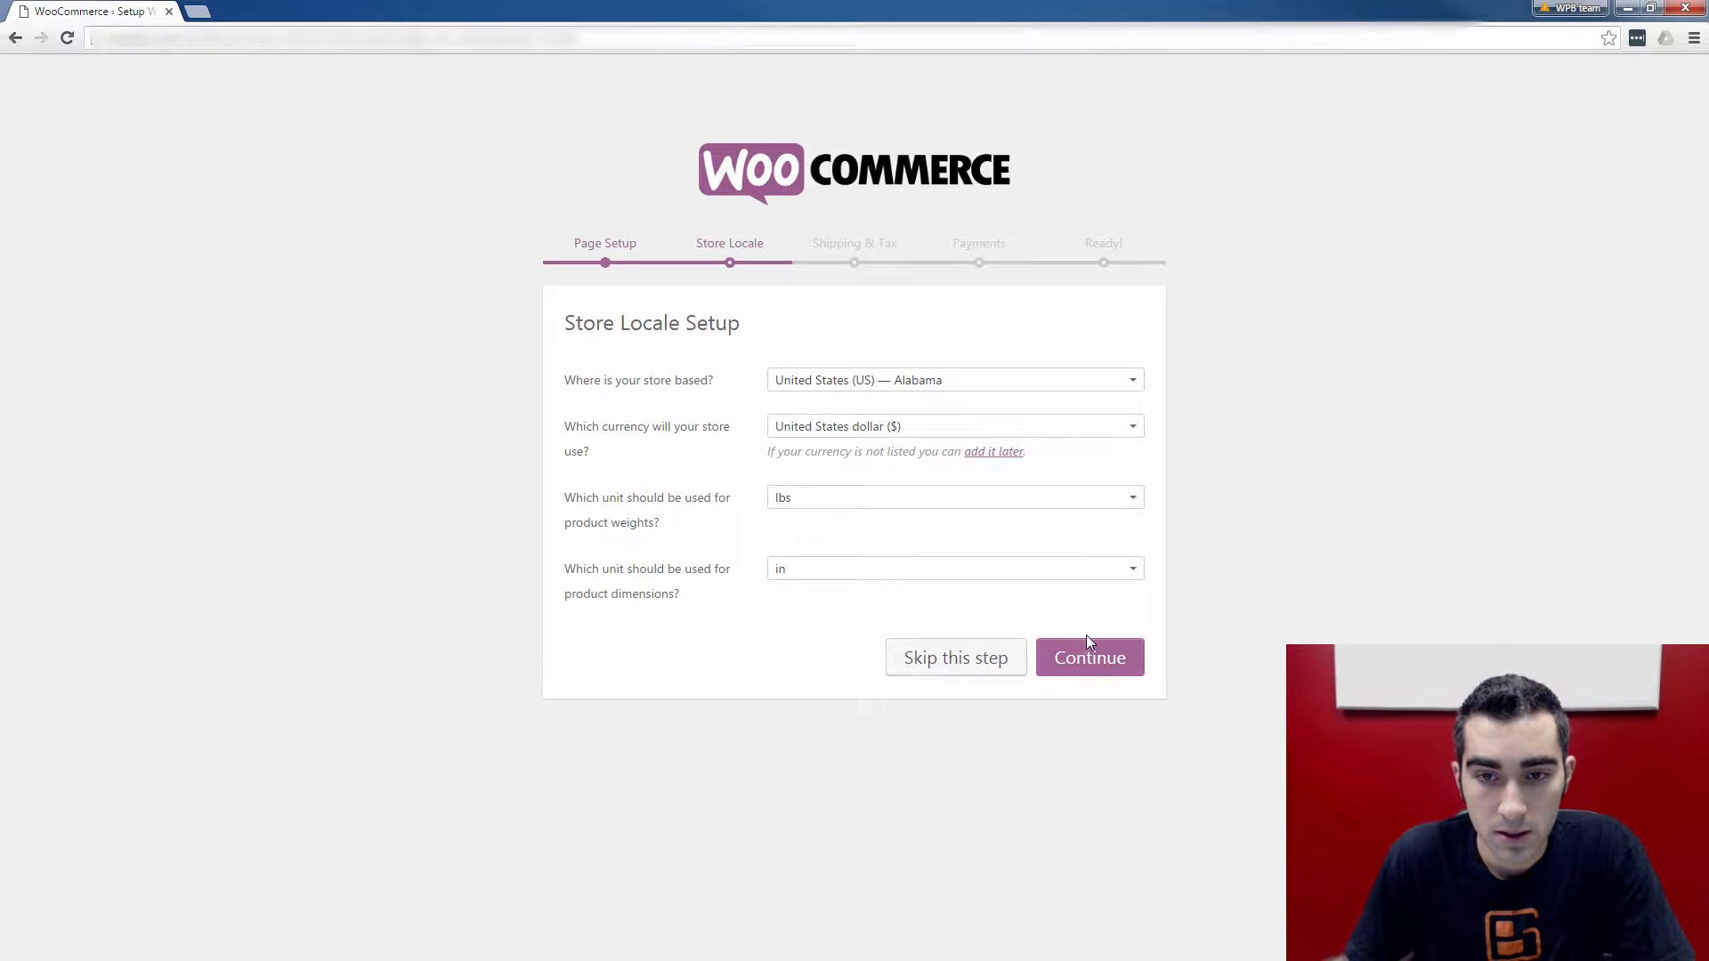
{"action": "left_click", "coordinate": [1089, 657]}
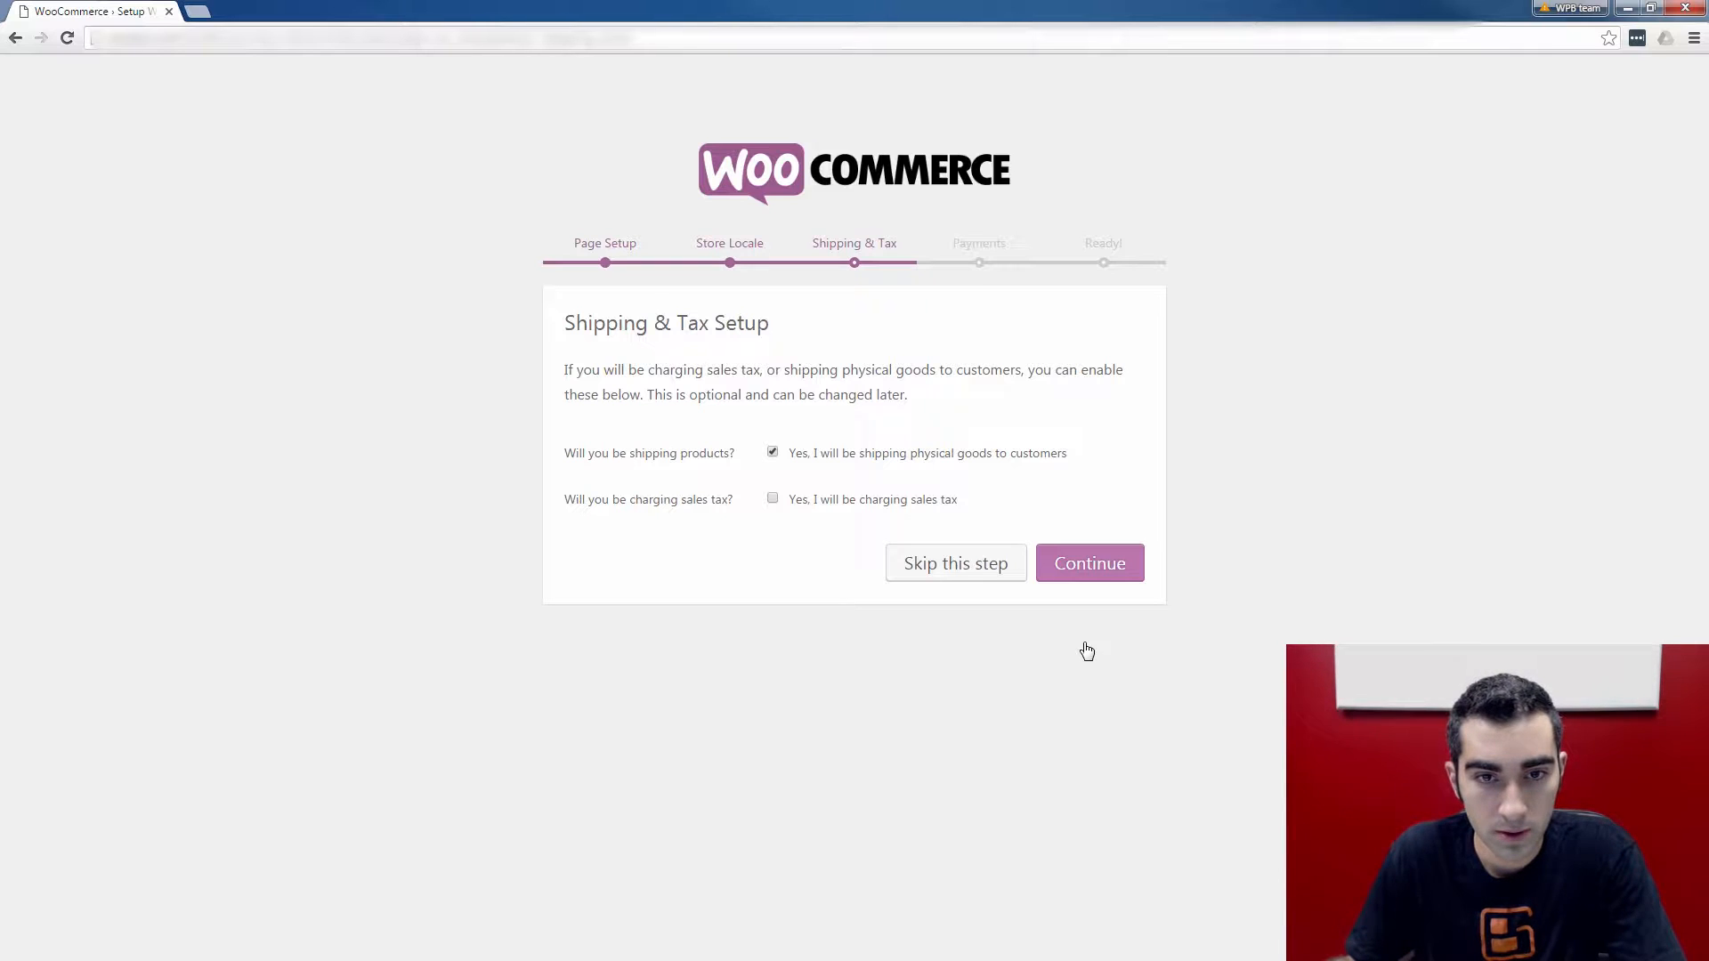
{"action": "mouse_move", "coordinate": [1187, 485]}
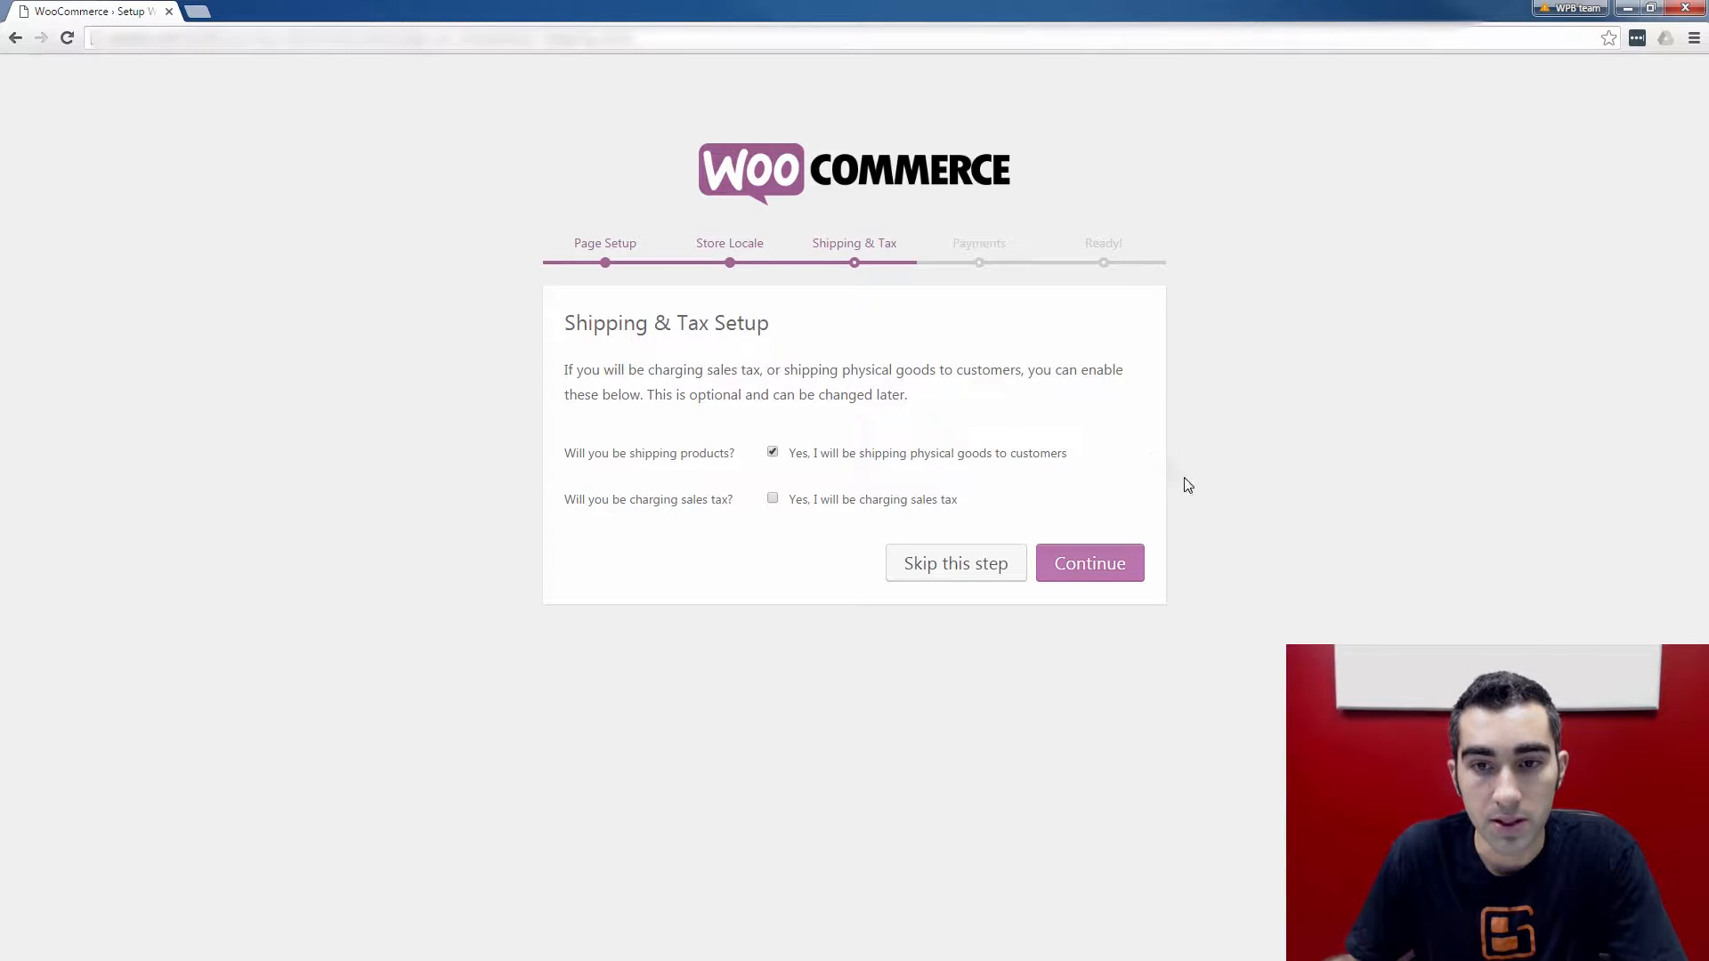
{"action": "mouse_move", "coordinate": [1089, 564]}
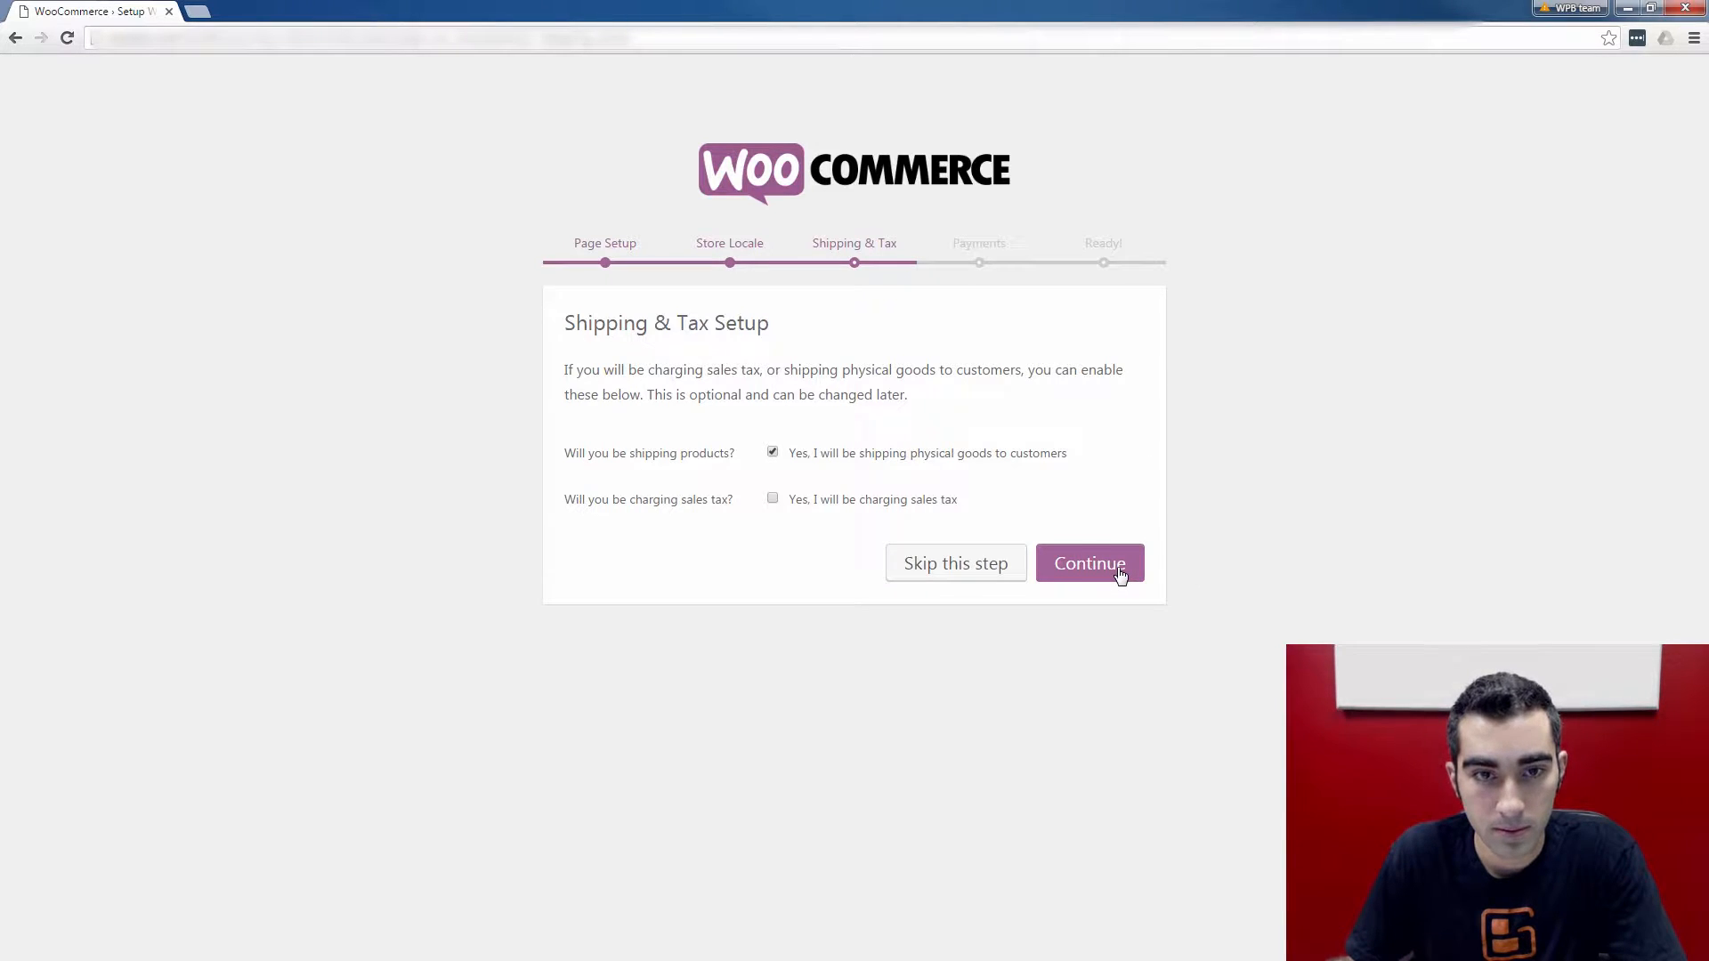
Step: Submit Shipping & Tax with physical shipping on and sales tax off
{"action": "left_click", "coordinate": [1089, 563]}
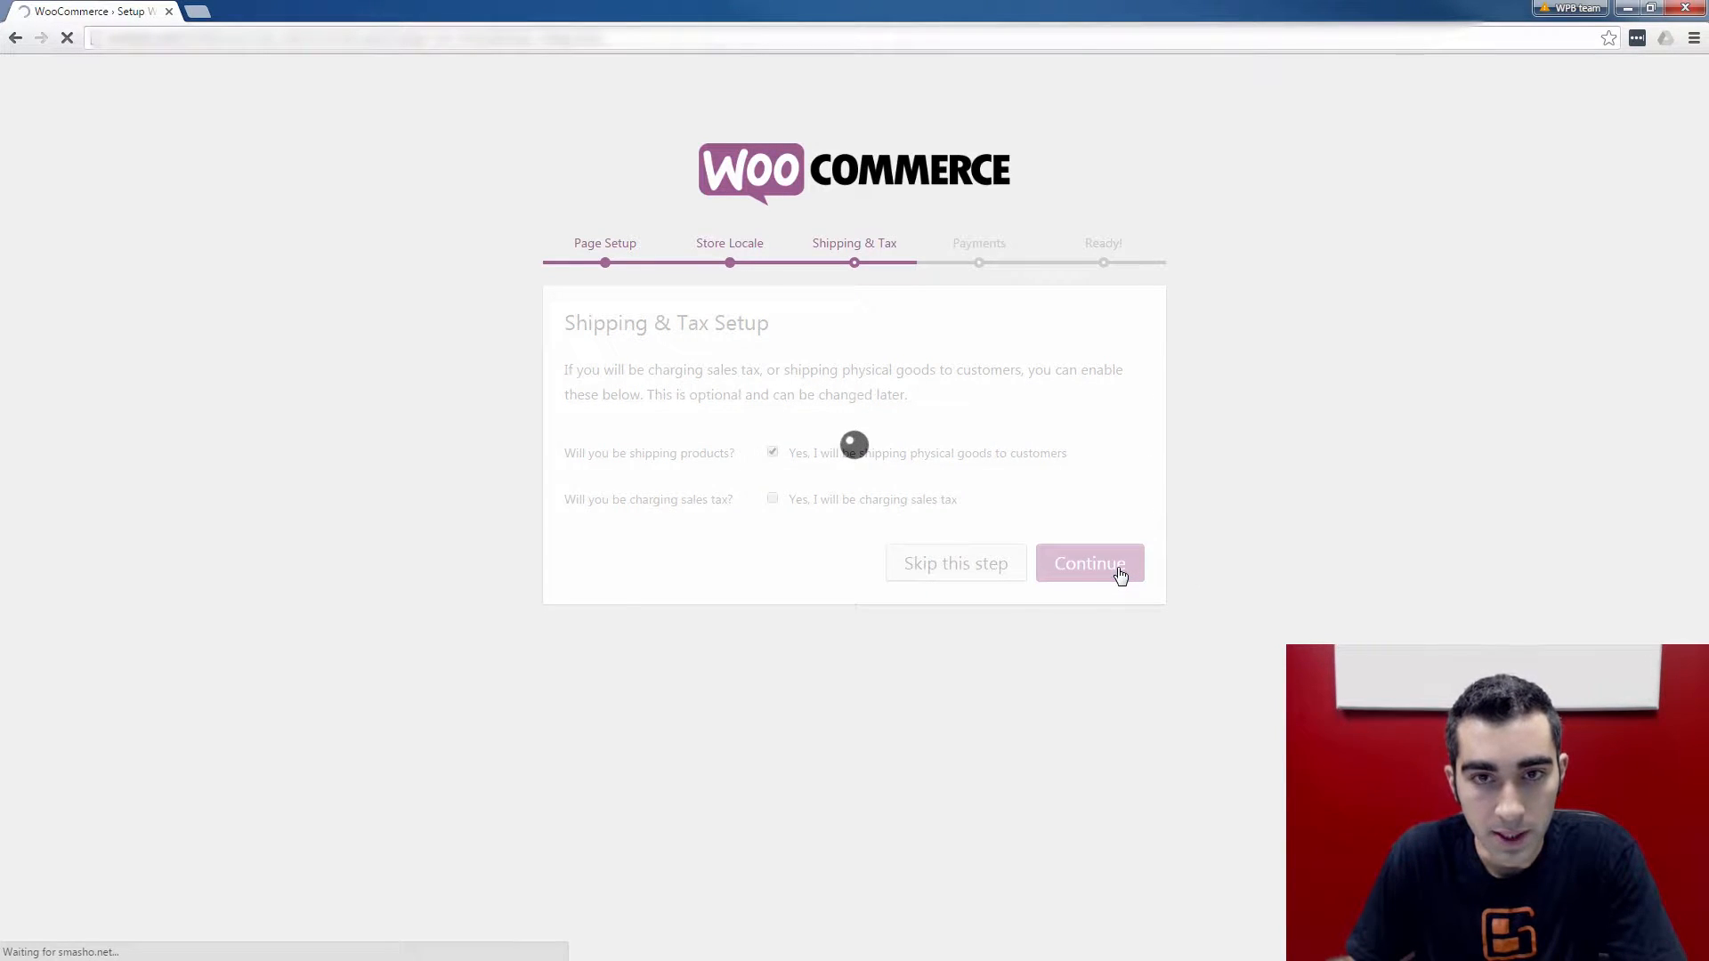
{"action": "left_click", "coordinate": [1088, 564]}
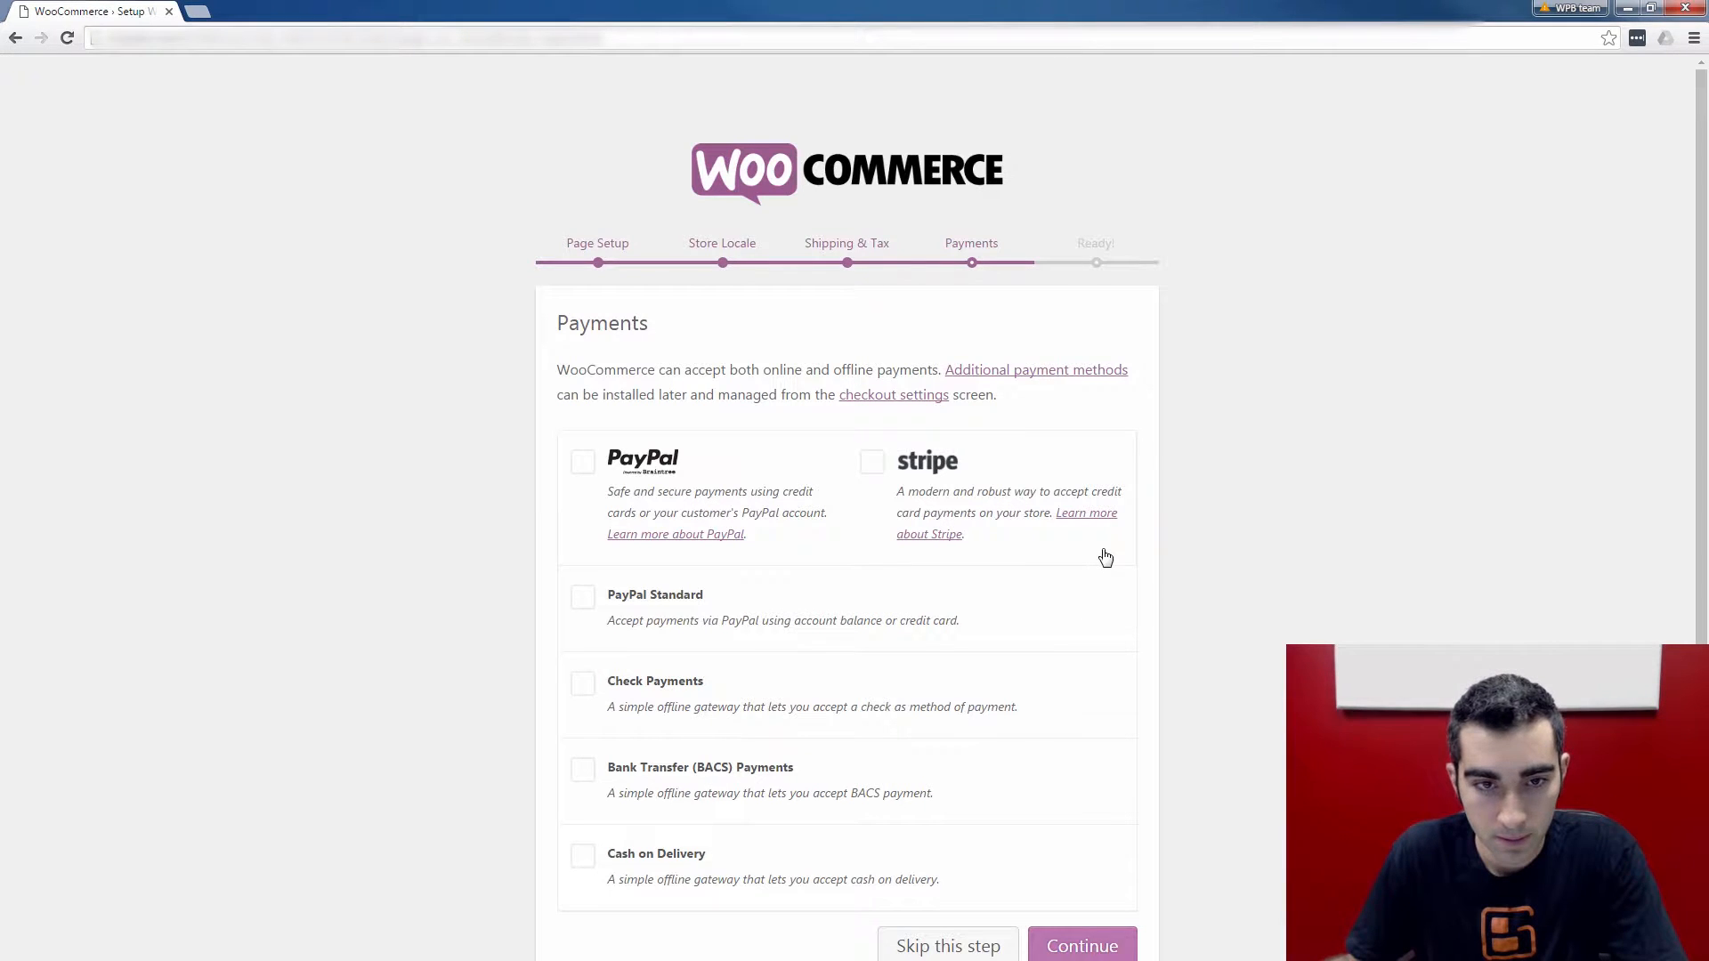
{"action": "mouse_move", "coordinate": [844, 429]}
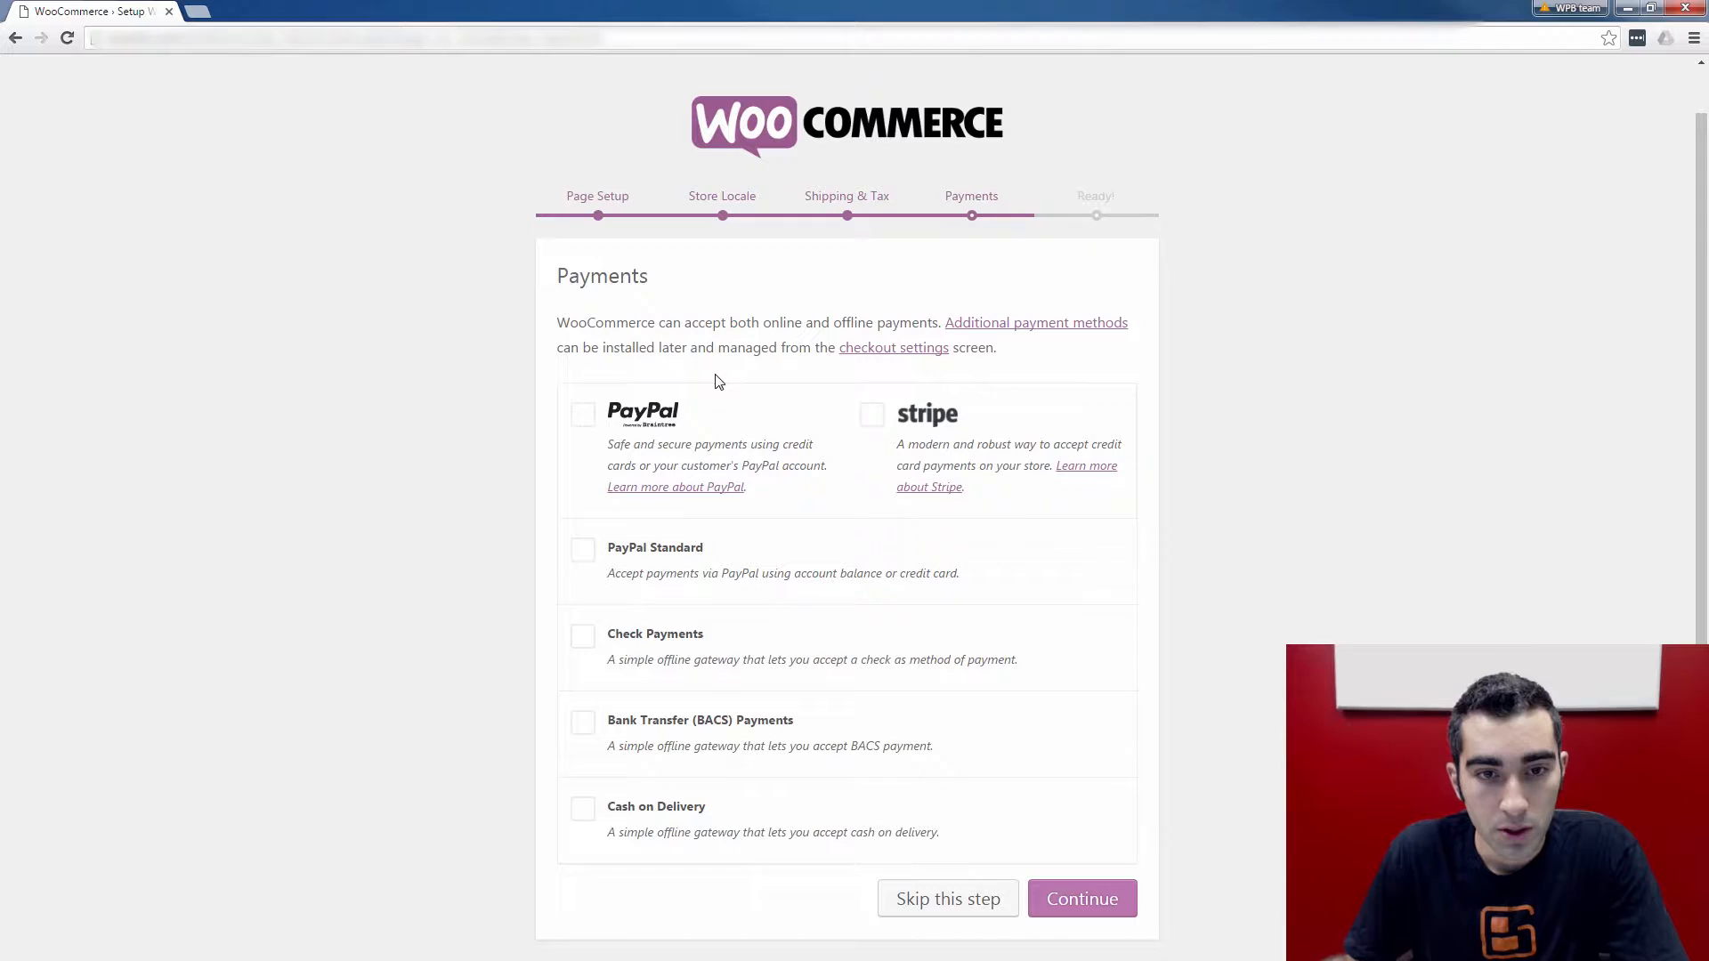
Step: Enable PayPal on the Payments step and submit it
{"action": "left_click", "coordinate": [582, 414]}
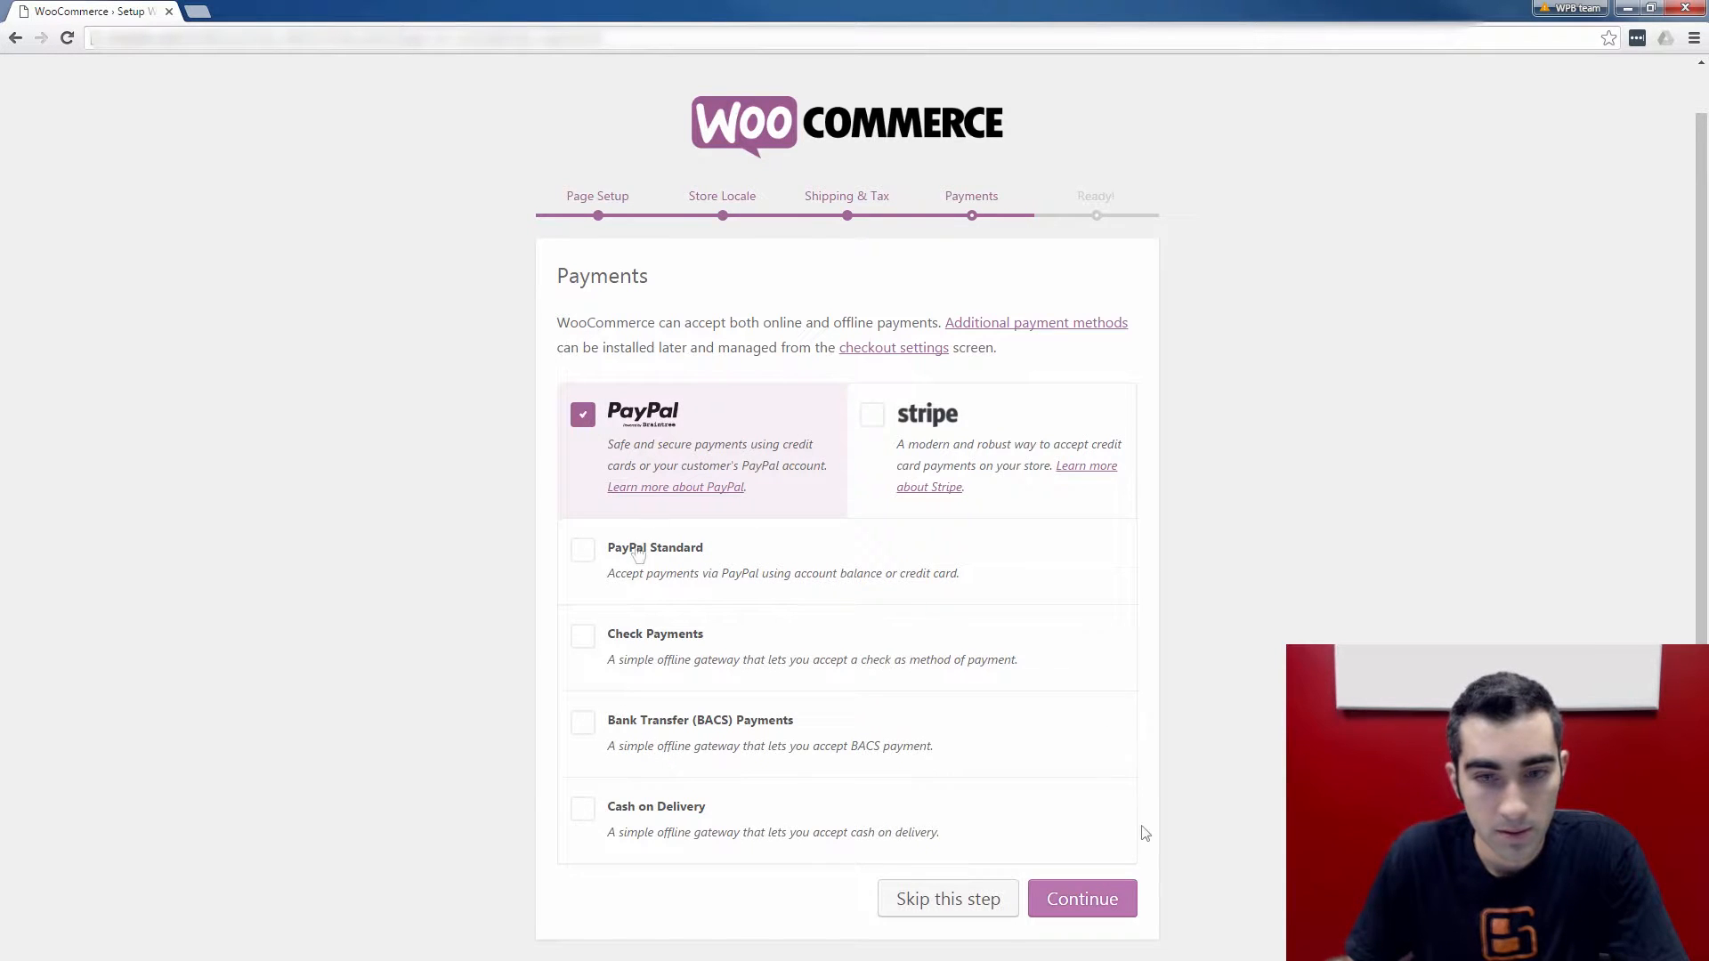
{"action": "left_click", "coordinate": [1082, 898]}
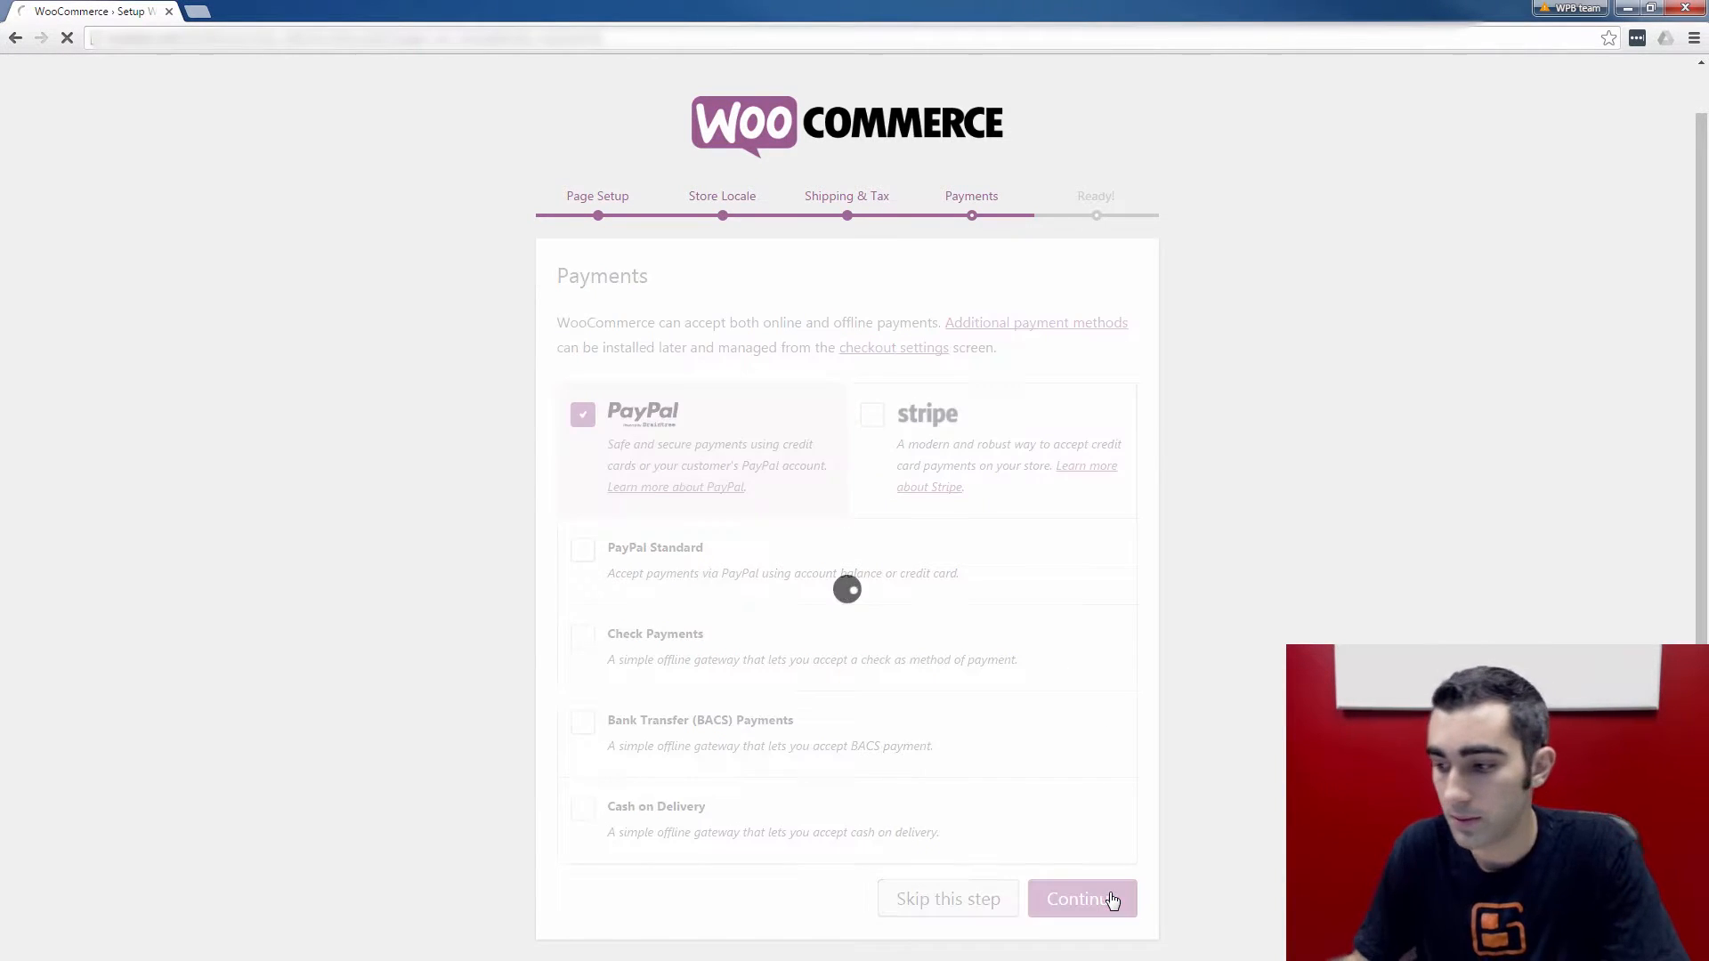
{"action": "left_click", "coordinate": [1081, 898]}
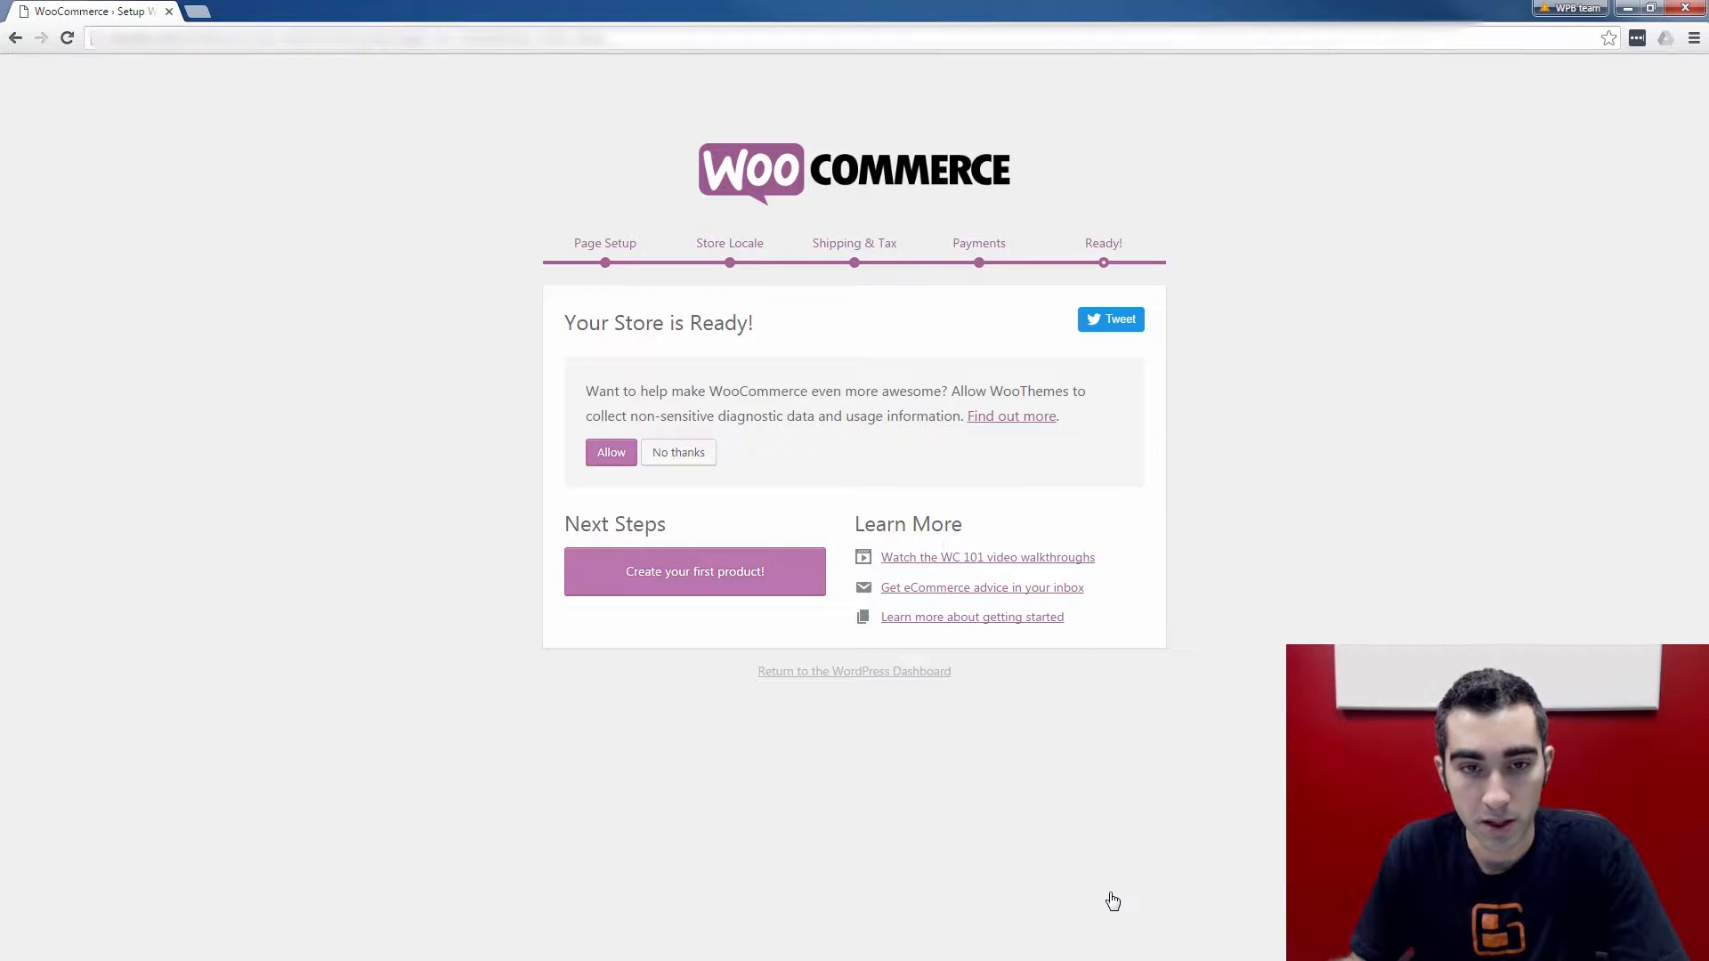
Step: Choose 'Create your first product!' on the Your Store is Ready page
{"action": "left_click", "coordinate": [695, 571]}
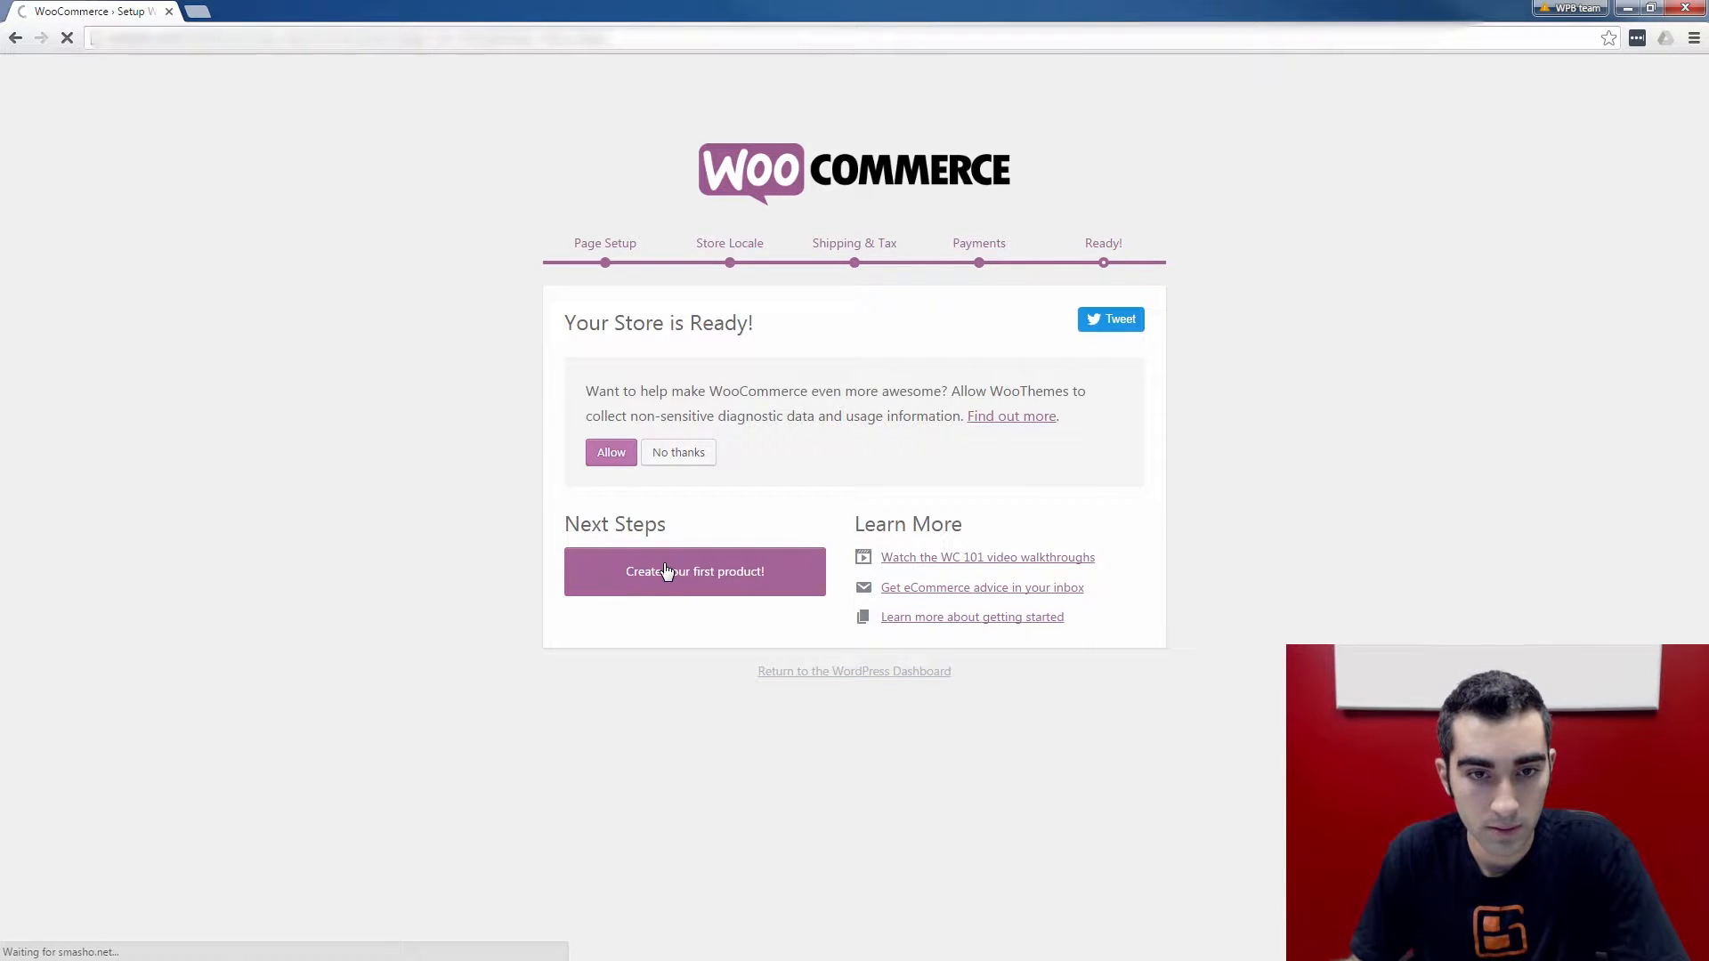
{"action": "left_click", "coordinate": [695, 571]}
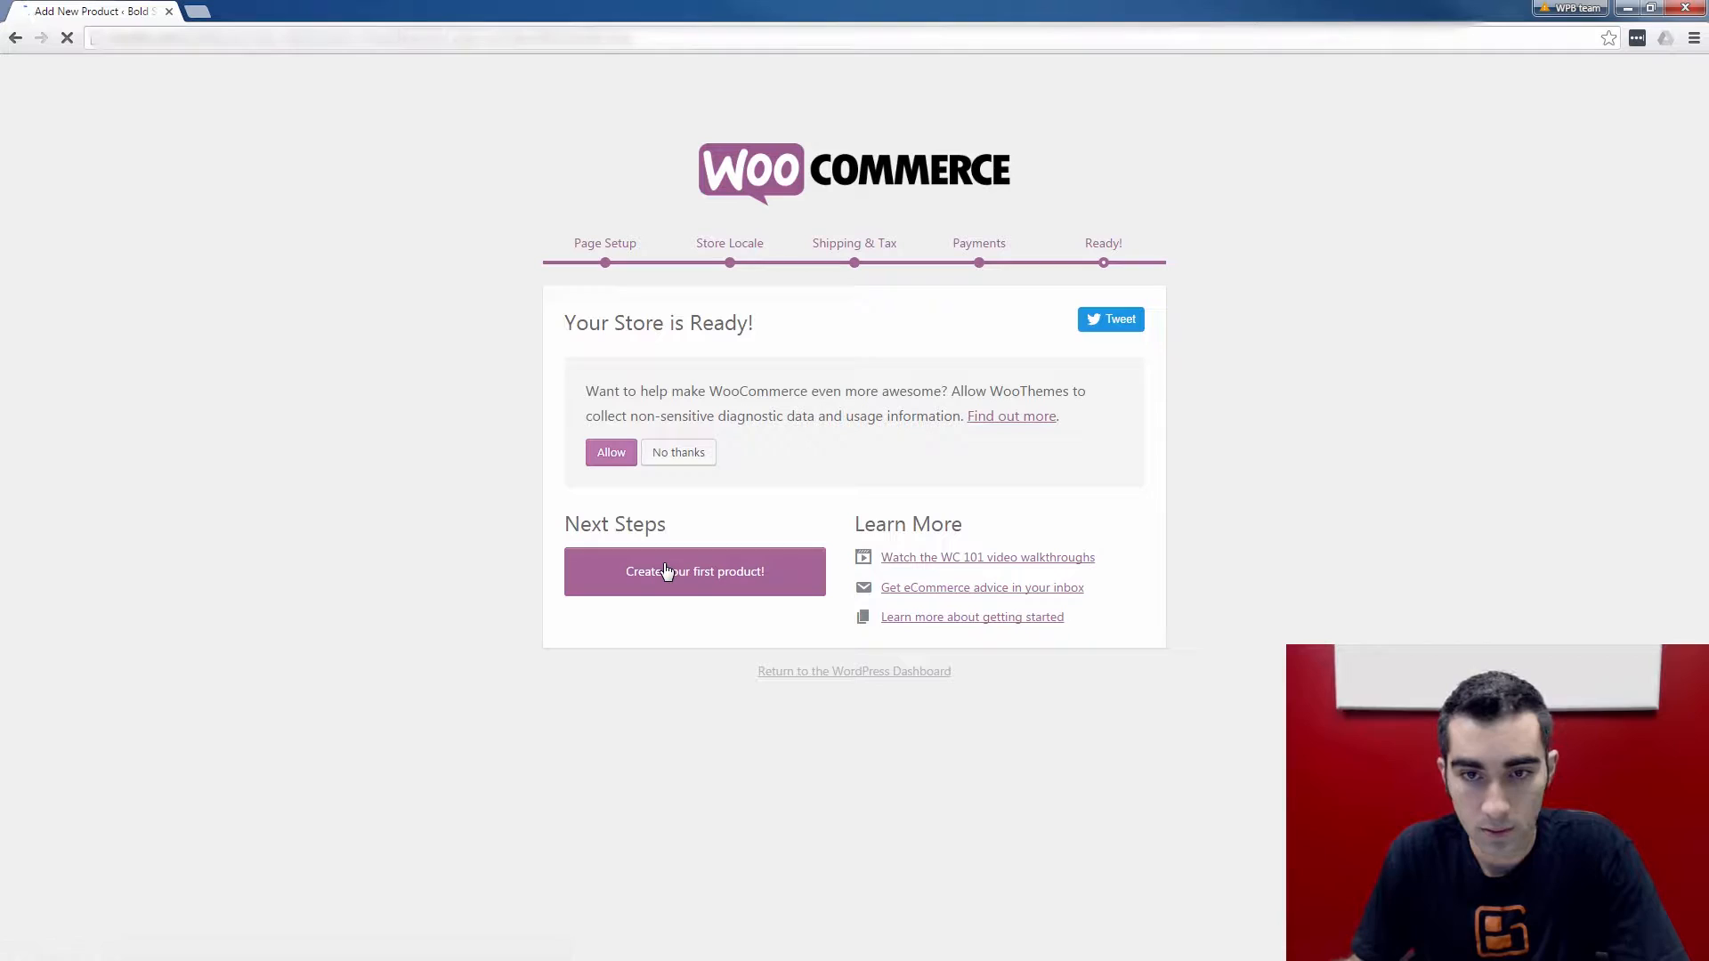
{"action": "left_click", "coordinate": [694, 572]}
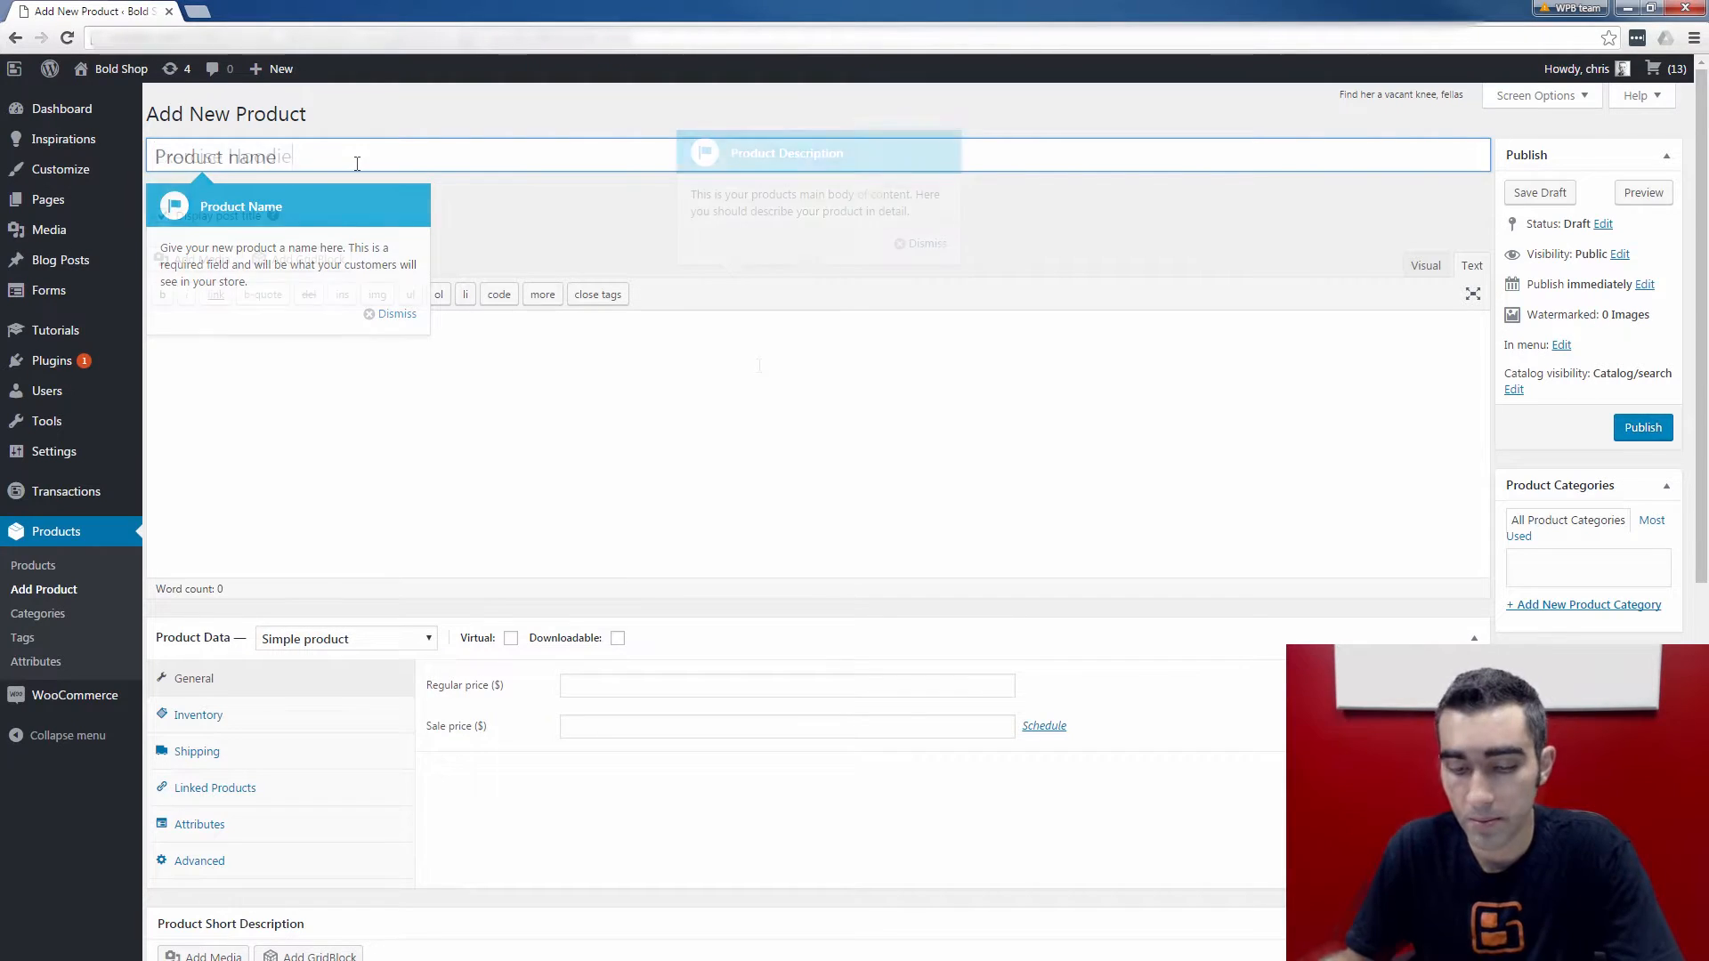
Step: Name the product 'Exercise Hoodie' and describe it as 'Comfortable and durable hoodie for outdoor activities.'
{"action": "type", "text": "Exercise Hoodie"}
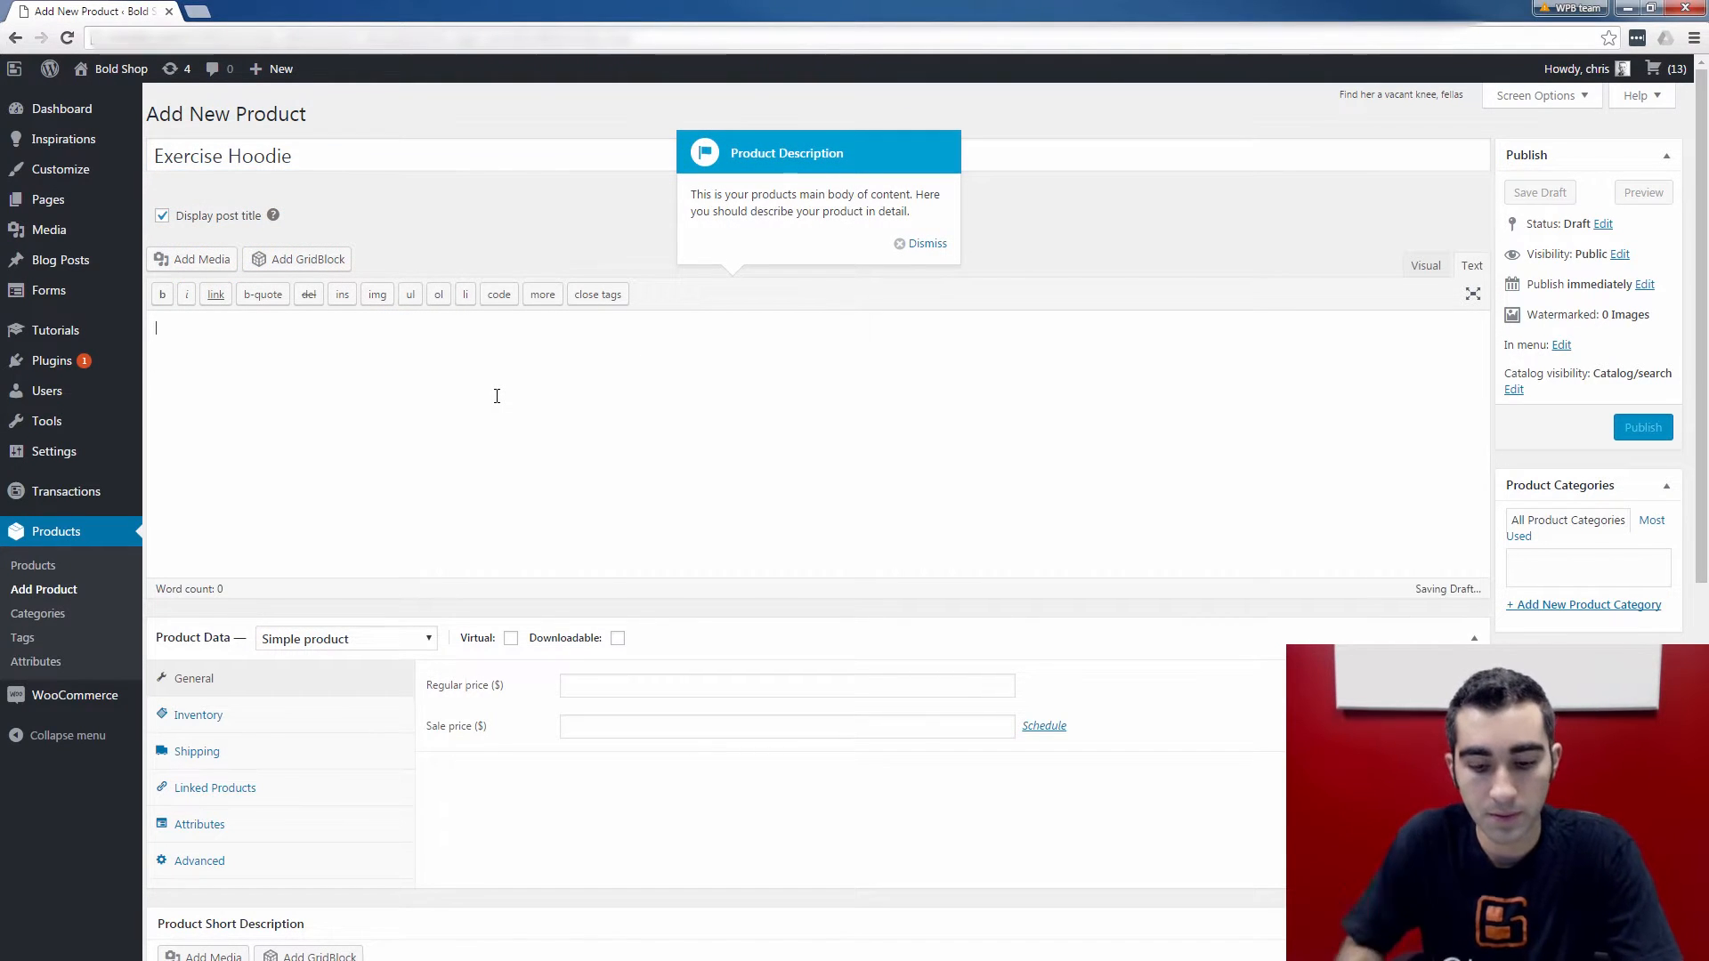
{"action": "type", "text": "Comfortable"}
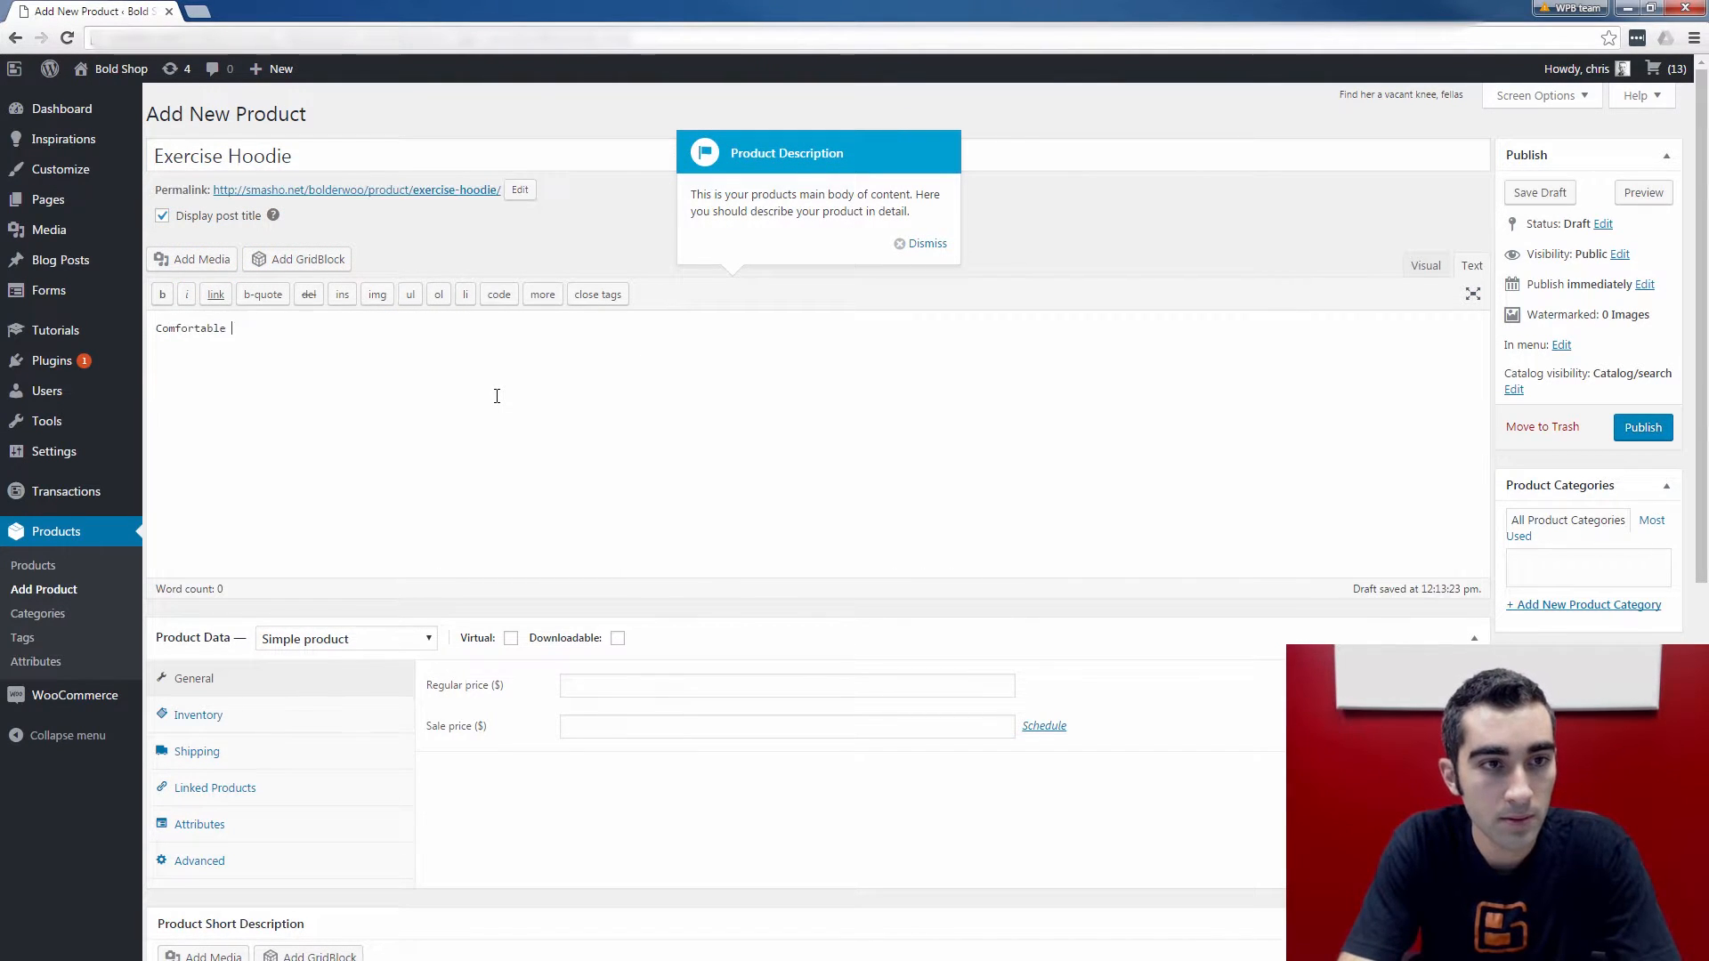
{"action": "type", "text": "and"}
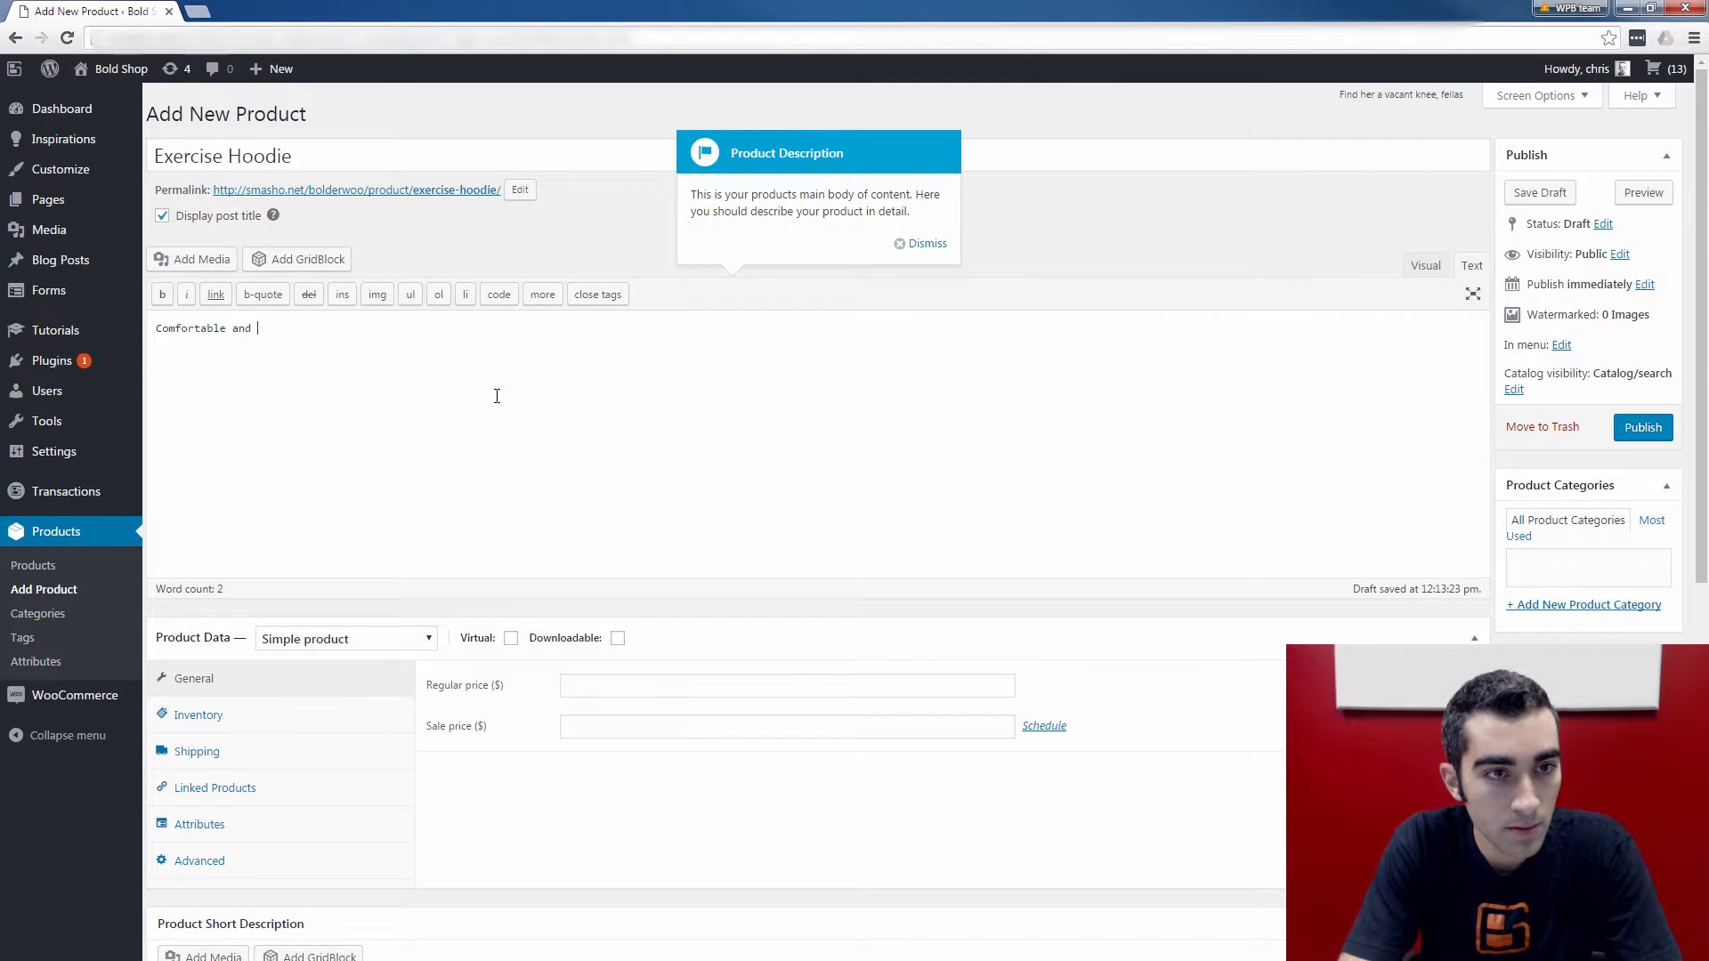
{"action": "type", "text": "durable hoodie for"}
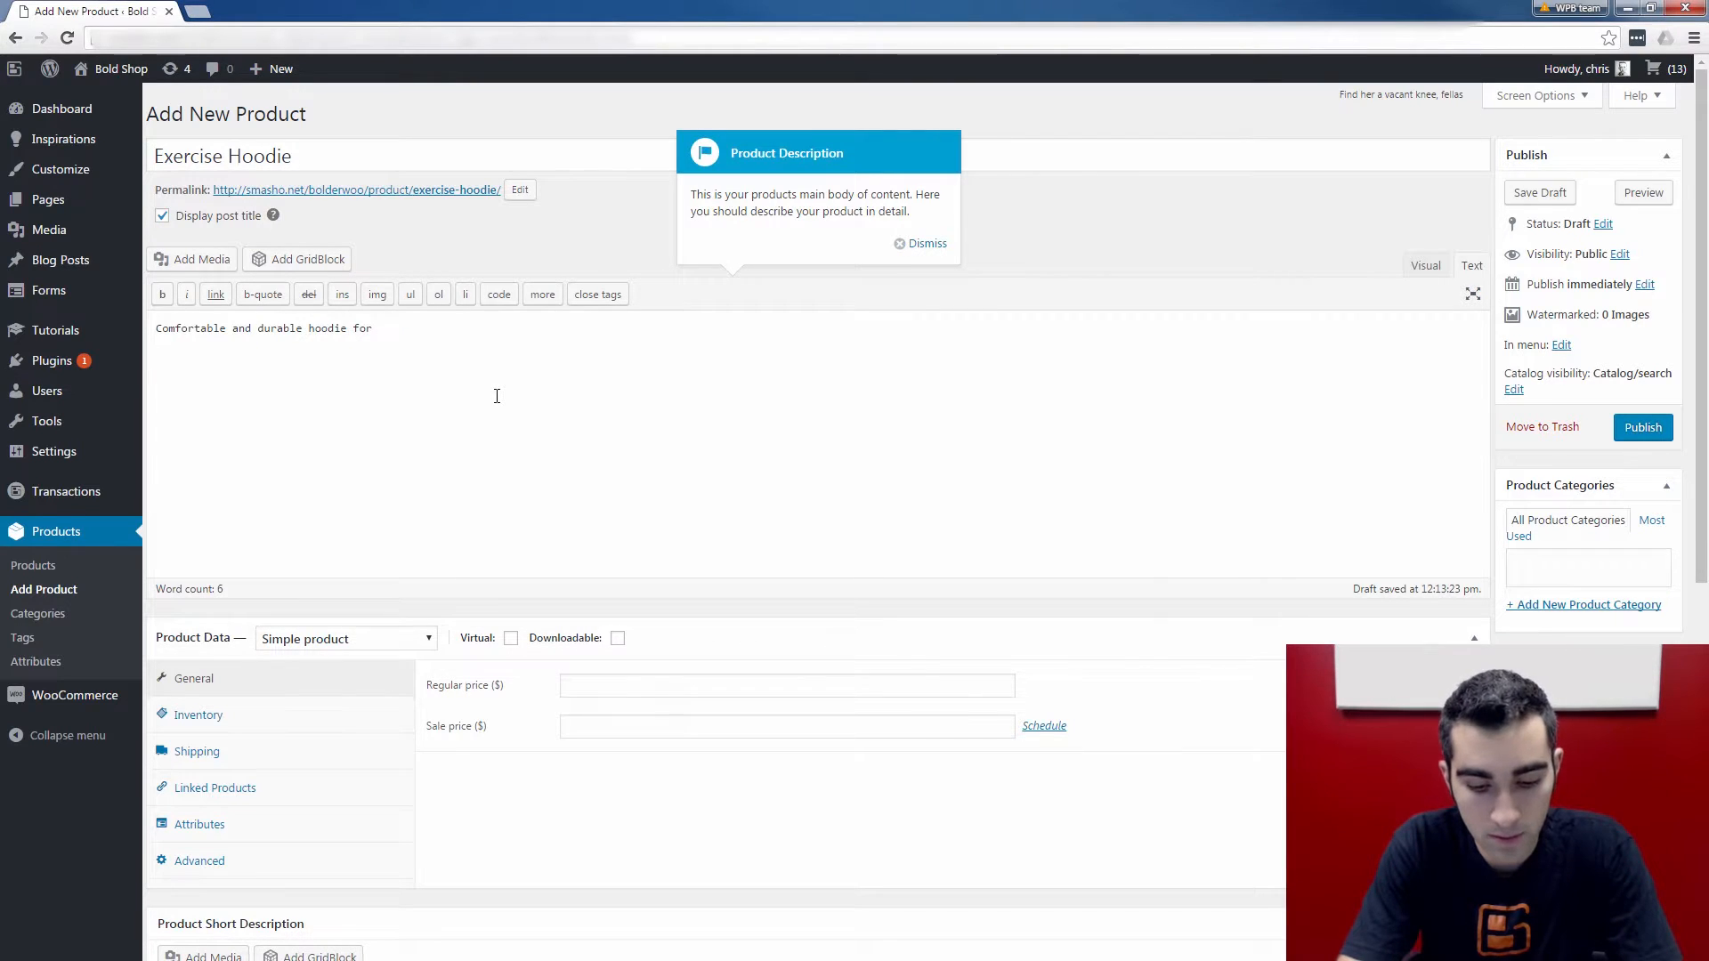
{"action": "type", "text": "o"}
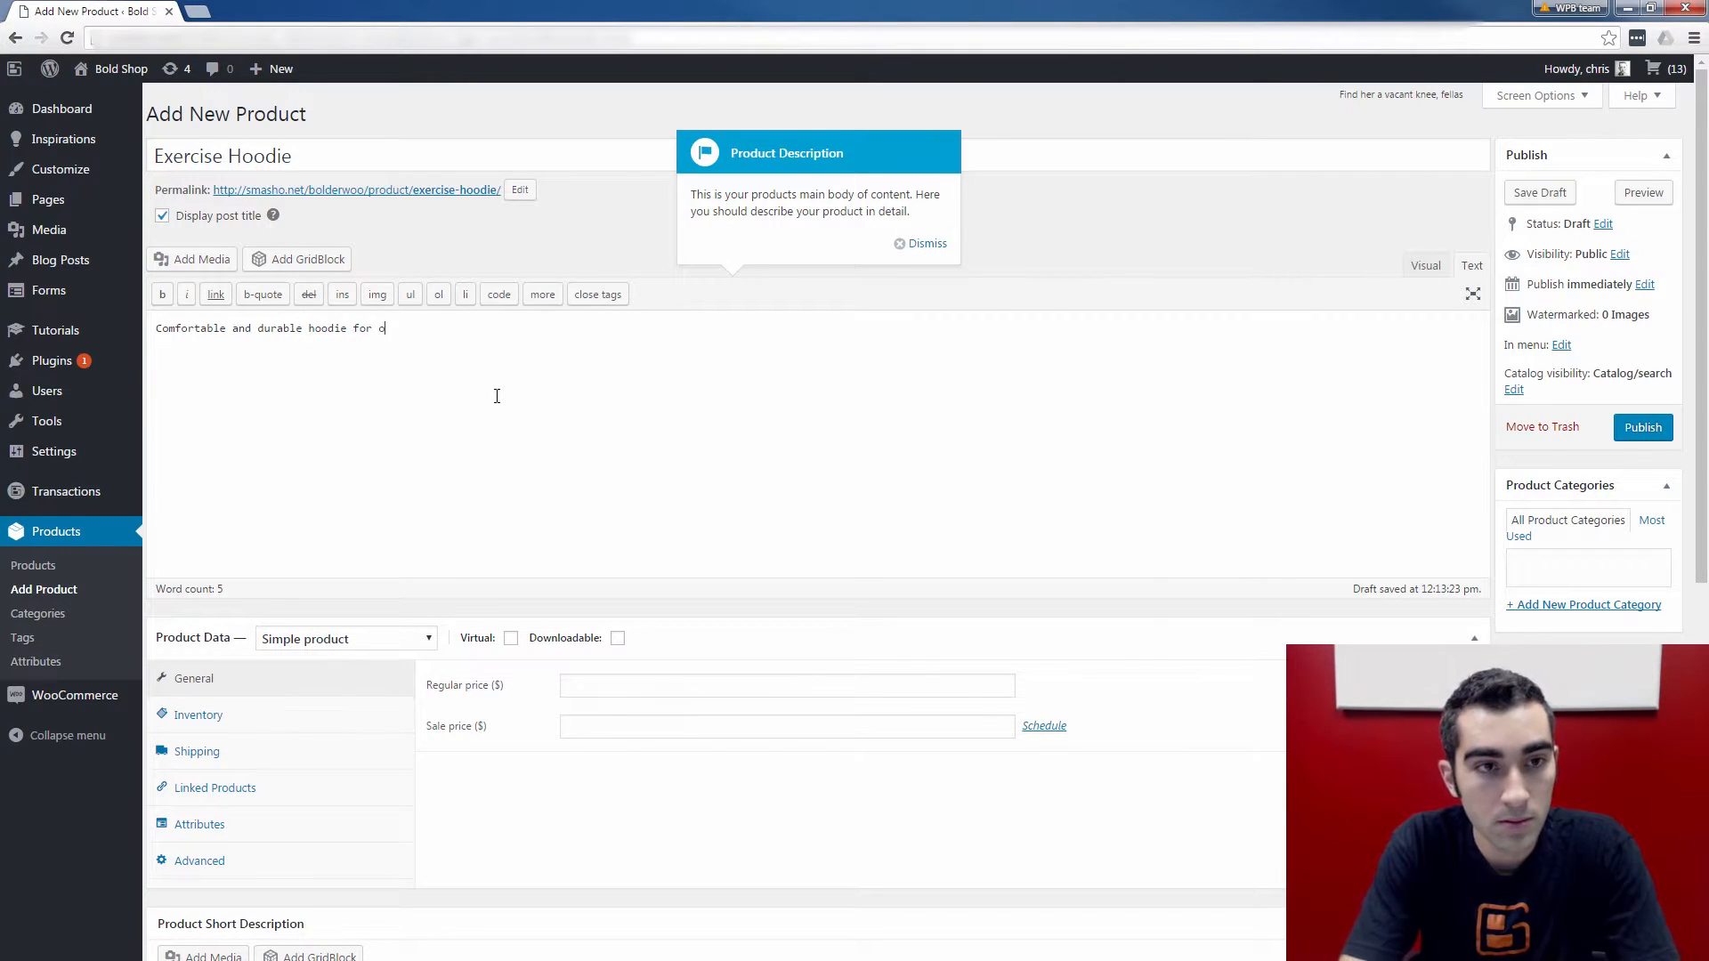
{"action": "type", "text": "utdoor activi"}
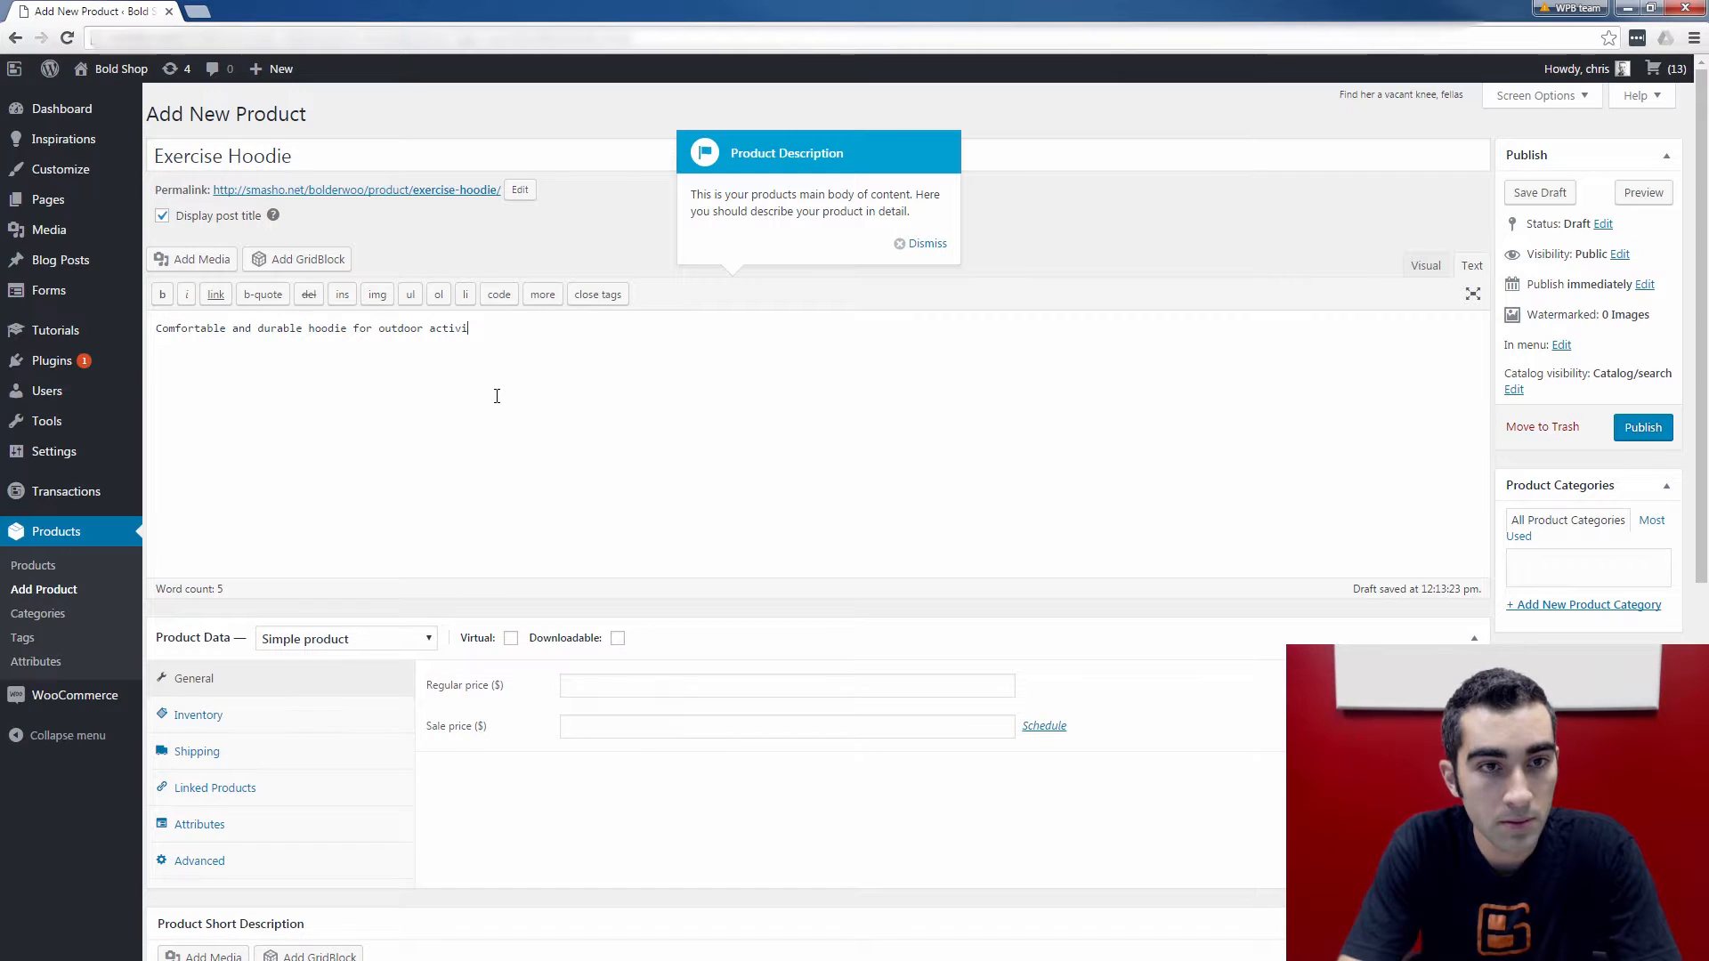
{"action": "type", "text": "ties."}
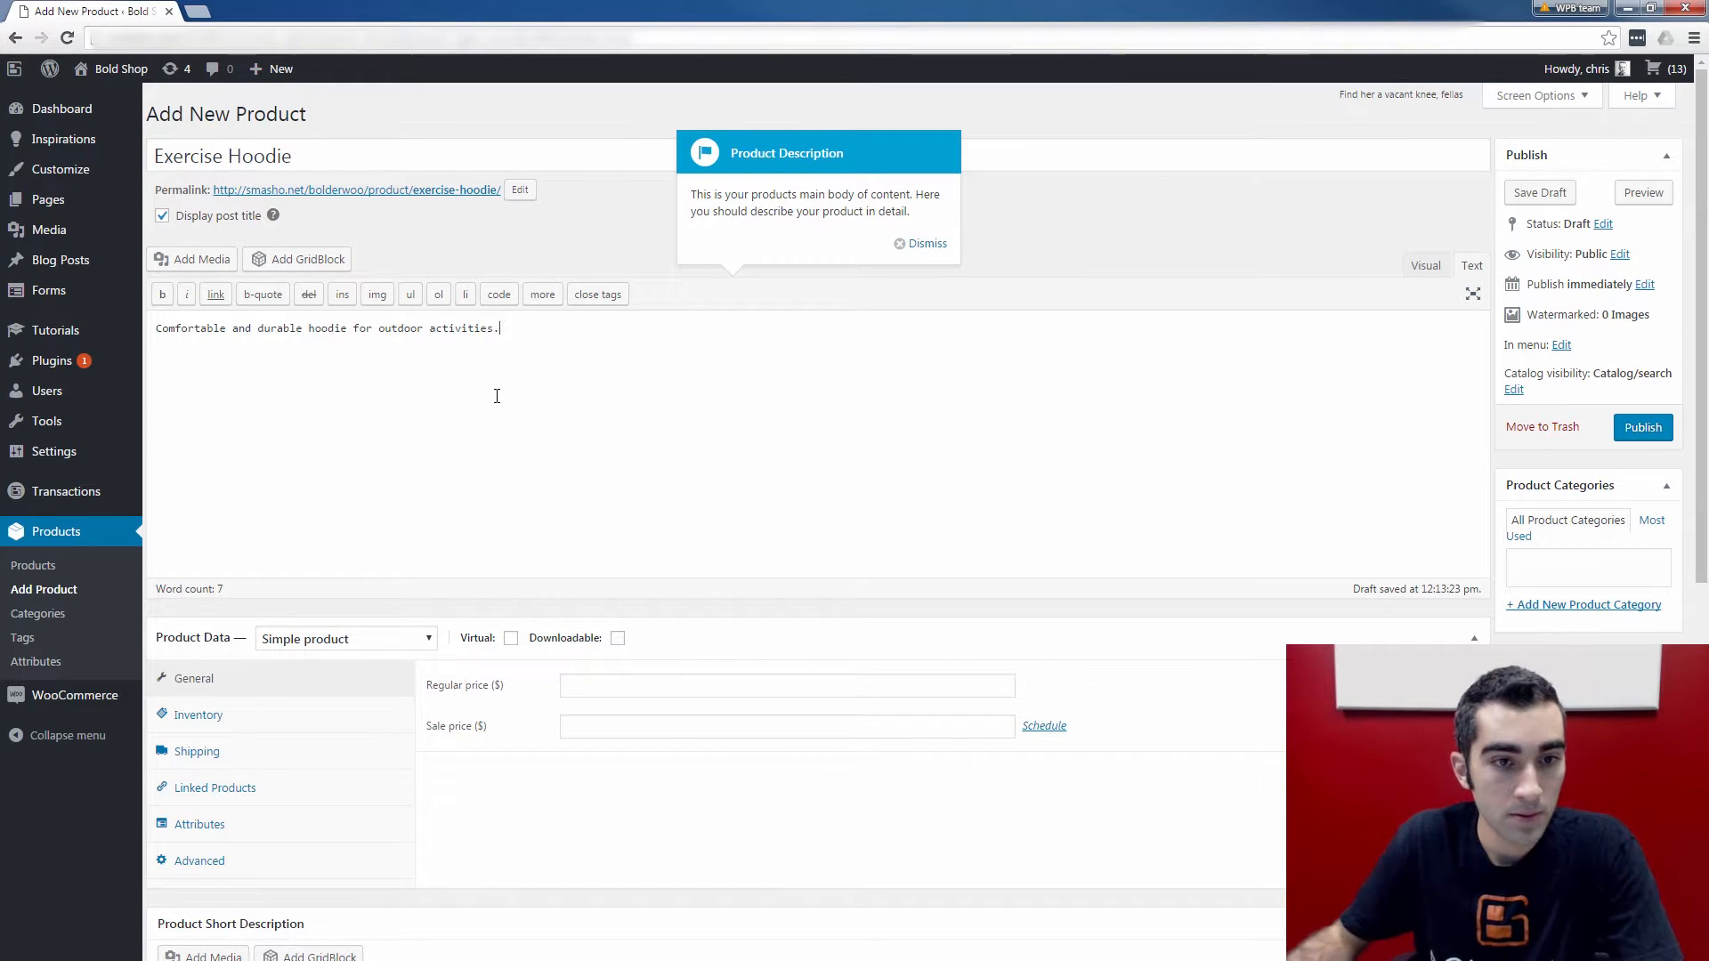
{"action": "scroll", "scroll_direction": "down", "scroll_amount": 3}
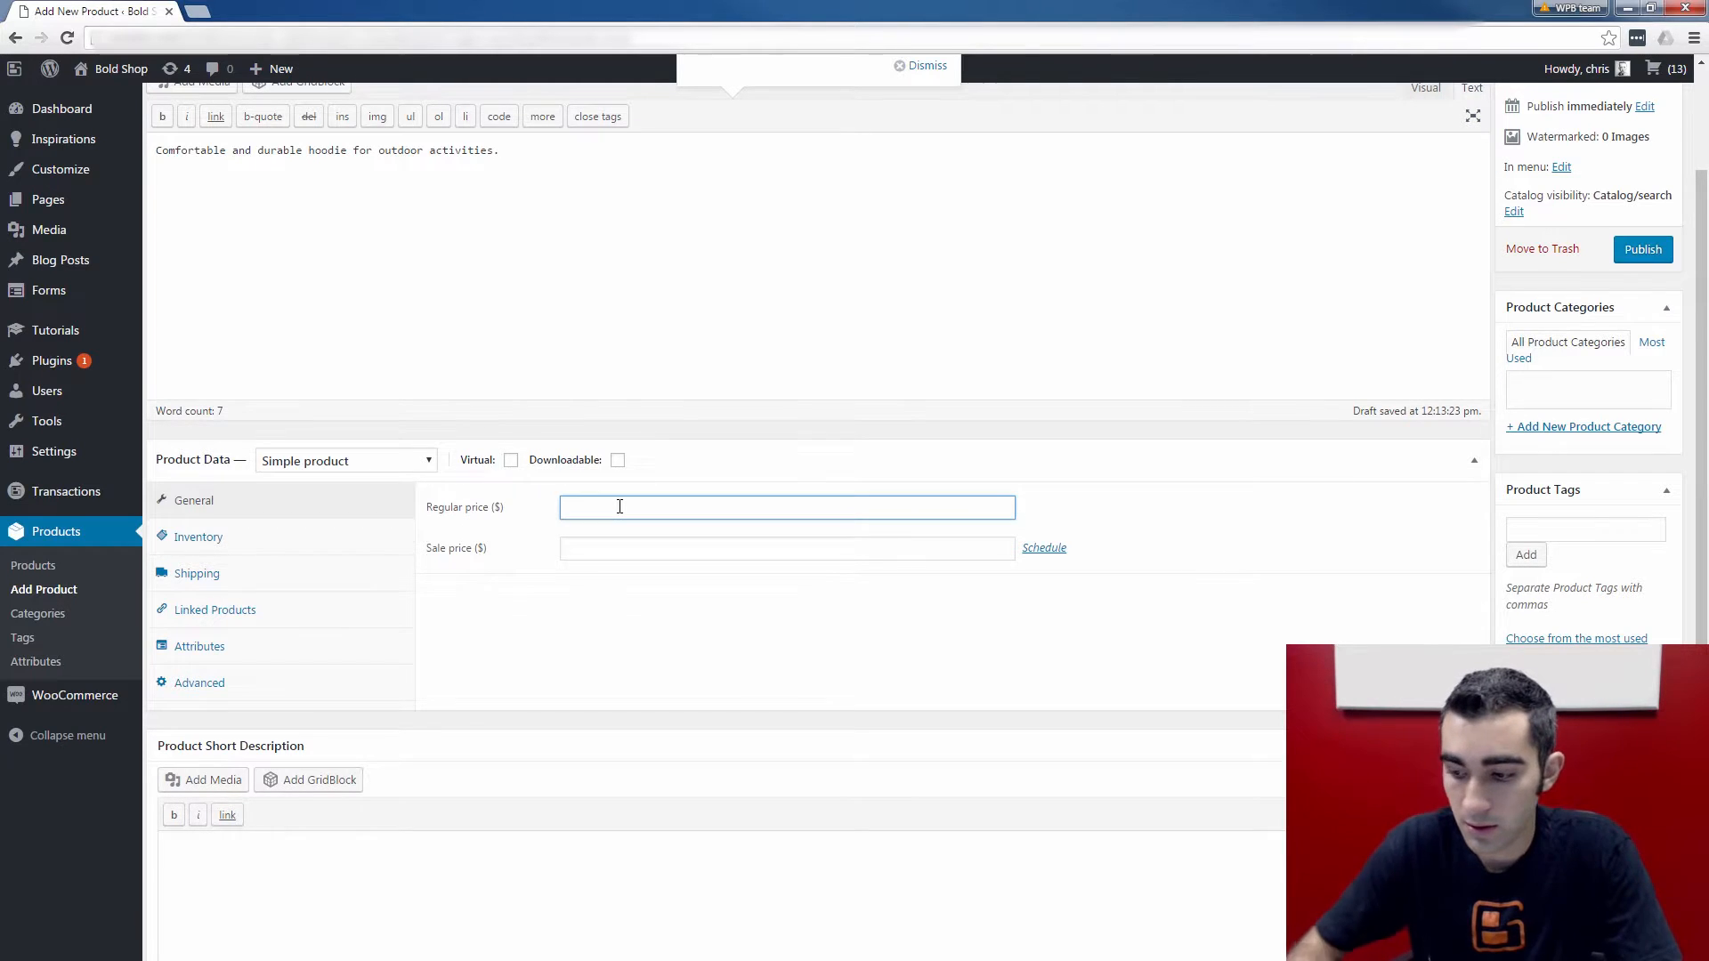
Step: Enter 16.99 as the hoodie's regular price and 10.99 as its sale price
{"action": "type", "text": "16.99"}
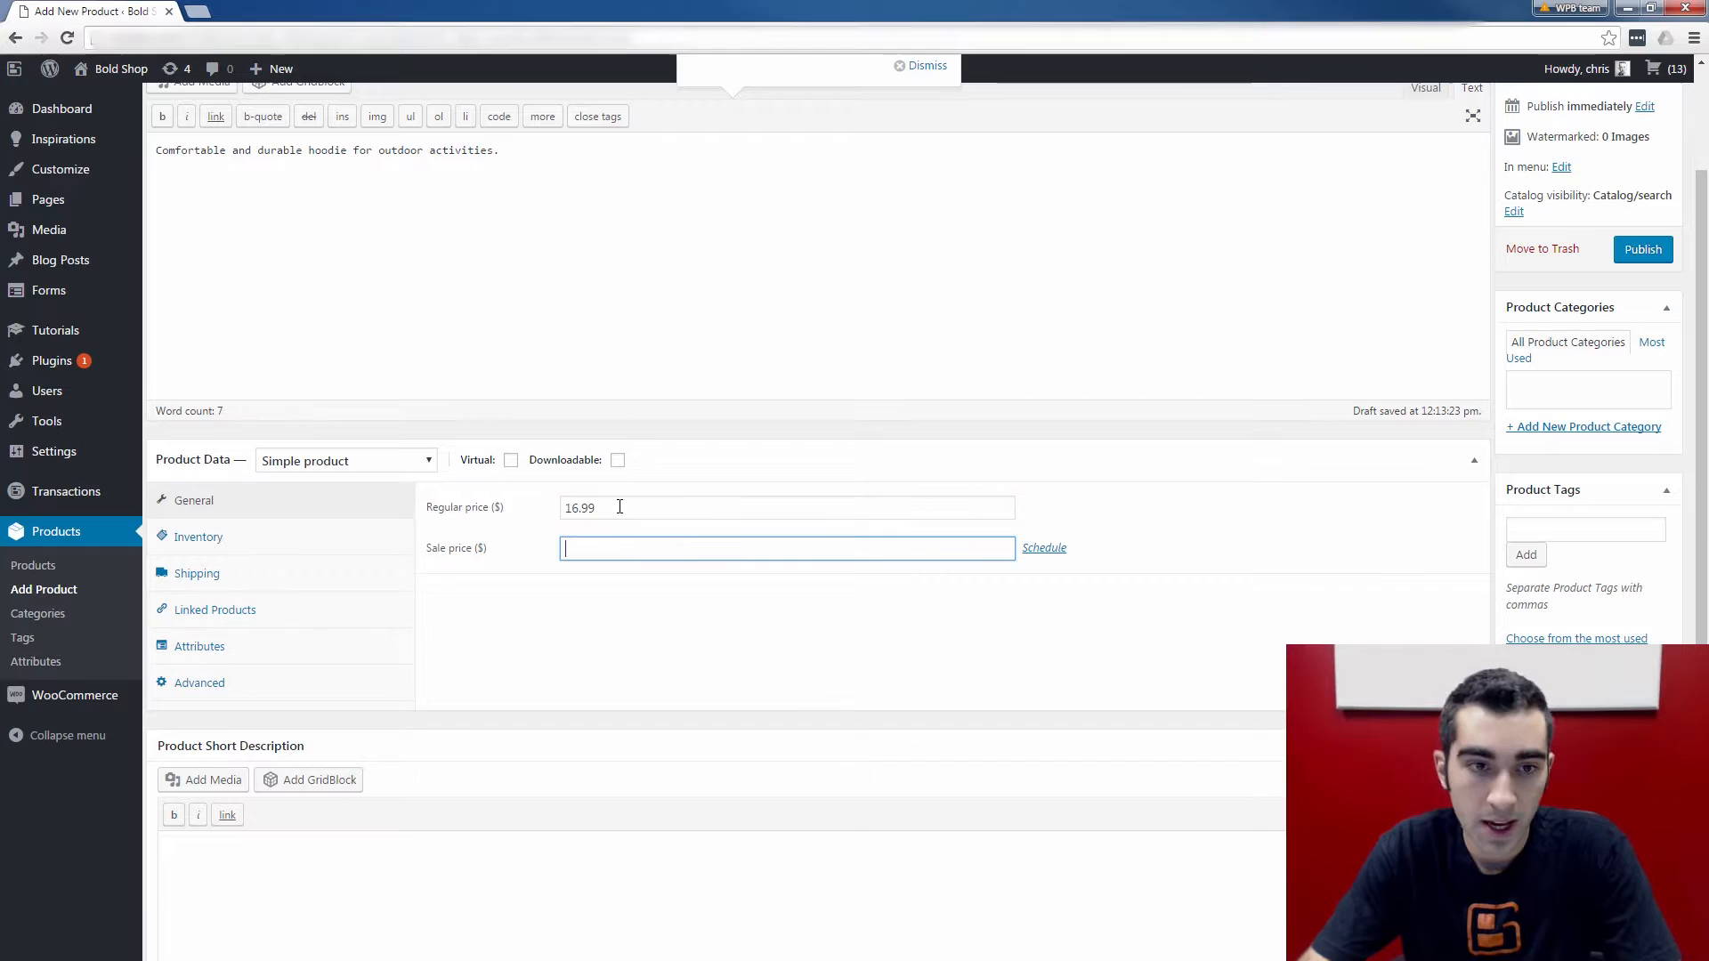
{"action": "type", "text": "1"}
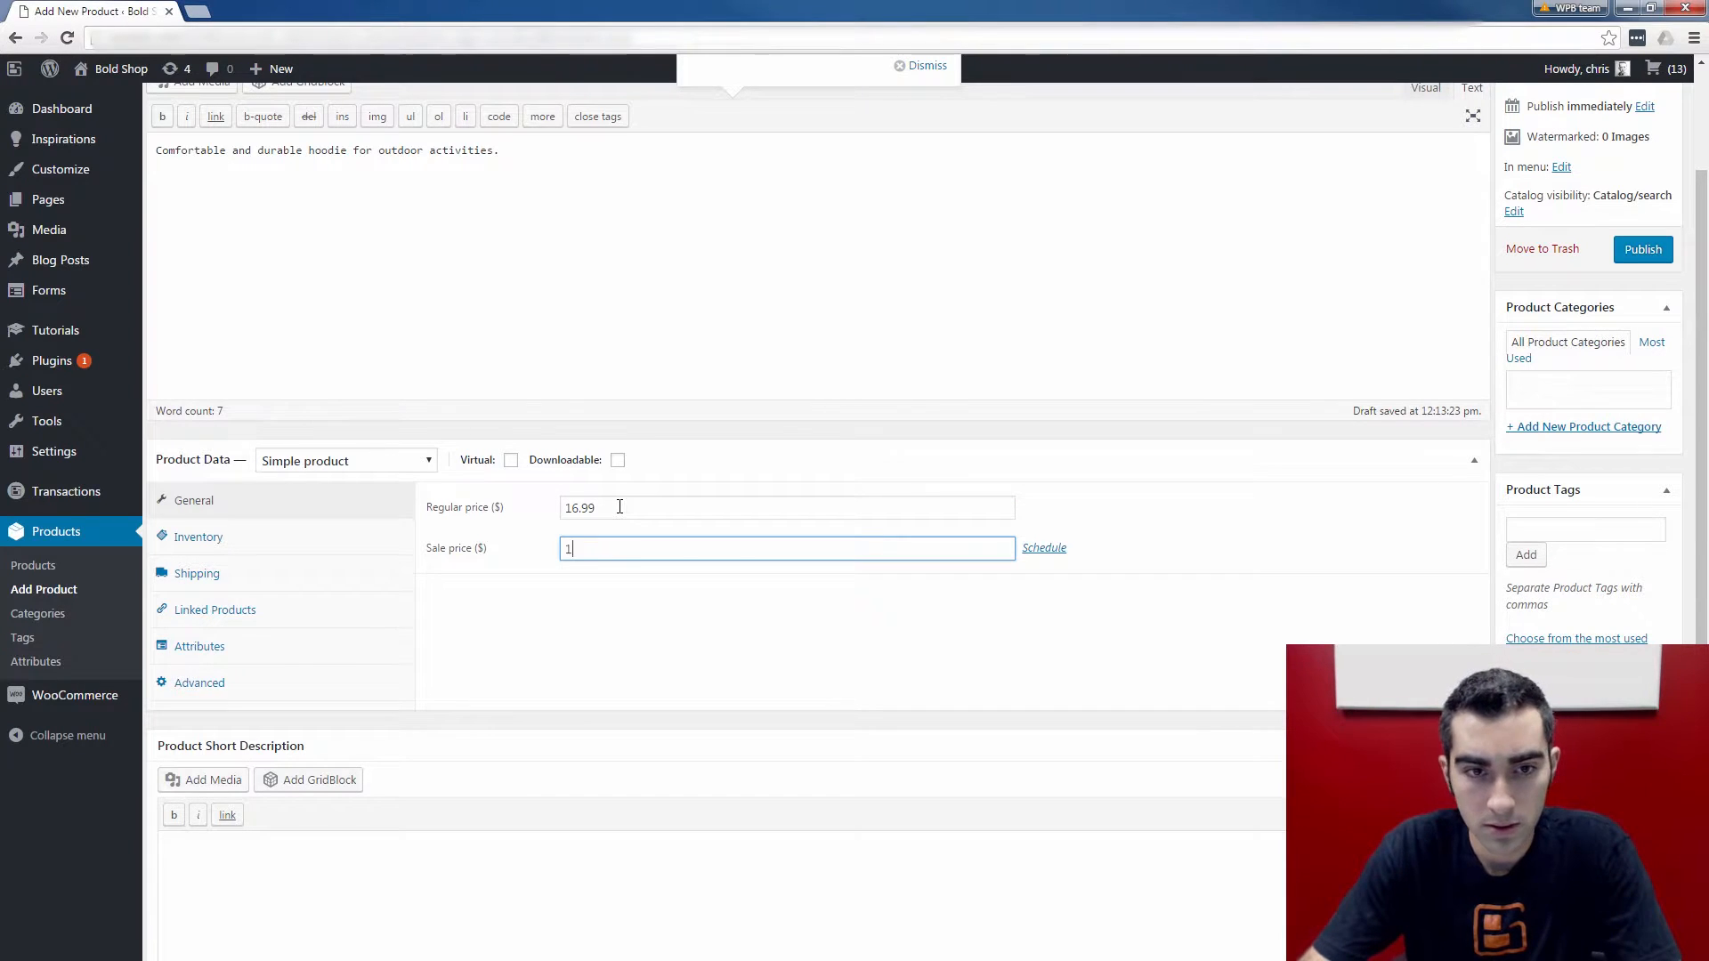
{"action": "type", "text": "0.99"}
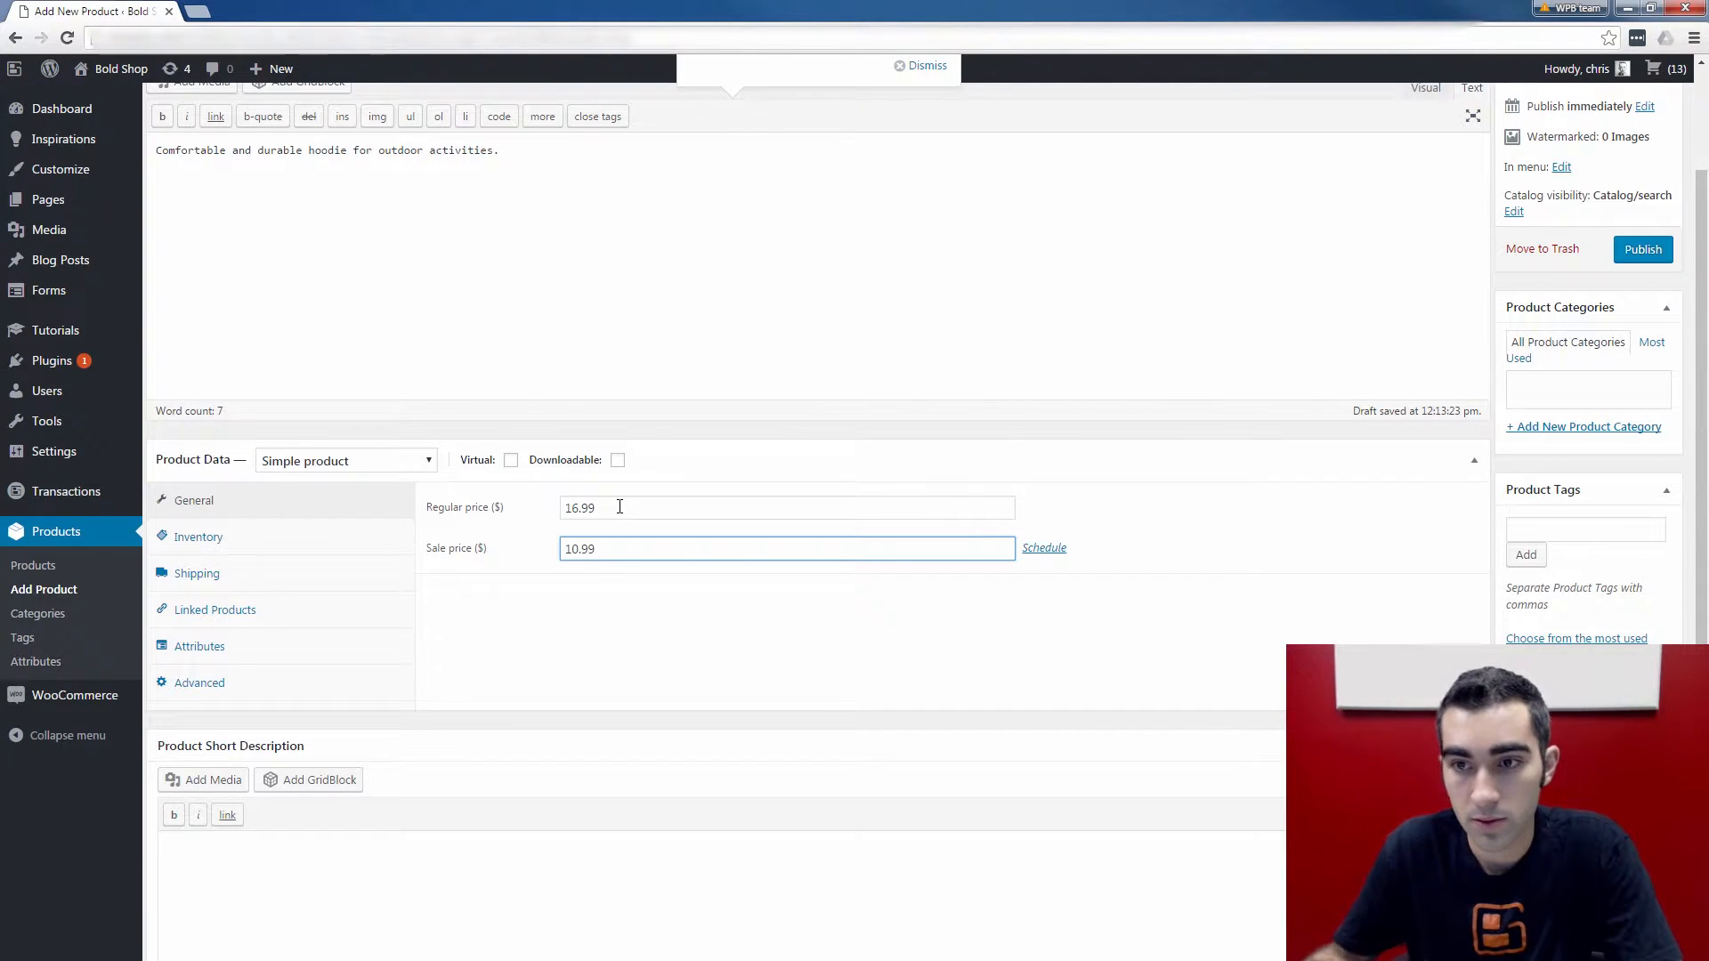
{"action": "scroll", "scroll_direction": "up", "scroll_amount": 3}
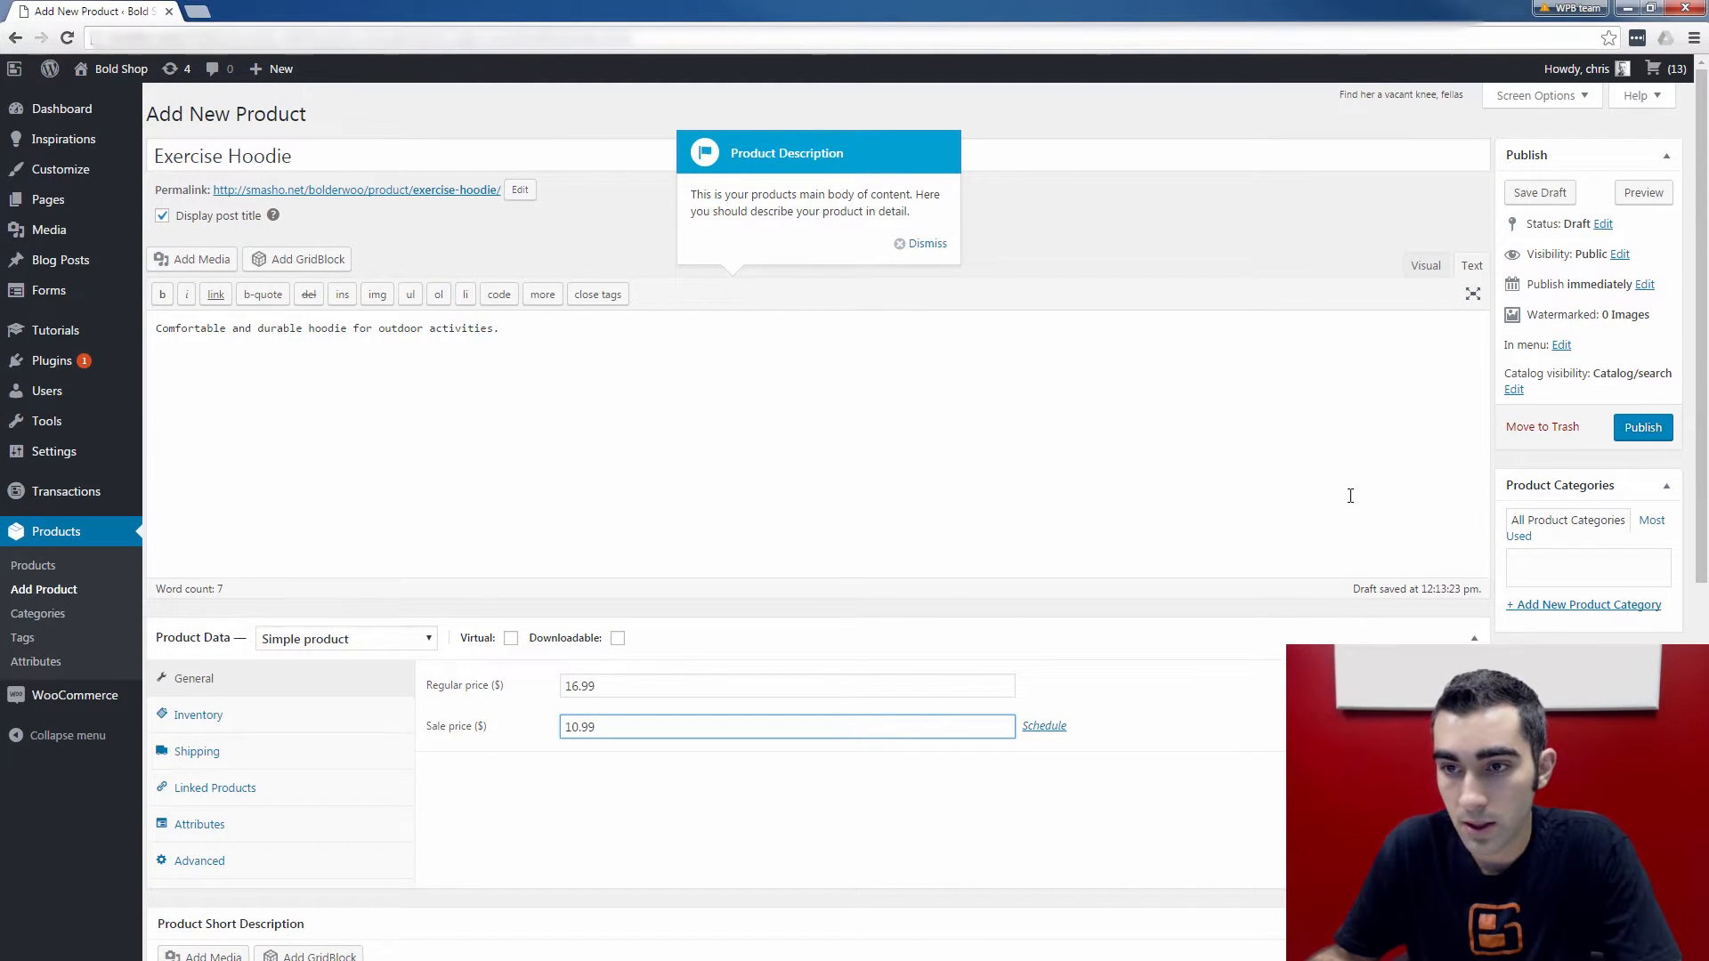
{"action": "mouse_move", "coordinate": [1570, 576]}
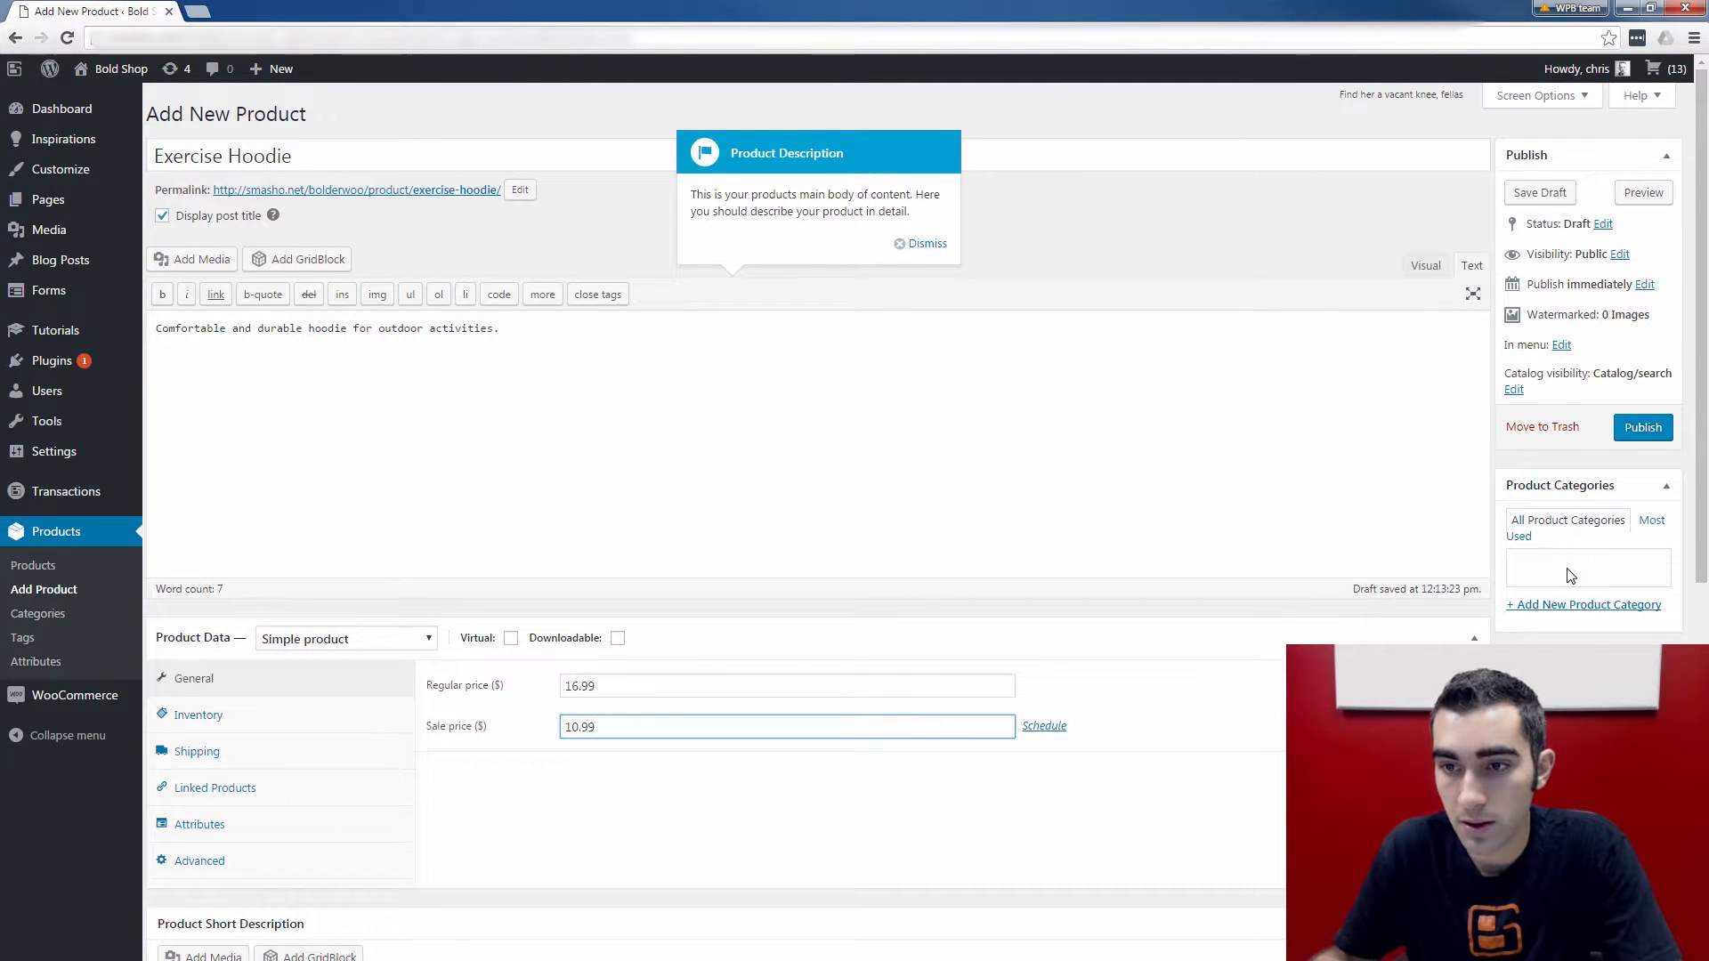
{"action": "scroll", "scroll_direction": "down", "scroll_amount": 3}
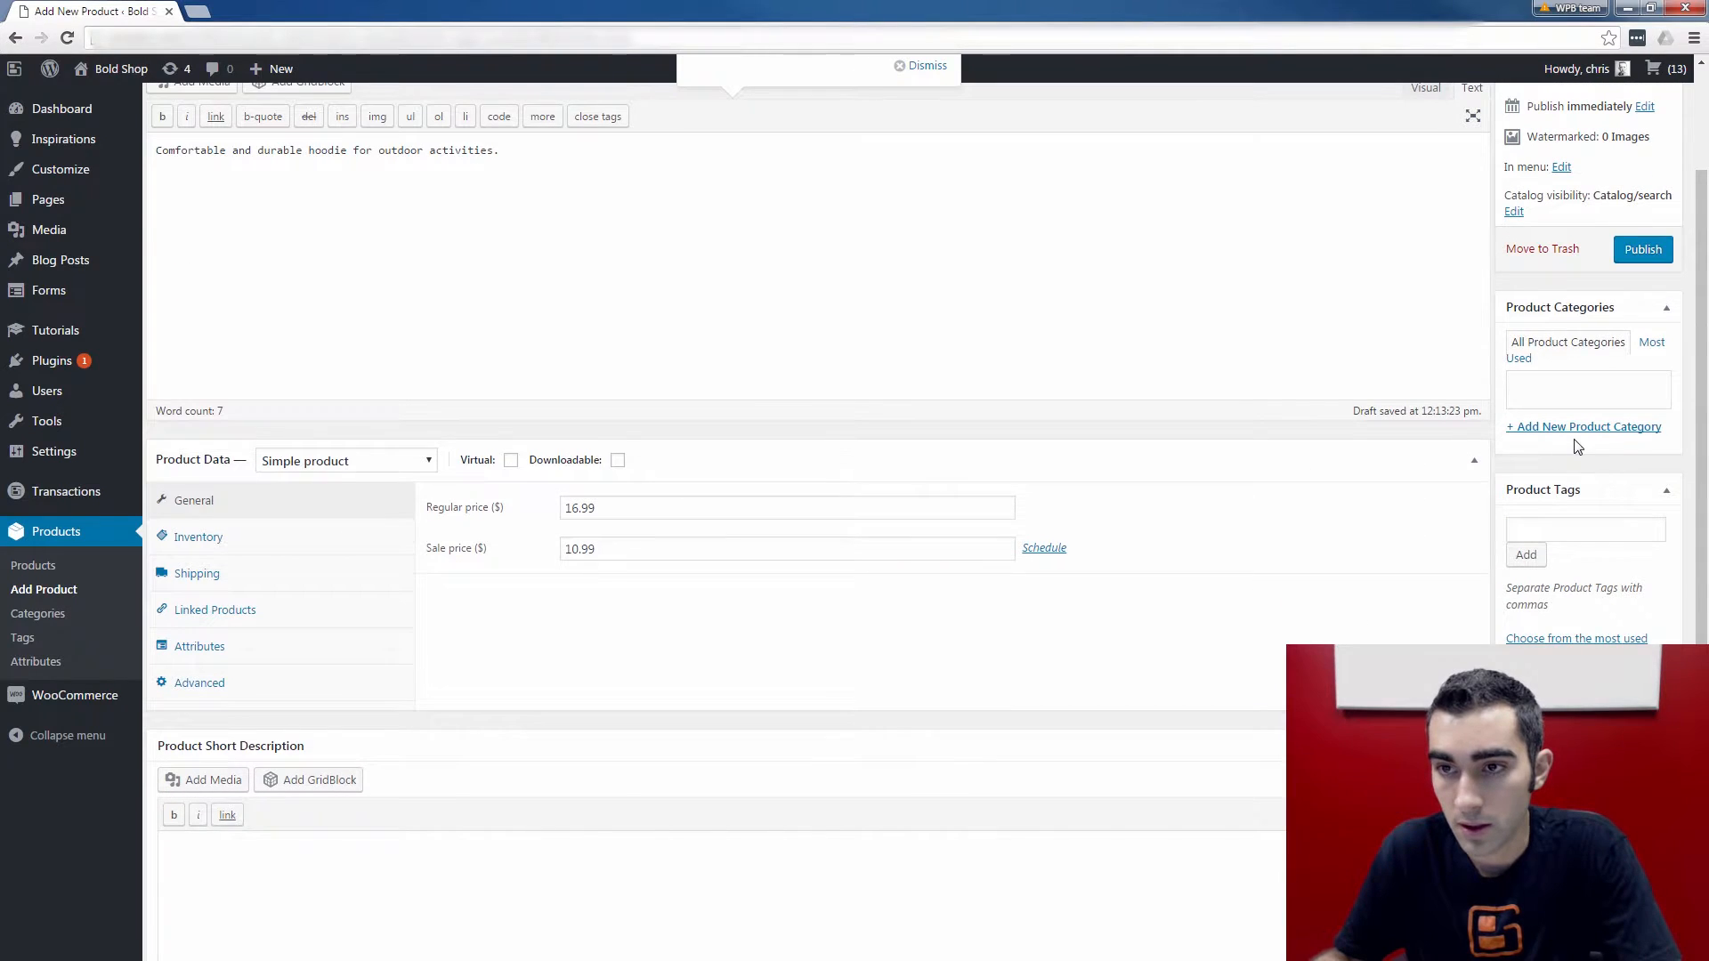
Step: Add a new 'Clothing' product category and assign it to the Exercise Hoodie
{"action": "left_click", "coordinate": [1584, 426]}
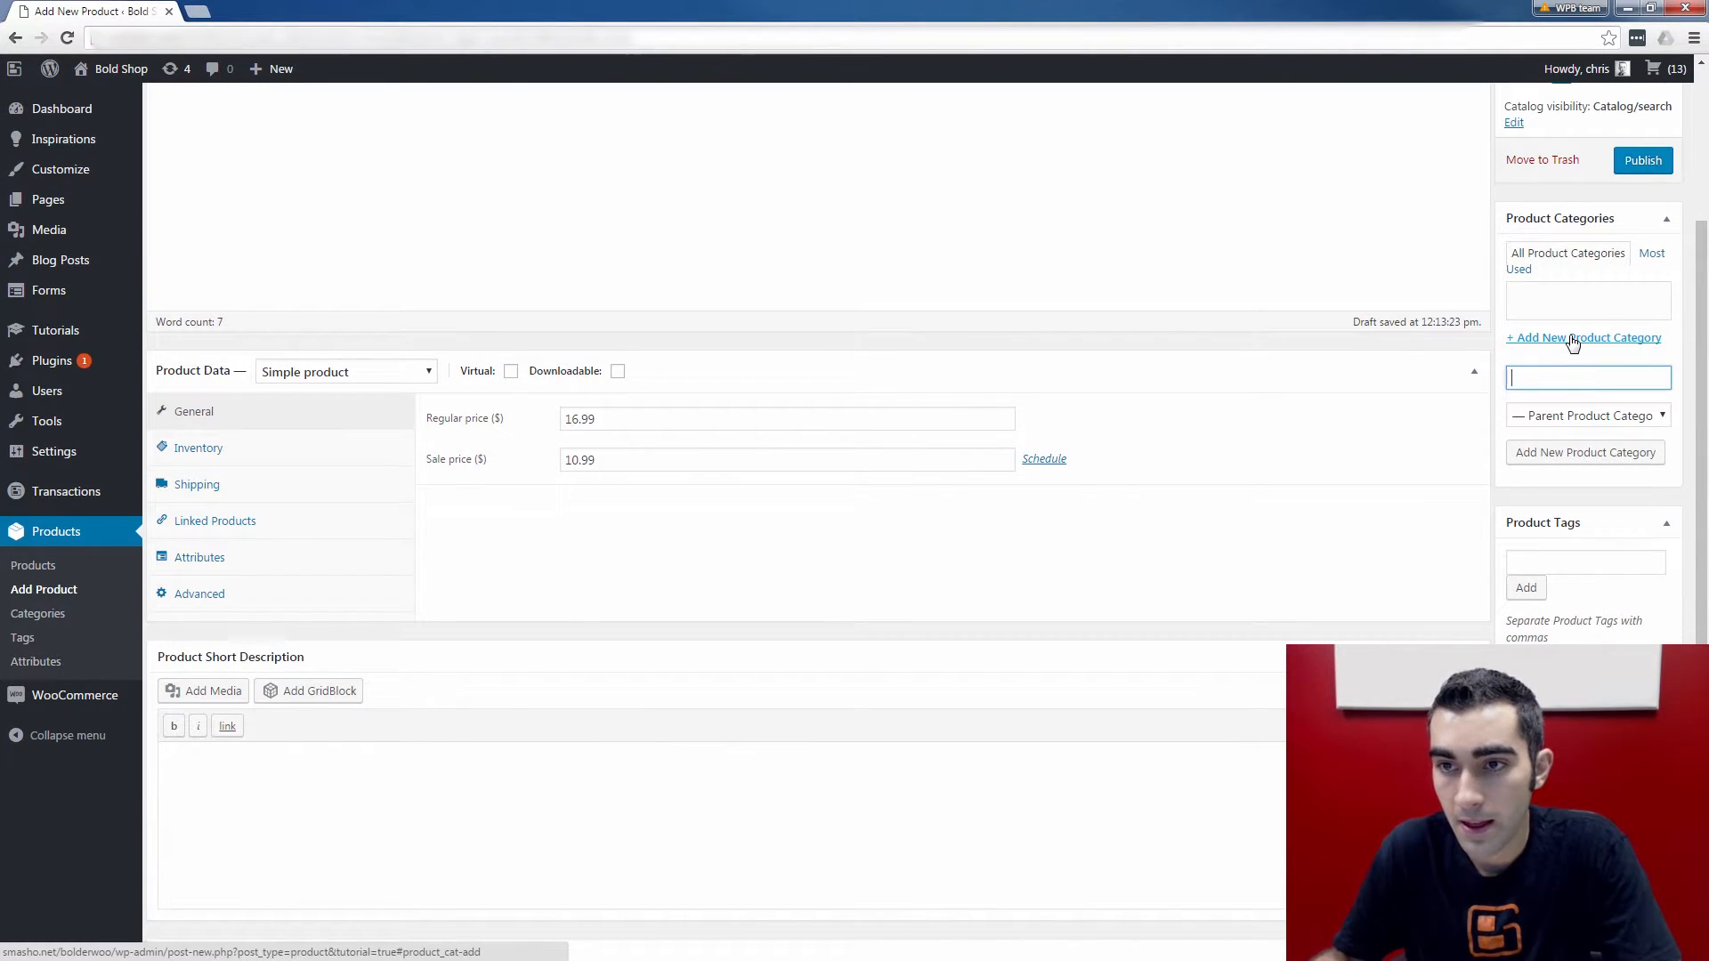
{"action": "type", "text": "Clo"}
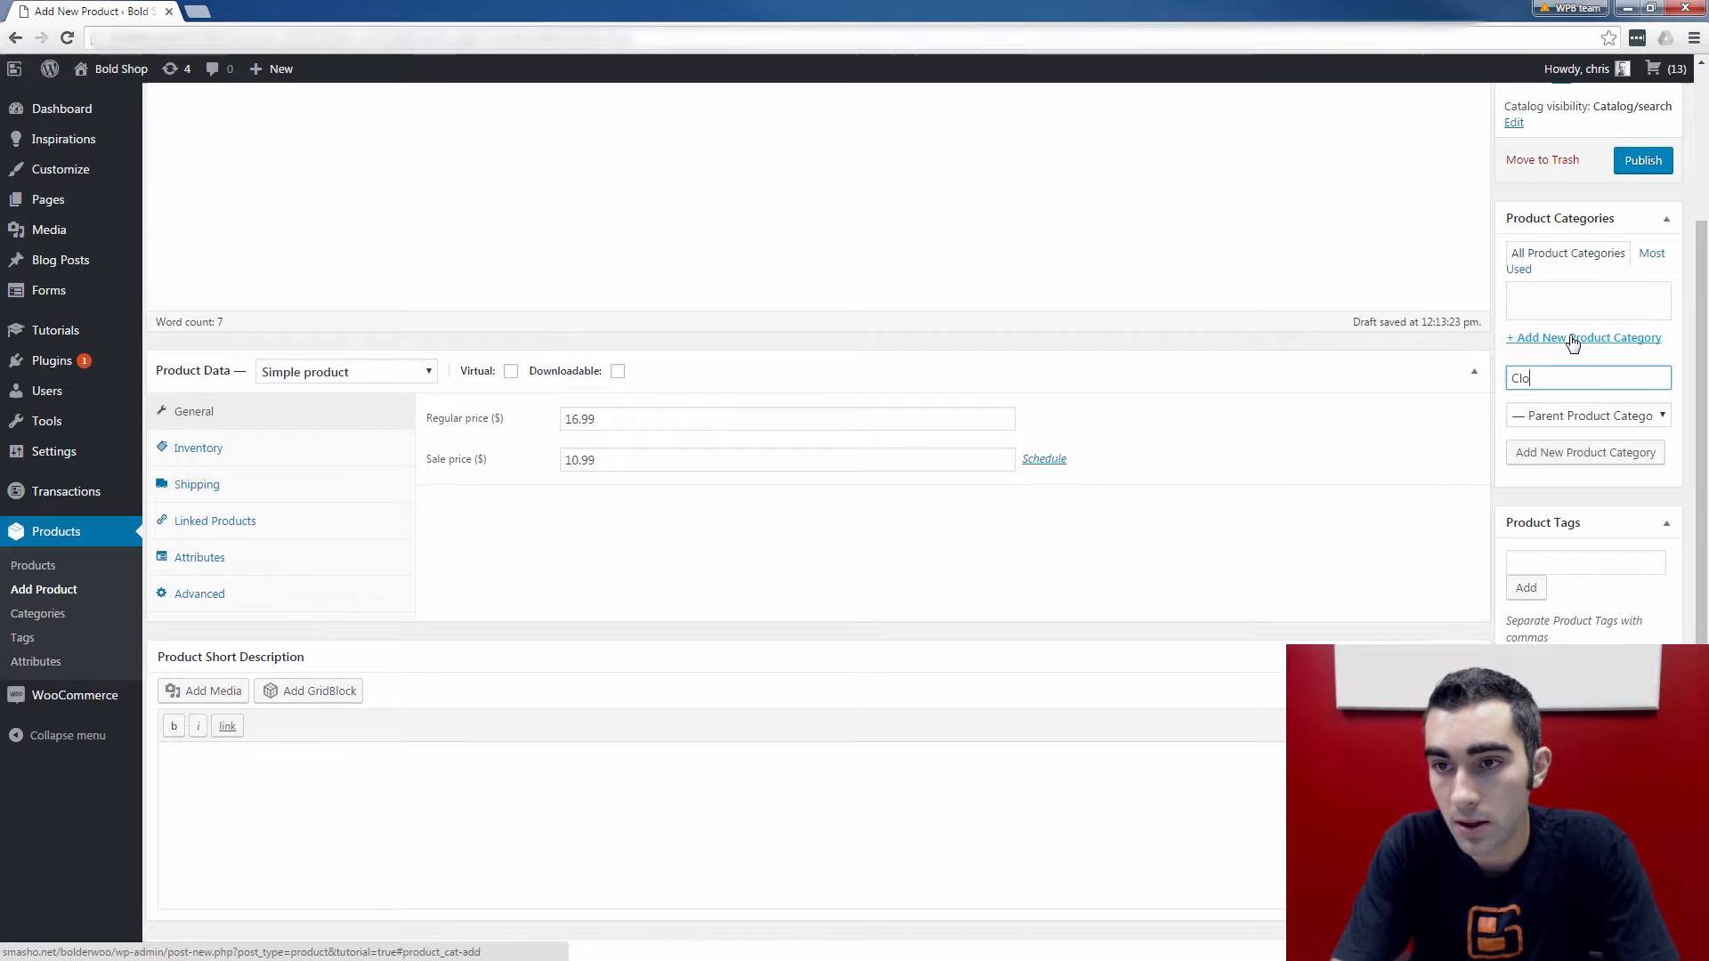
{"action": "left_click", "coordinate": [1585, 452]}
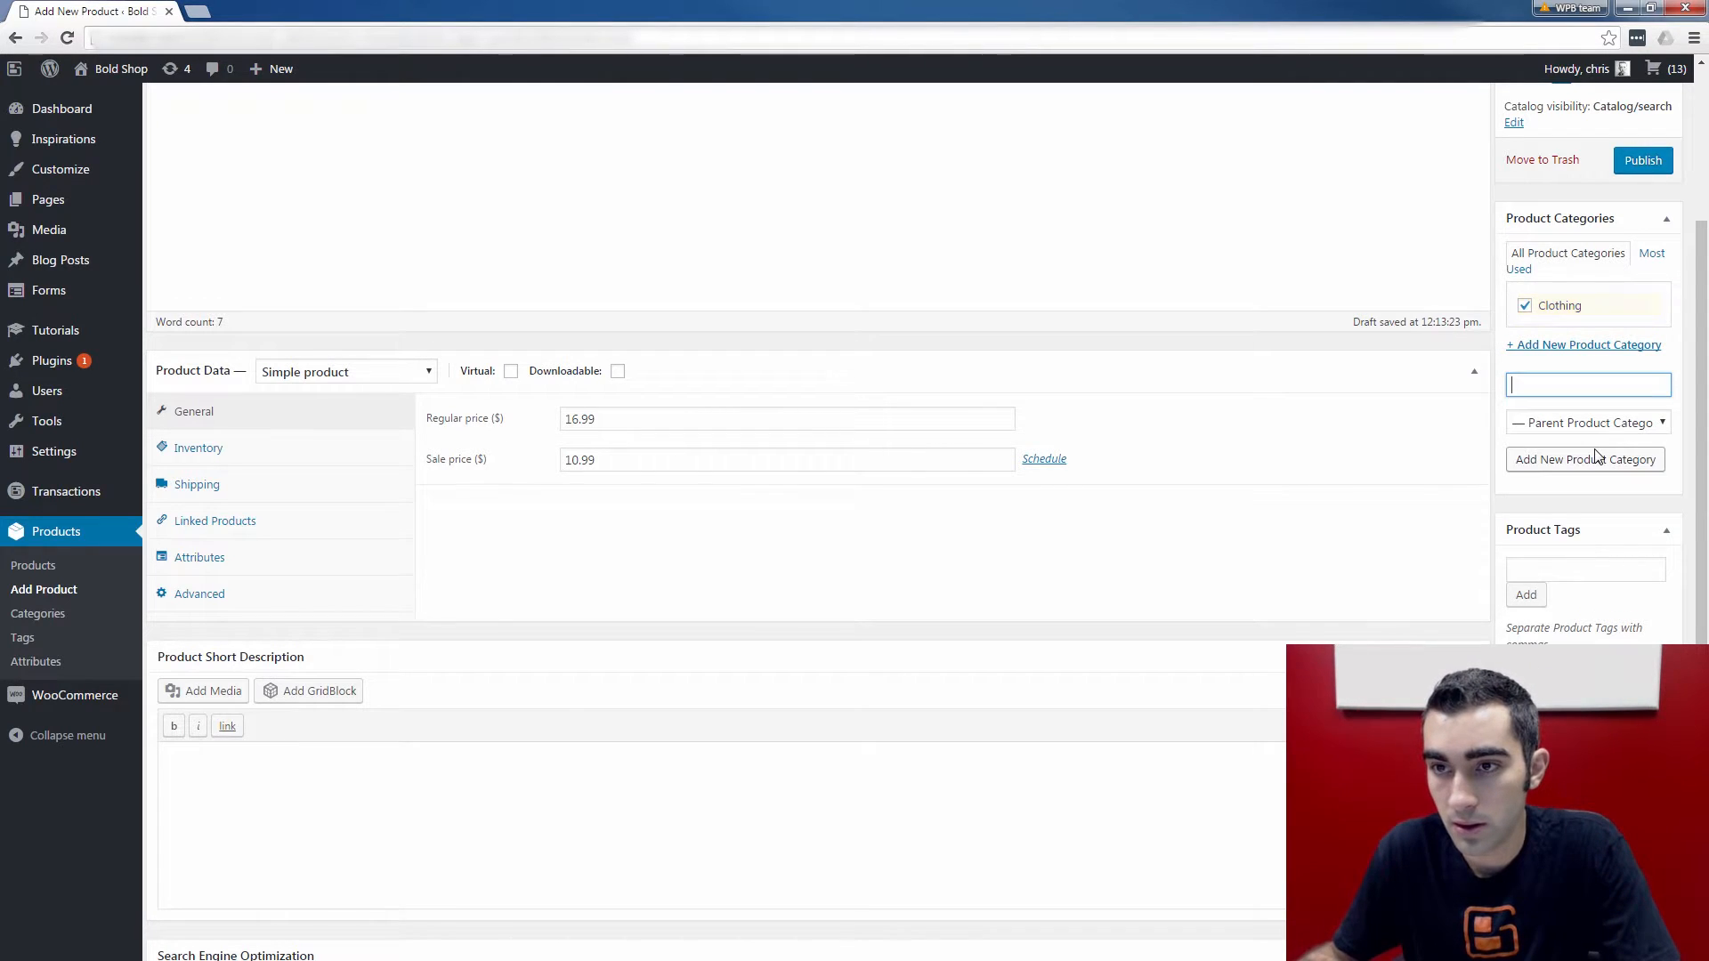
{"action": "scroll", "scroll_direction": "down", "scroll_amount": 3}
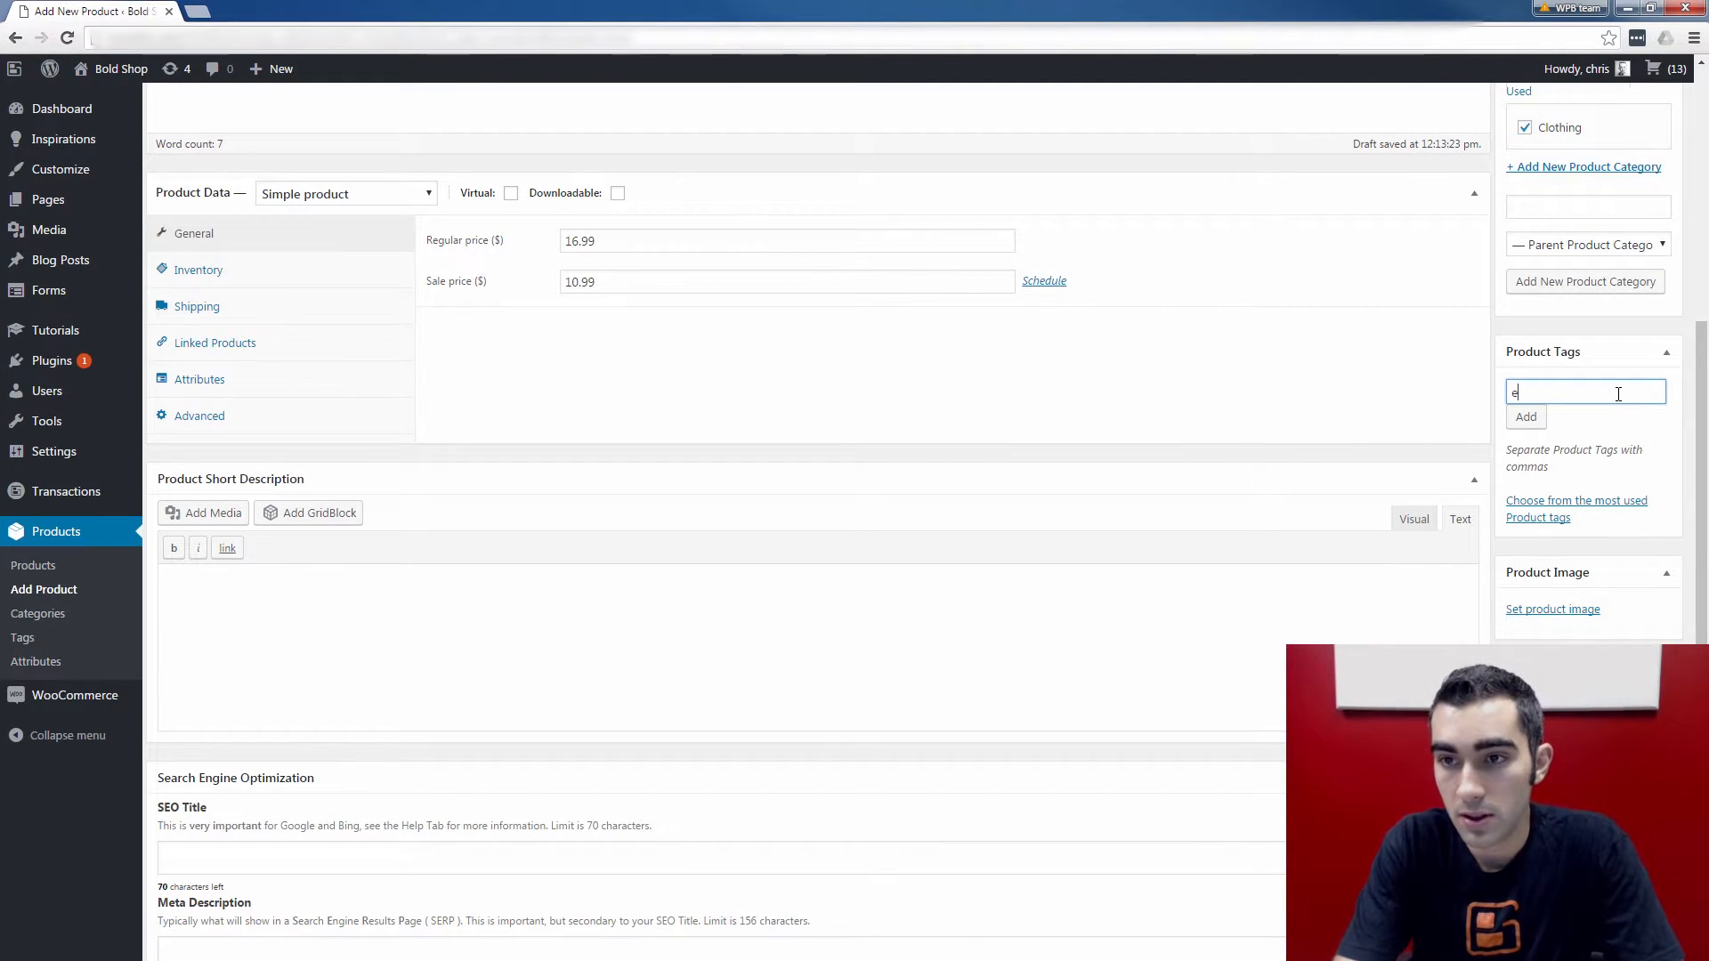
Step: Tag the Exercise Hoodie product with 'exercise' and 'active wear'
{"action": "type", "text": "xe"}
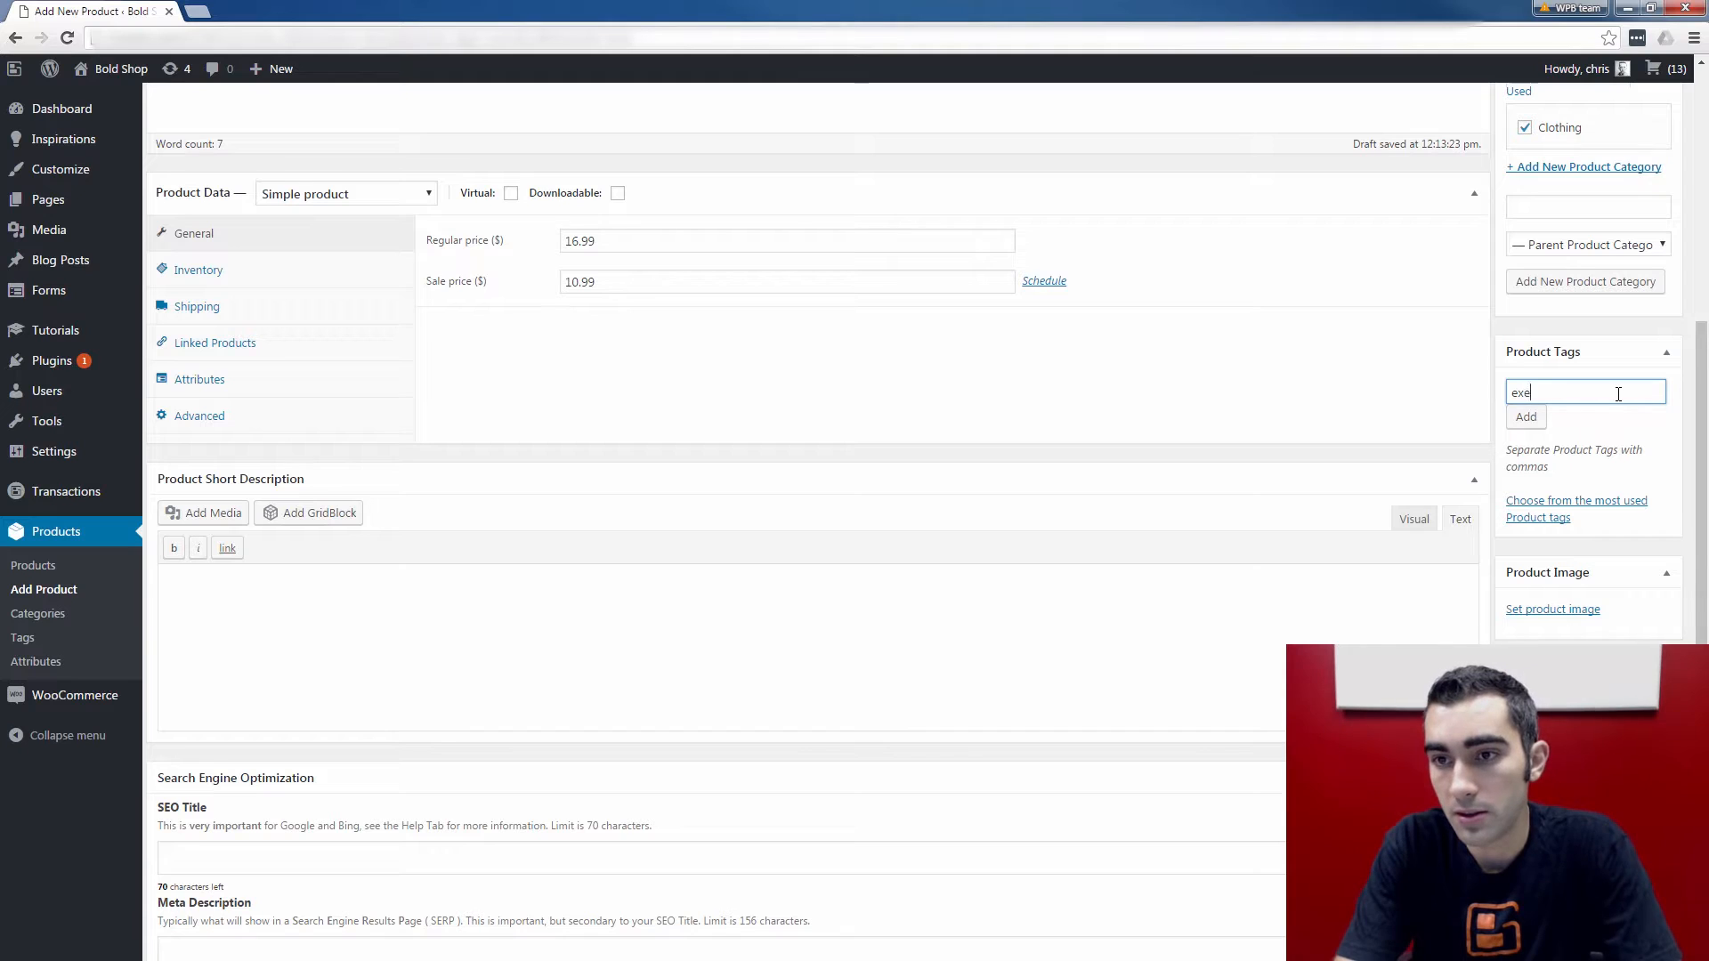
{"action": "type", "text": "rcise, active we"}
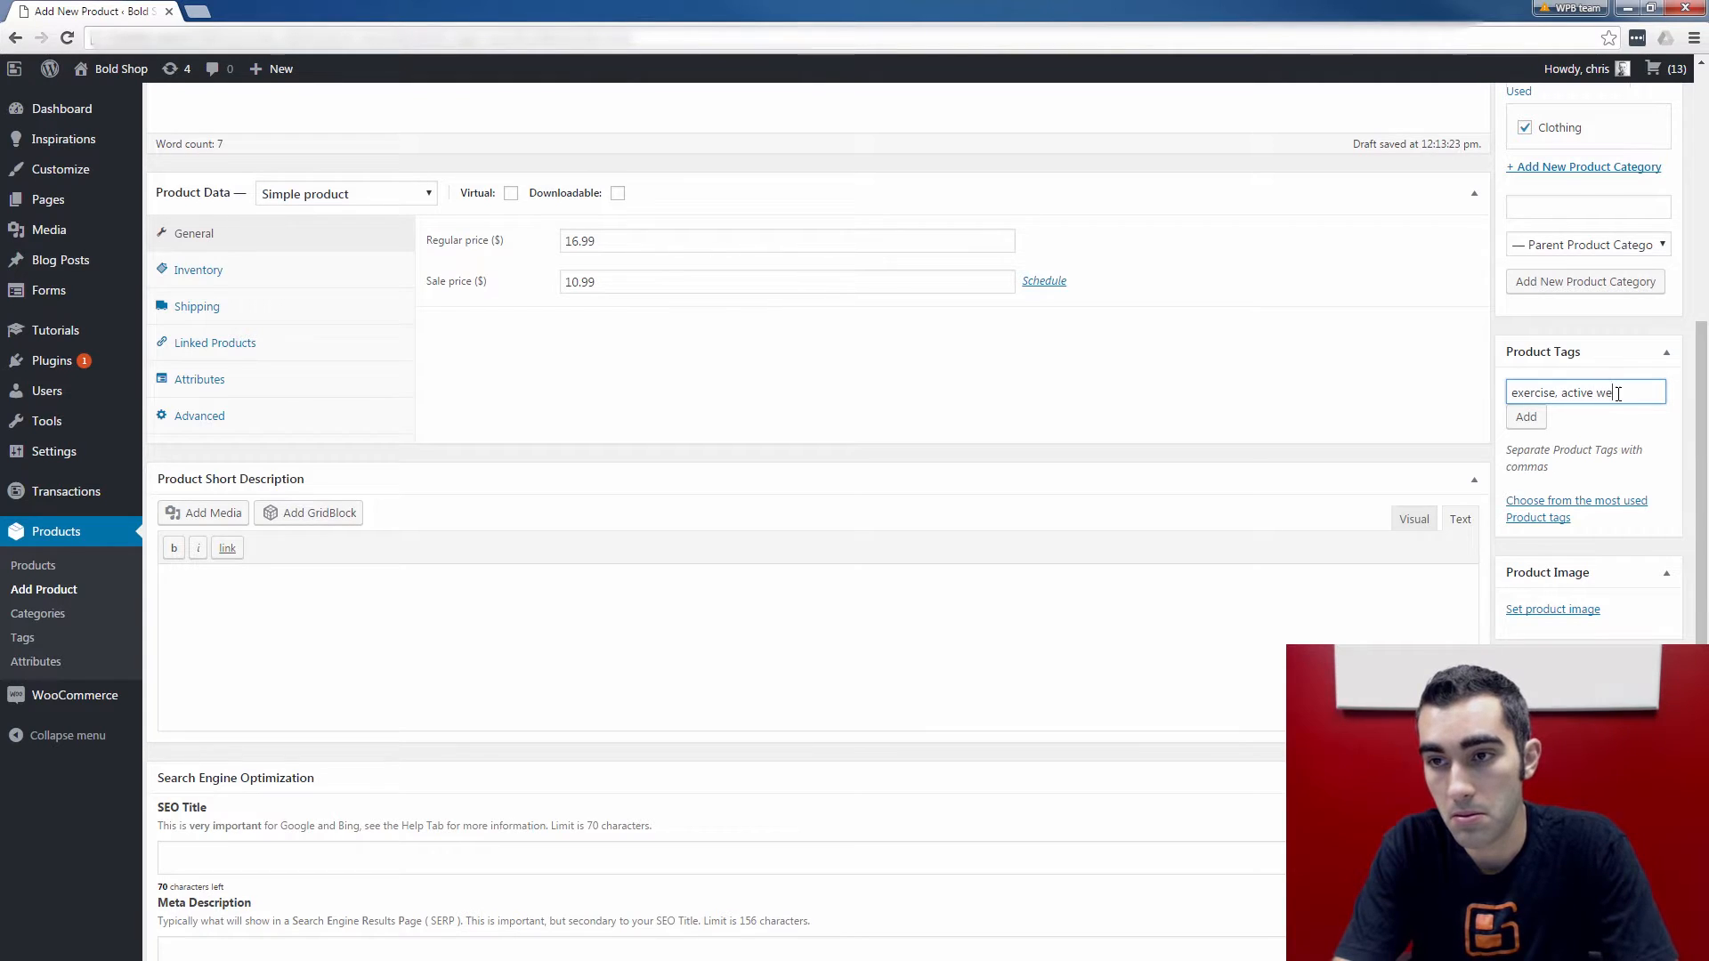
{"action": "type", "text": "ar"}
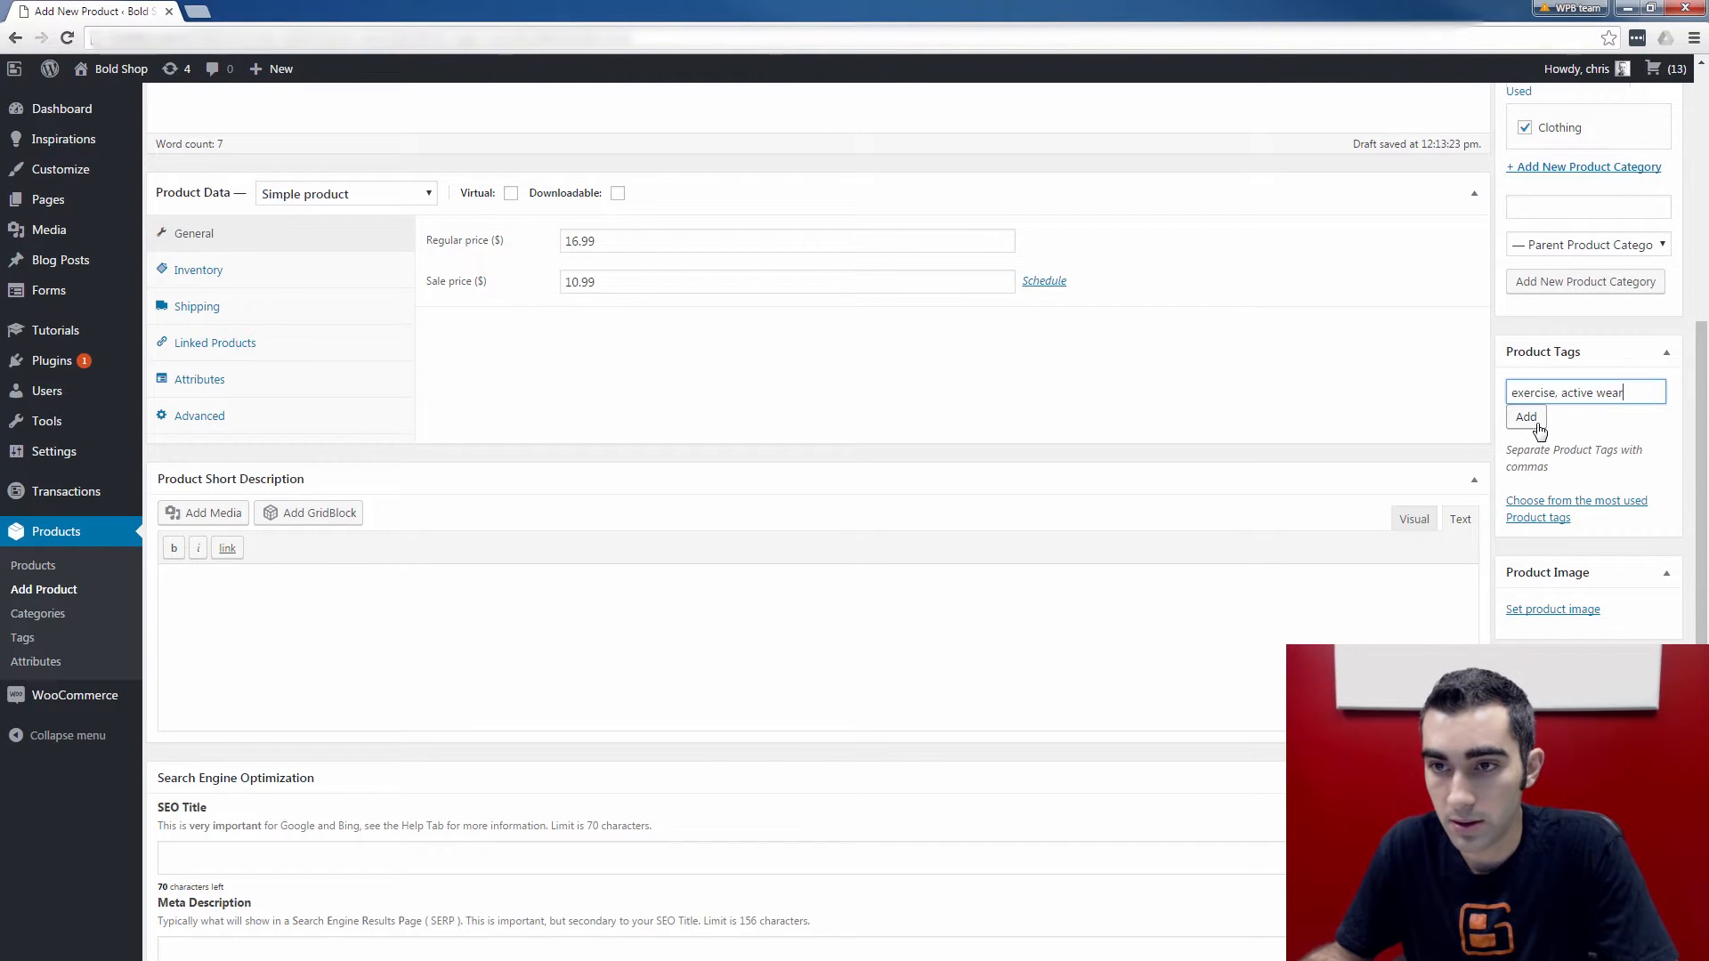
{"action": "left_click", "coordinate": [1525, 417]}
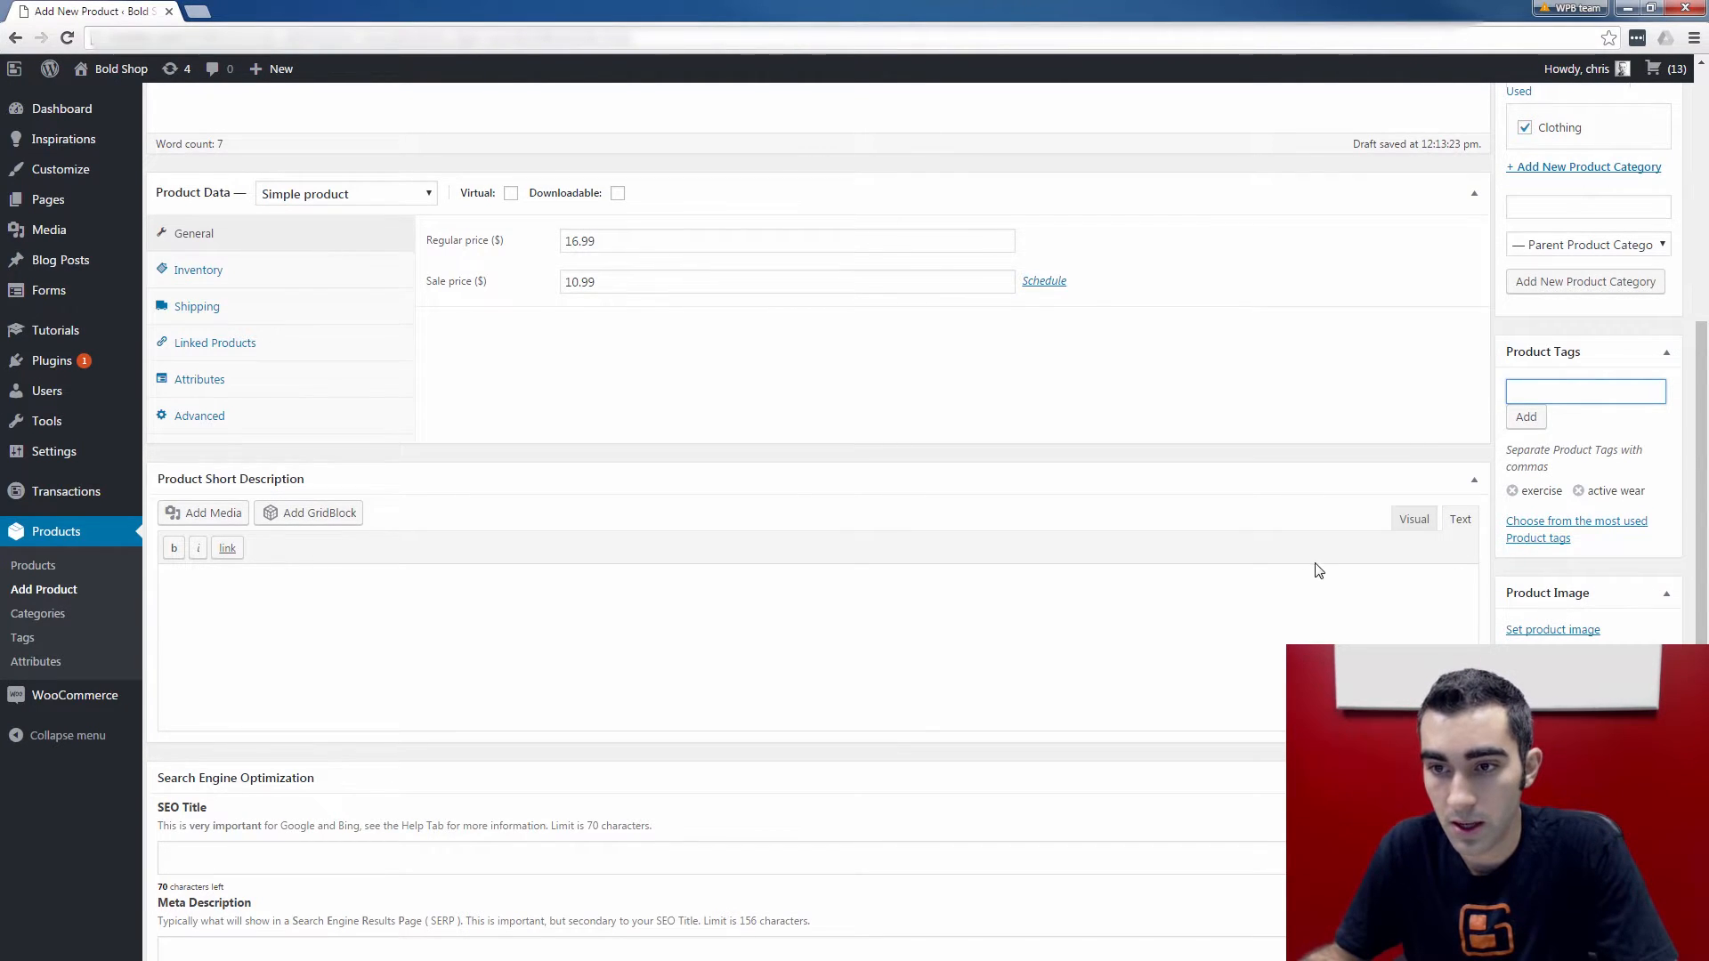
Step: Set the Media Library photo of a man in a grey-and-black hoodie as product image
{"action": "scroll", "scroll_direction": "down", "scroll_amount": 3}
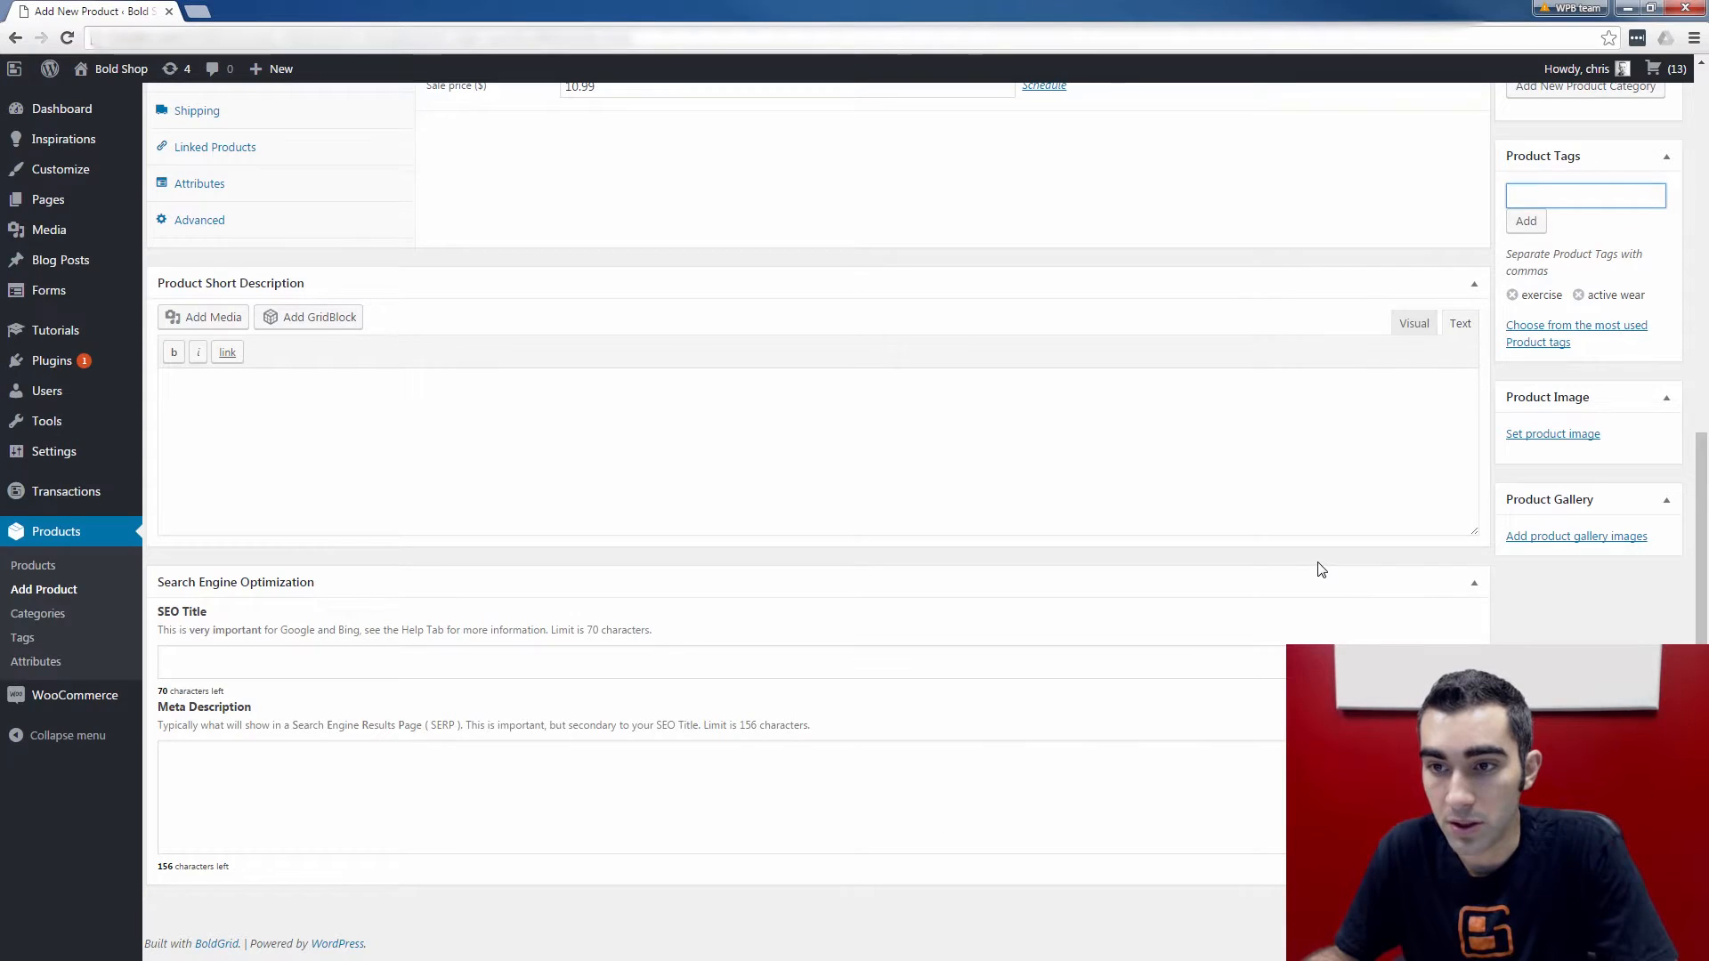
{"action": "left_click", "coordinate": [1583, 194]}
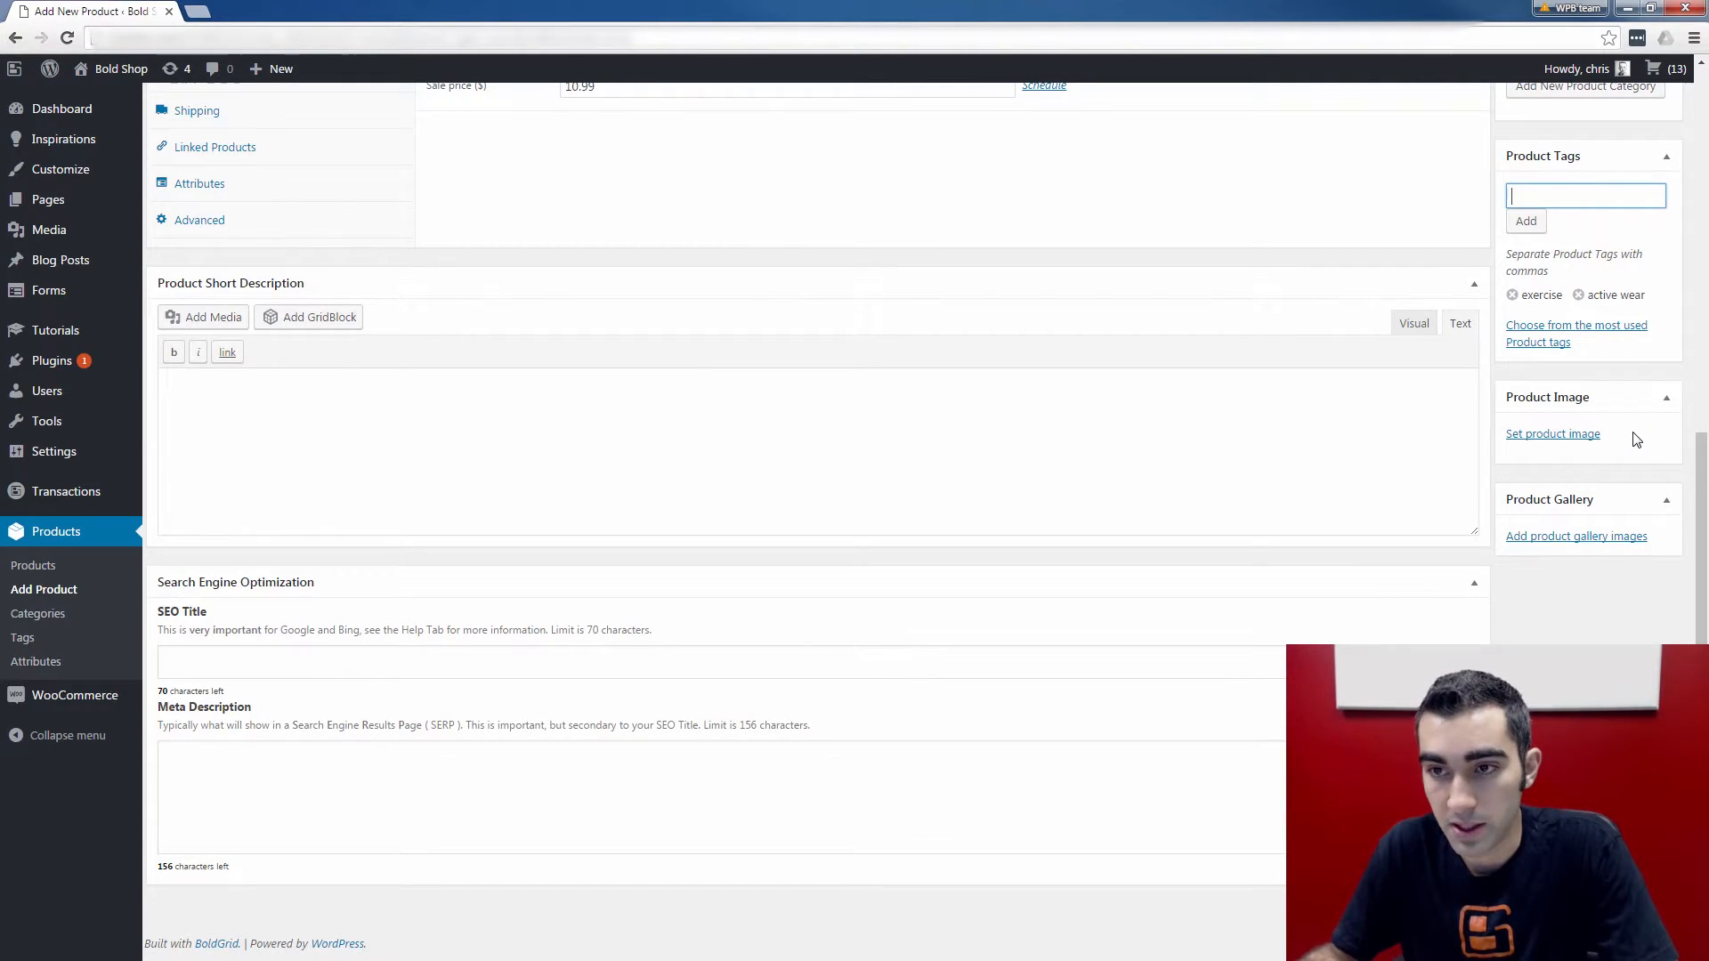
{"action": "left_click", "coordinate": [1552, 433]}
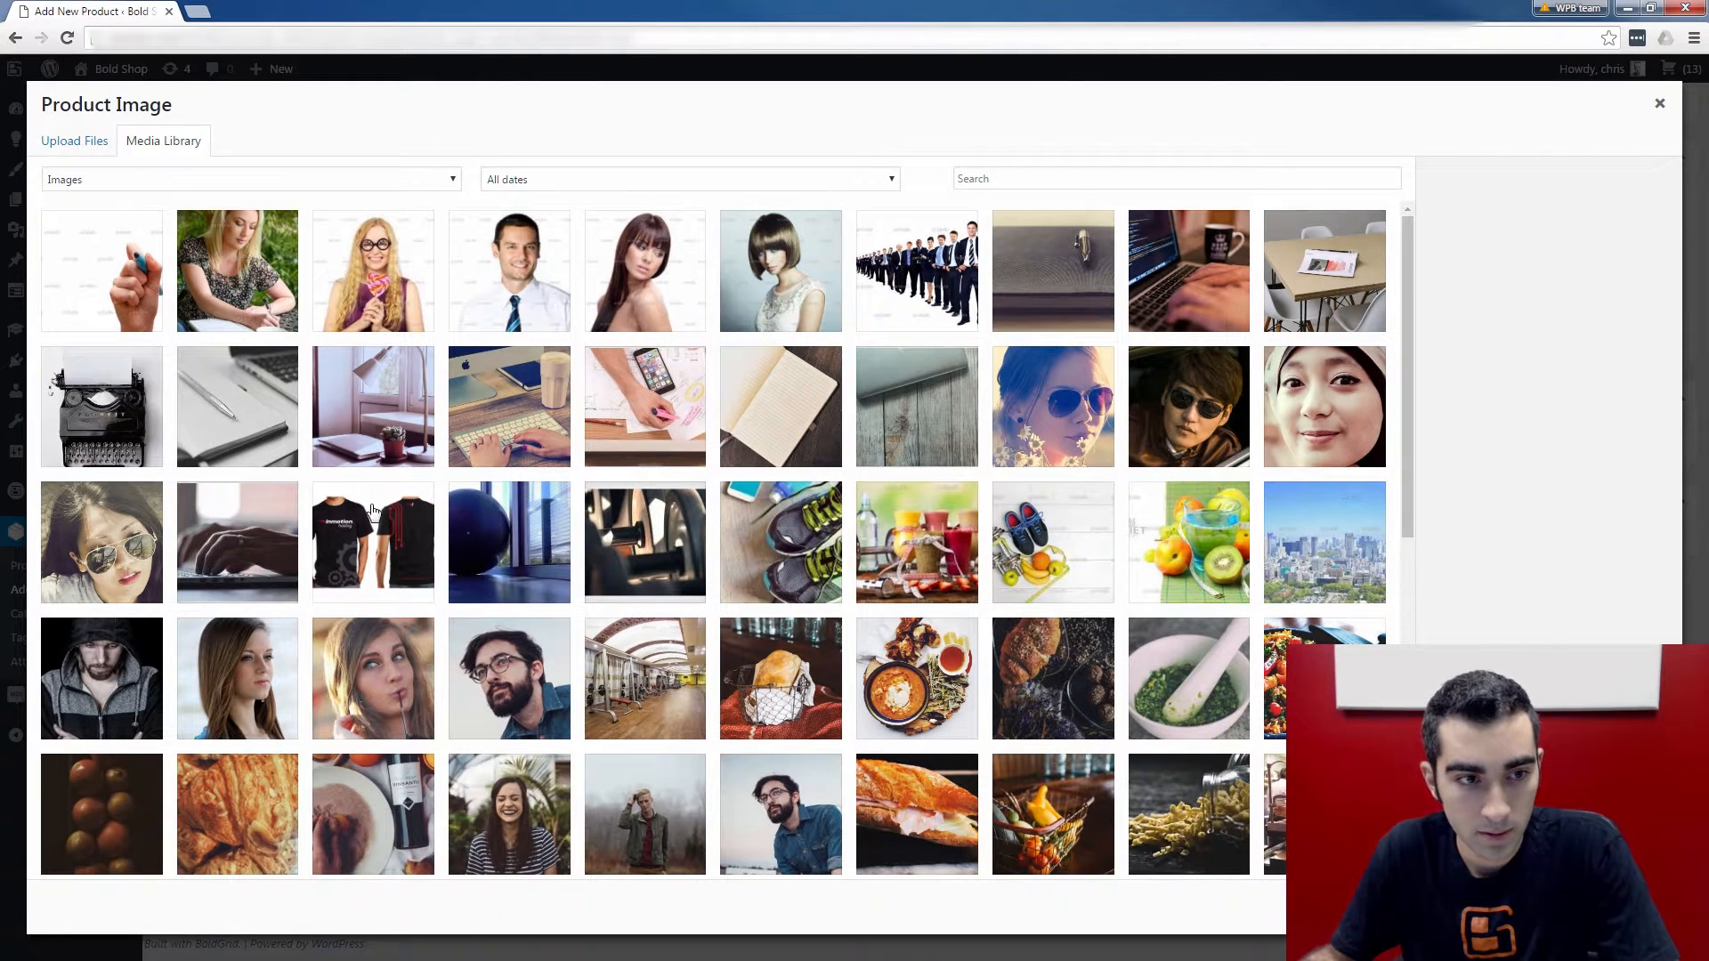
{"action": "left_click", "coordinate": [100, 676]}
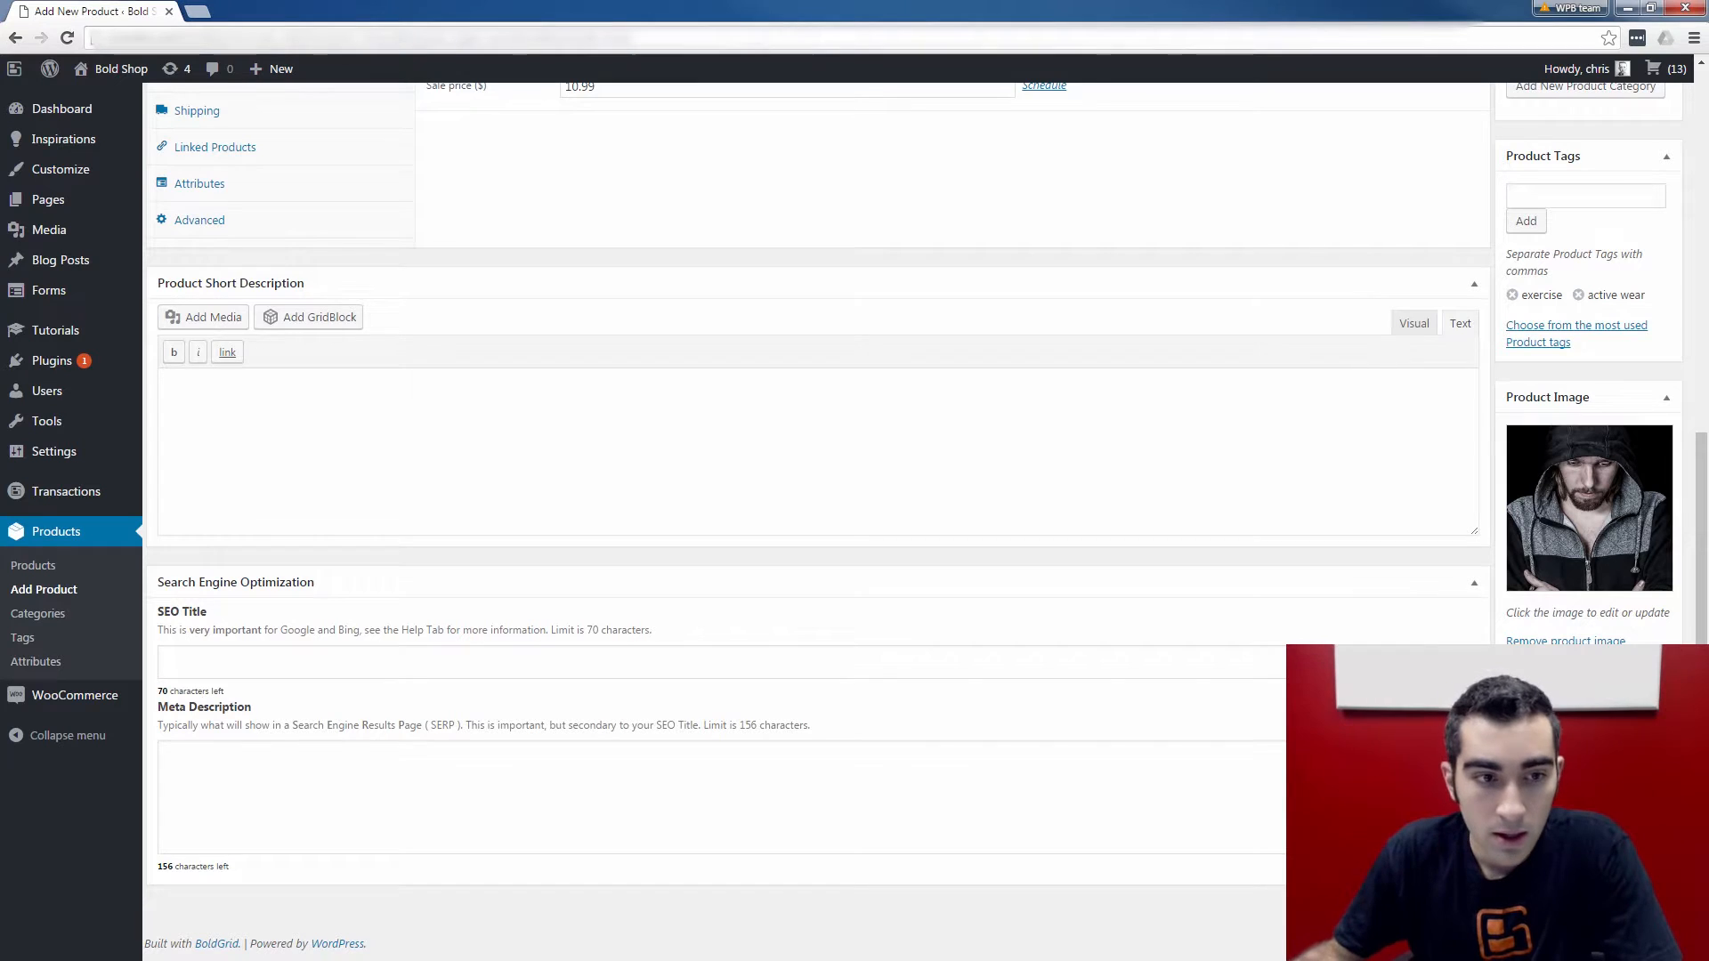
Step: Publish the Exercise Hoodie draft so its status shows Published
{"action": "scroll", "scroll_direction": "up", "scroll_amount": 3}
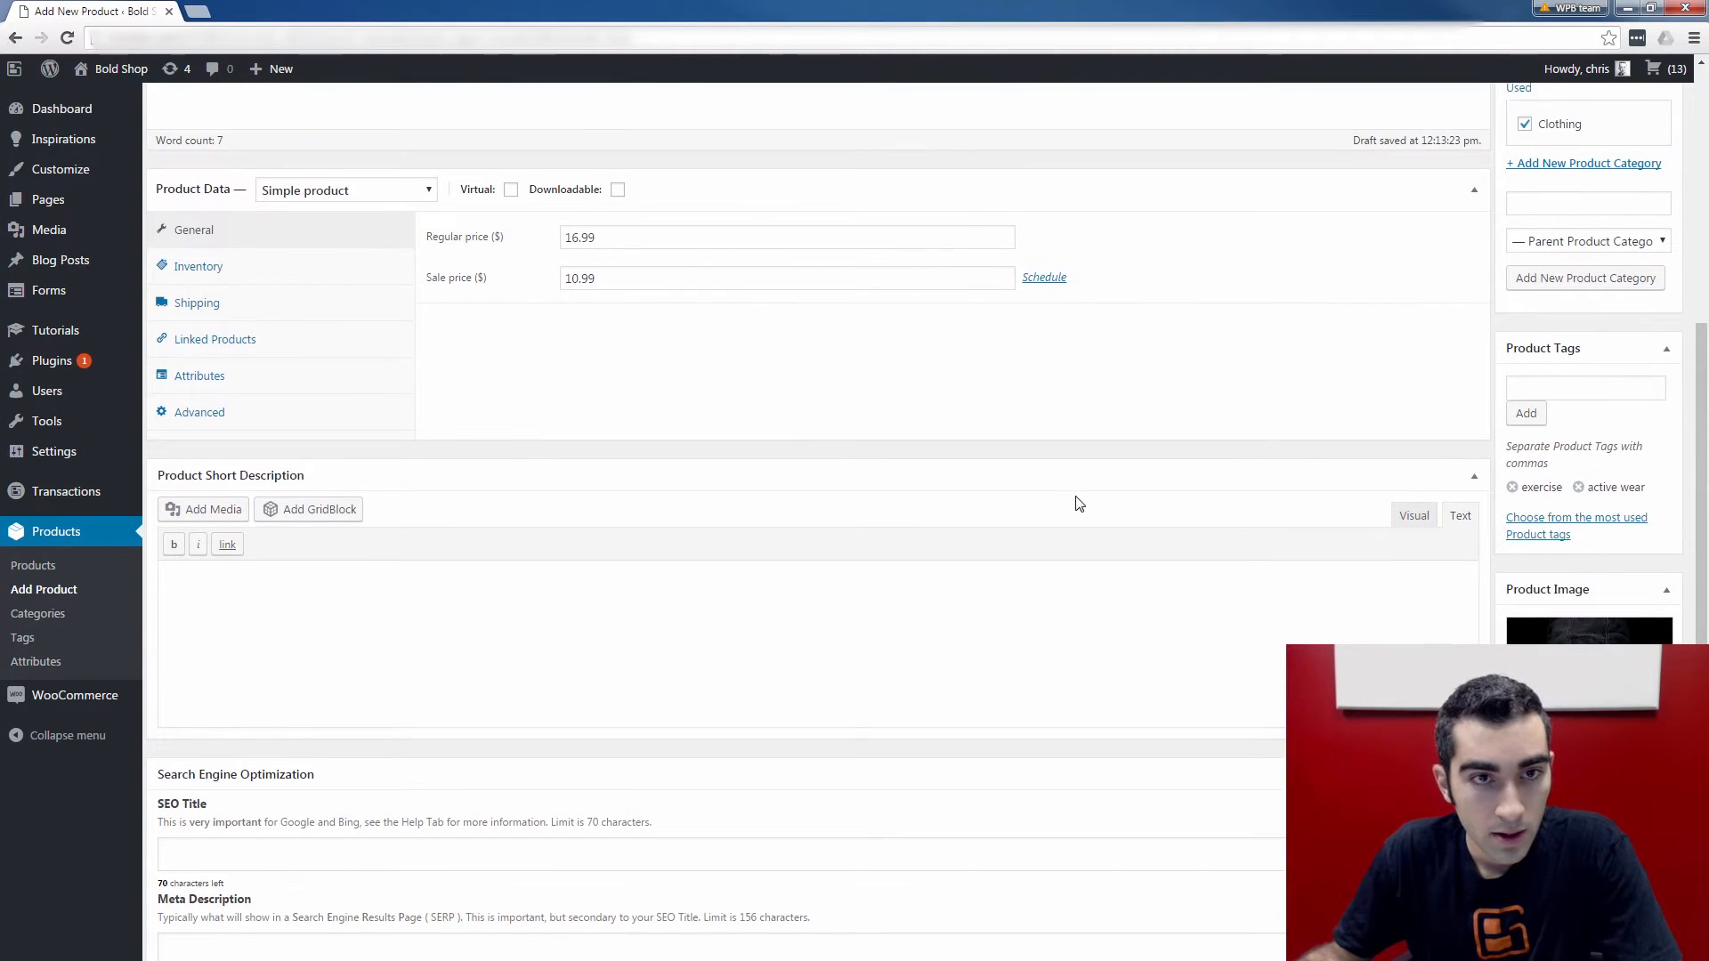
{"action": "scroll", "scroll_direction": "up", "scroll_amount": 3}
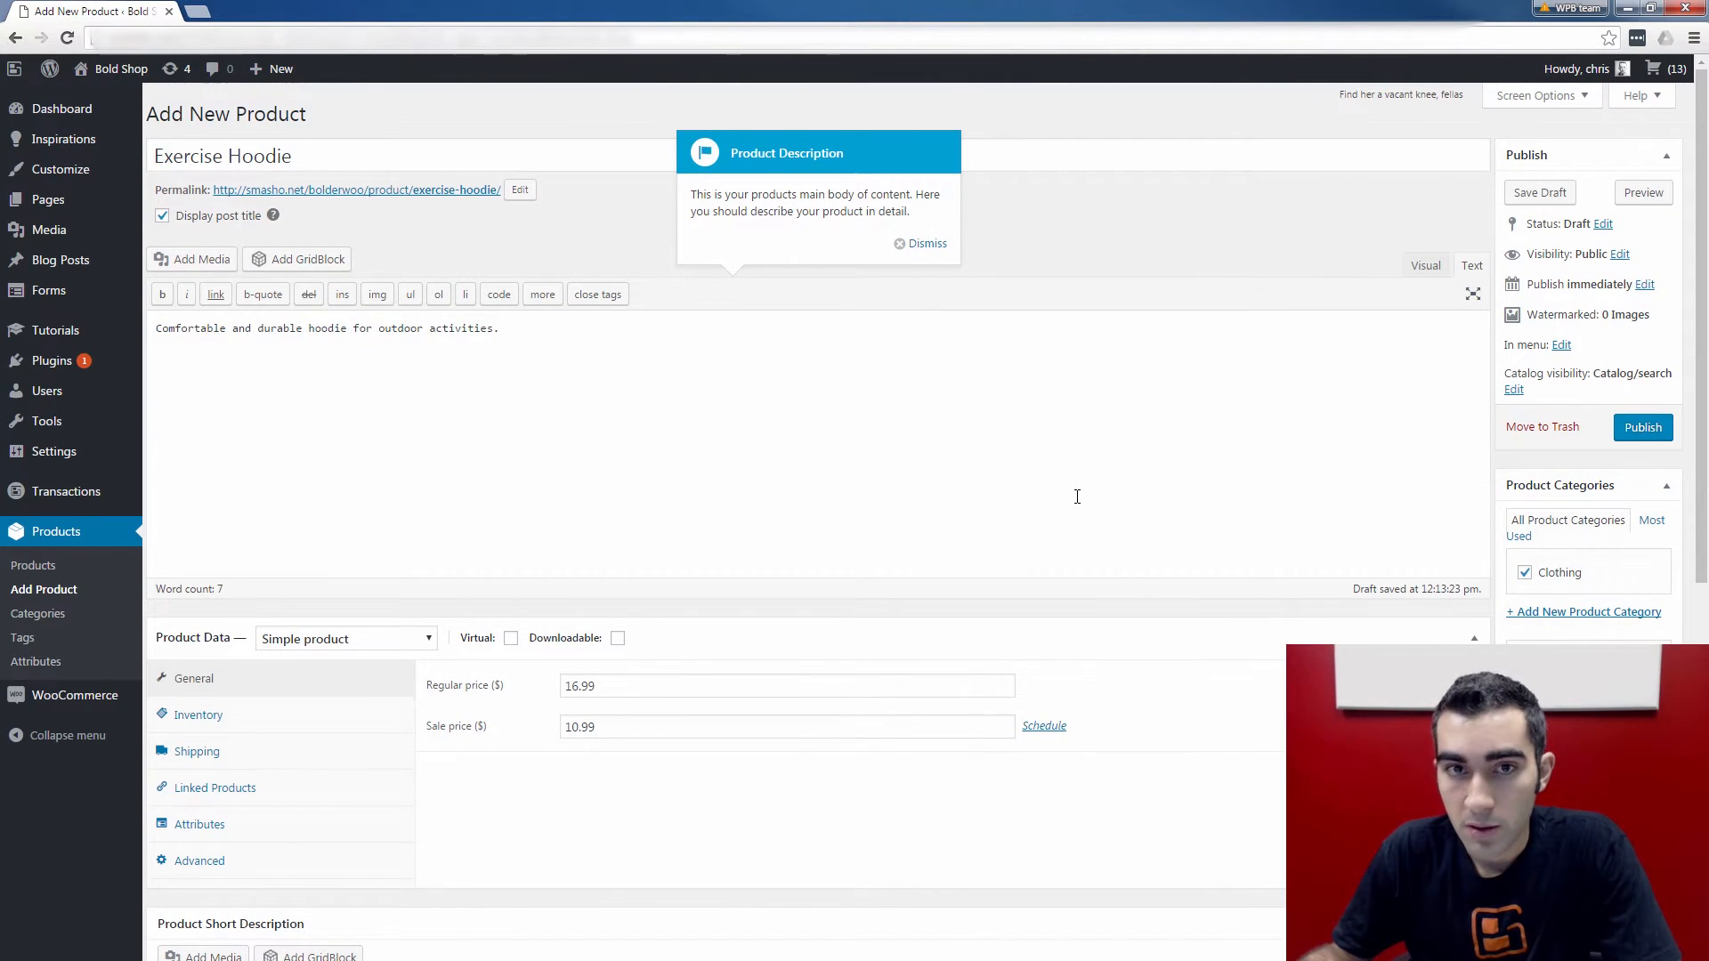
{"action": "left_click", "coordinate": [925, 243]}
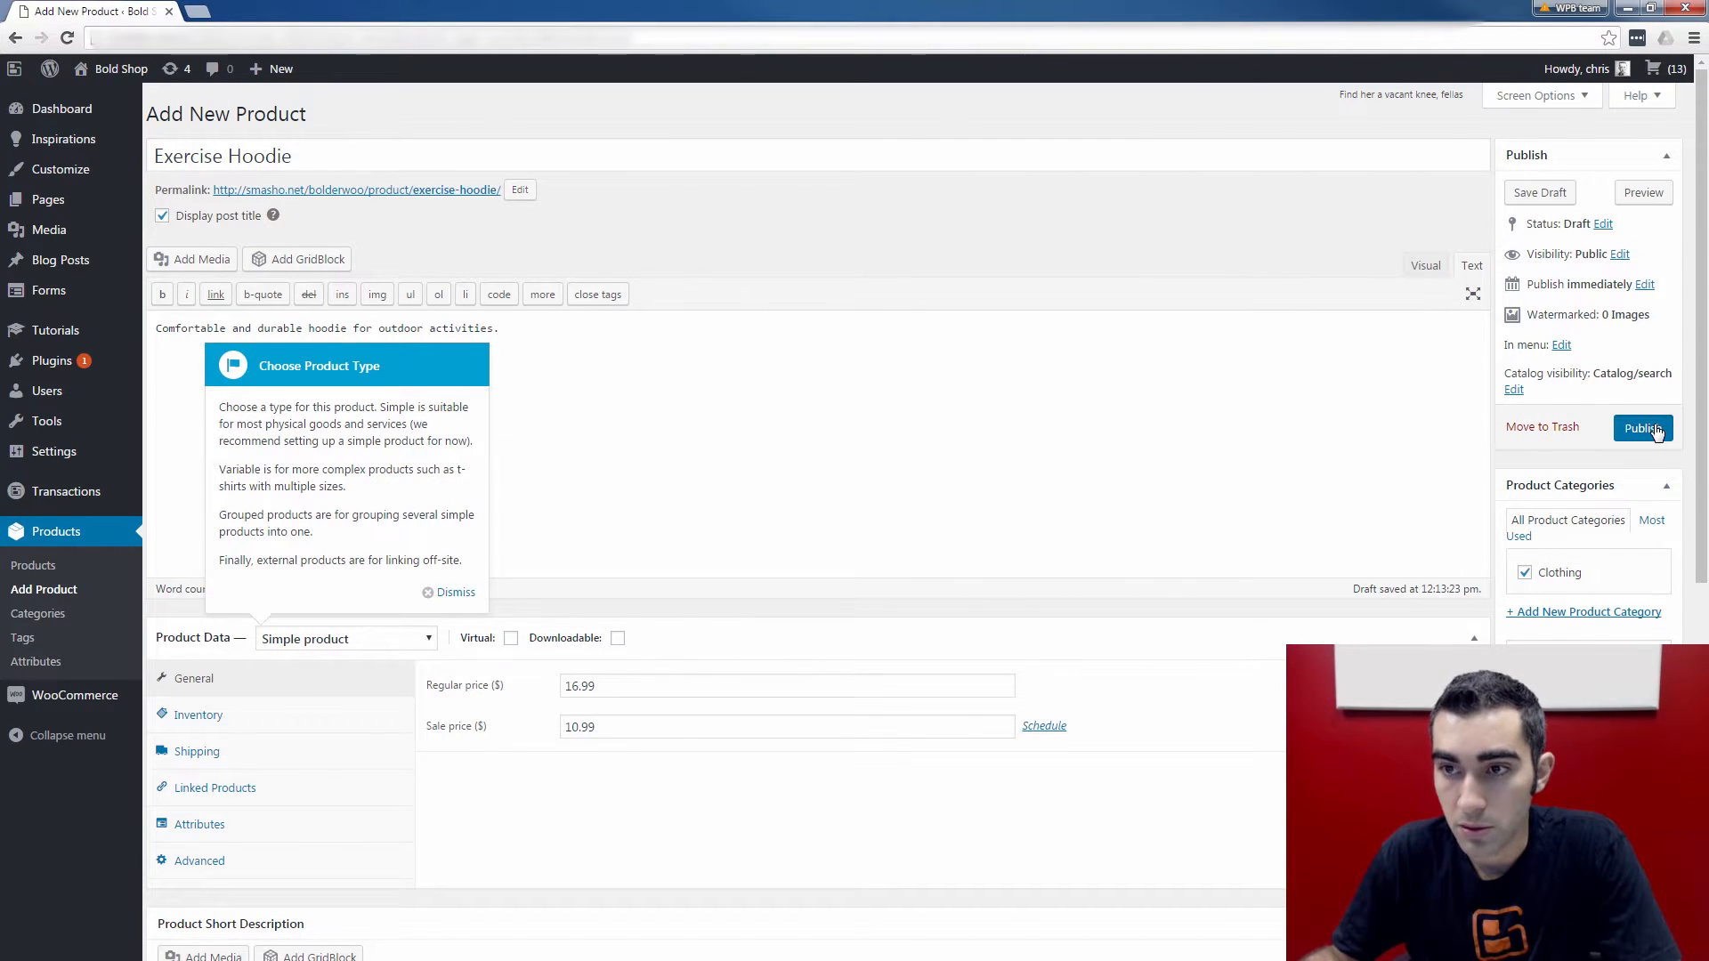
{"action": "left_click", "coordinate": [1641, 427]}
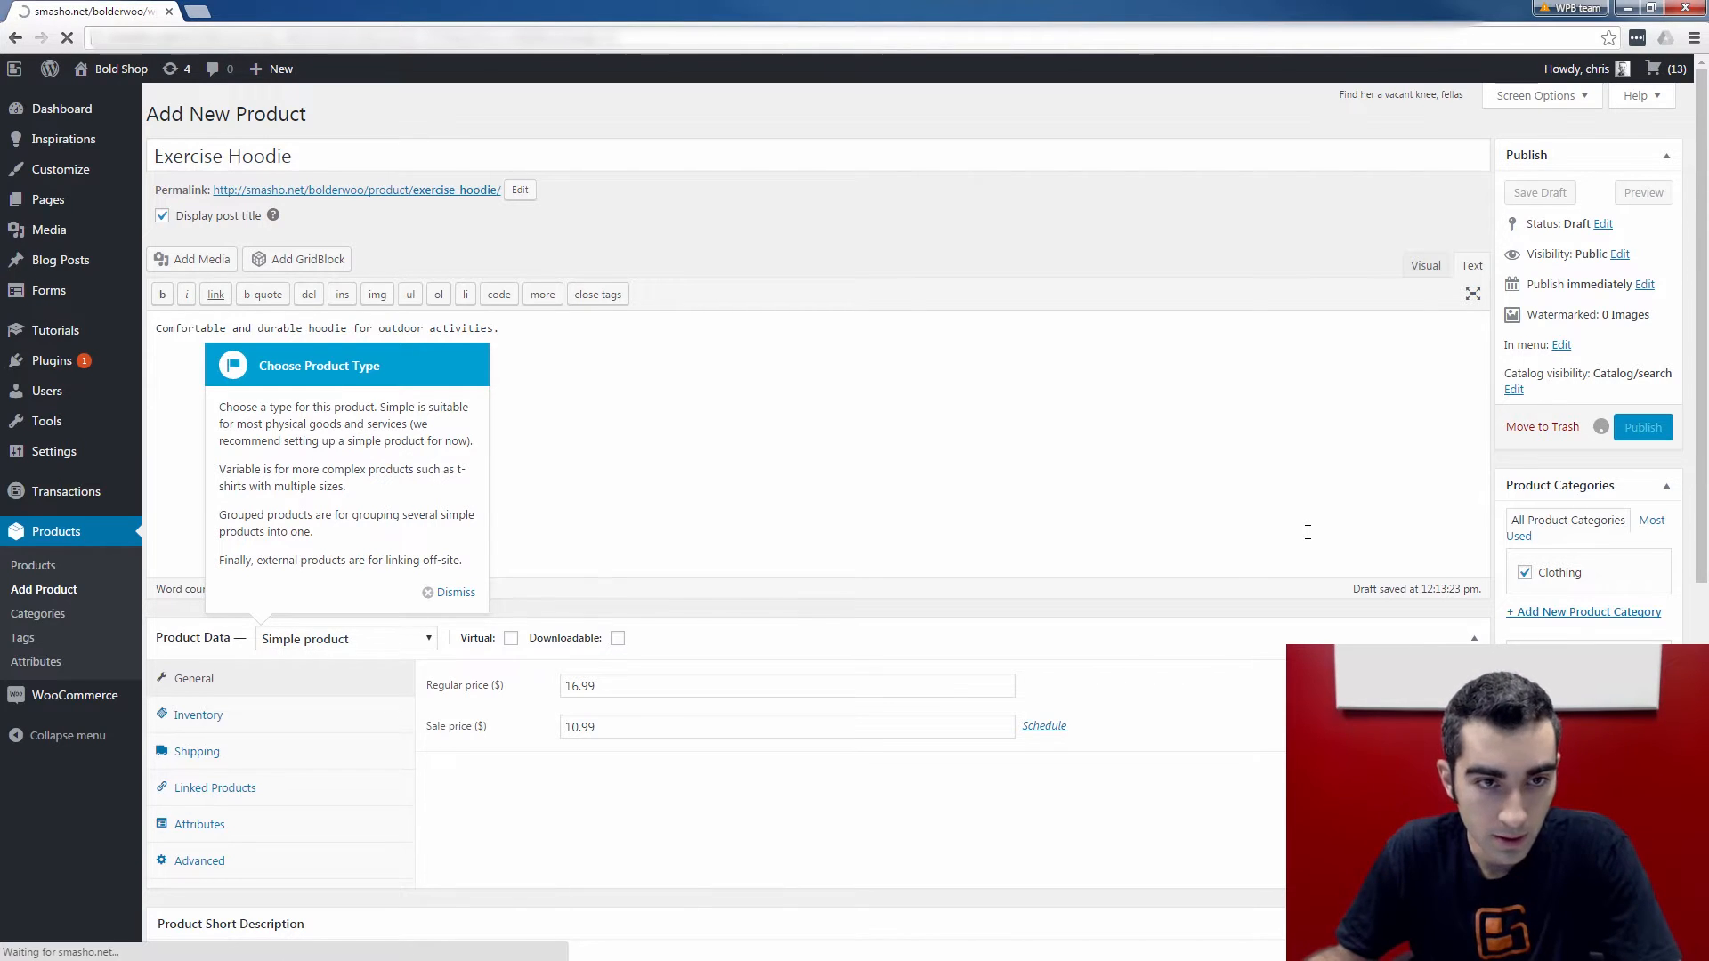
{"action": "left_click", "coordinate": [1642, 426]}
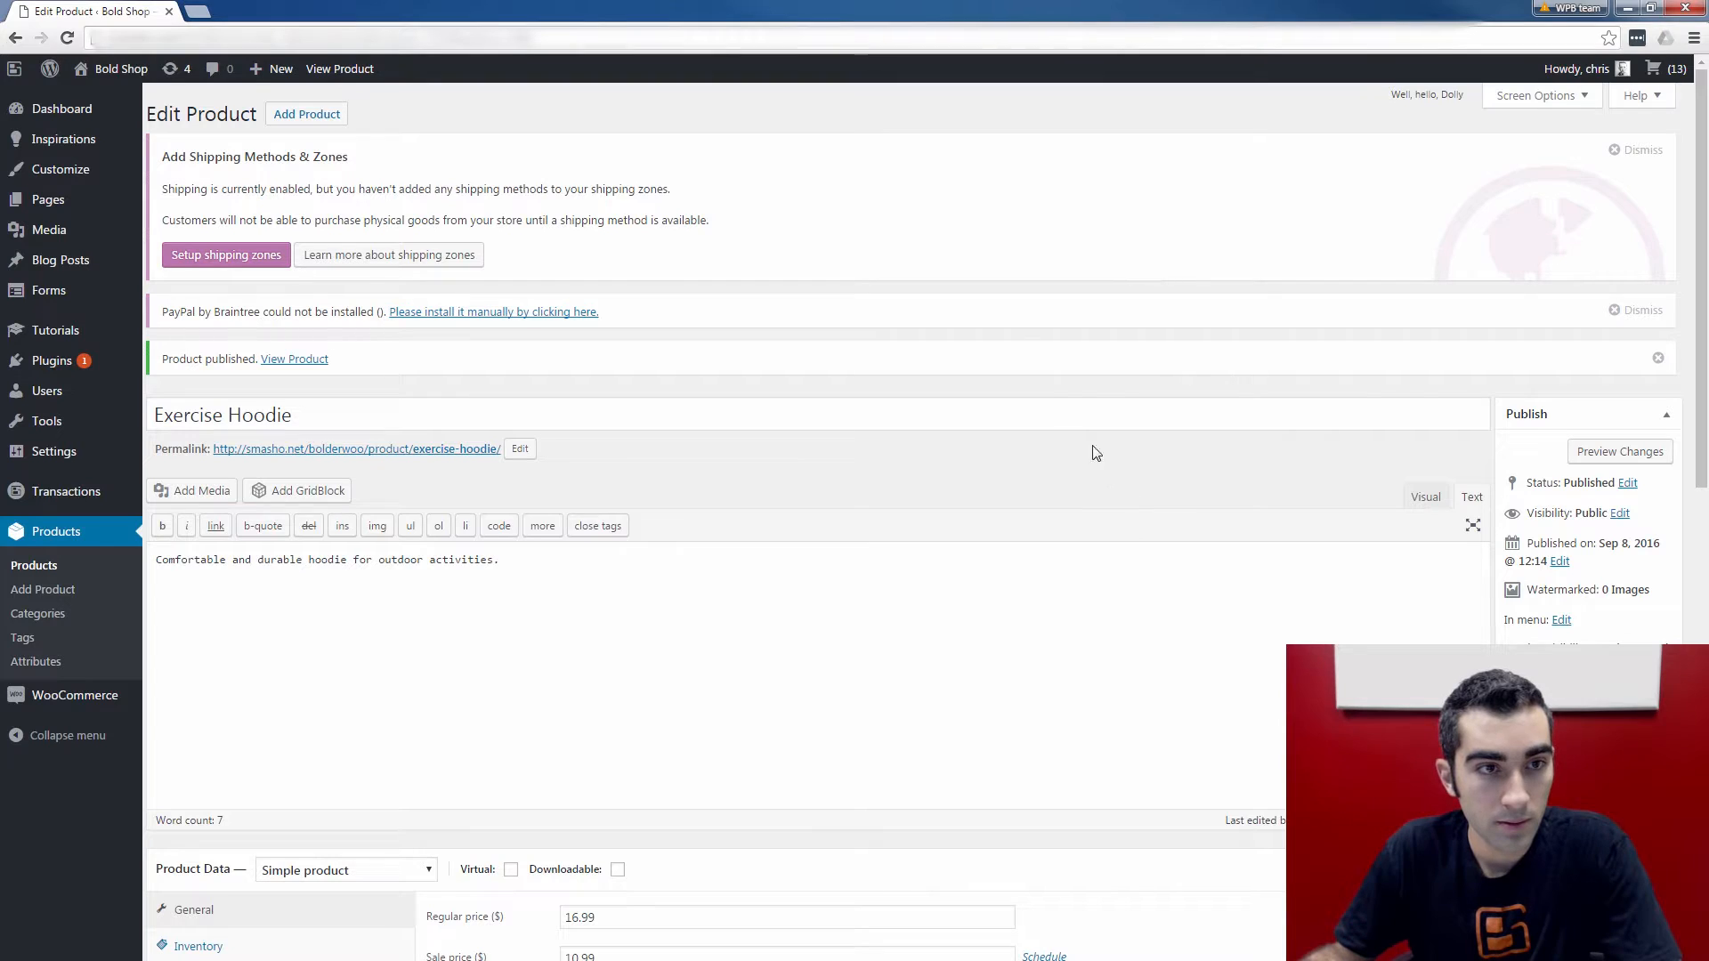
{"action": "mouse_move", "coordinate": [354, 289]}
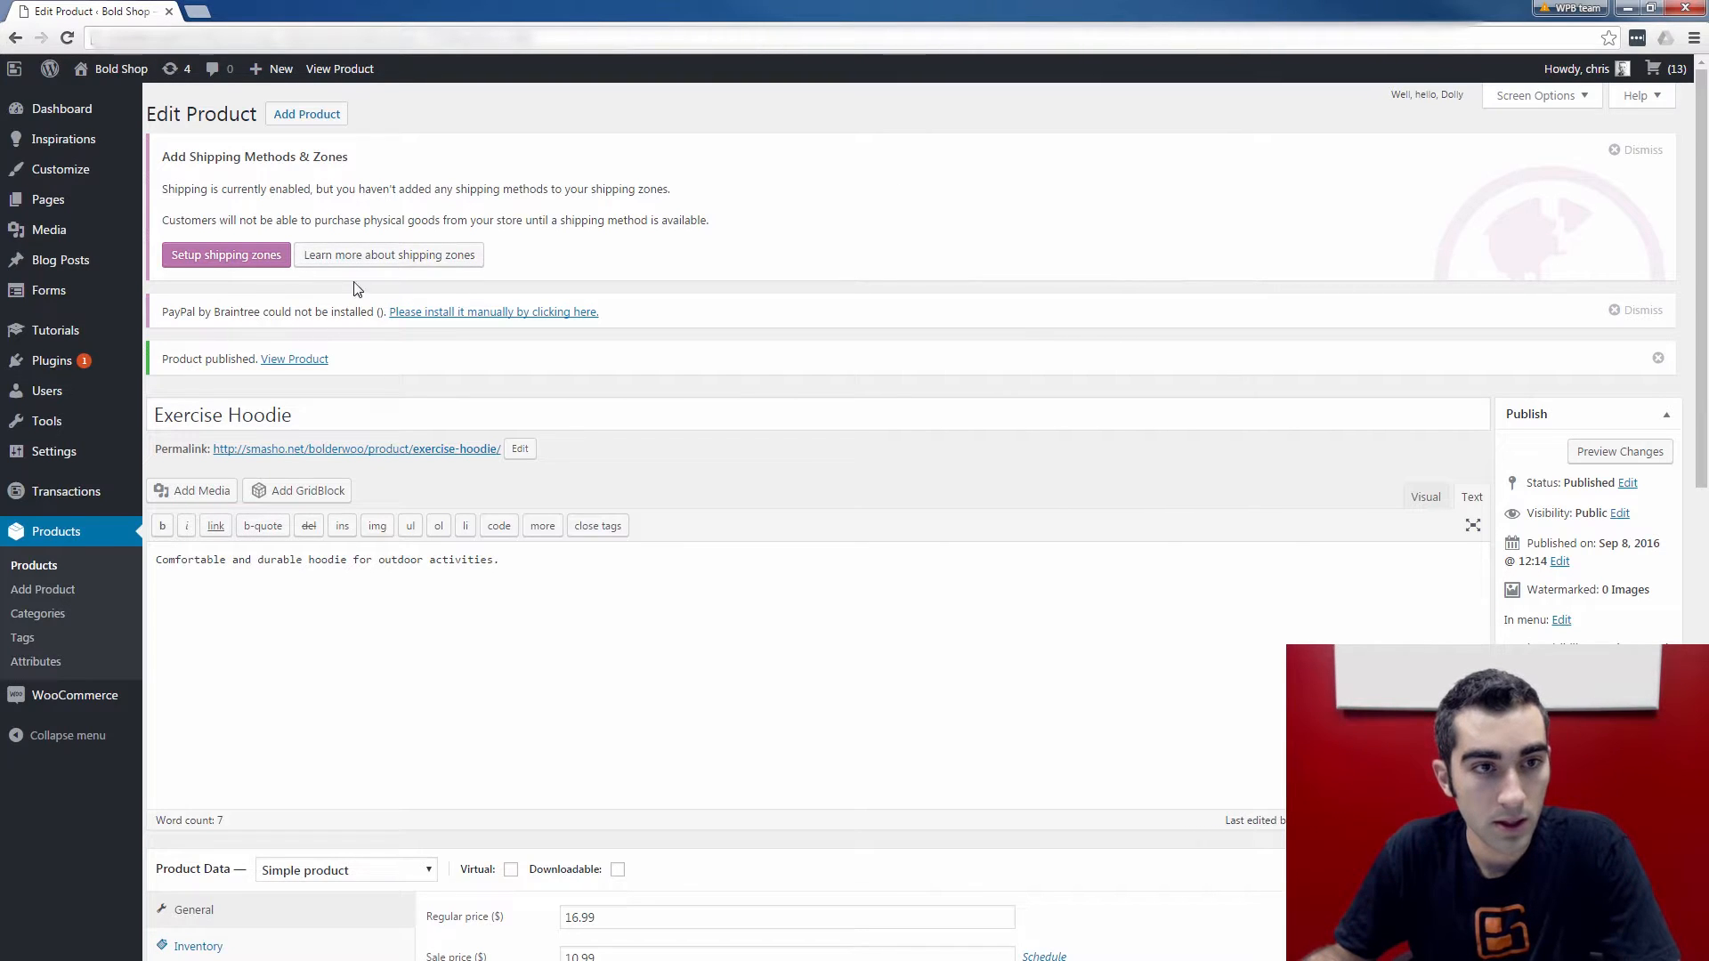
{"action": "mouse_move", "coordinate": [294, 359]}
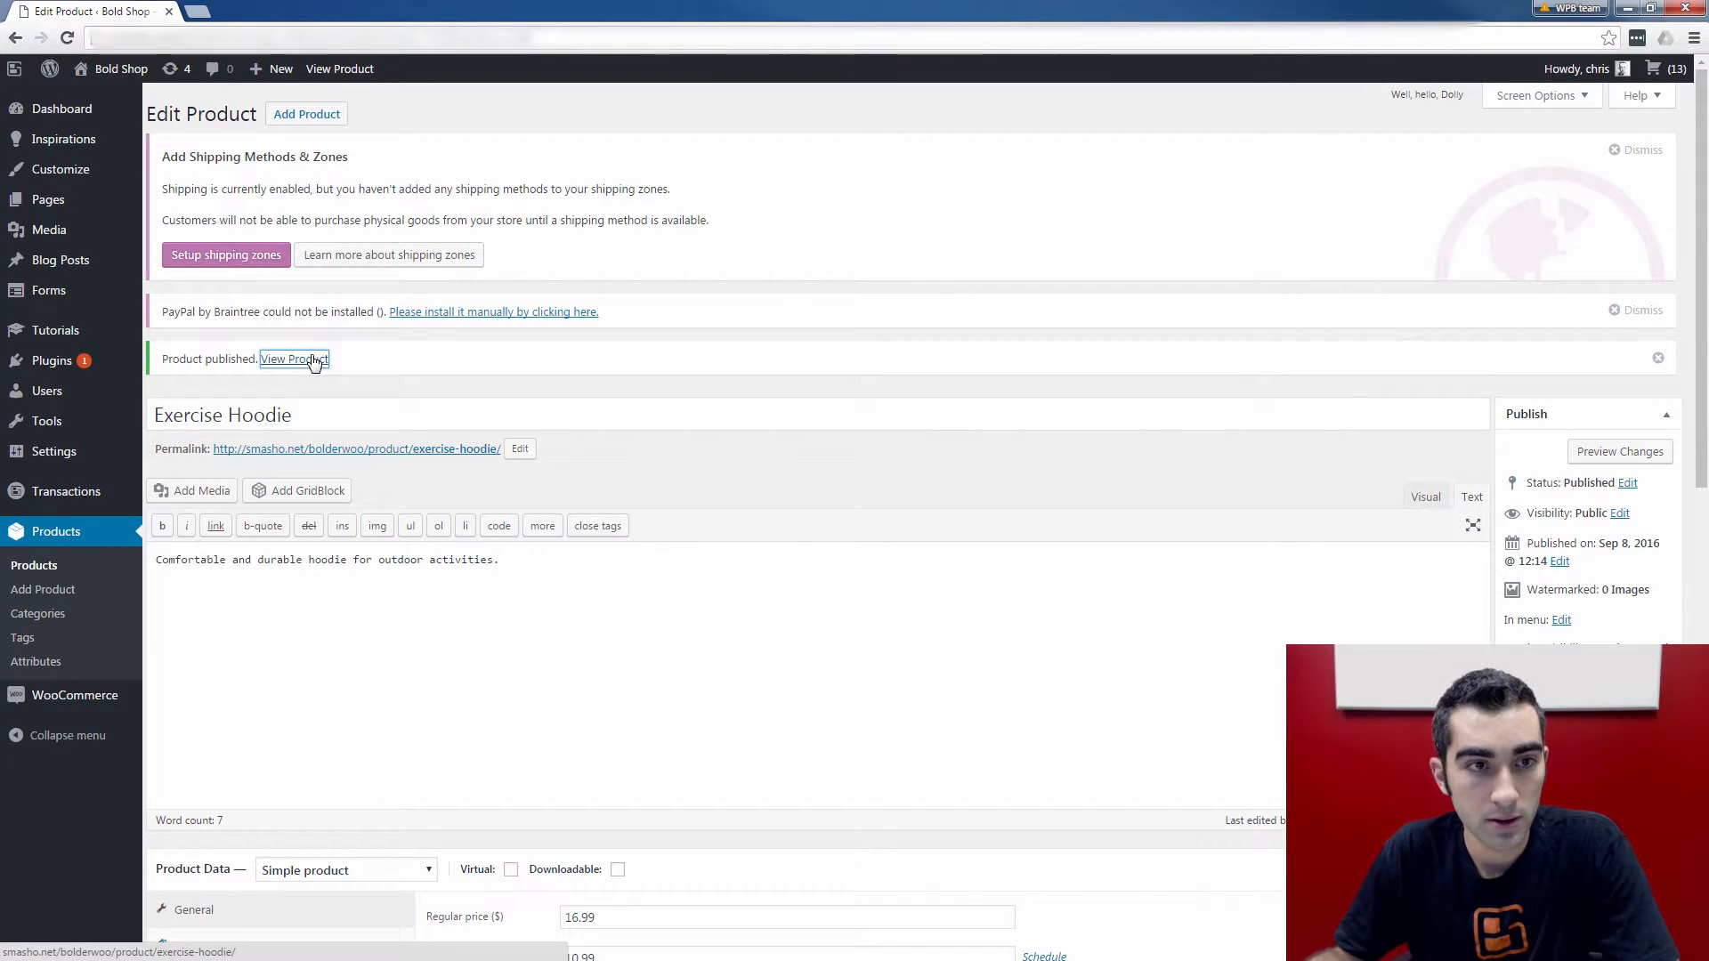
Step: View the live Exercise Hoodie page with its $10.99 sale price, Clothing category and tags
{"action": "left_click", "coordinate": [295, 358]}
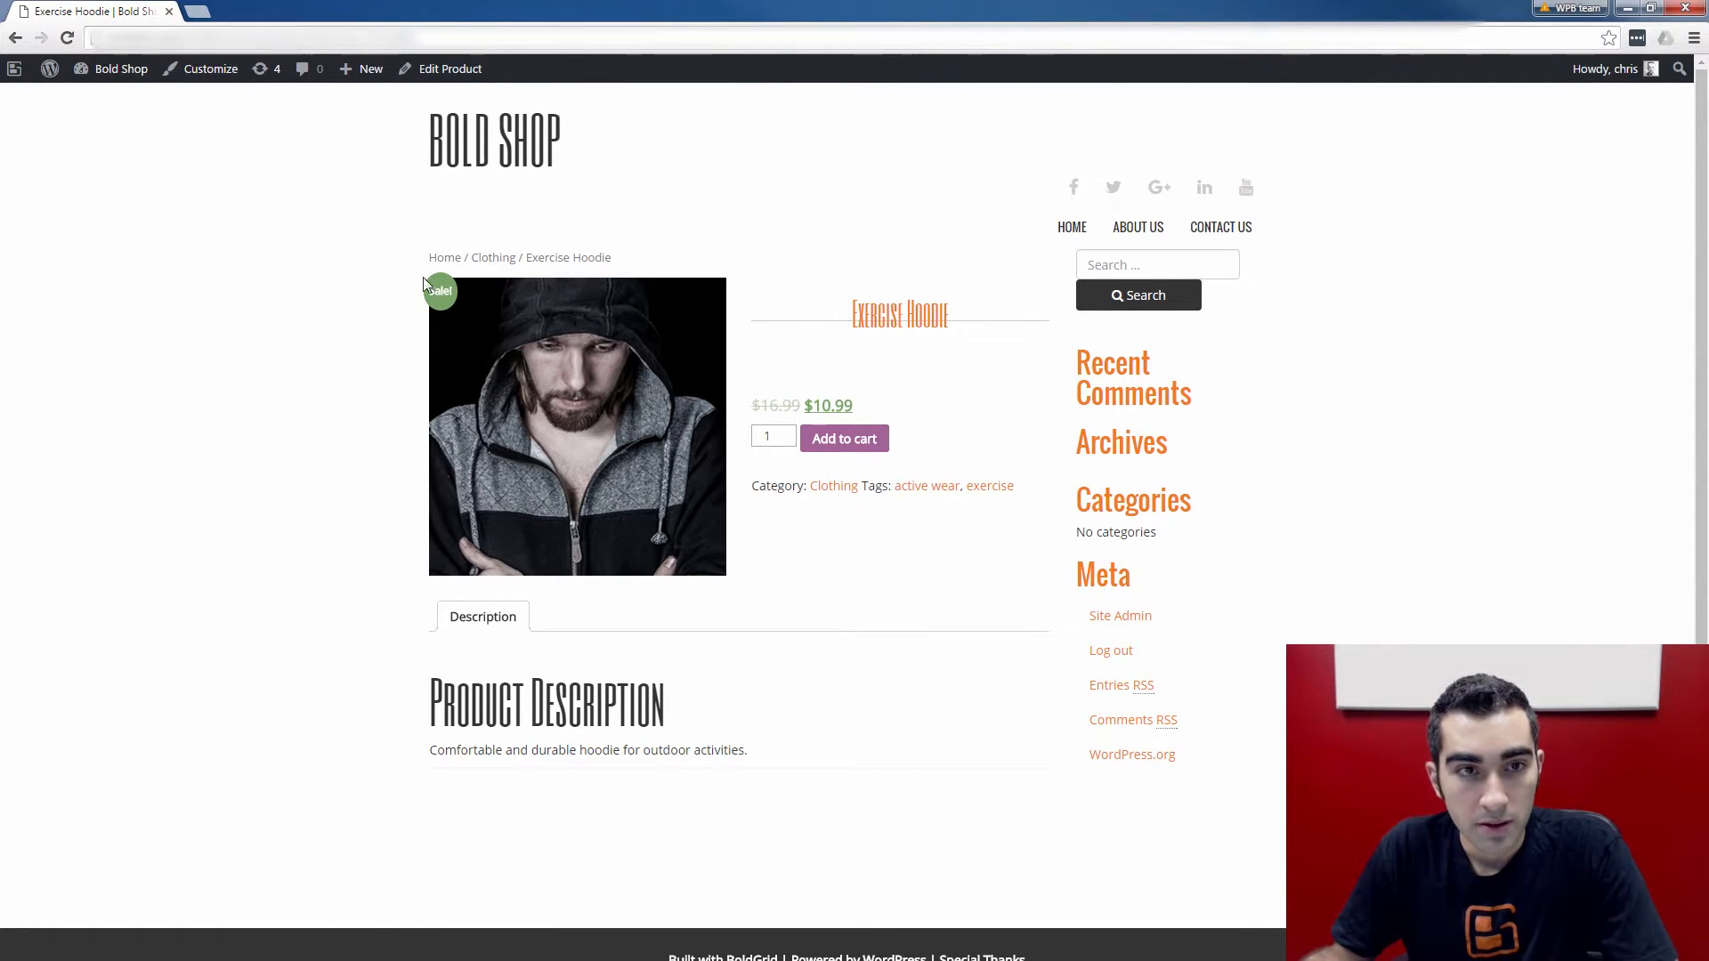
{"action": "mouse_move", "coordinate": [989, 558]}
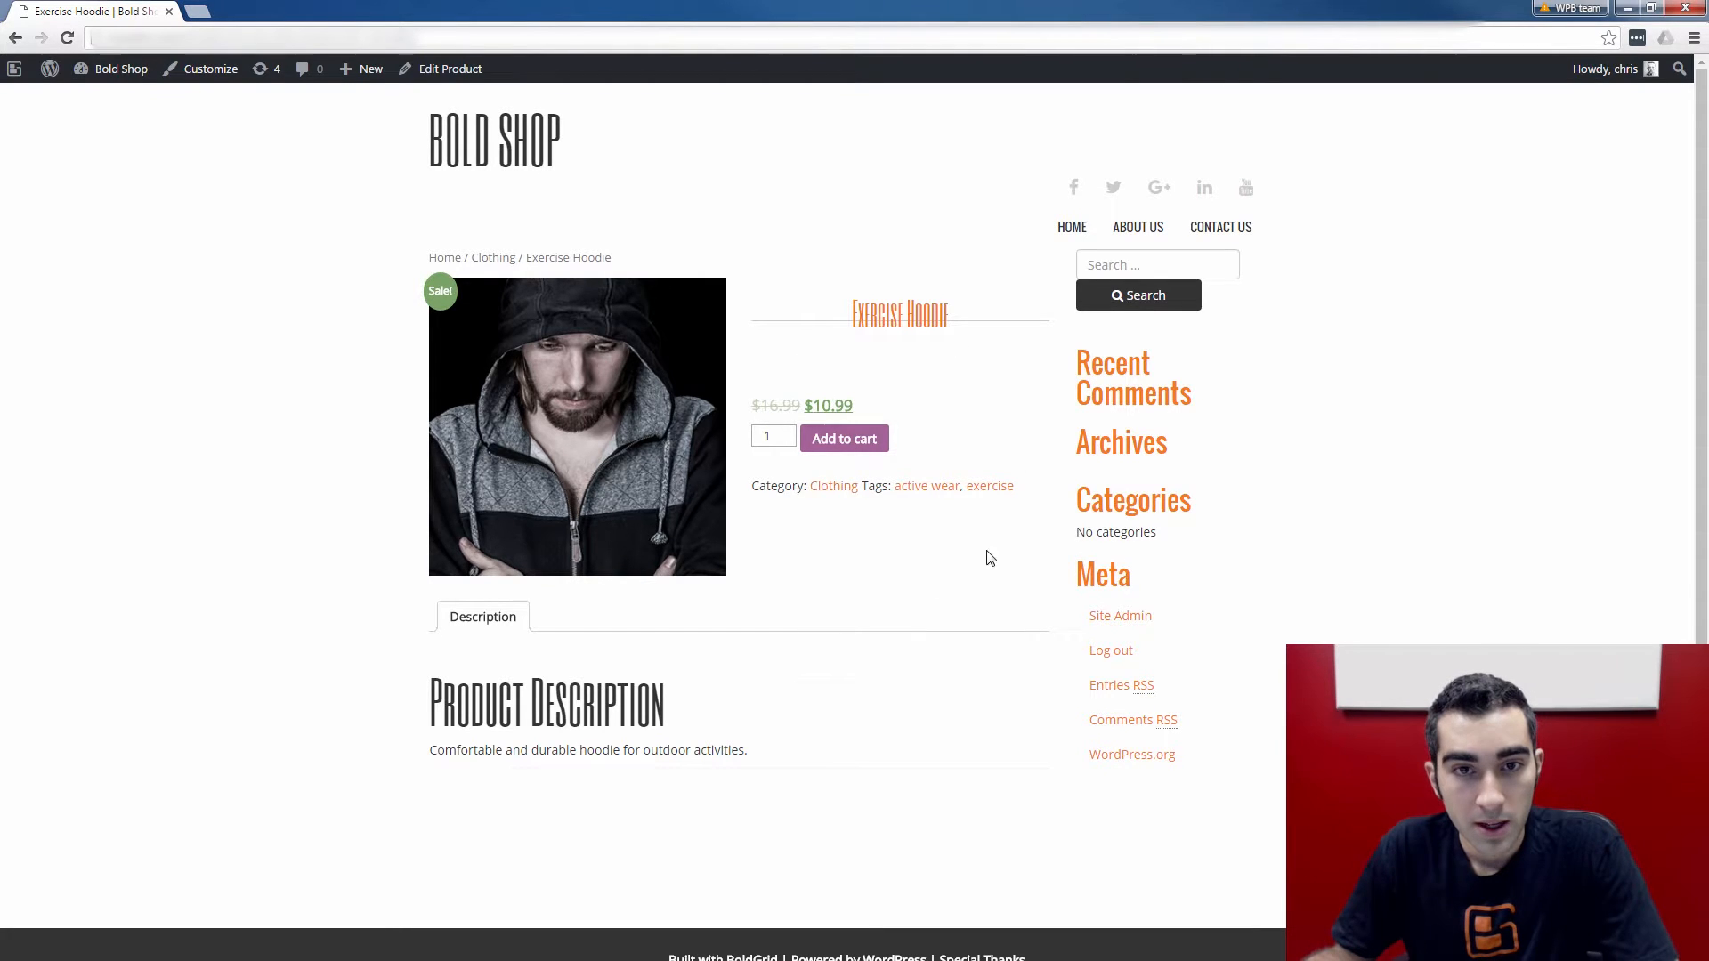
{"action": "mouse_move", "coordinate": [866, 359]}
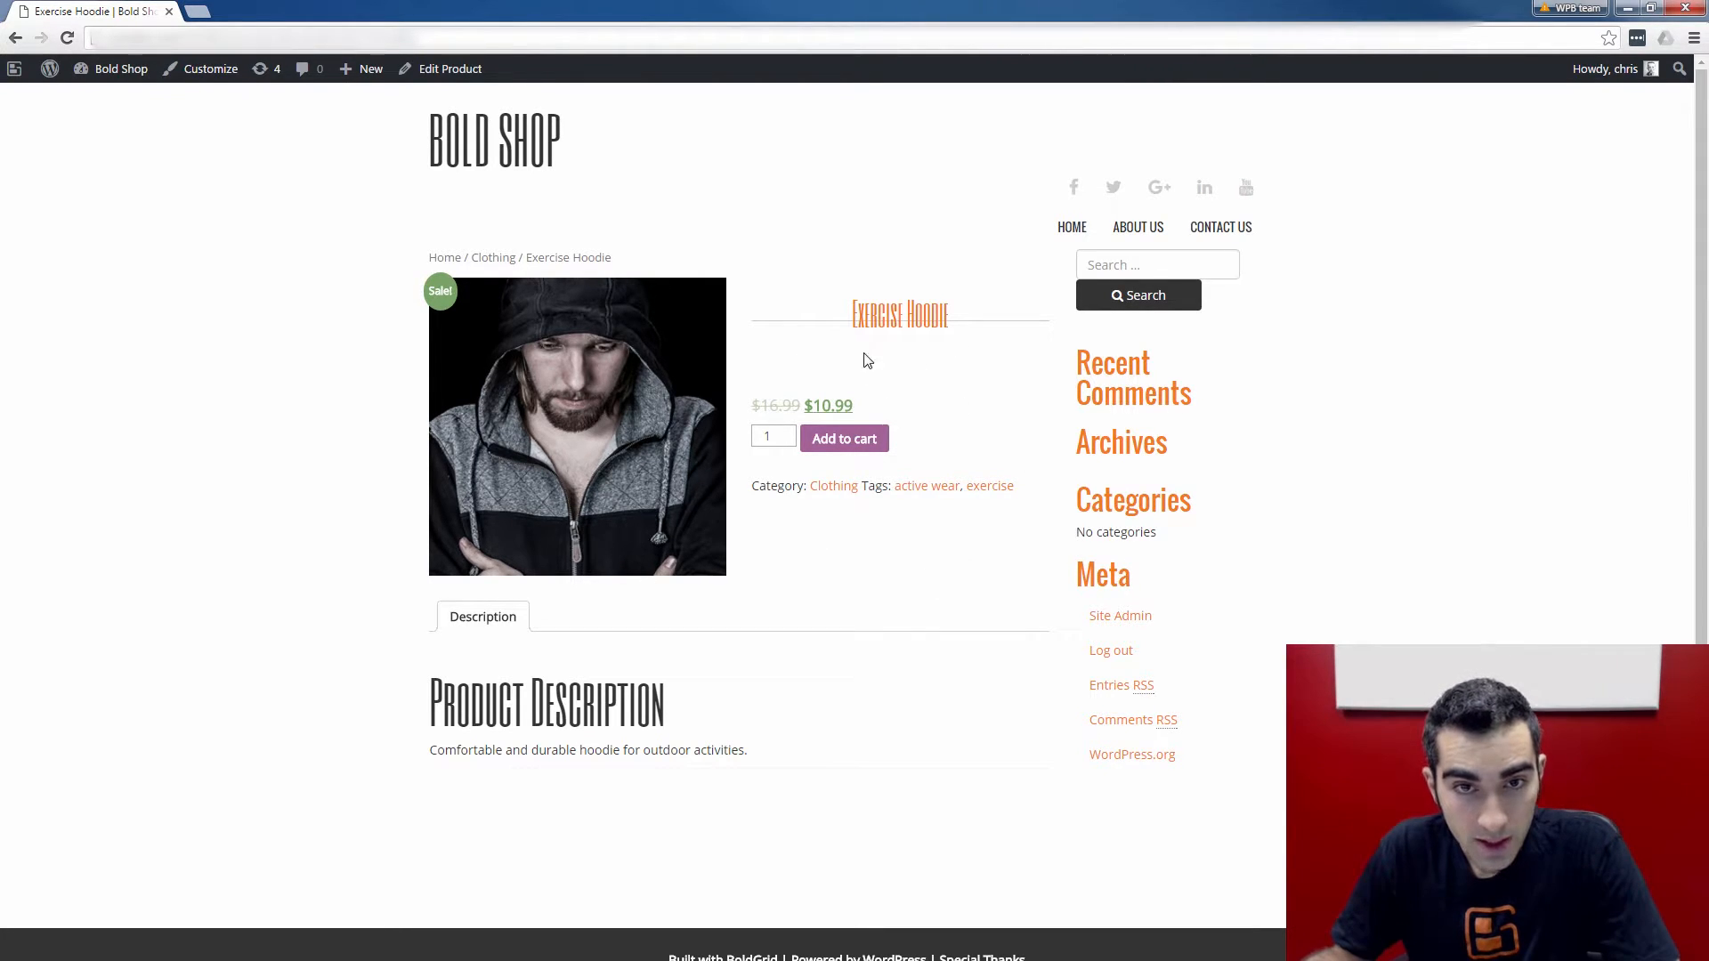
{"action": "mouse_move", "coordinate": [626, 257]}
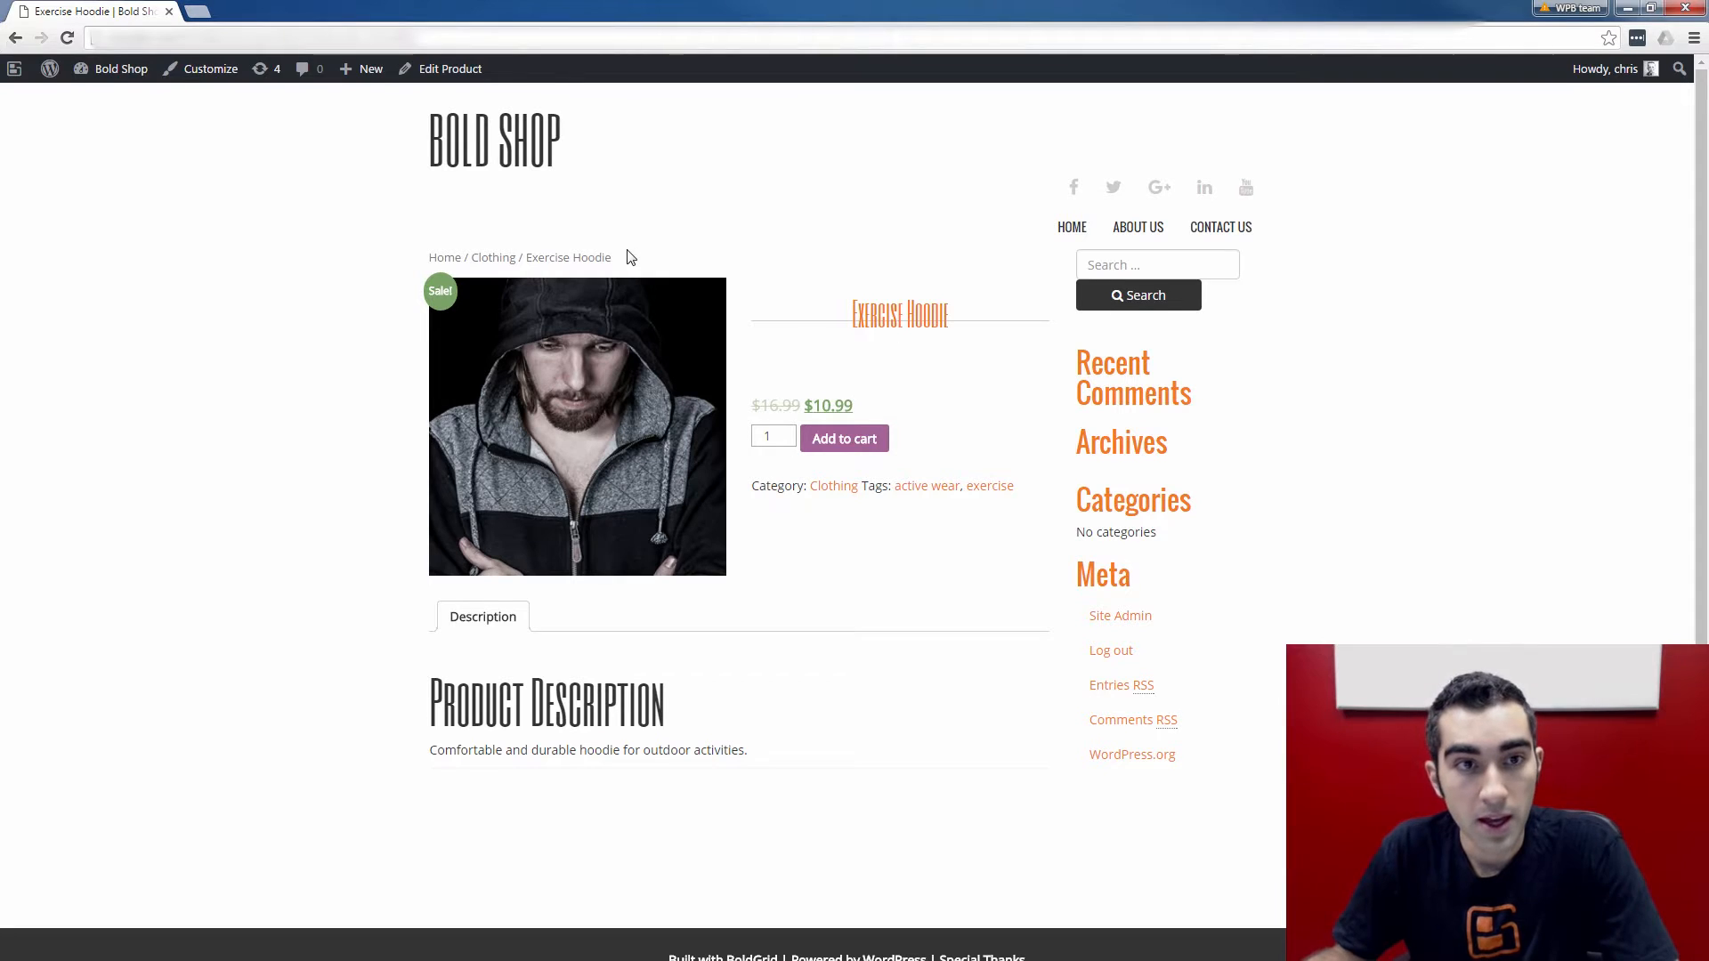
{"action": "mouse_move", "coordinate": [436, 262]}
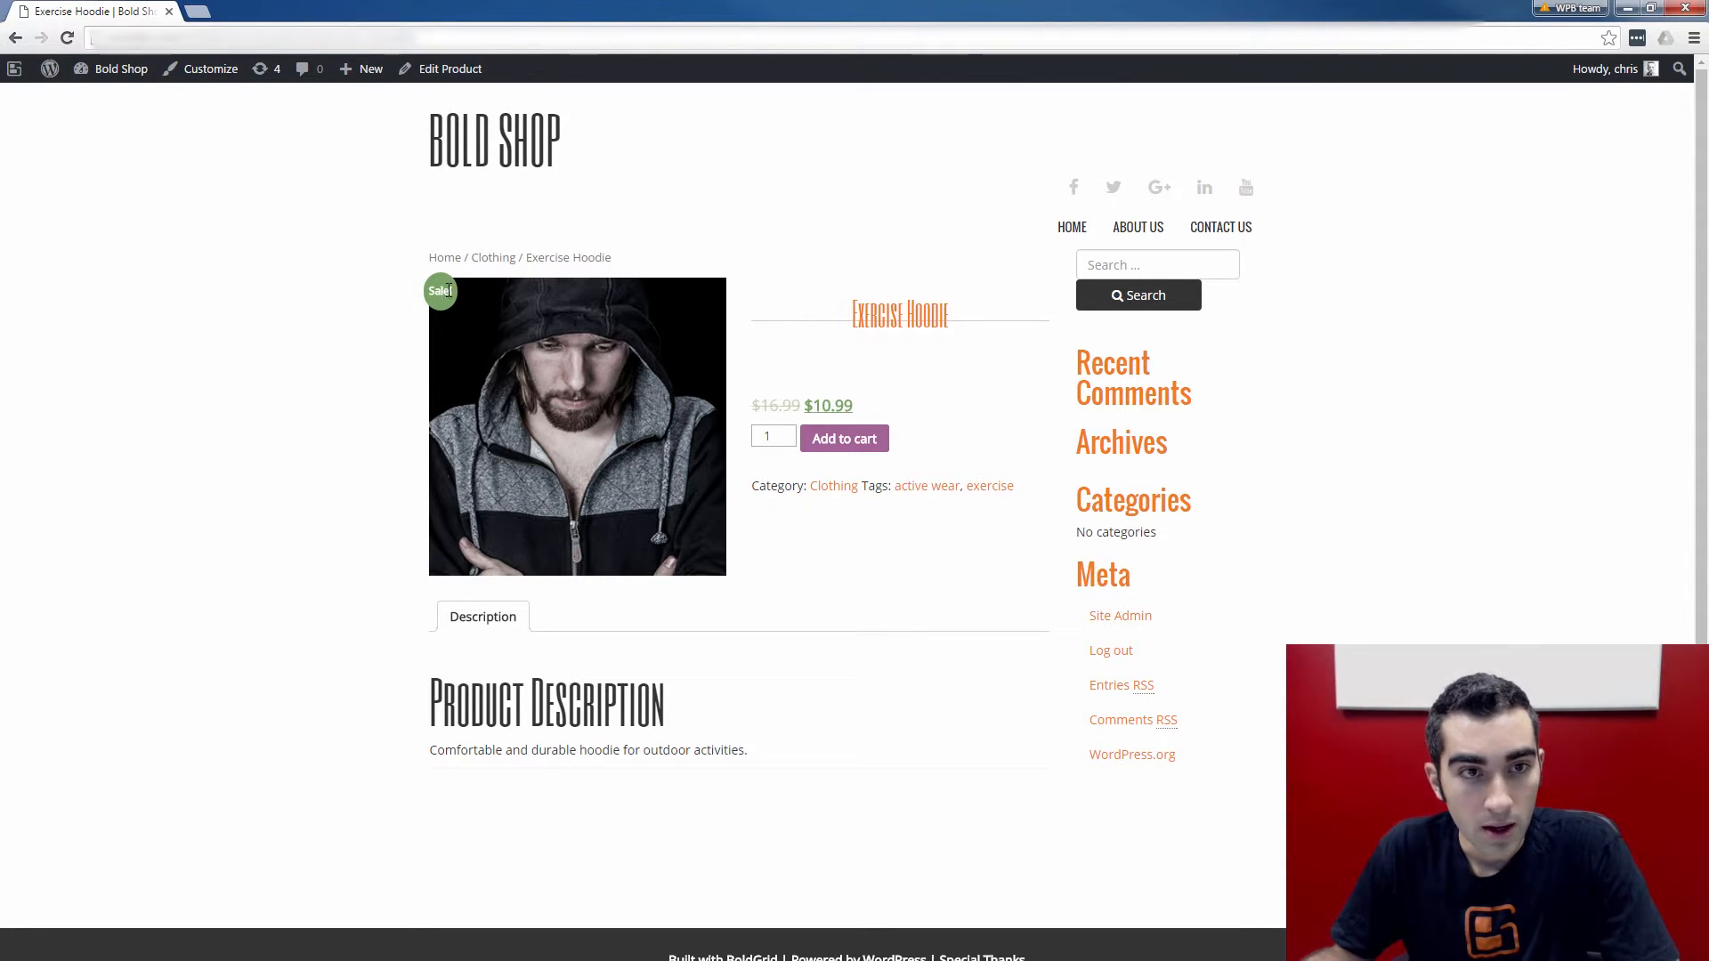
{"action": "mouse_move", "coordinate": [950, 374]}
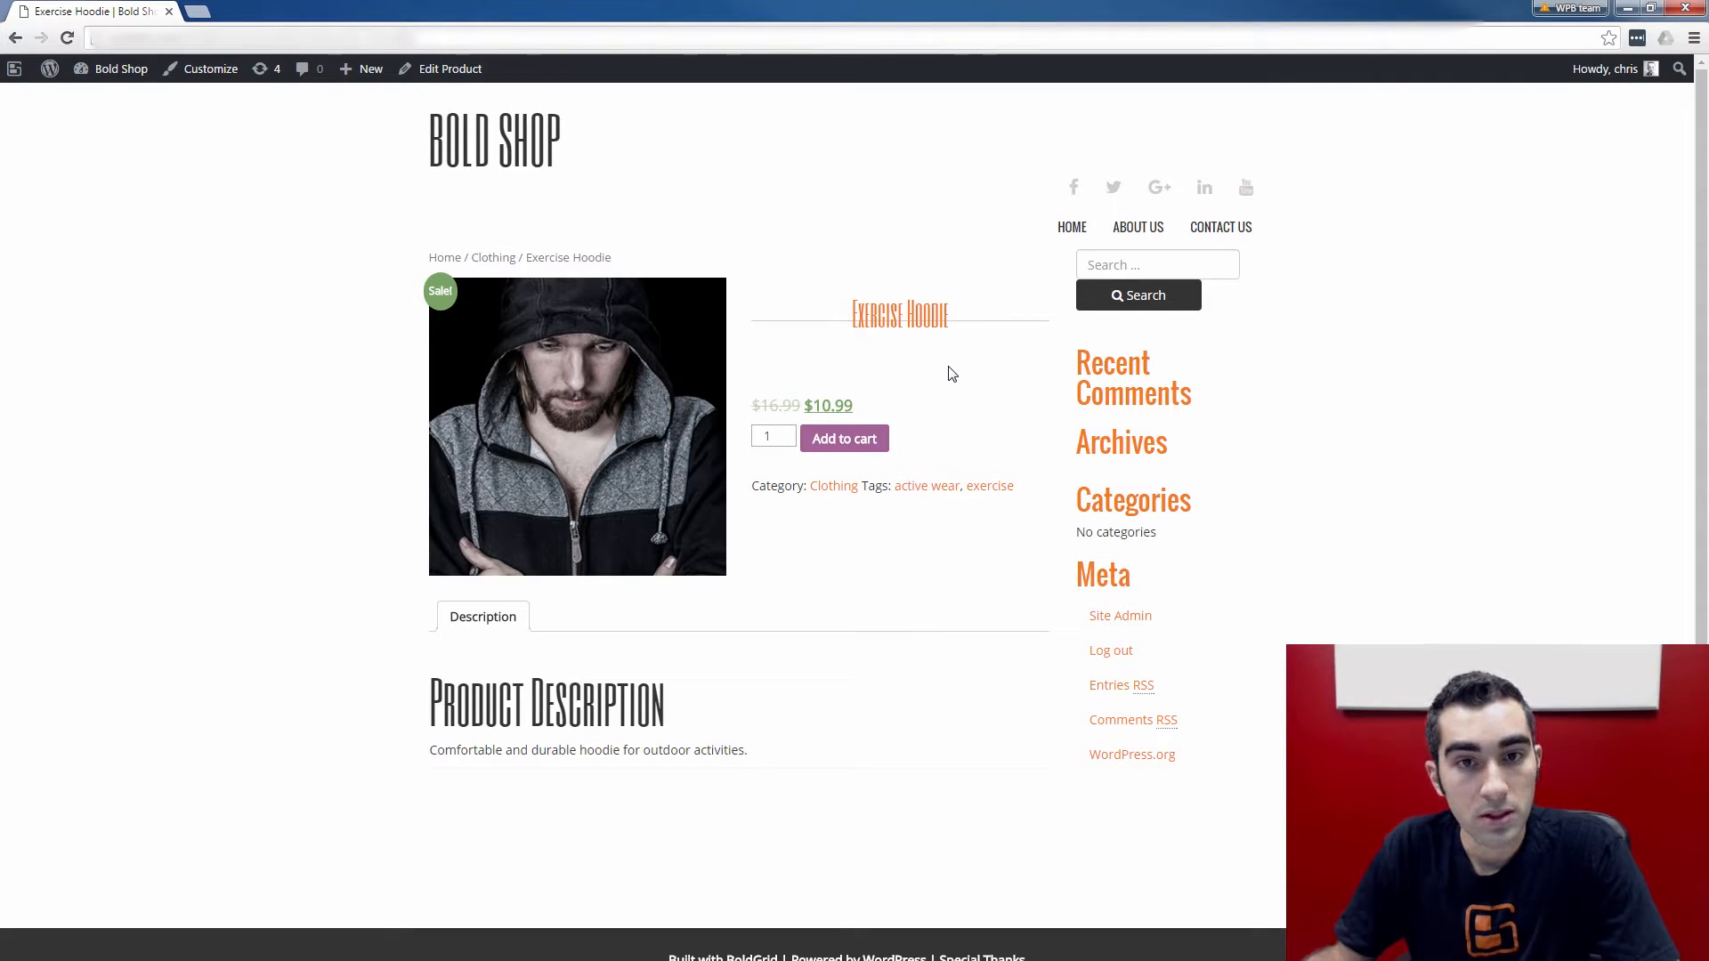
{"action": "mouse_move", "coordinate": [943, 378]}
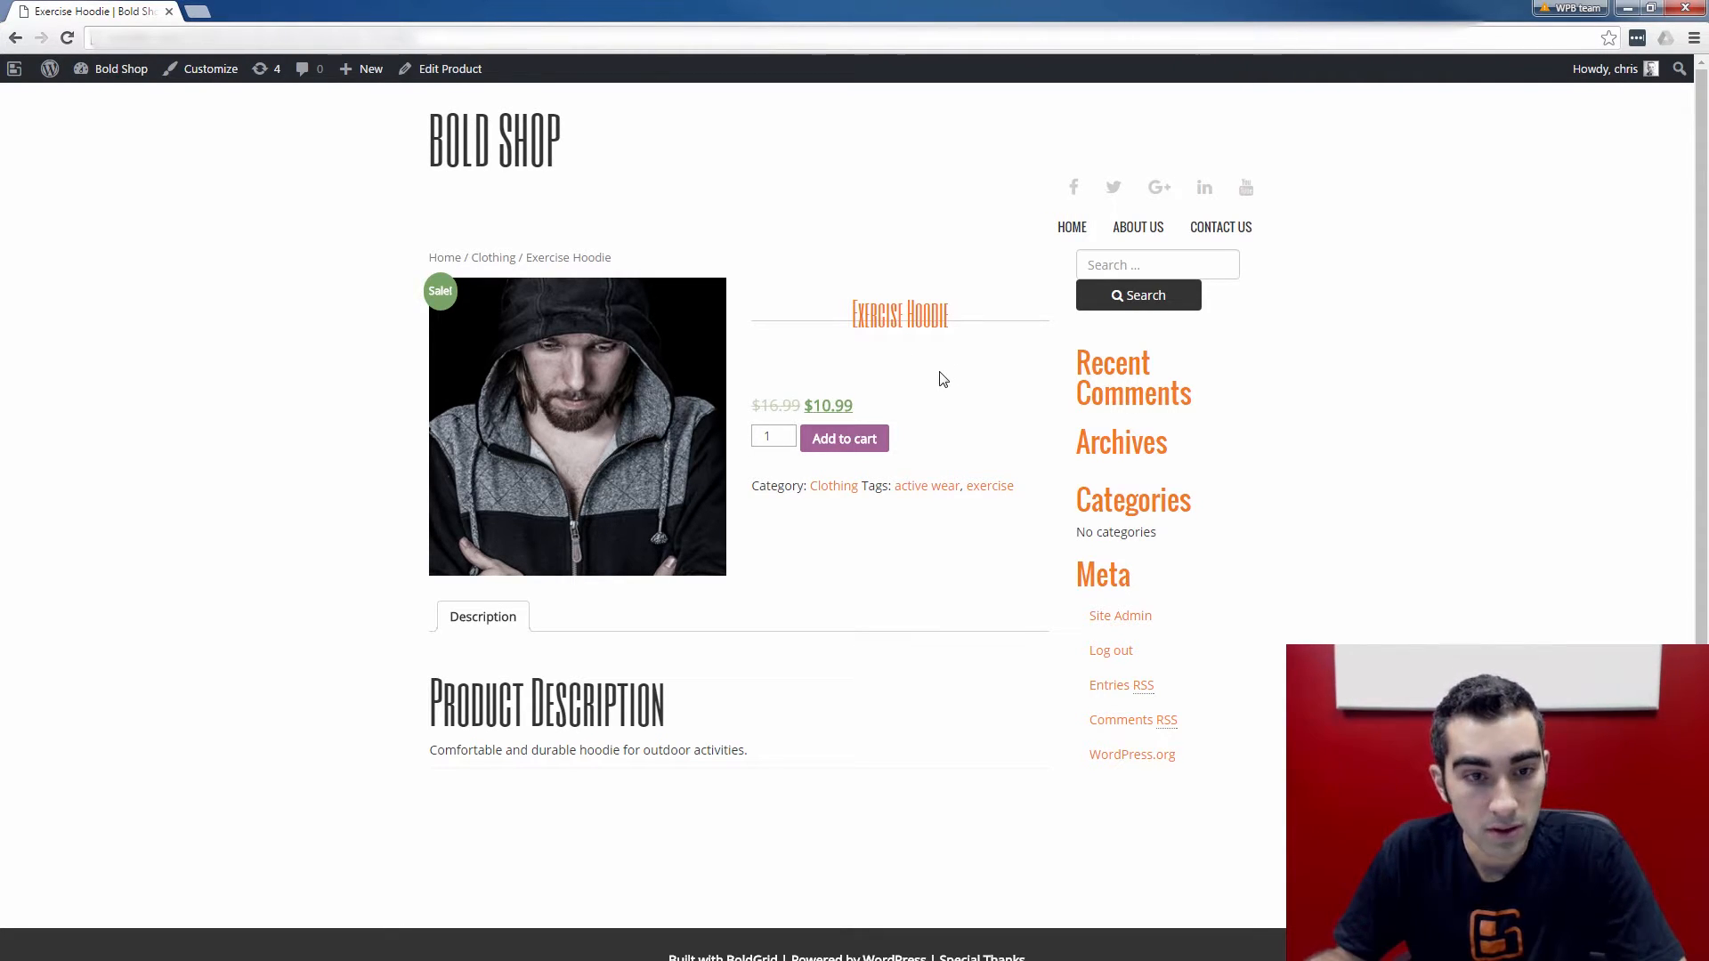
{"action": "mouse_move", "coordinate": [759, 715]}
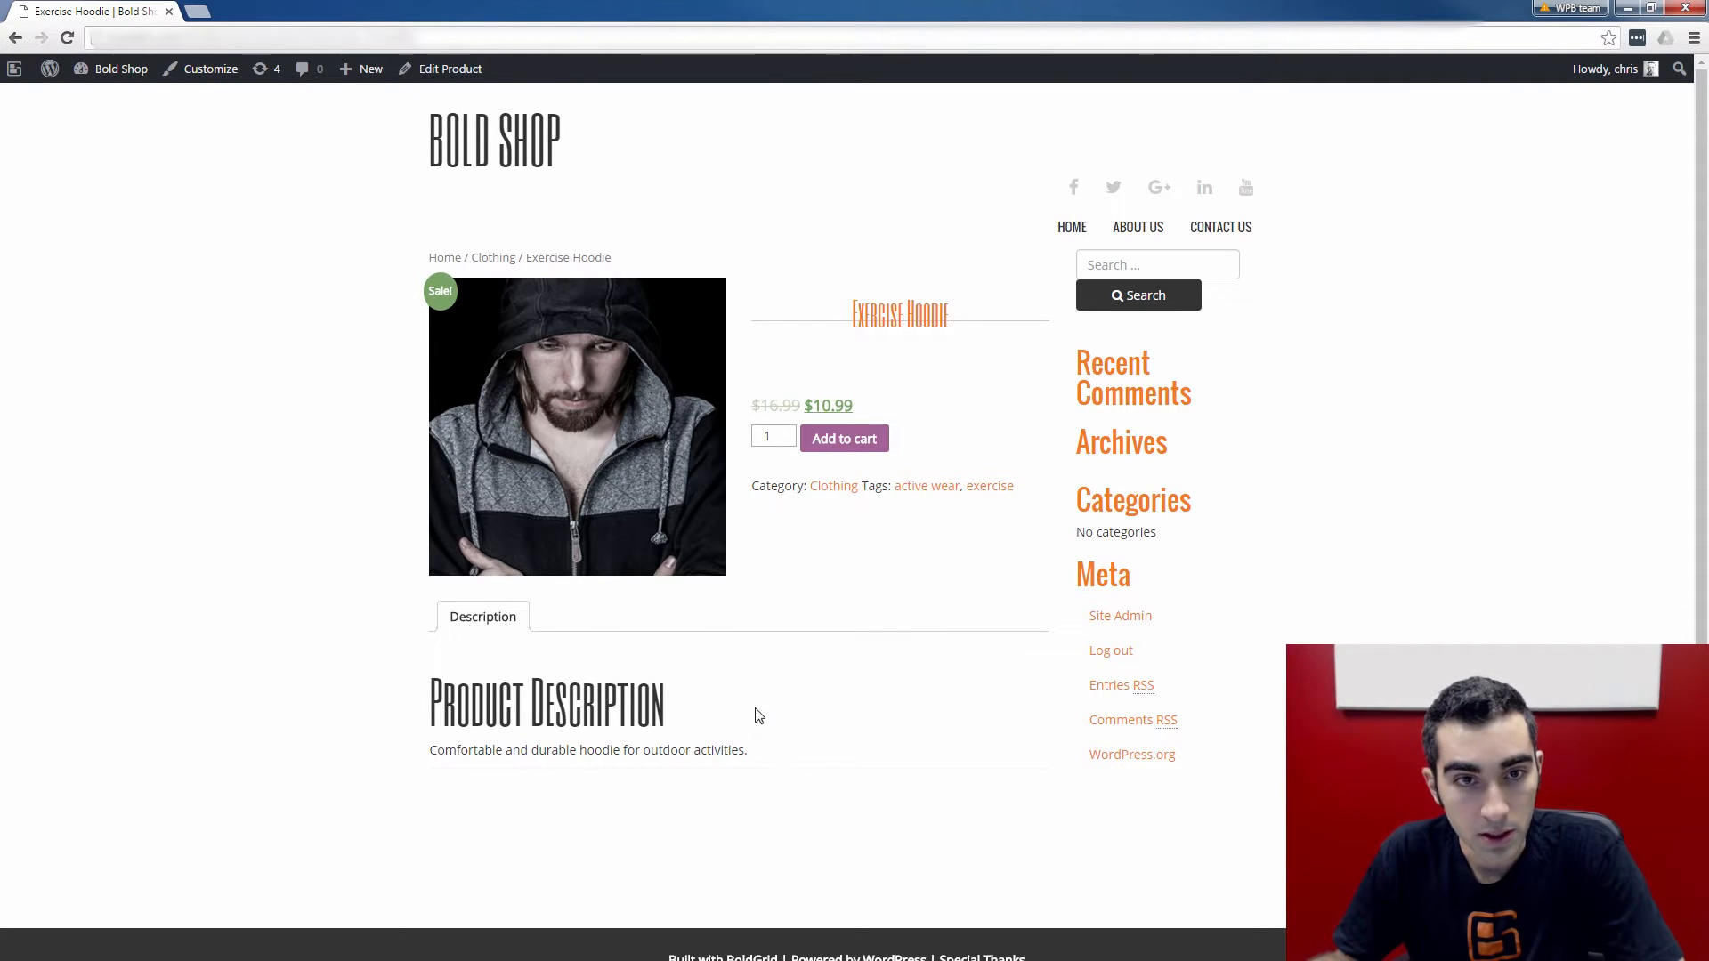
{"action": "mouse_move", "coordinate": [496, 654]}
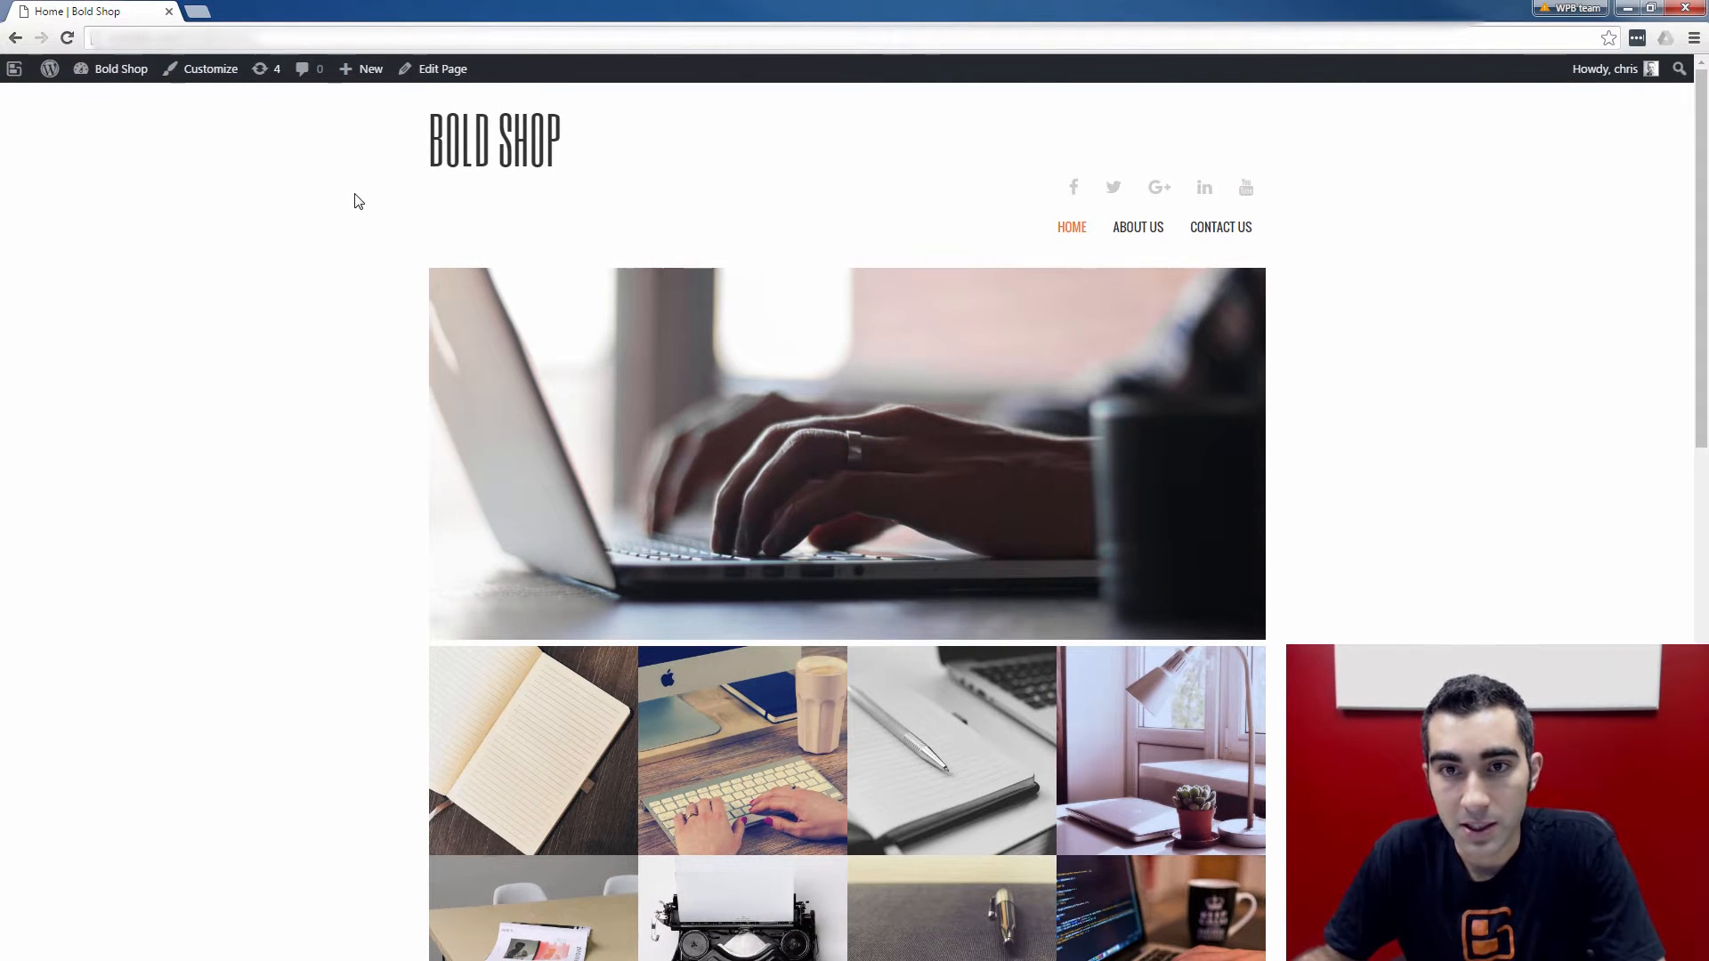
{"action": "mouse_move", "coordinate": [1023, 244]}
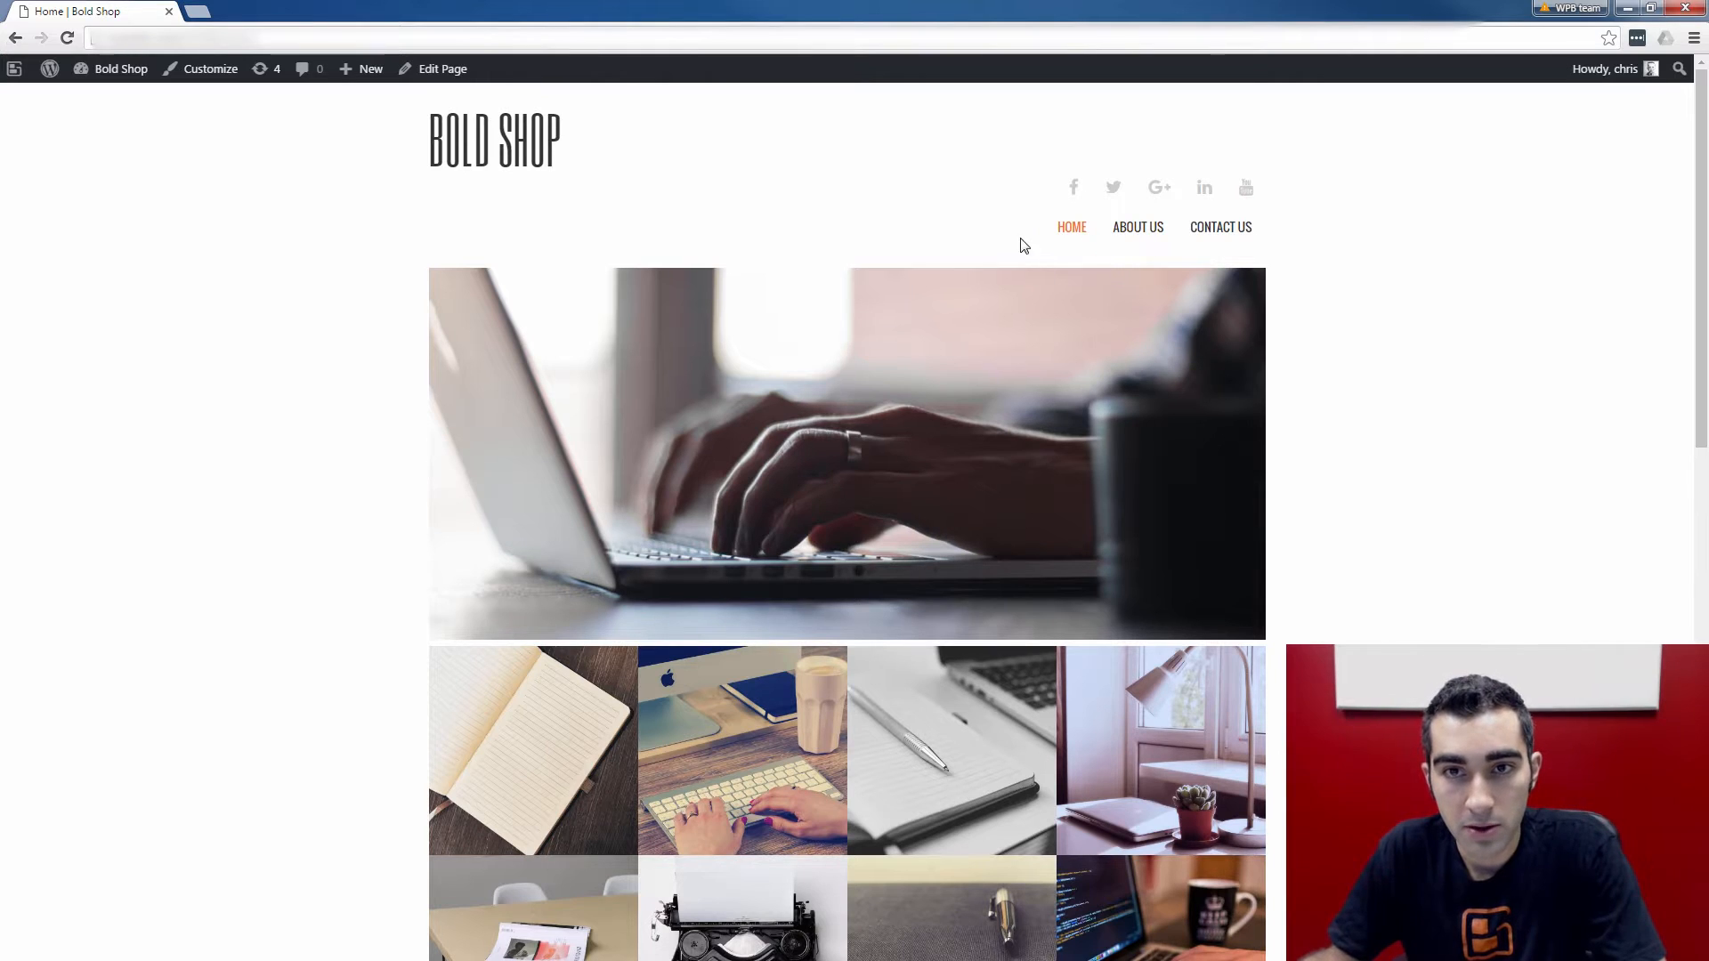
{"action": "mouse_move", "coordinate": [595, 230]}
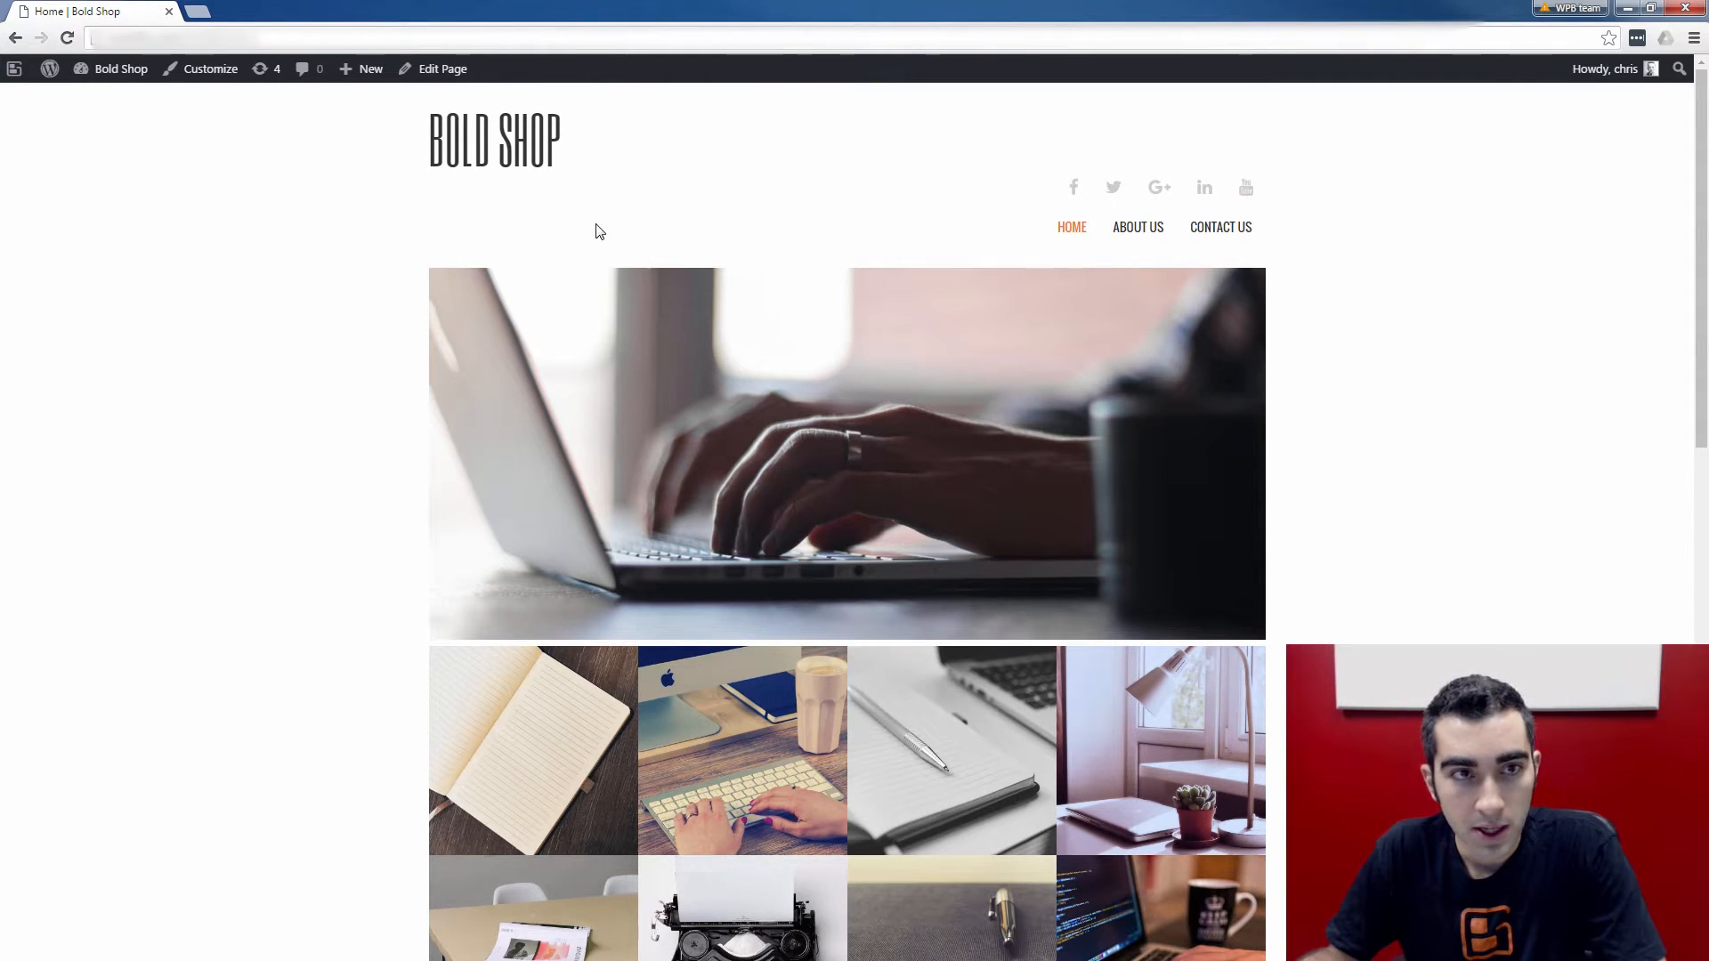
{"action": "mouse_move", "coordinate": [1220, 227]}
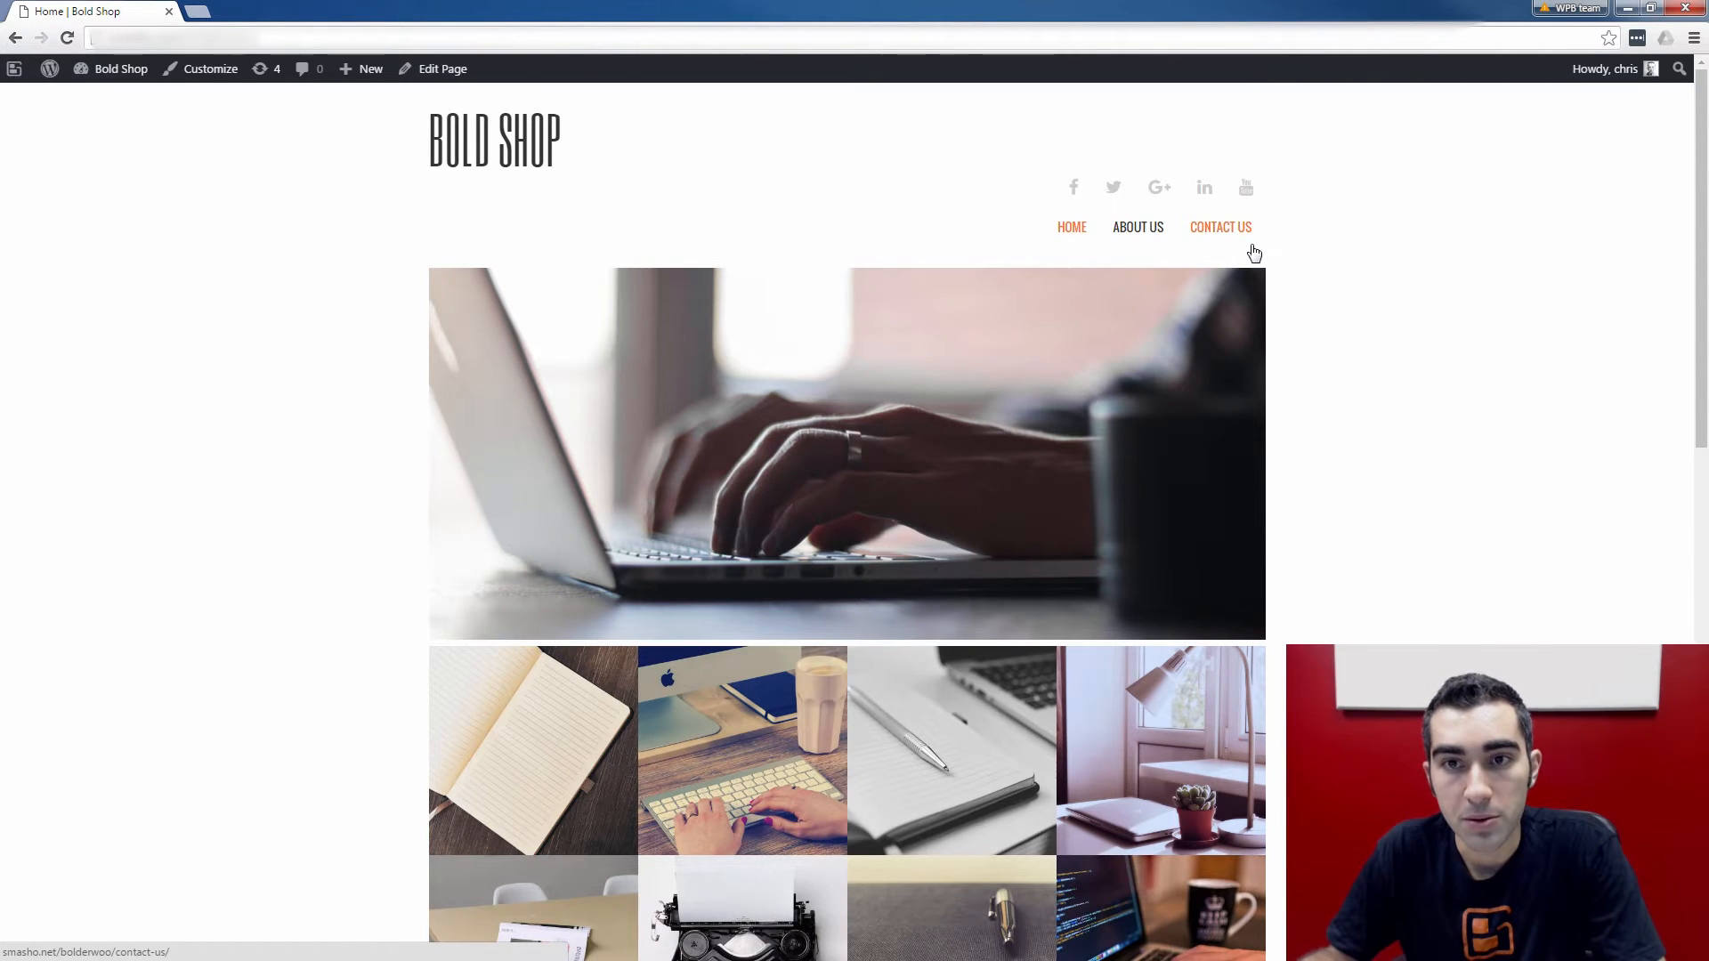
{"action": "mouse_move", "coordinate": [1072, 227]}
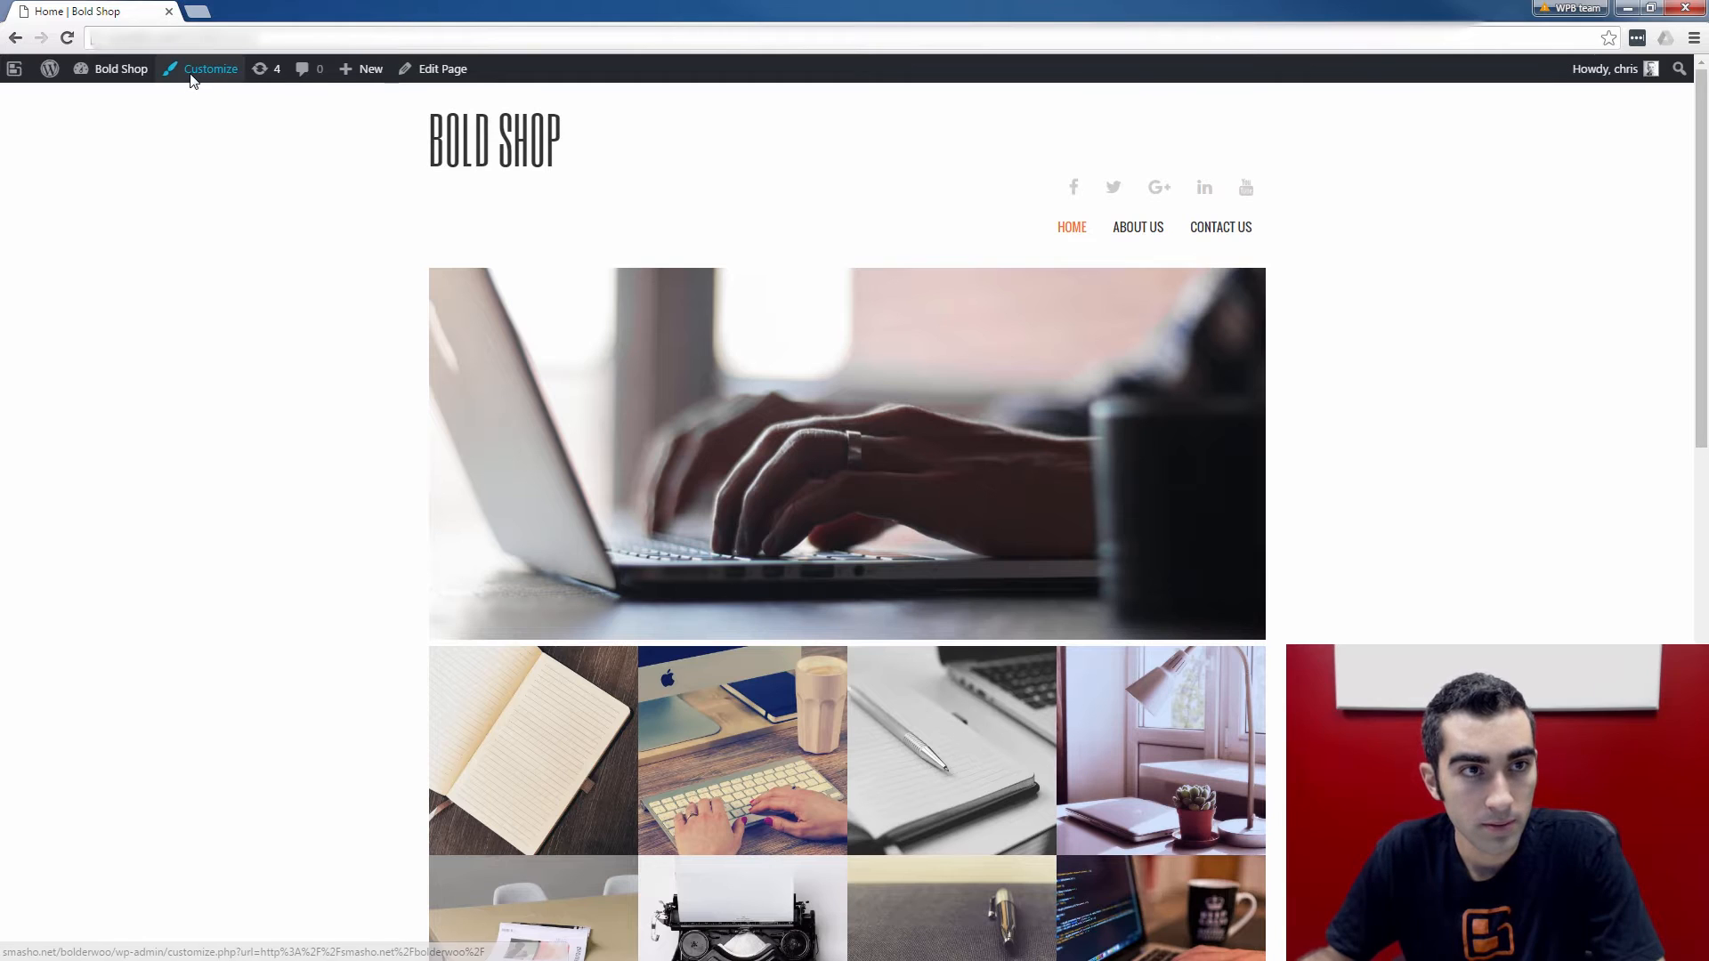
Step: Open the Customizer and edit the primary menu holding Home, About Us and Contact Us
{"action": "left_click", "coordinate": [210, 69]}
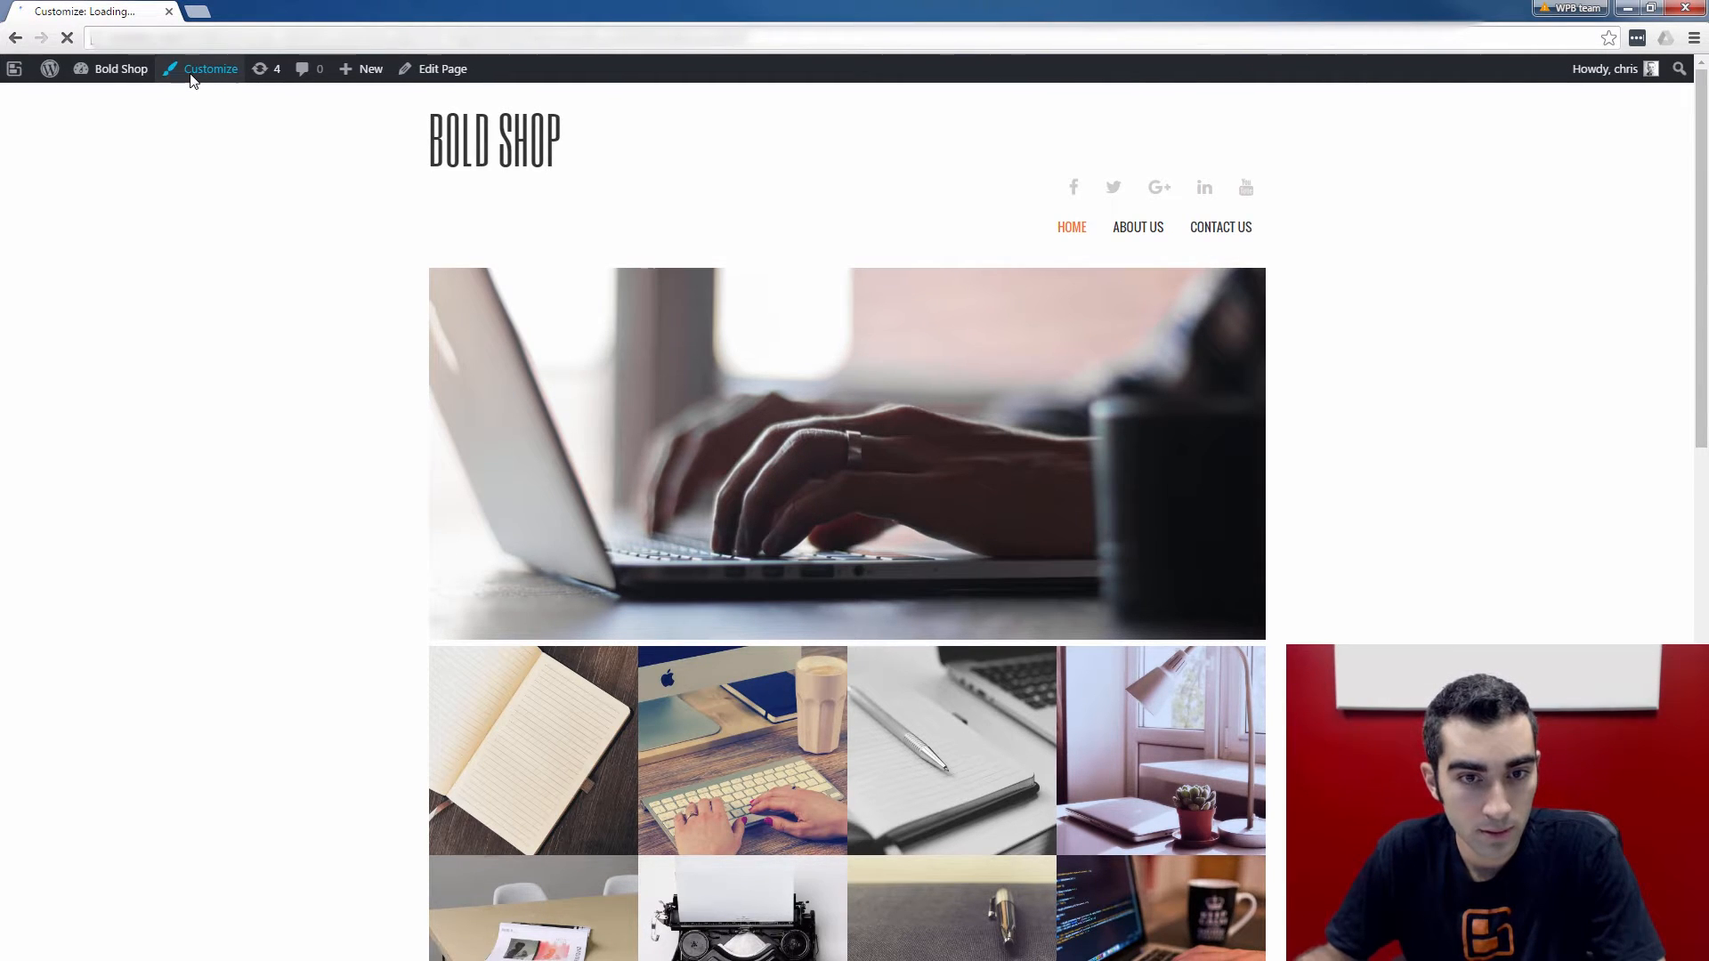
{"action": "left_click", "coordinate": [209, 68]}
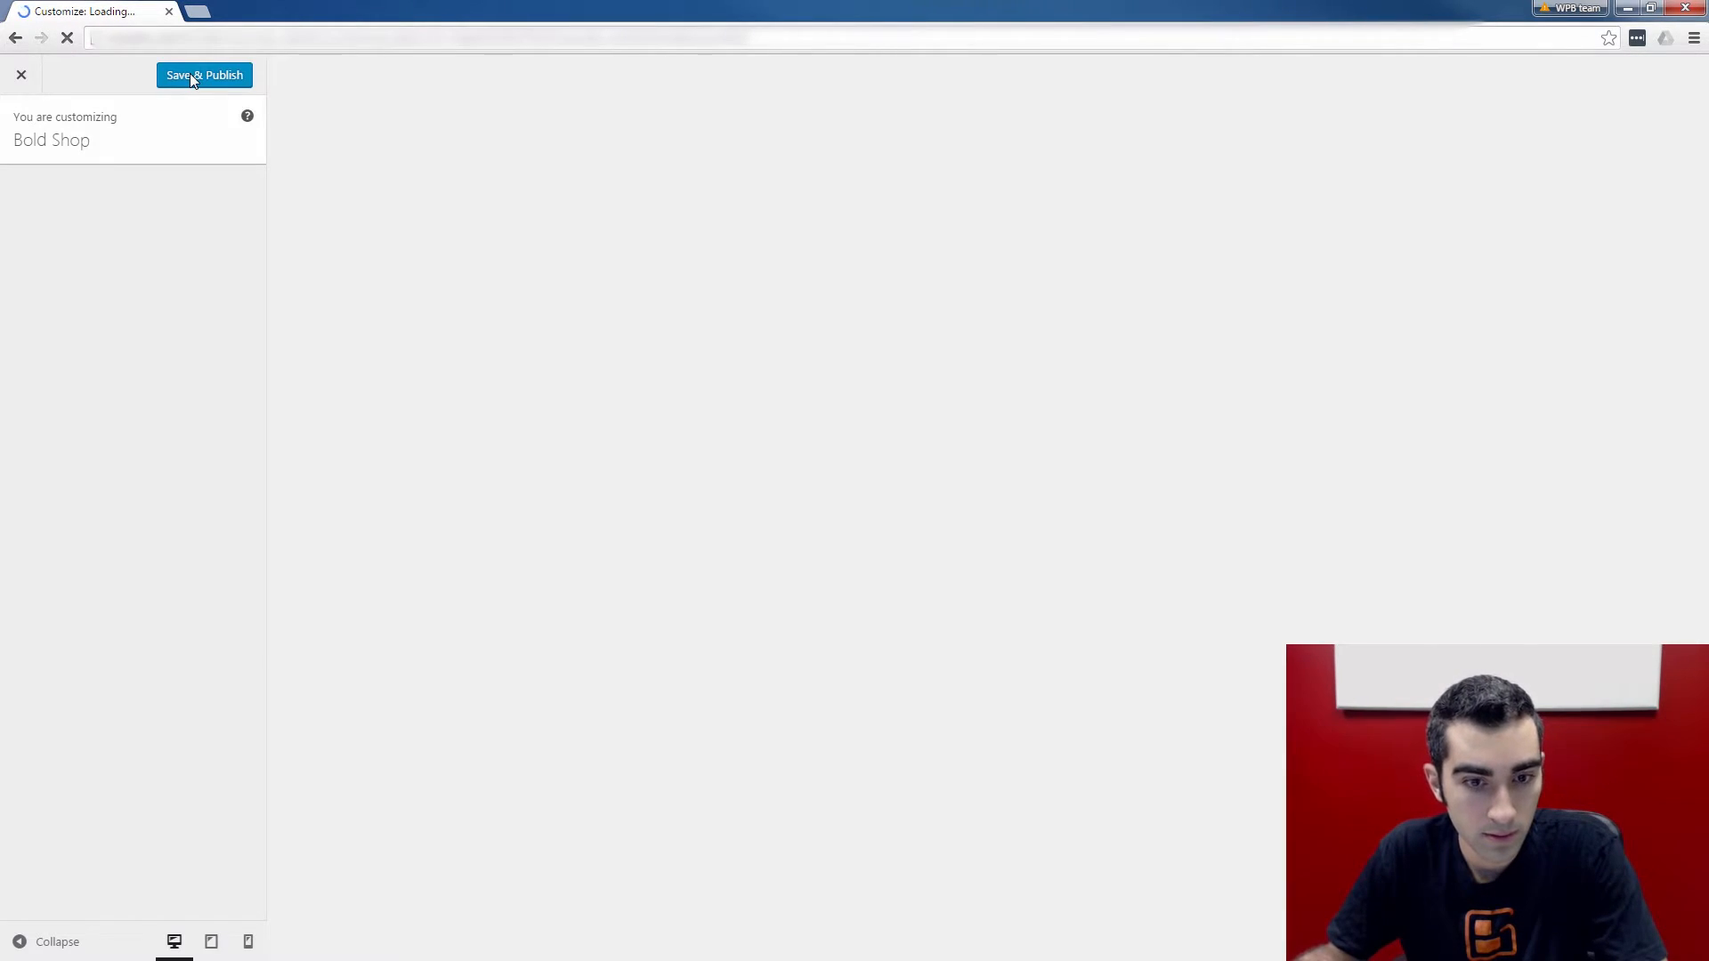
{"action": "left_click", "coordinate": [203, 74]}
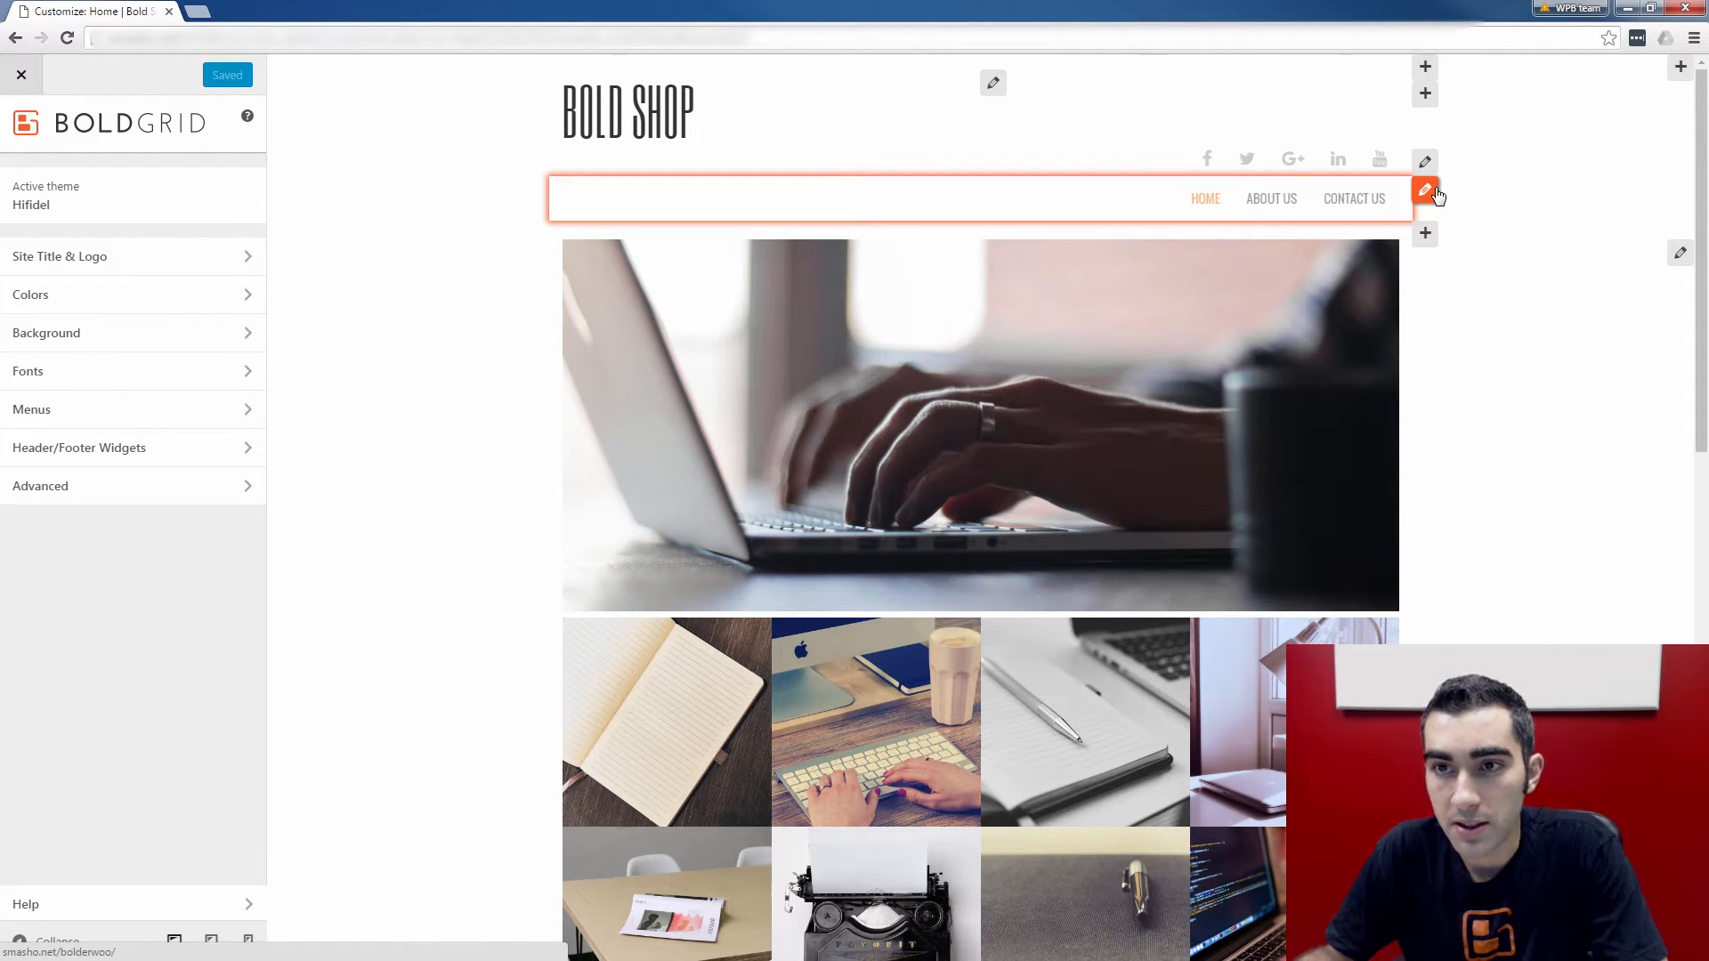
{"action": "left_click", "coordinate": [1424, 192]}
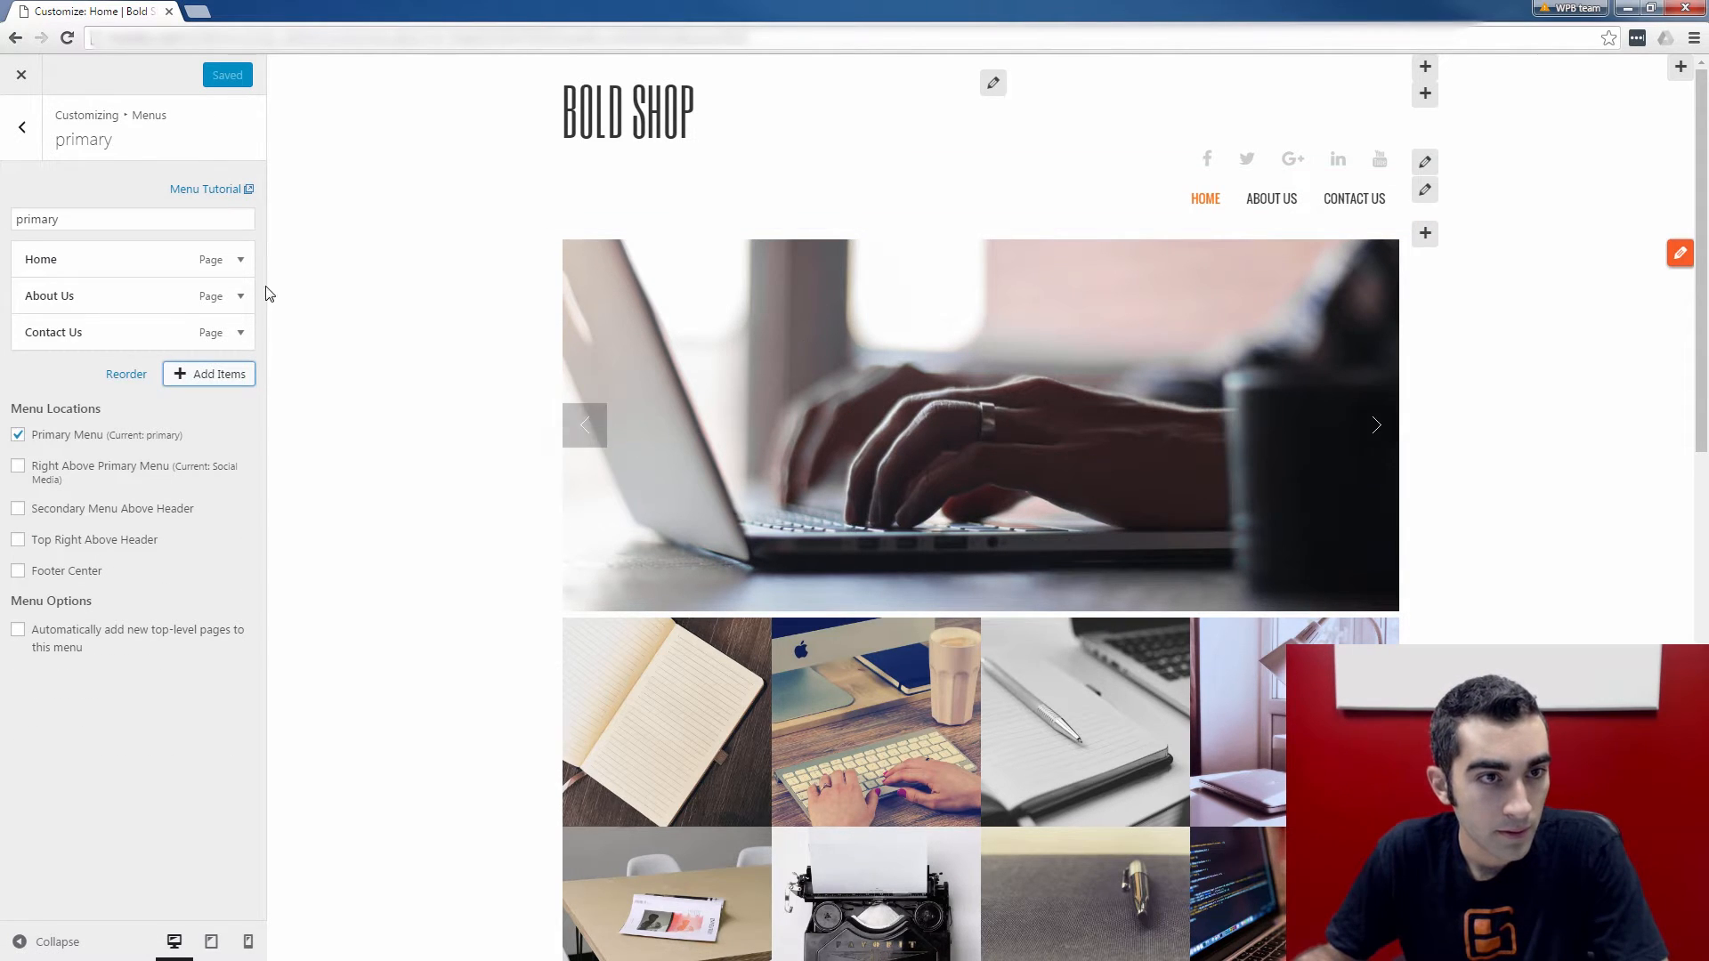
{"action": "mouse_move", "coordinate": [281, 349]}
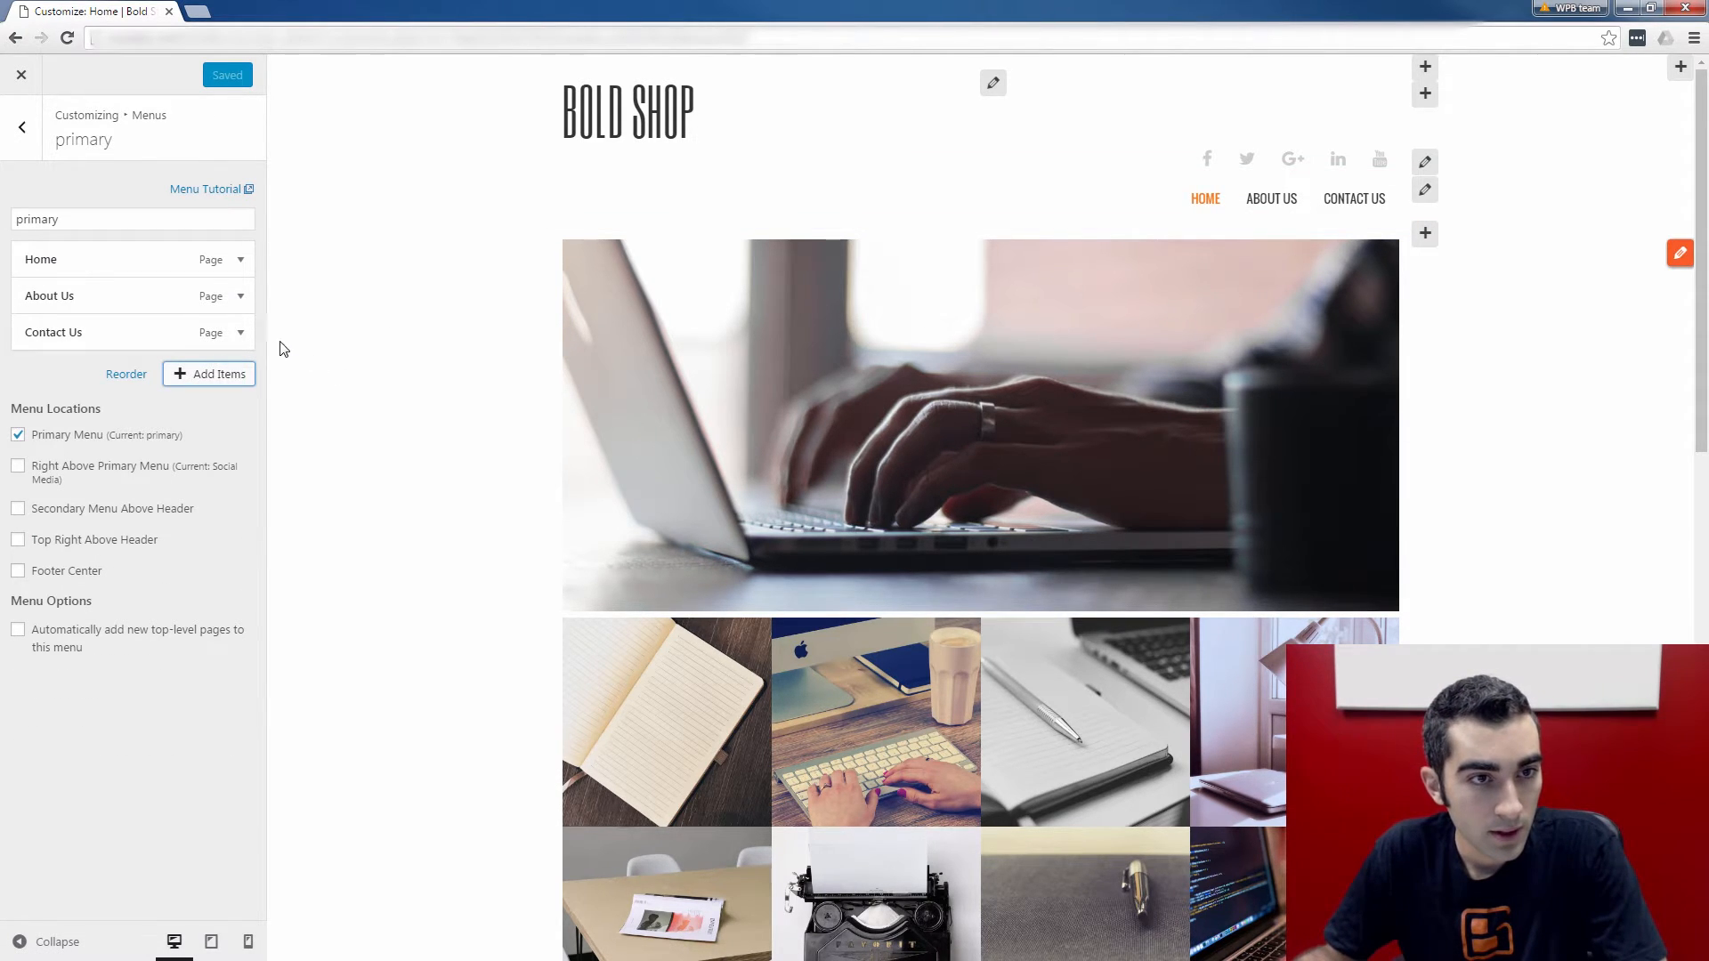
{"action": "mouse_move", "coordinate": [209, 374]}
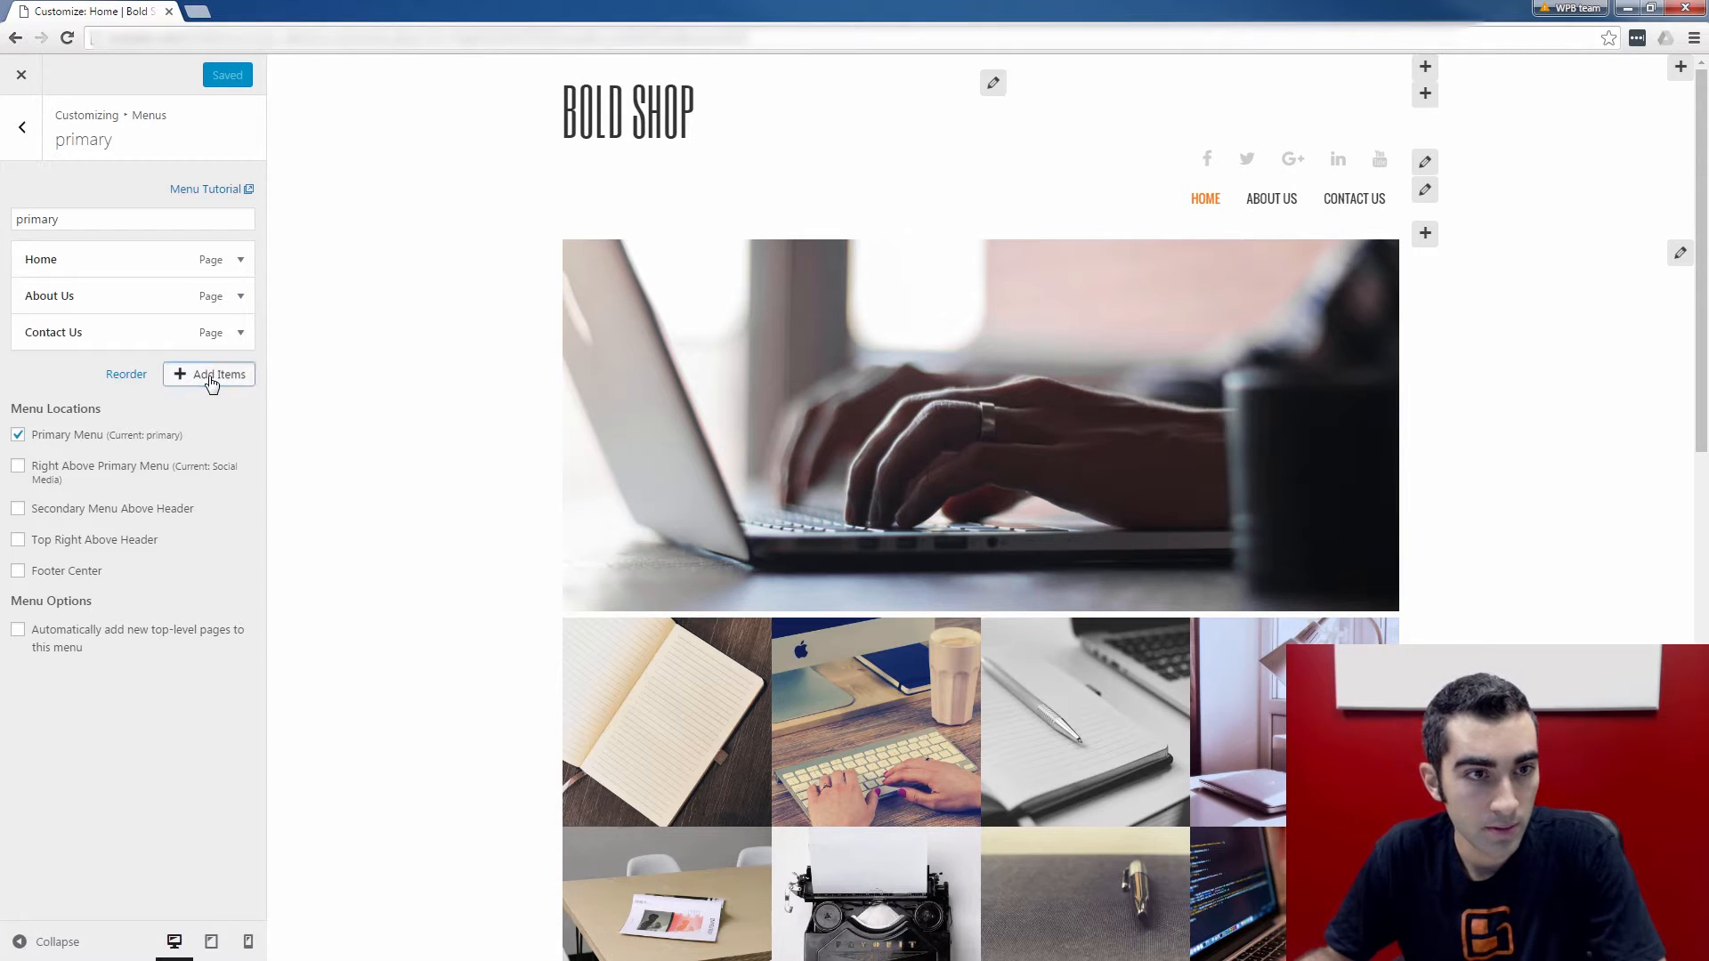
Step: Add My Account, Checkout, Cart and Shop pages to the primary menu and publish
{"action": "left_click", "coordinate": [217, 373]}
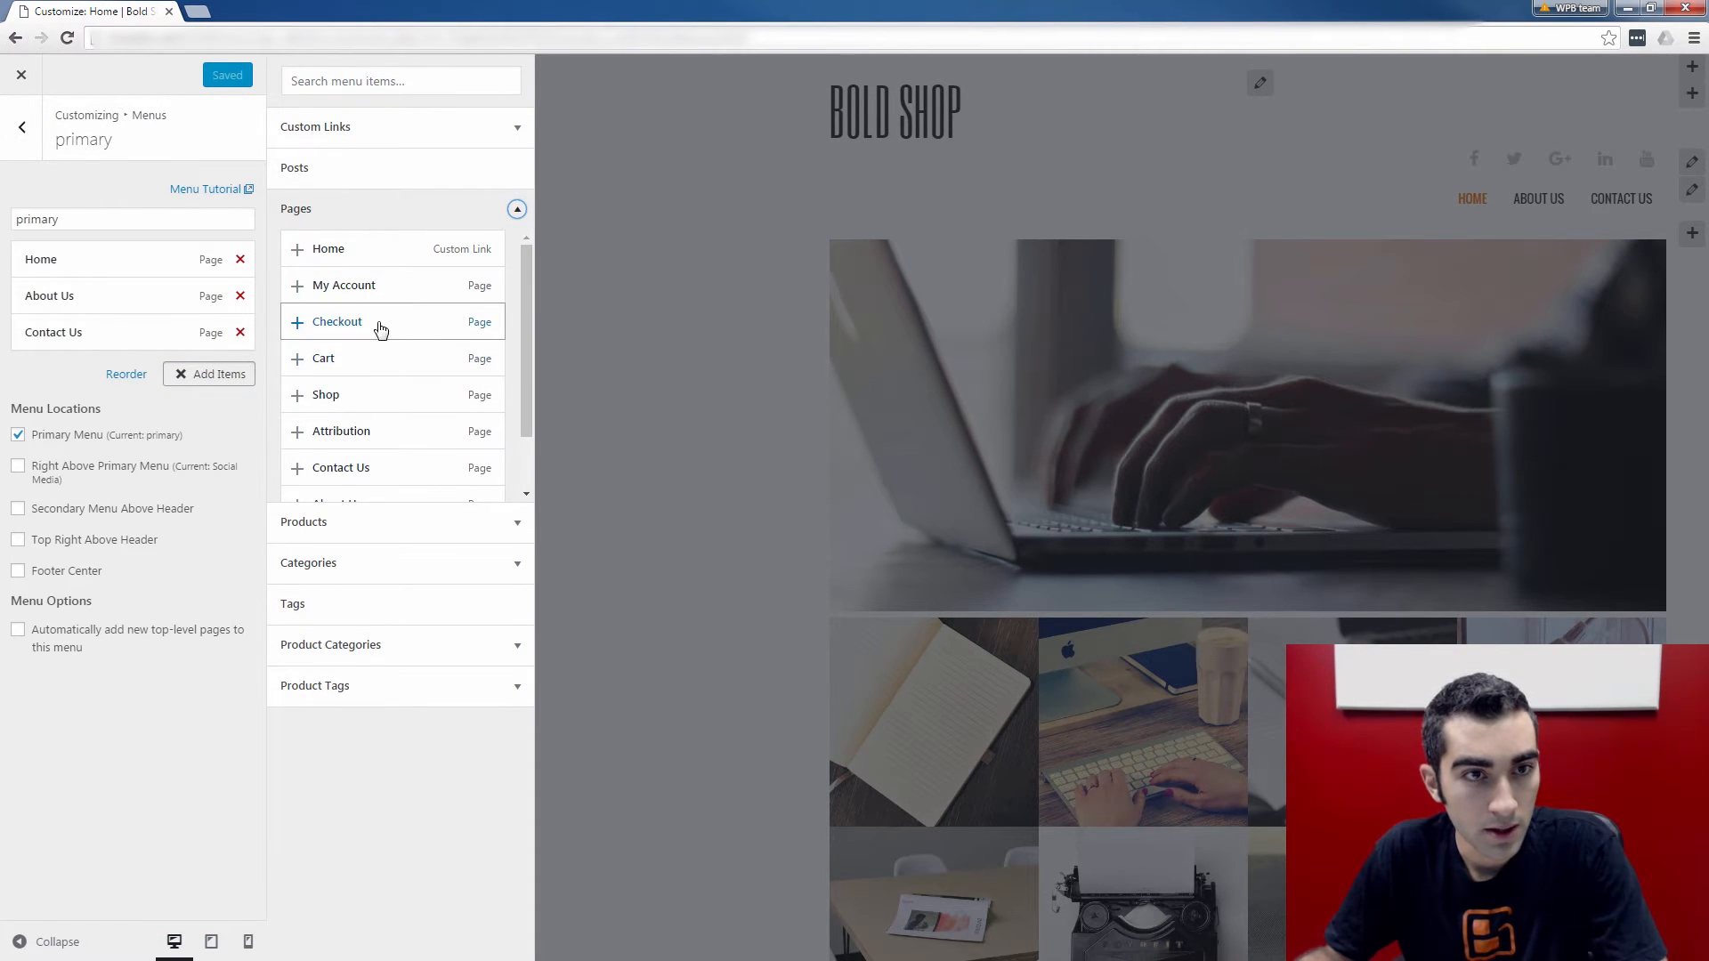
{"action": "mouse_move", "coordinate": [441, 284]}
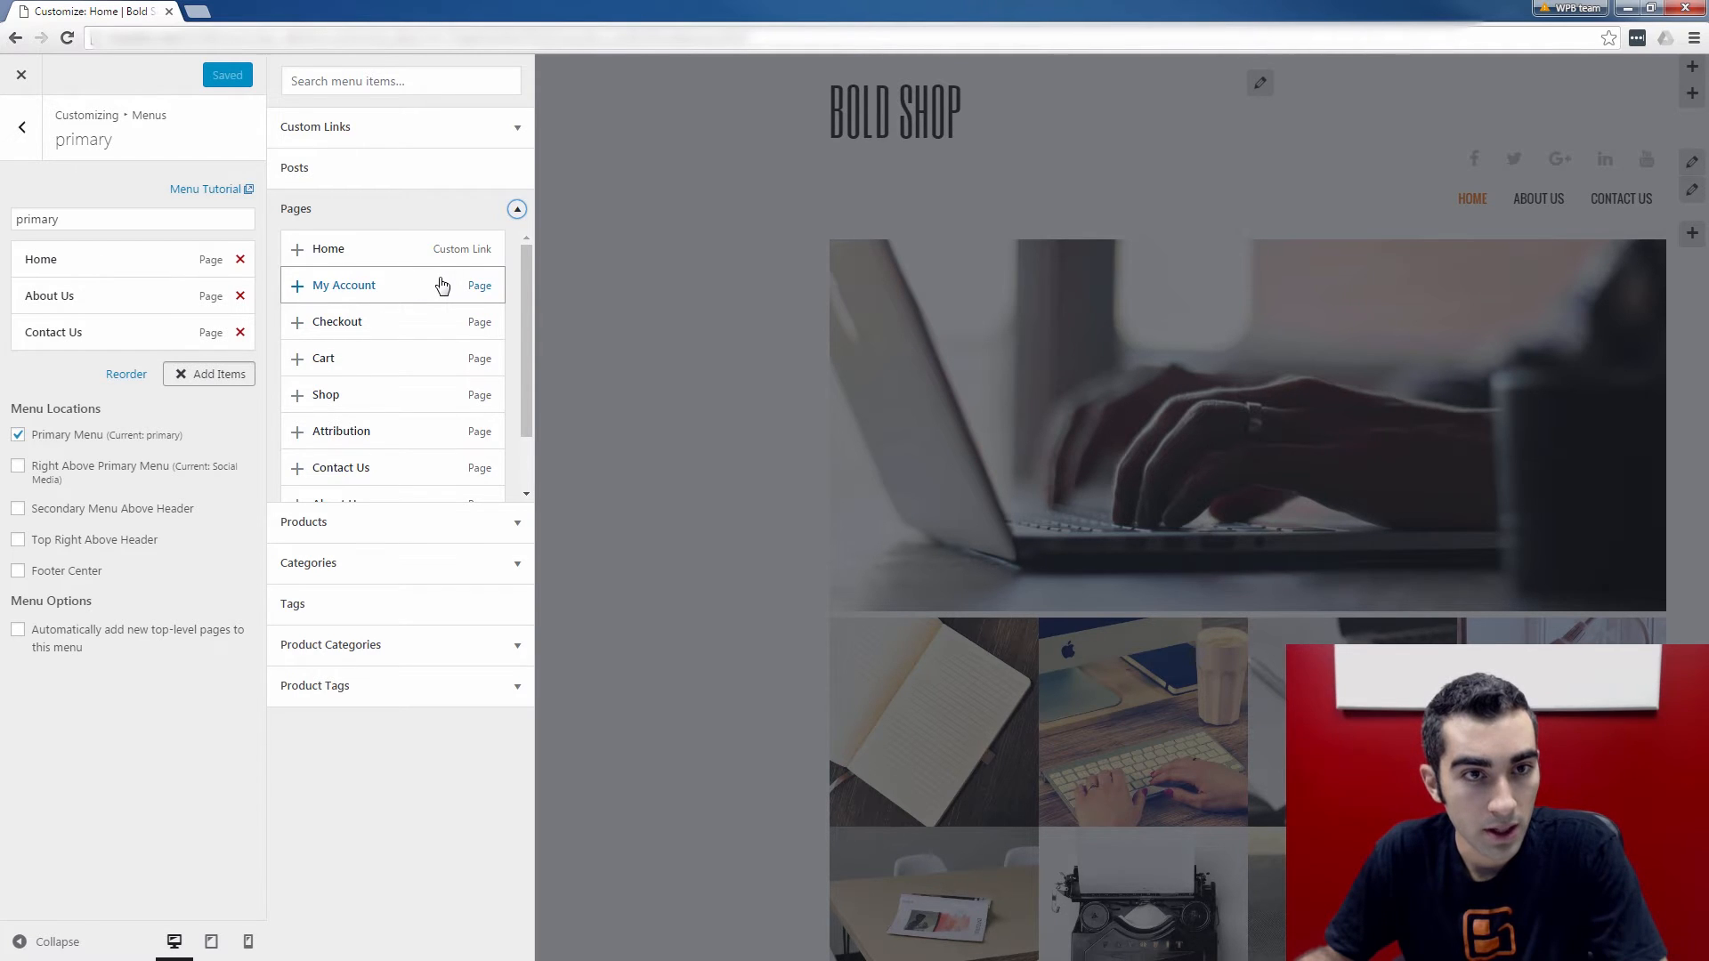
{"action": "mouse_move", "coordinate": [307, 296]}
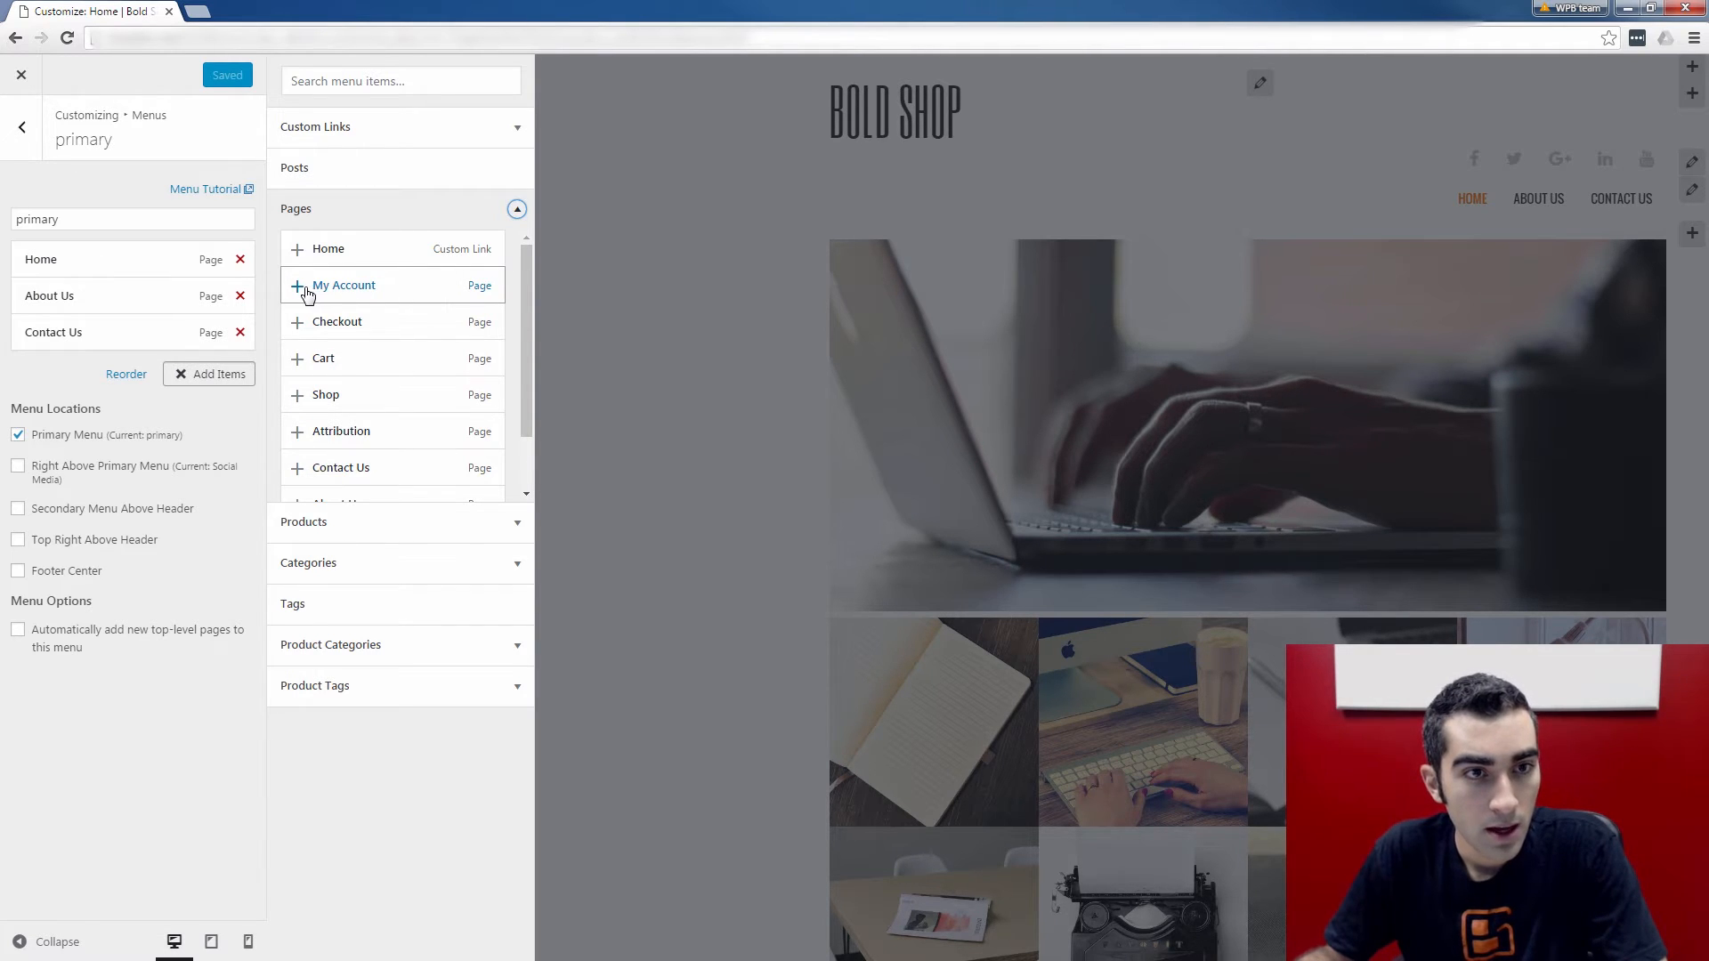
{"action": "left_click", "coordinate": [296, 285]}
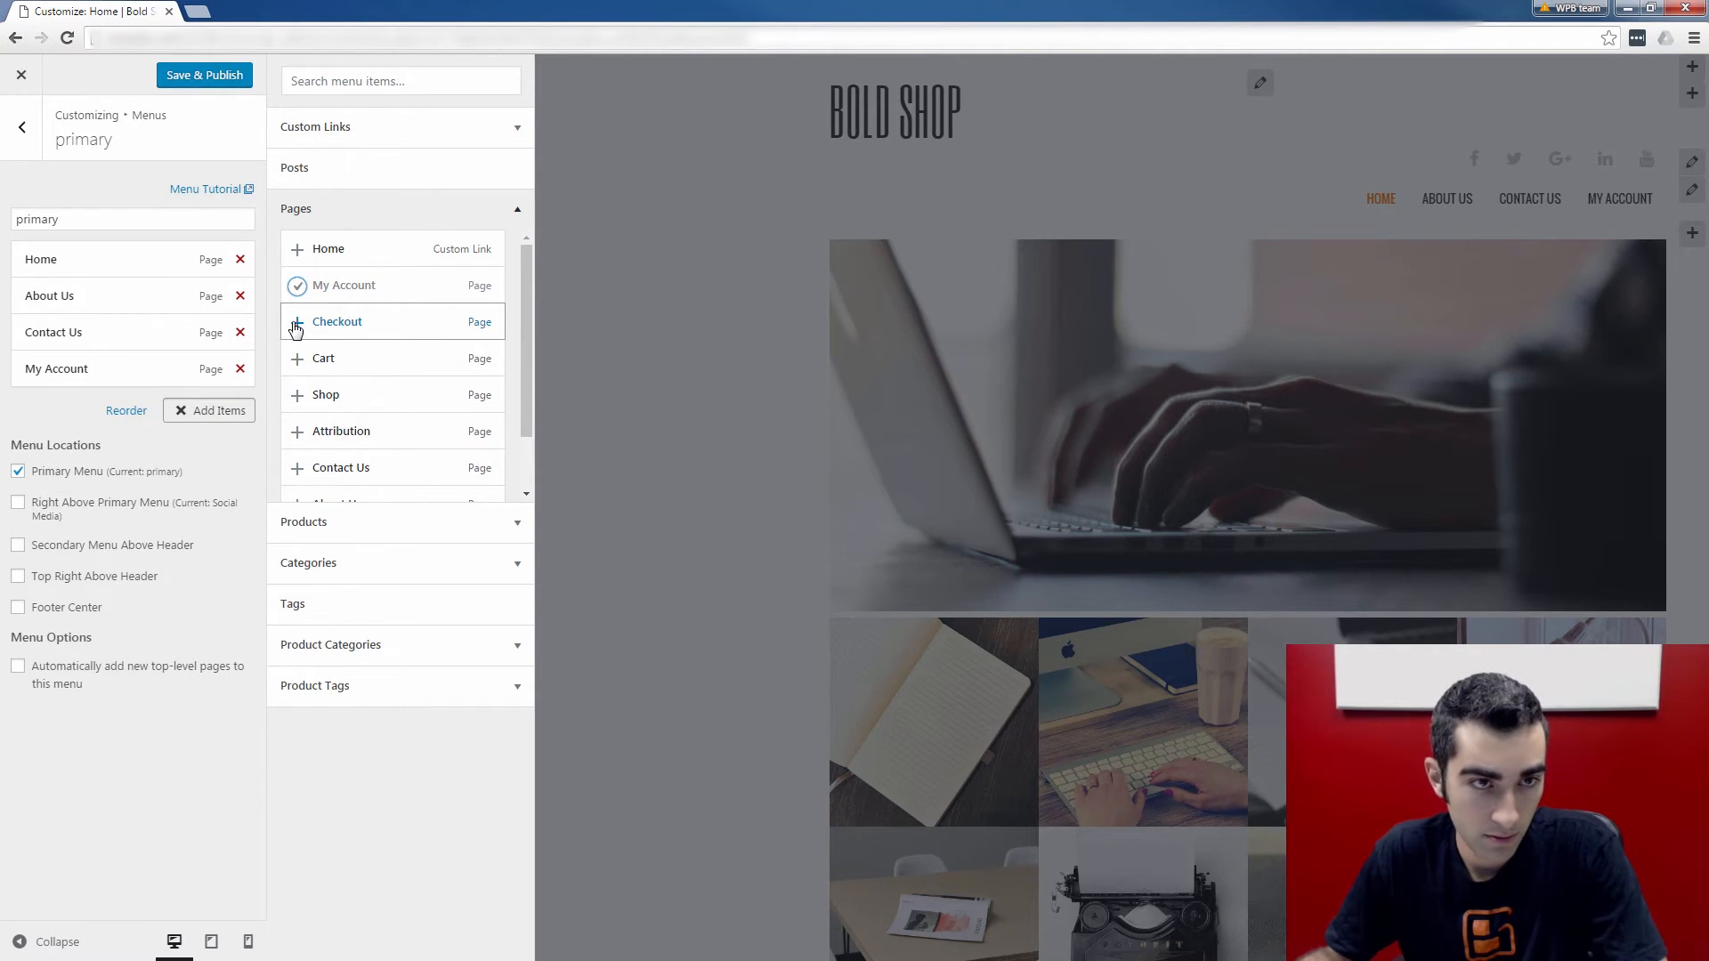
{"action": "left_click", "coordinate": [297, 321]}
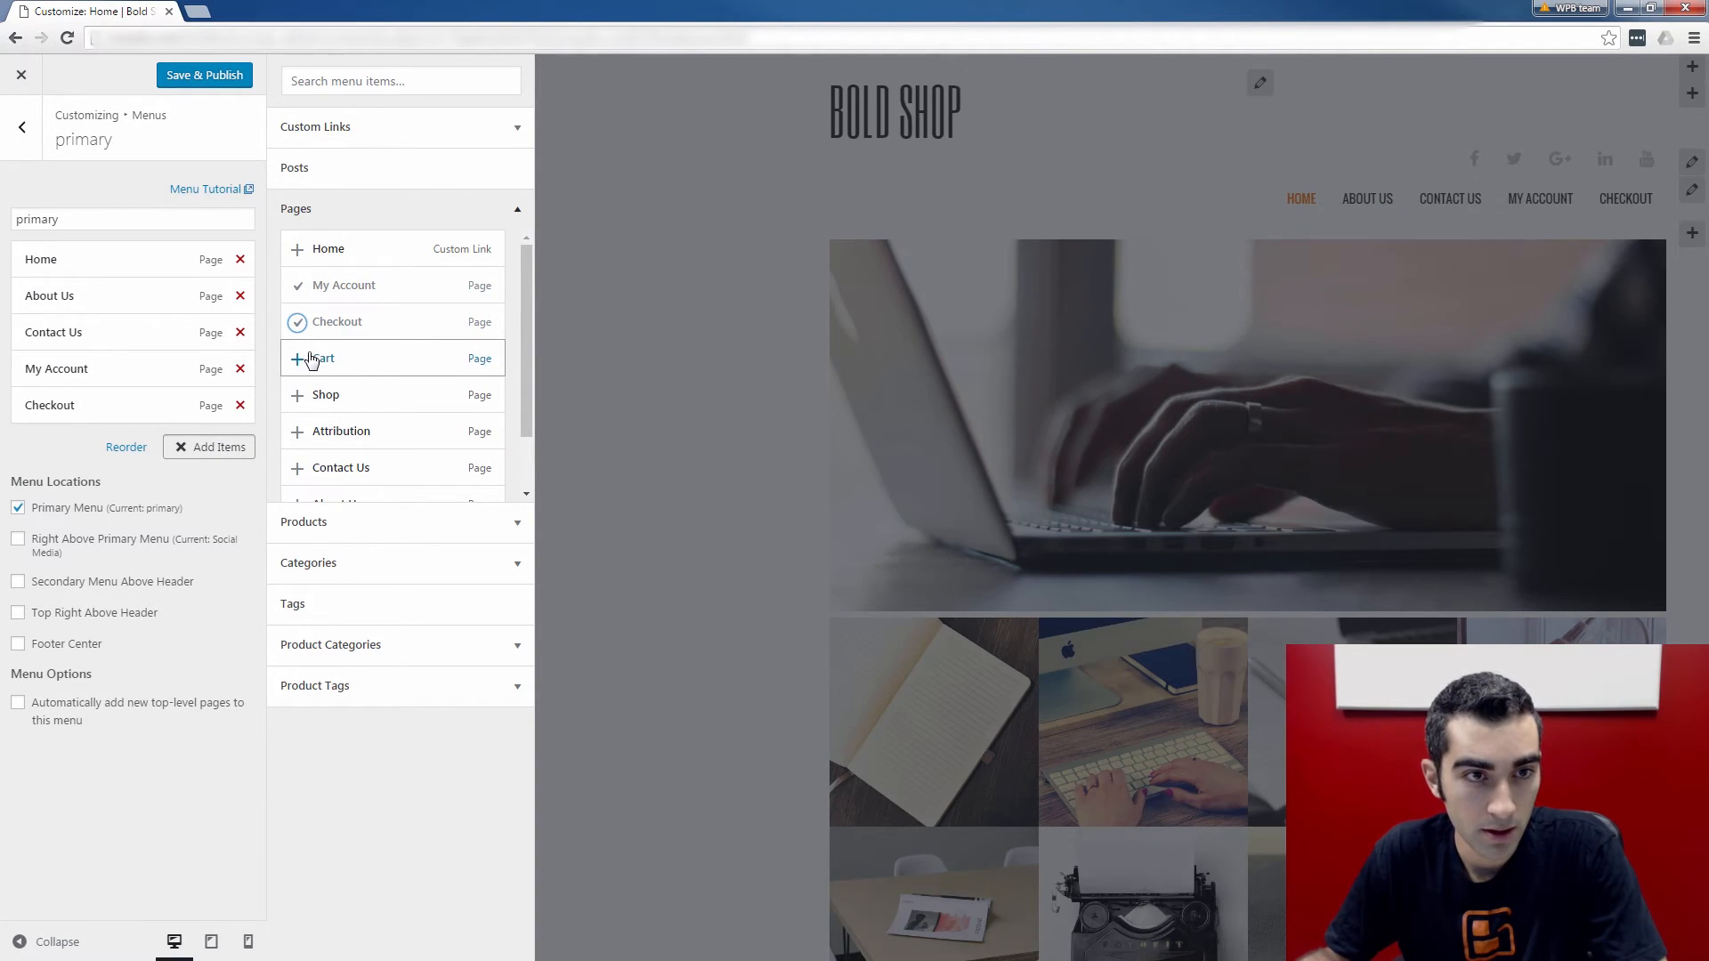
{"action": "left_click", "coordinate": [313, 359]}
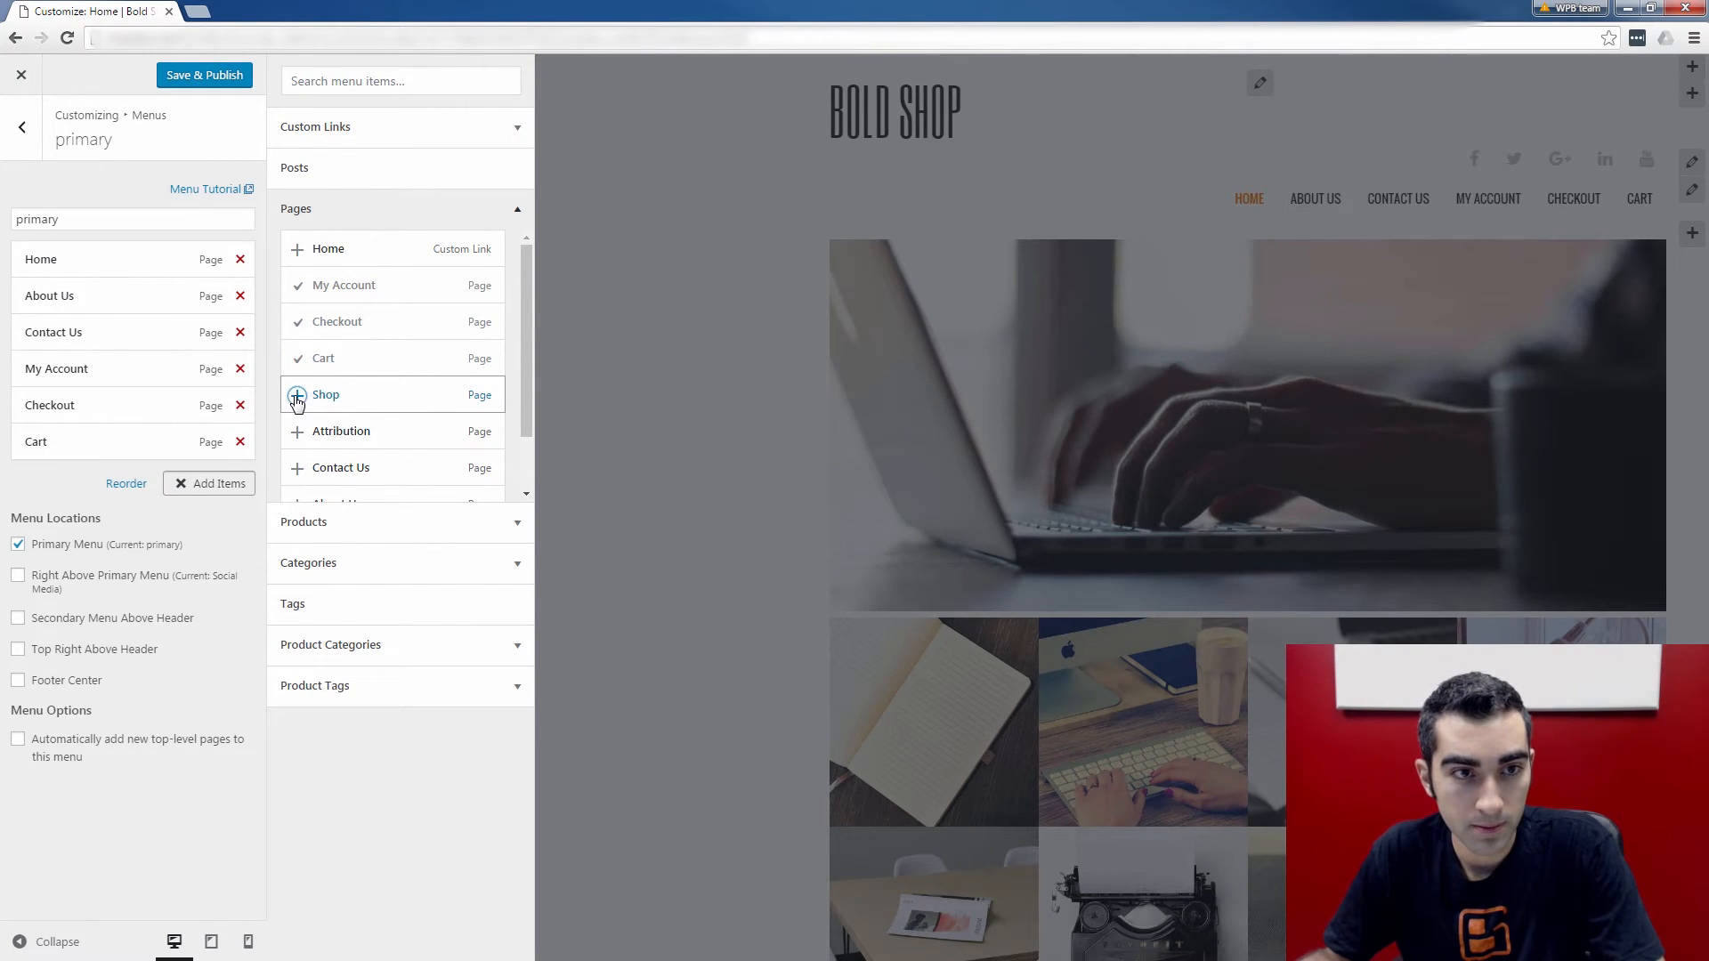
{"action": "left_click", "coordinate": [297, 394]}
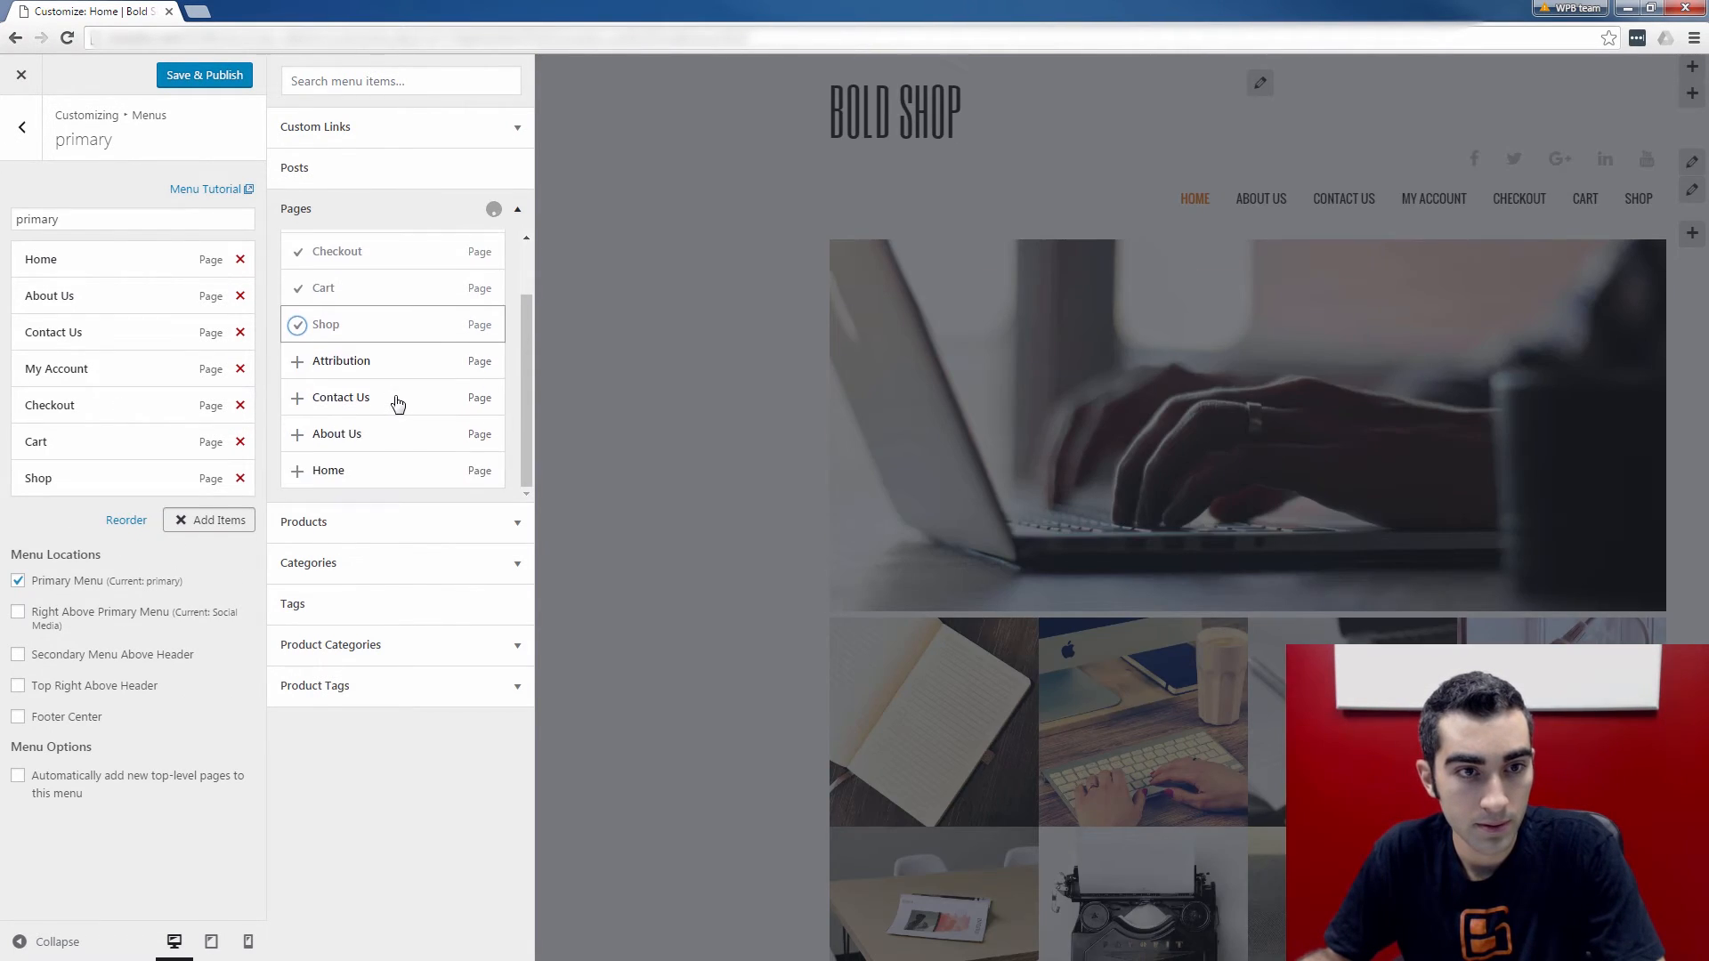
{"action": "mouse_move", "coordinate": [442, 404]}
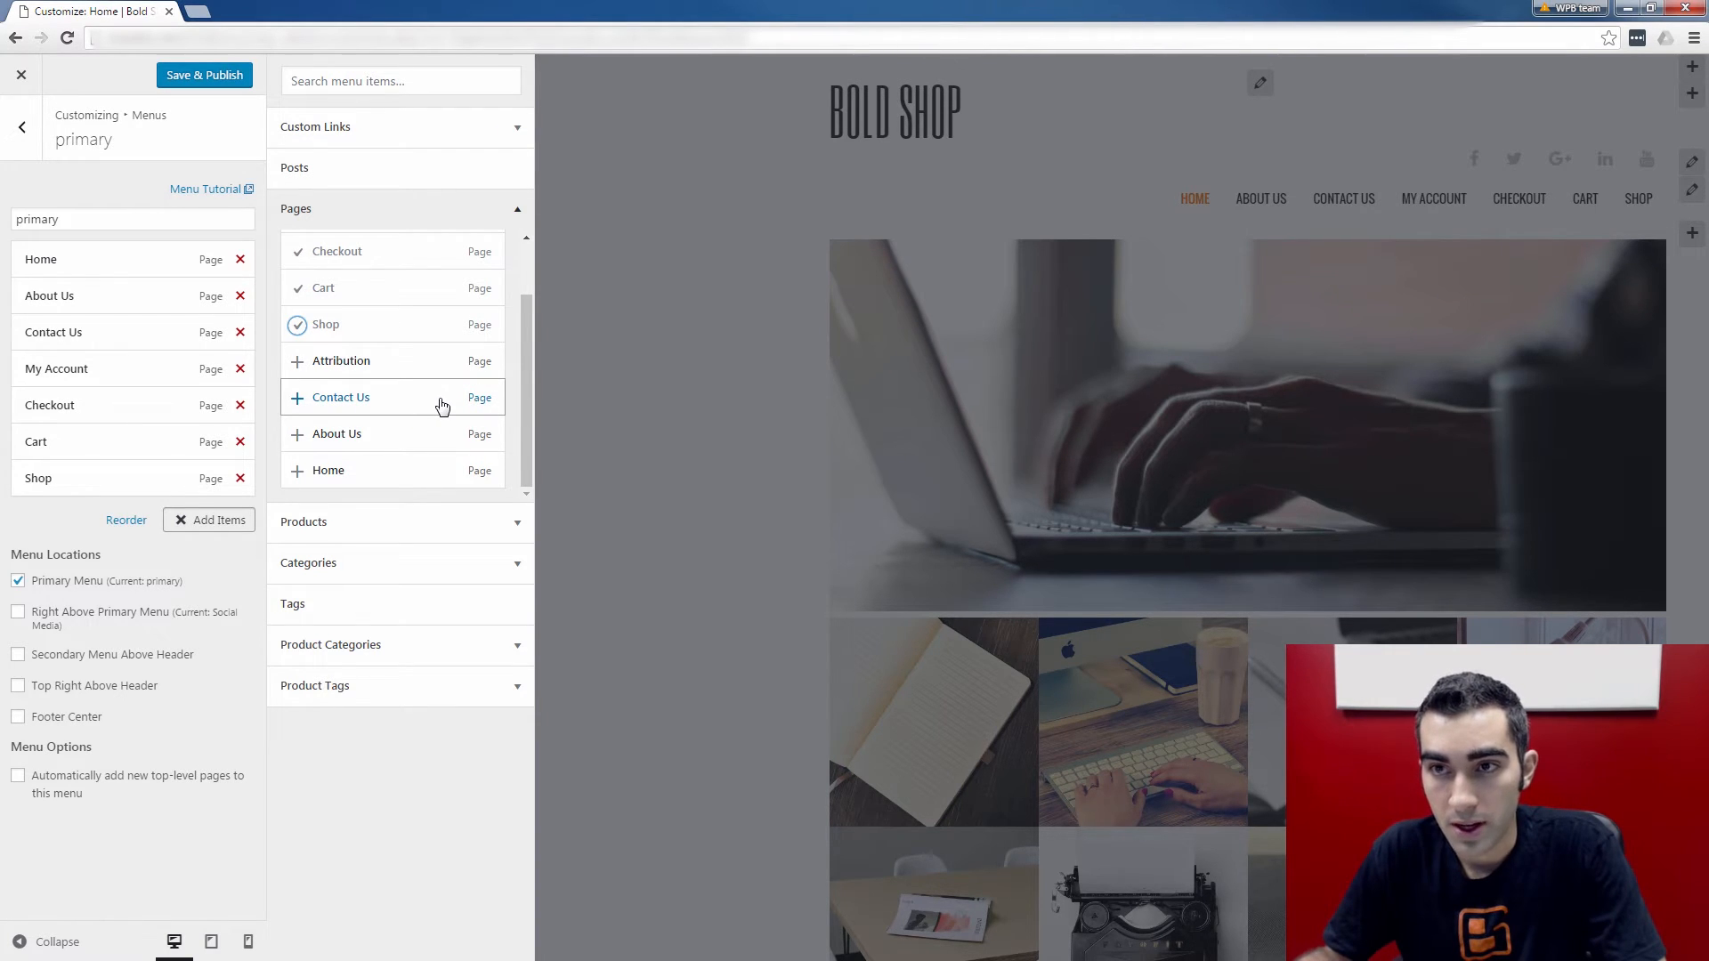
{"action": "mouse_move", "coordinate": [234, 105]}
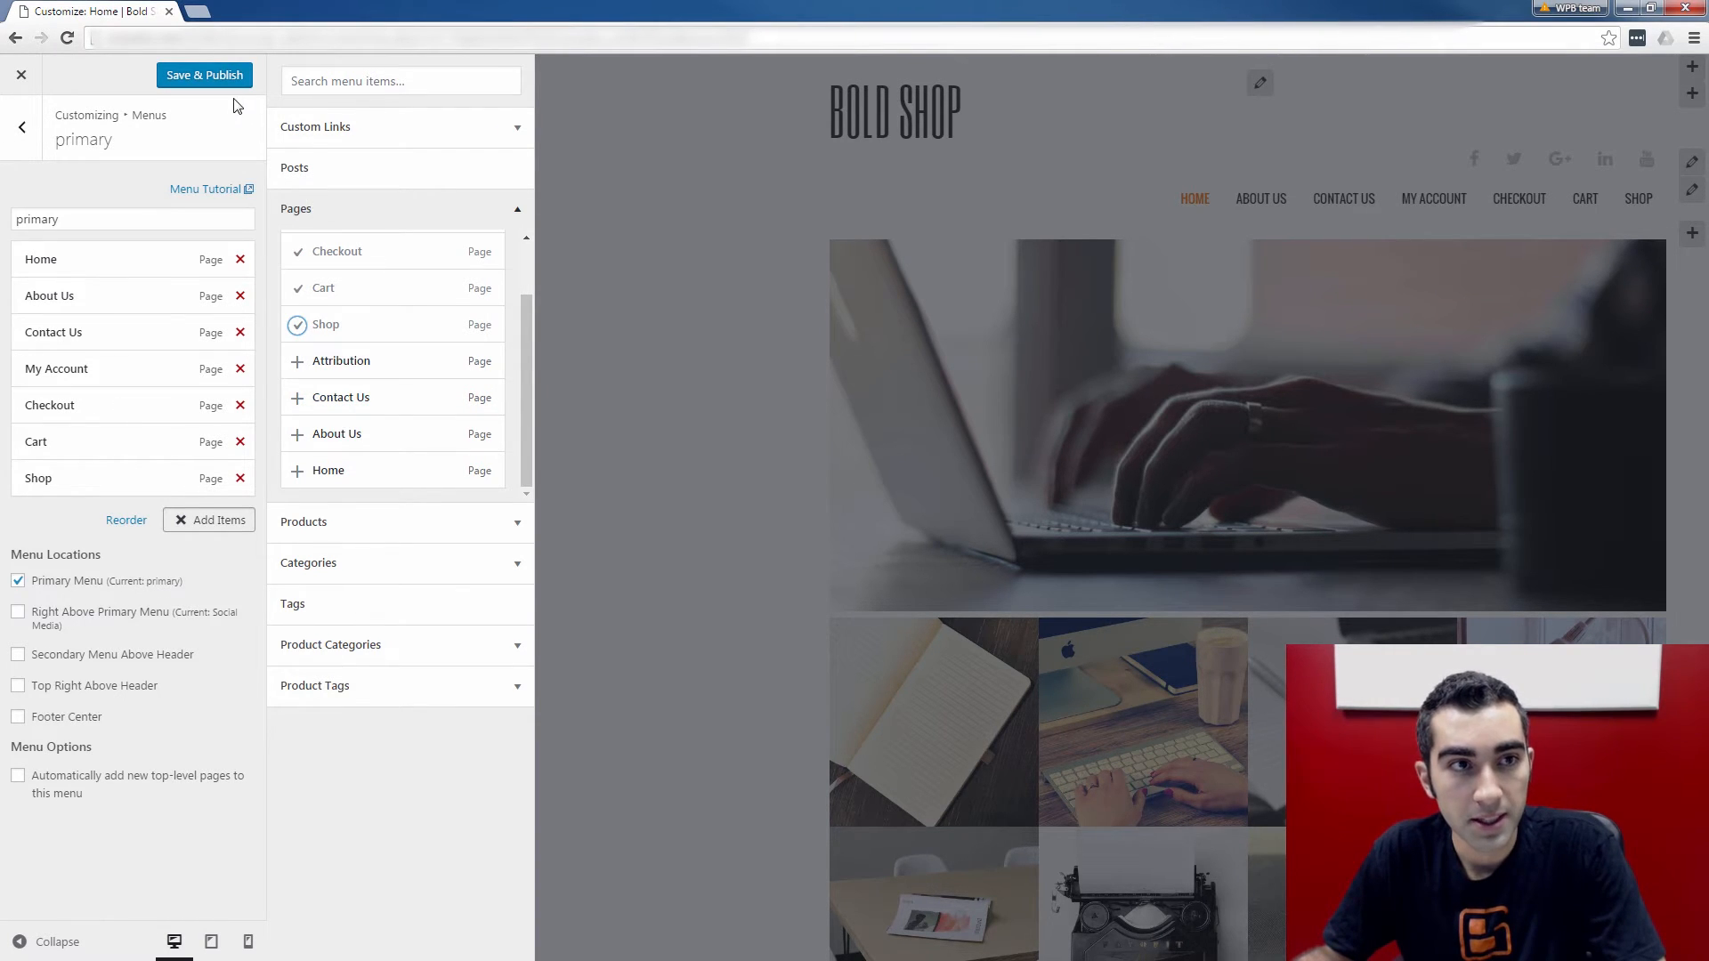
{"action": "left_click", "coordinate": [204, 75]}
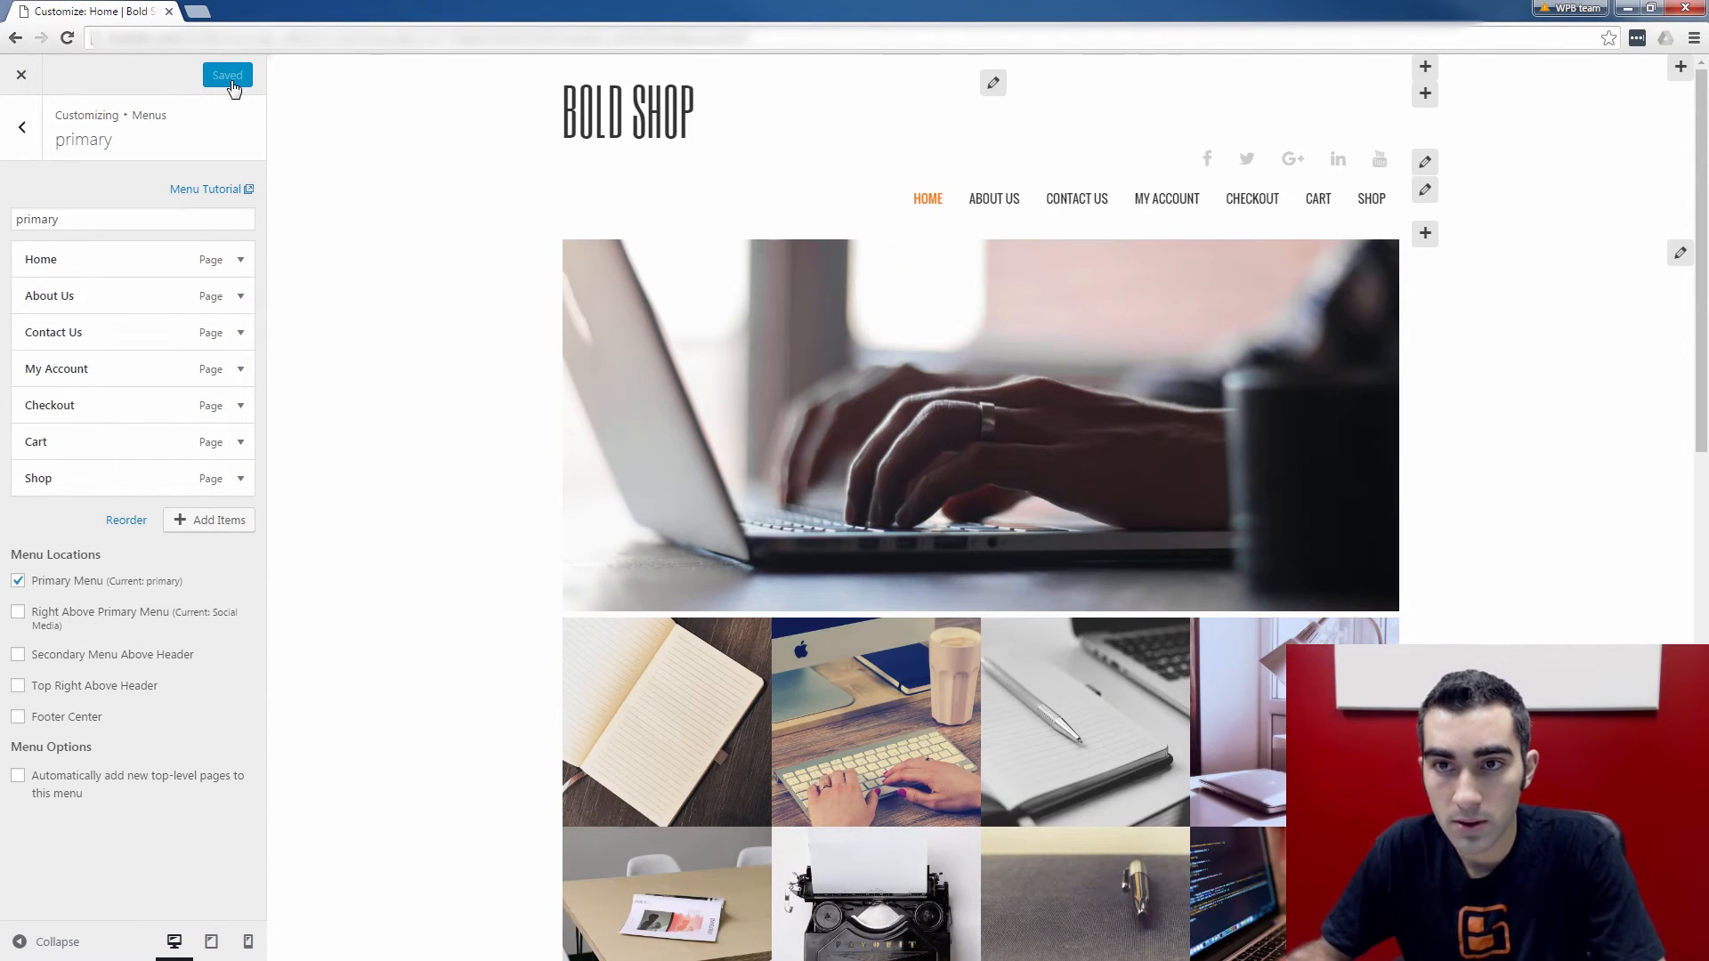
{"action": "mouse_move", "coordinate": [1450, 199]}
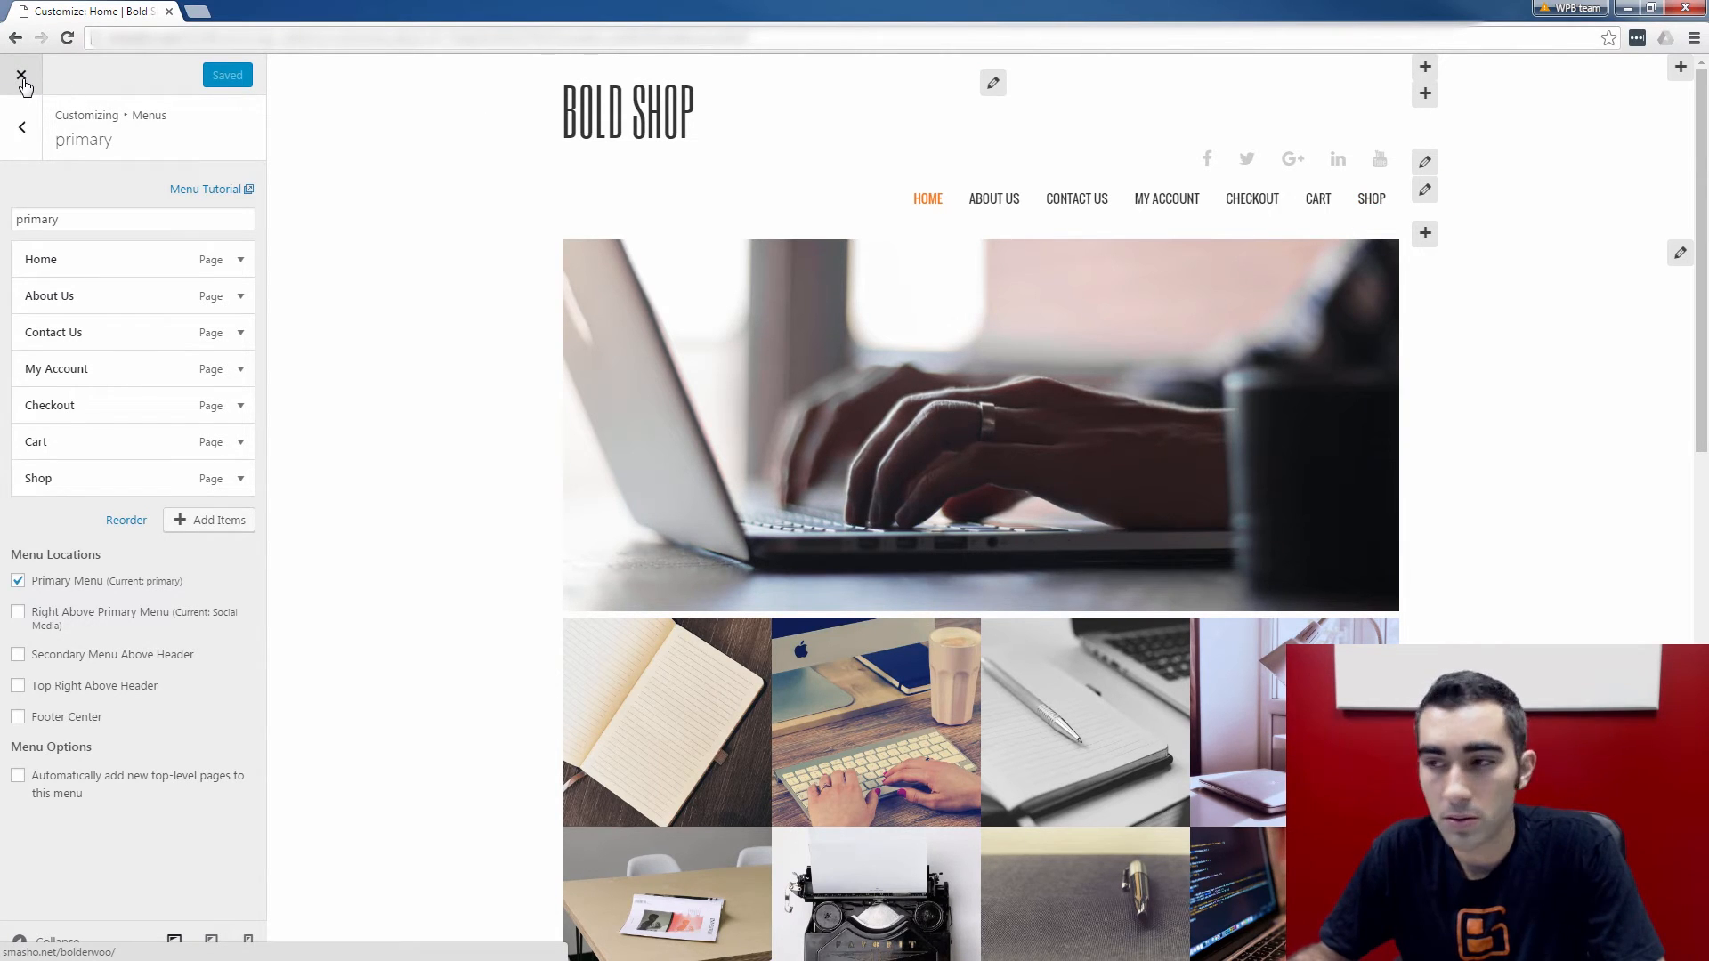
Step: Close the Customizer to see the seven-item menu on the live Bold Shop home page
{"action": "left_click", "coordinate": [19, 74]}
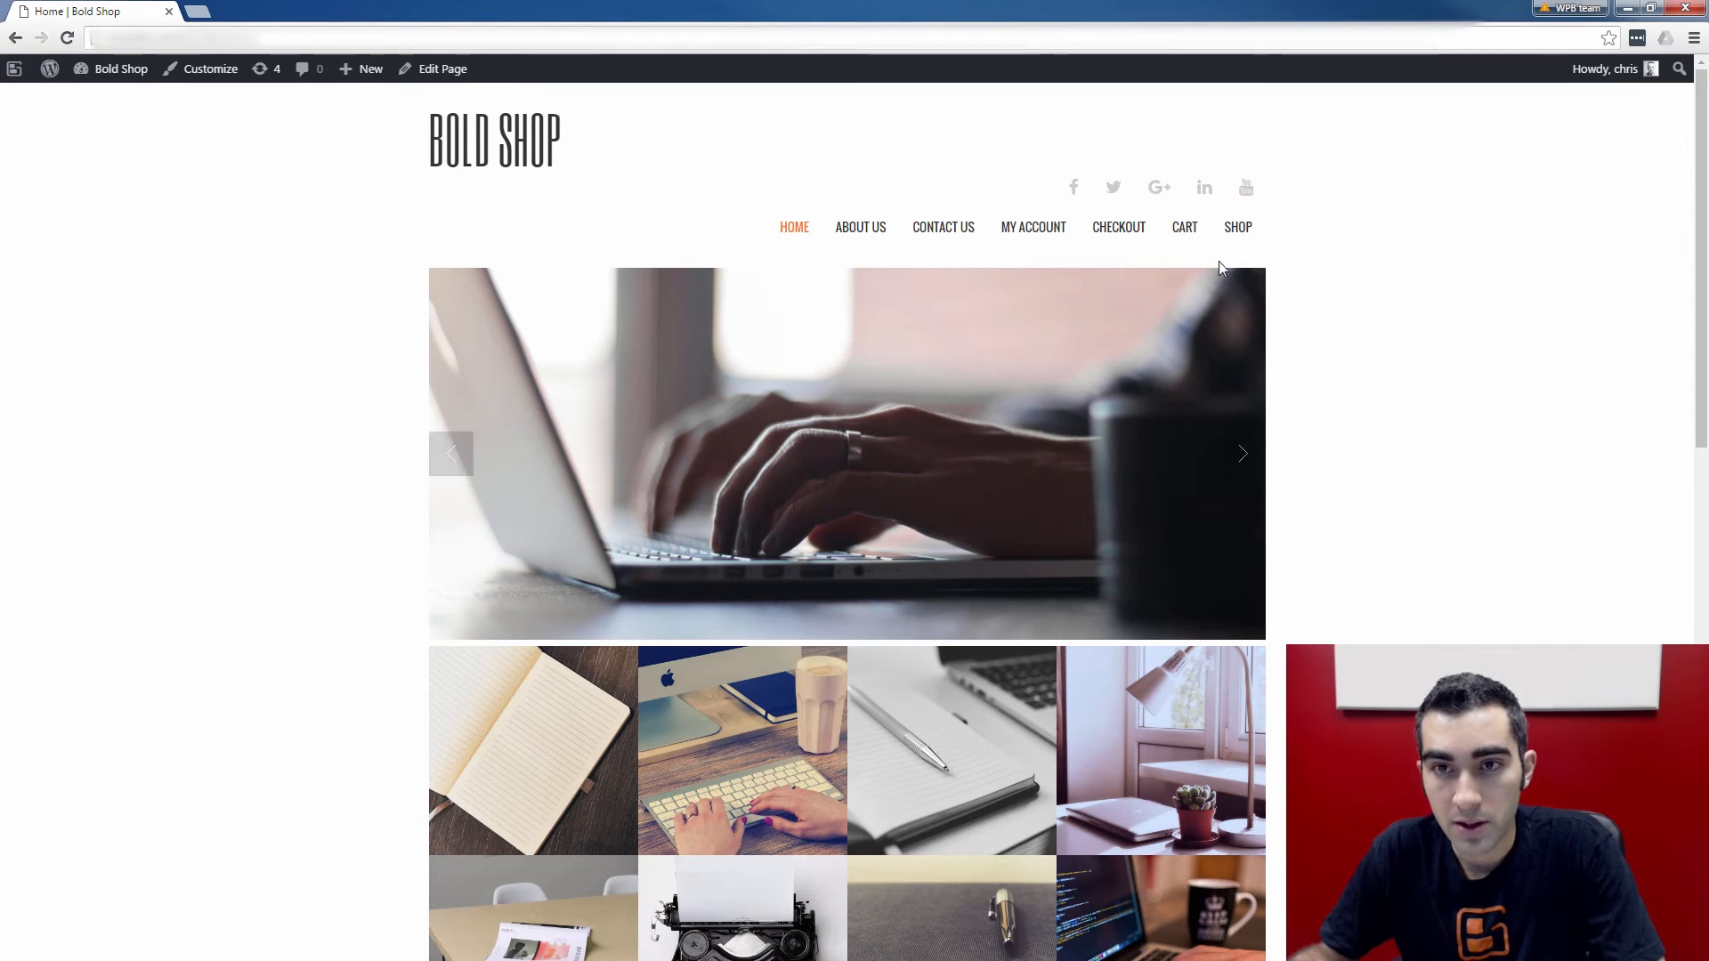
Step: Add the Exercise Hoodie to the cart from the Shop, then view the $10.99 cart
{"action": "left_click", "coordinate": [1238, 227]}
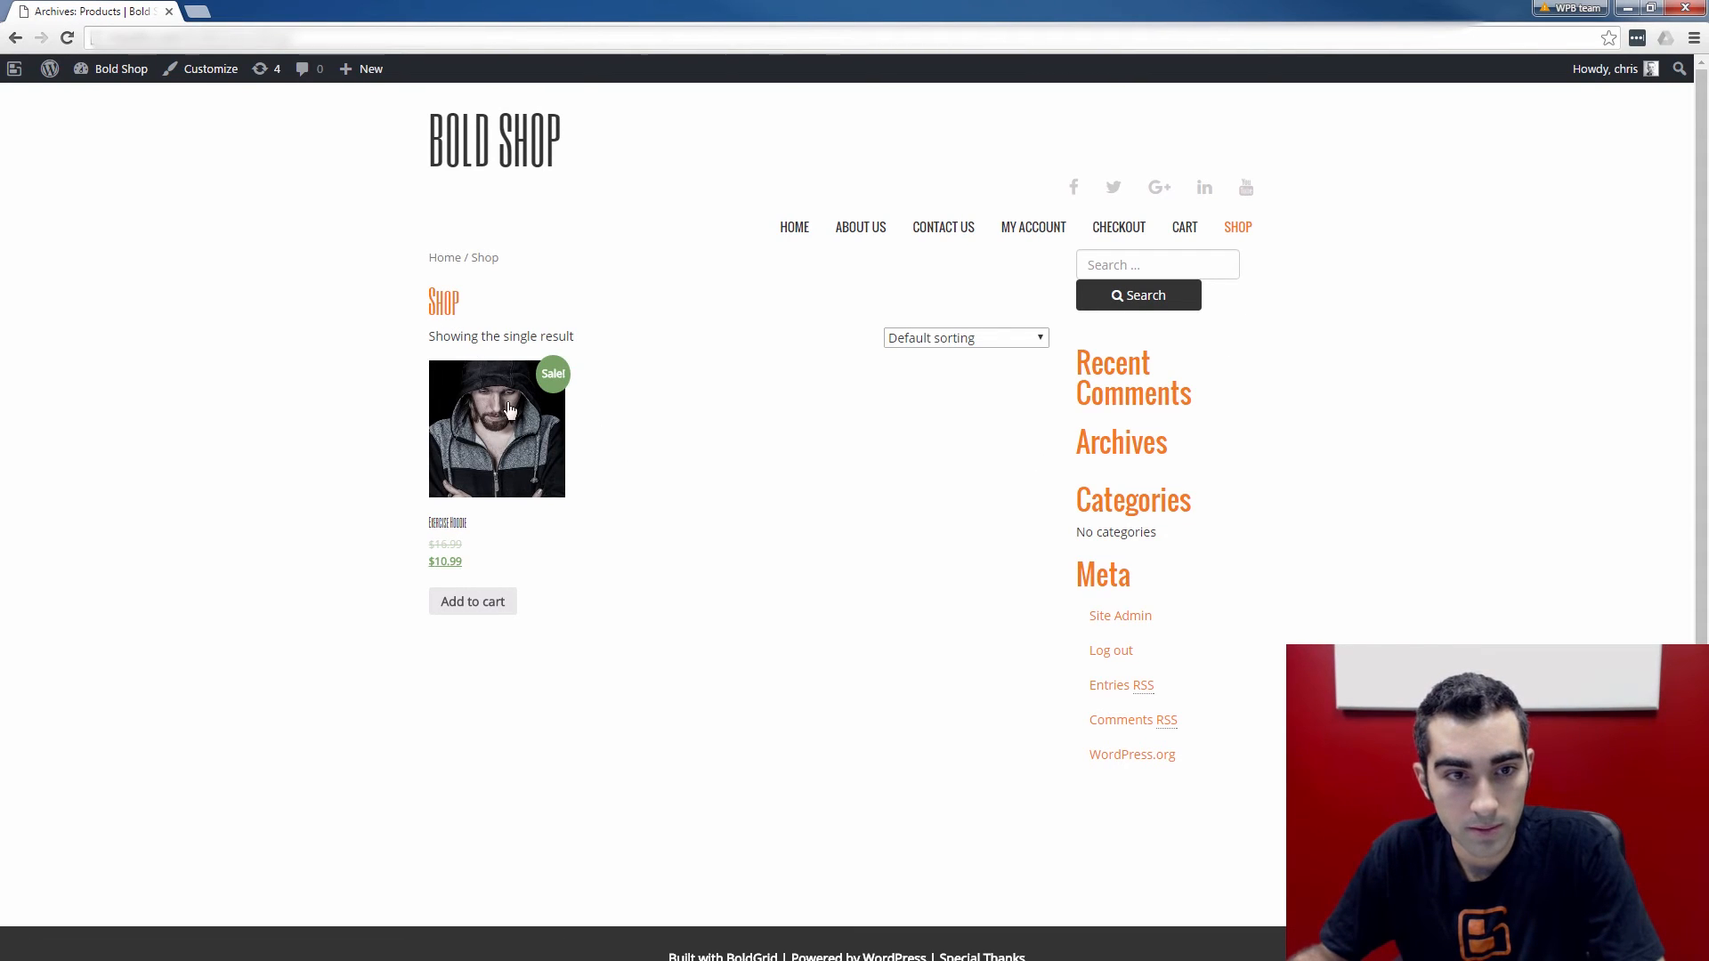
{"action": "mouse_move", "coordinate": [690, 479]}
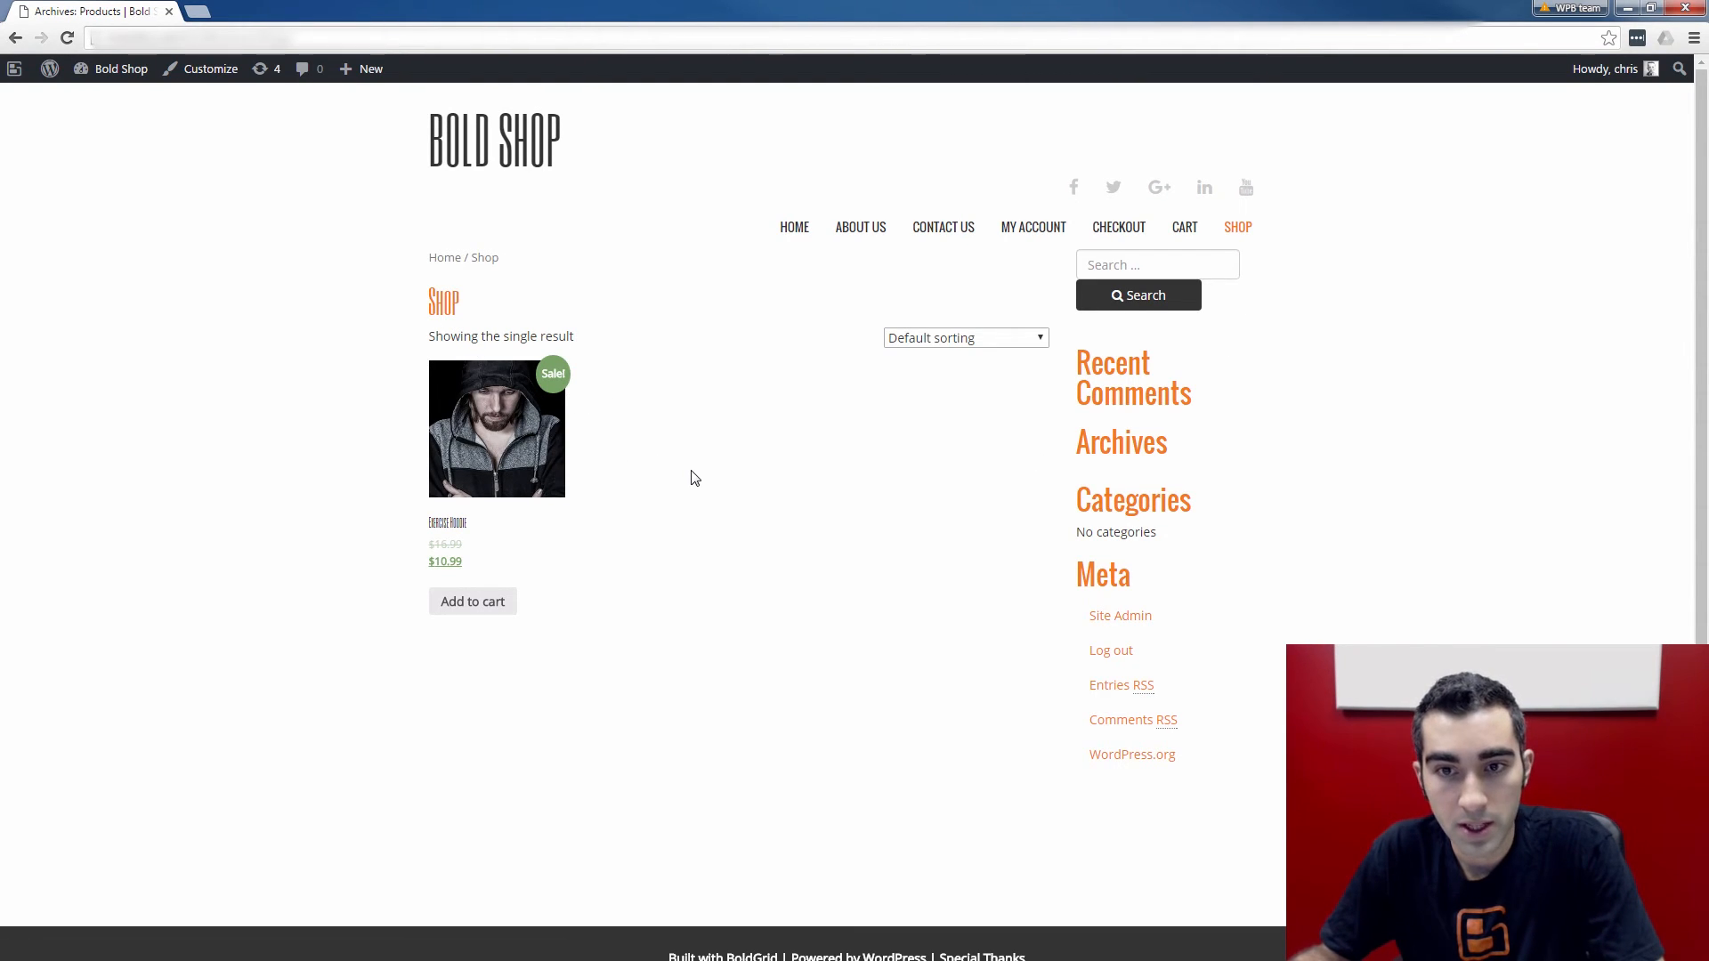
{"action": "mouse_move", "coordinate": [729, 397]}
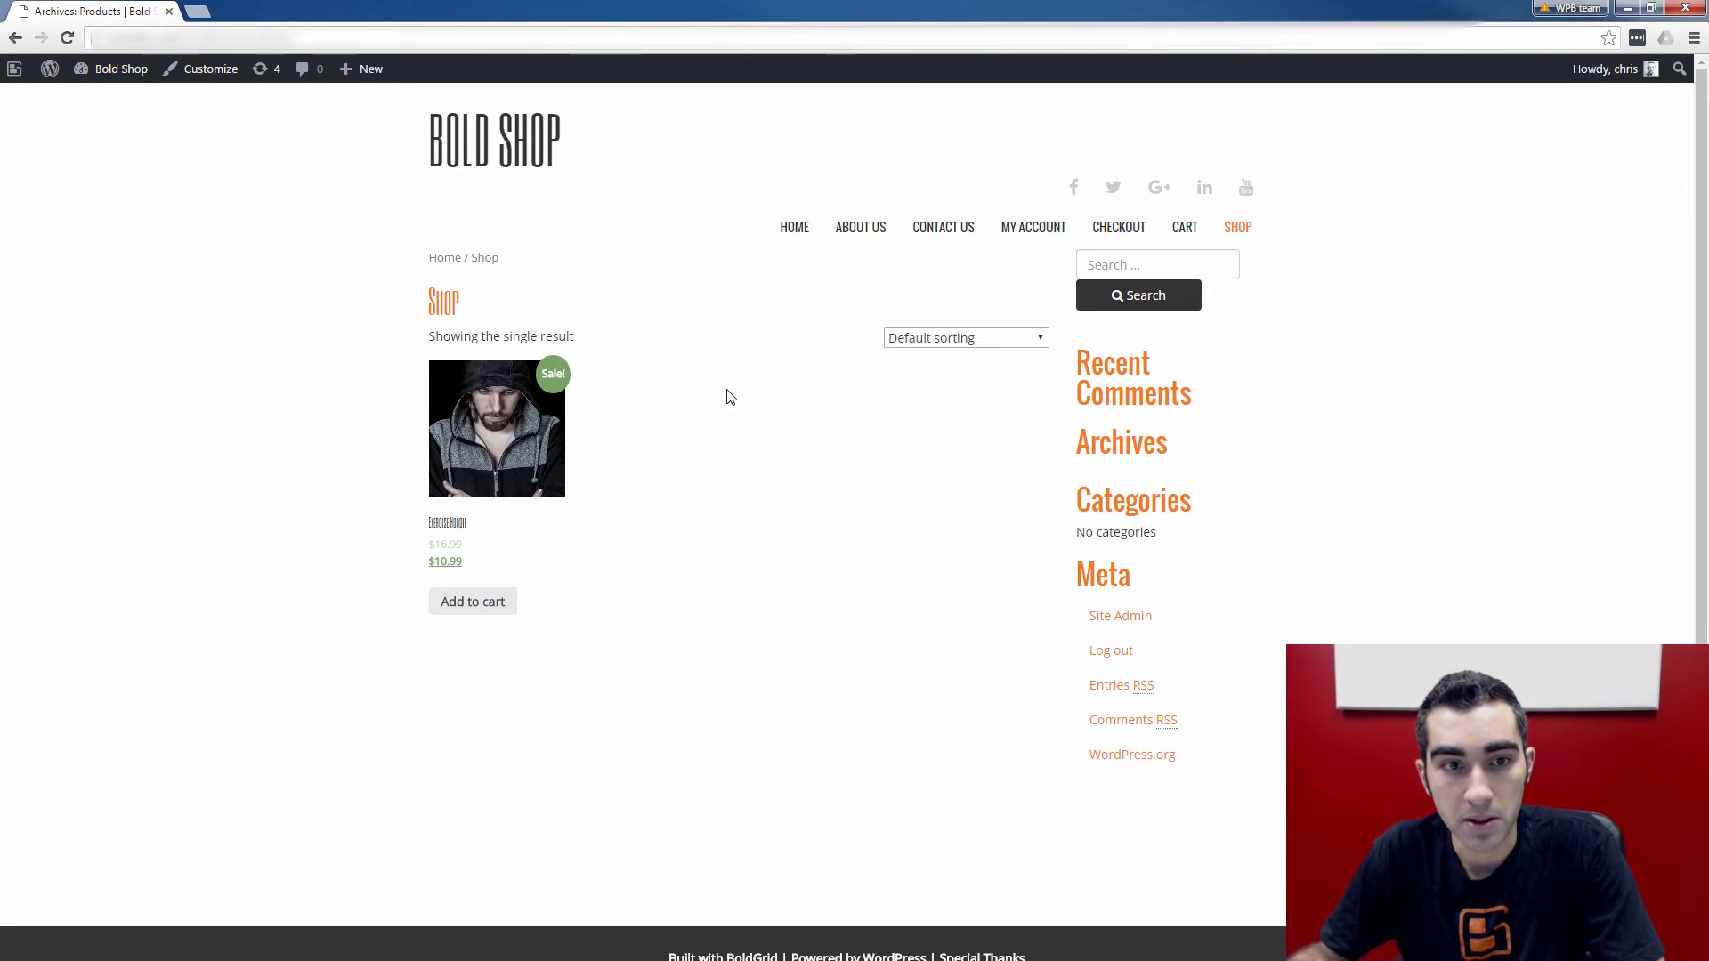
{"action": "mouse_move", "coordinate": [525, 543]}
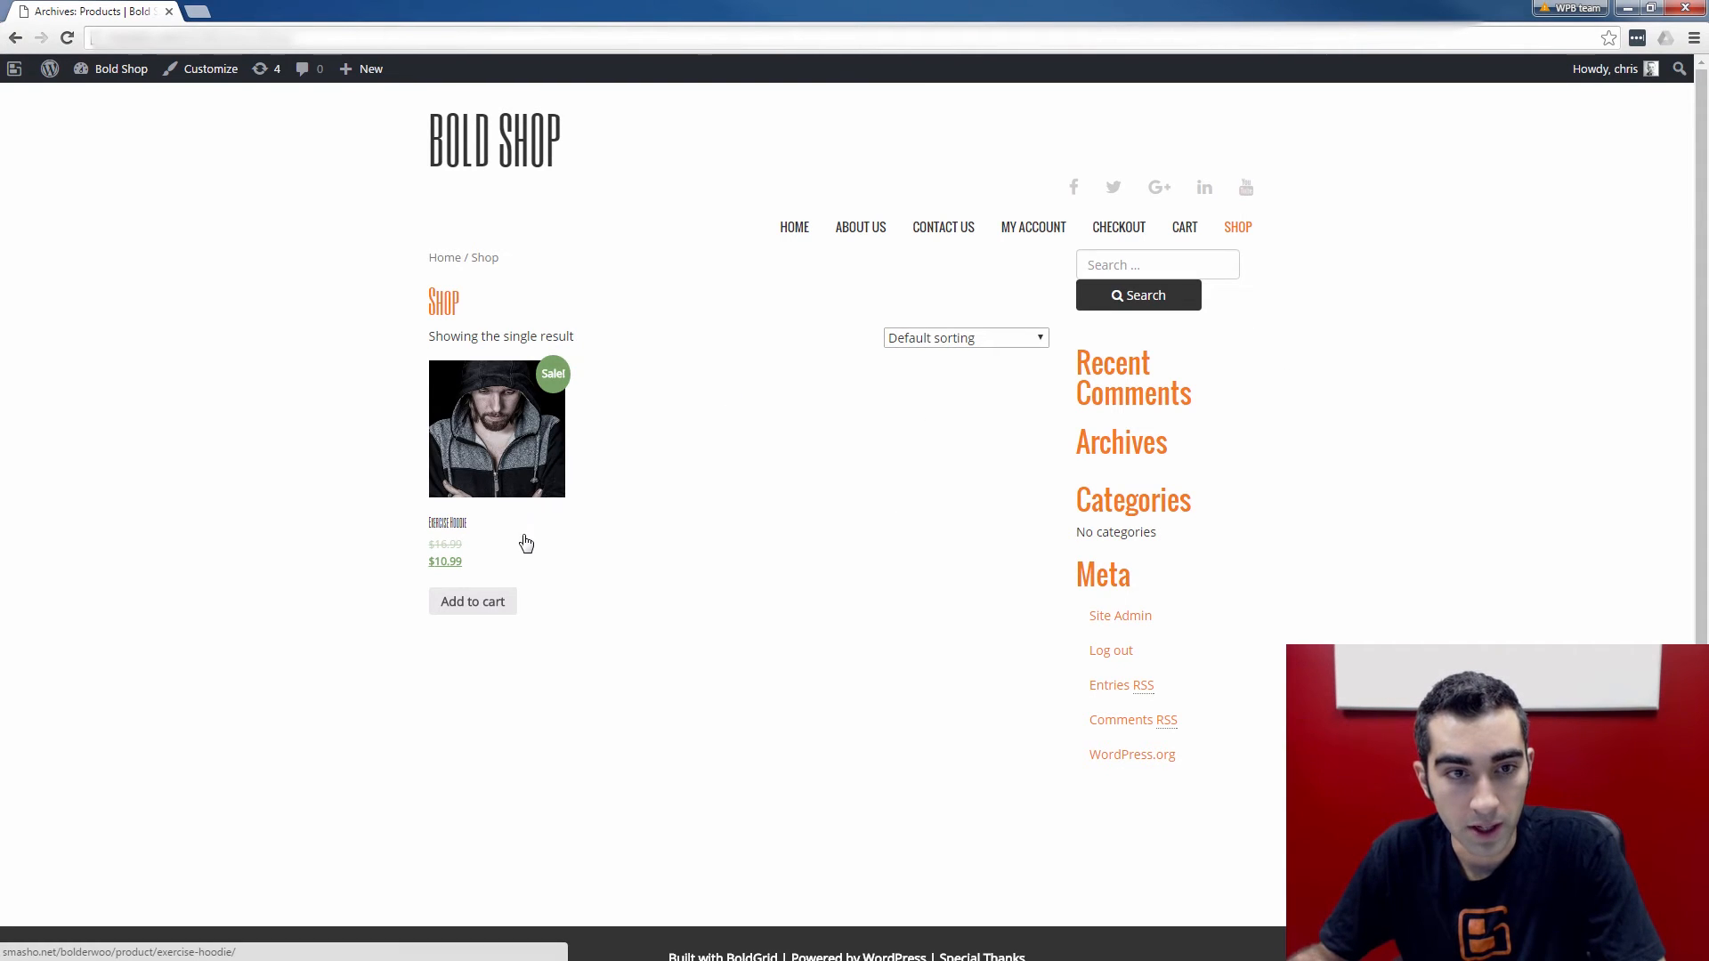
{"action": "left_click", "coordinate": [496, 428]}
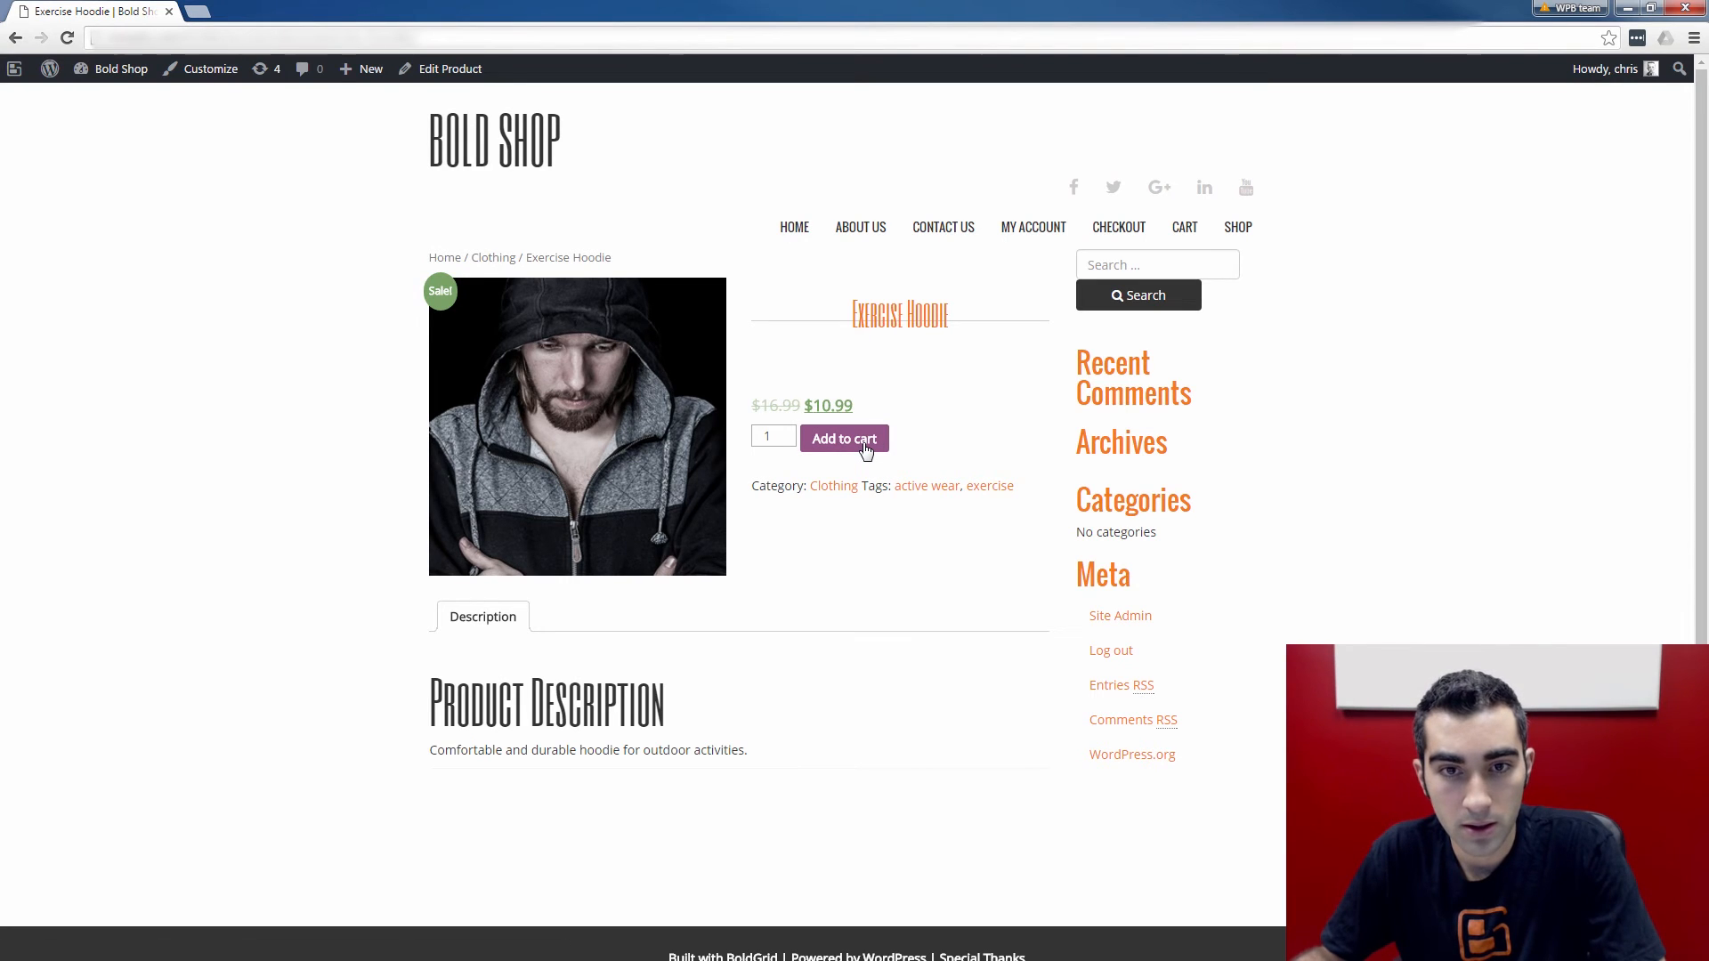
{"action": "left_click", "coordinate": [844, 437]}
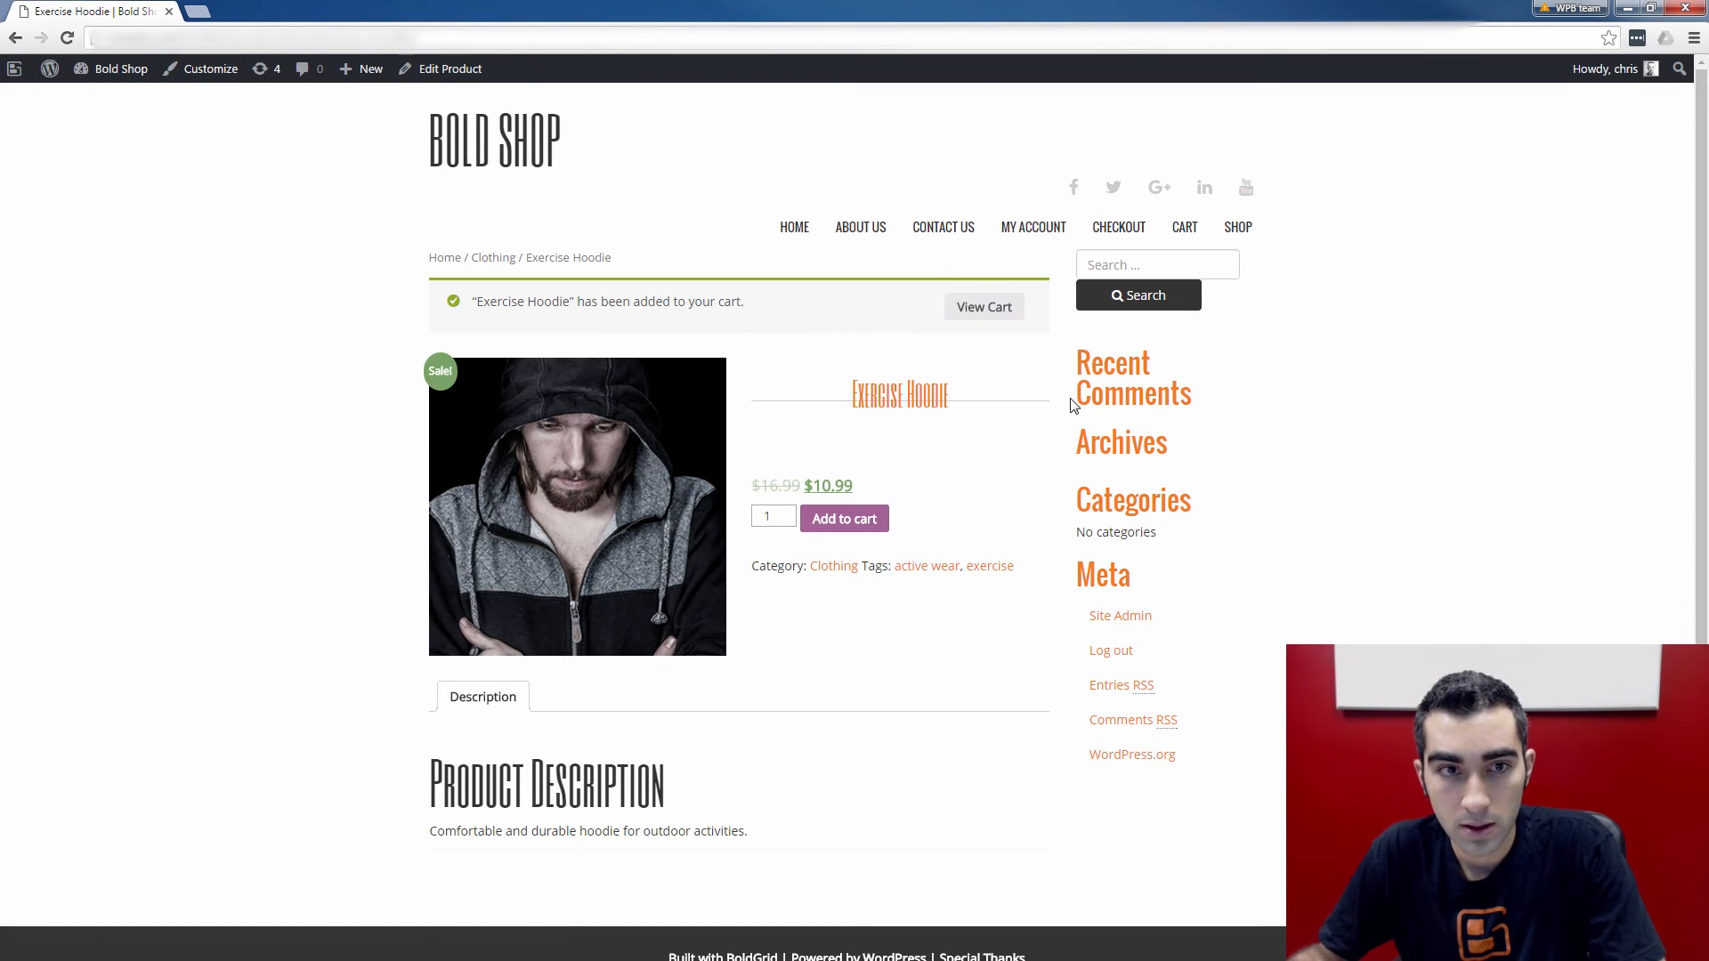
{"action": "mouse_move", "coordinate": [589, 317]}
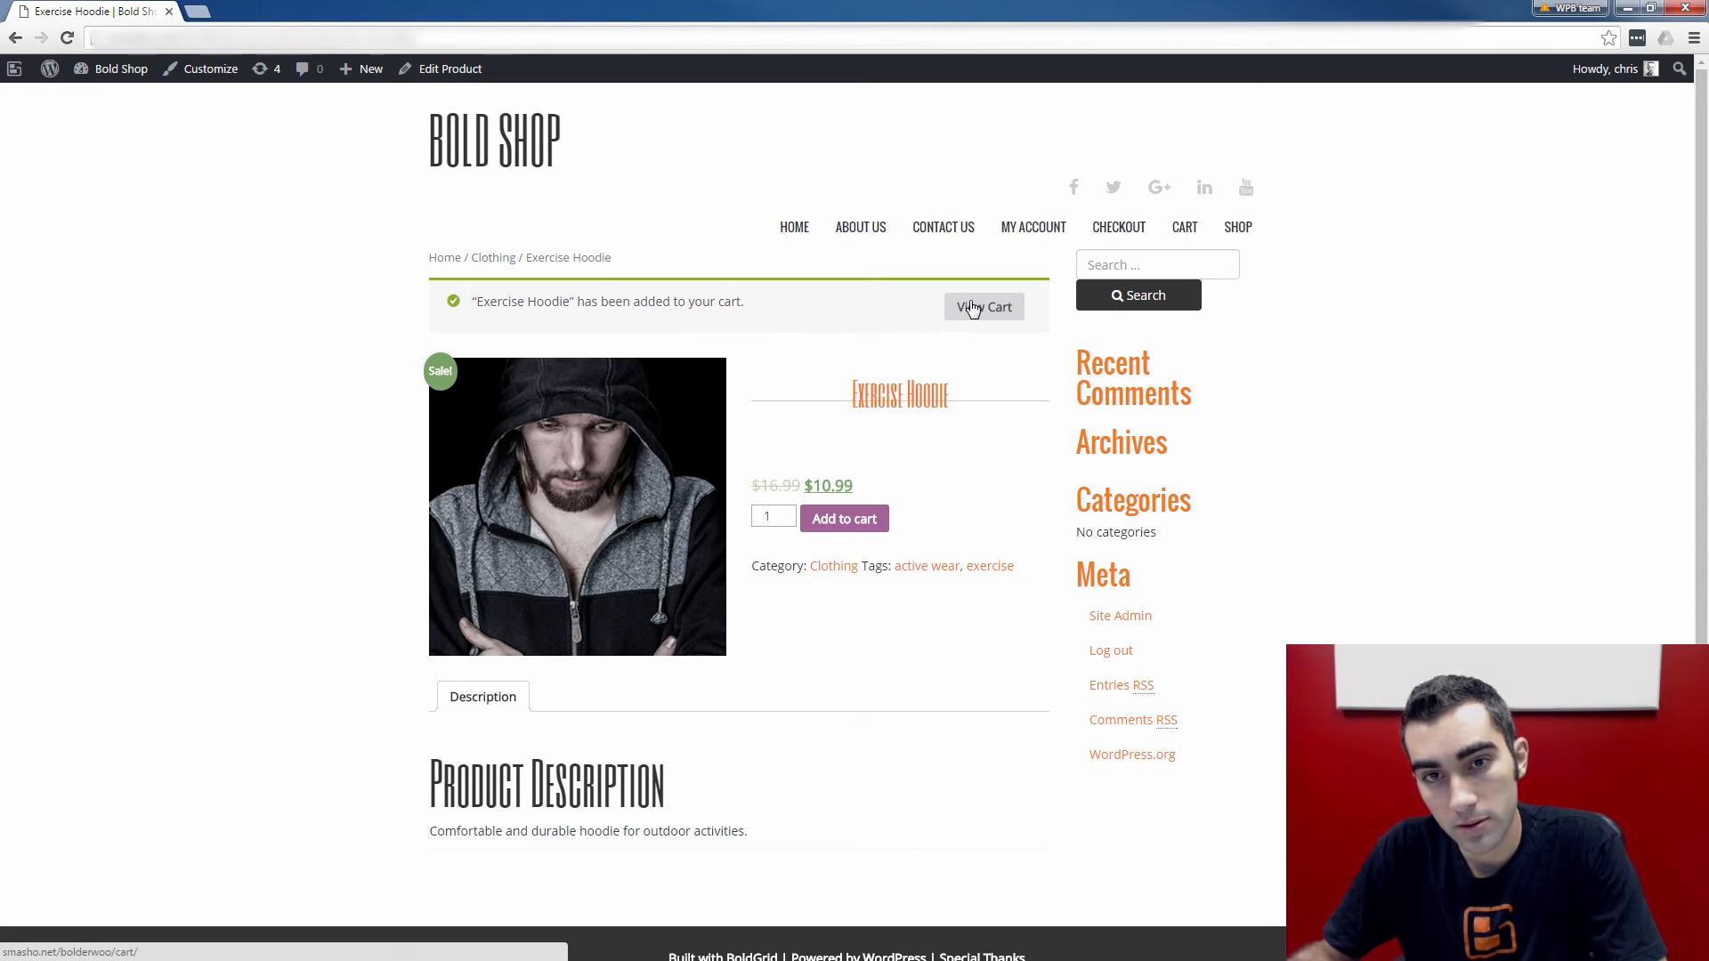
{"action": "left_click", "coordinate": [982, 306]}
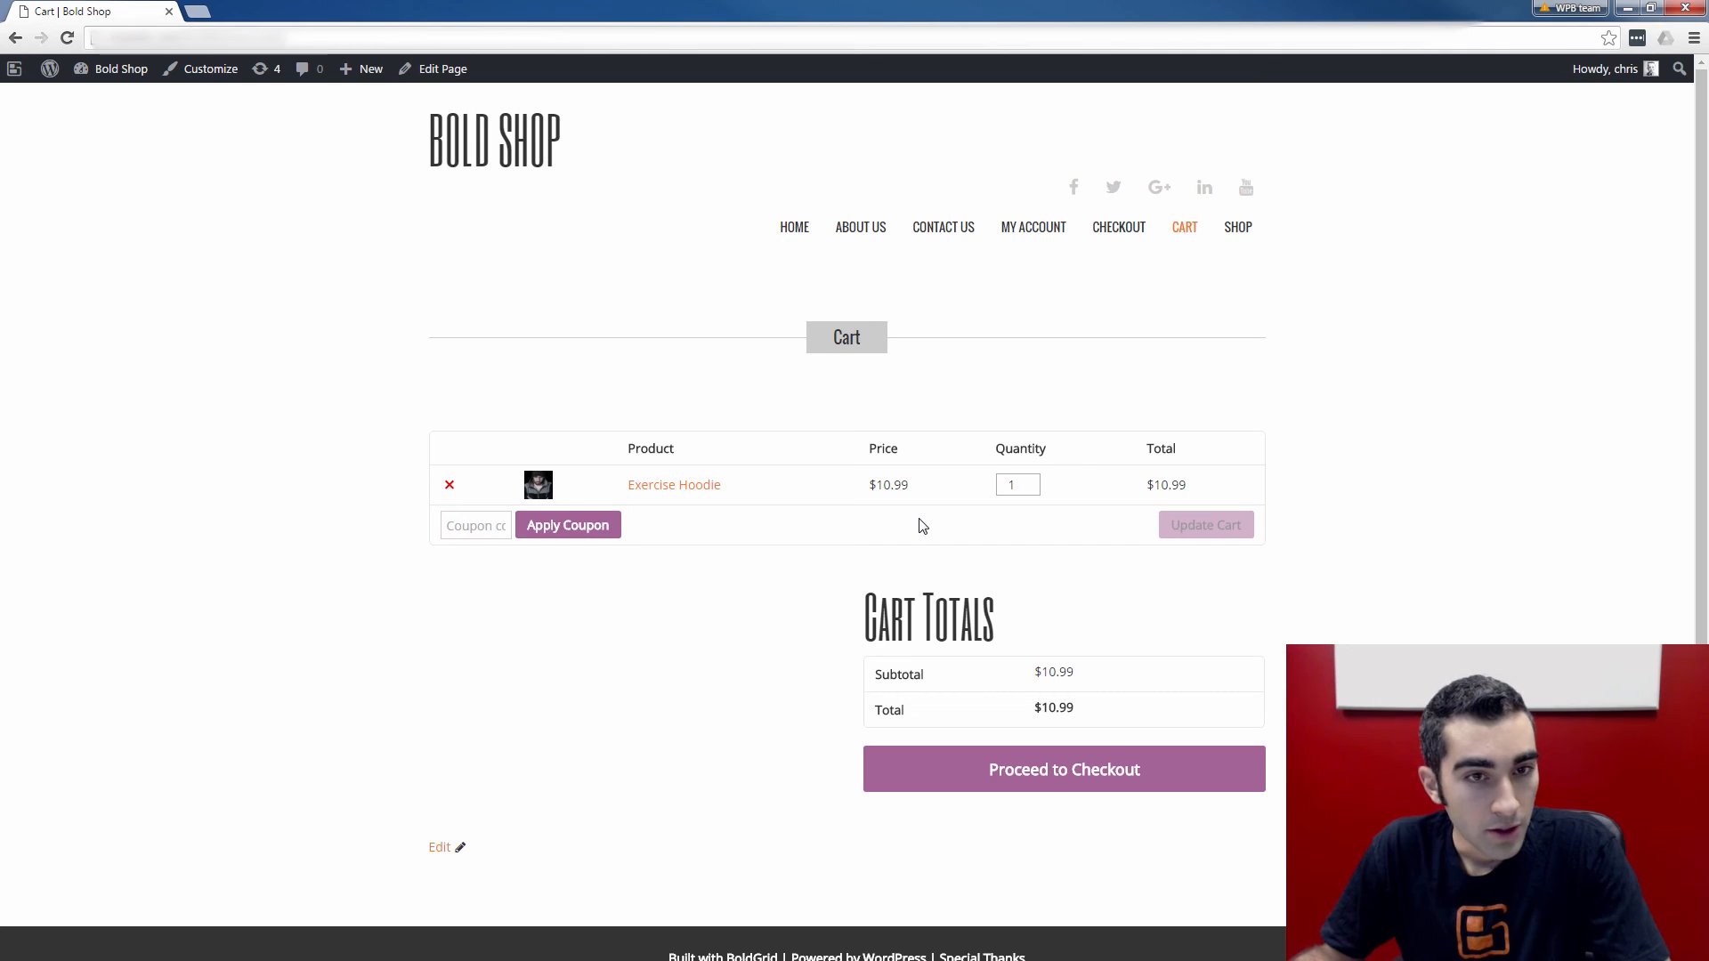
{"action": "mouse_move", "coordinate": [935, 563]}
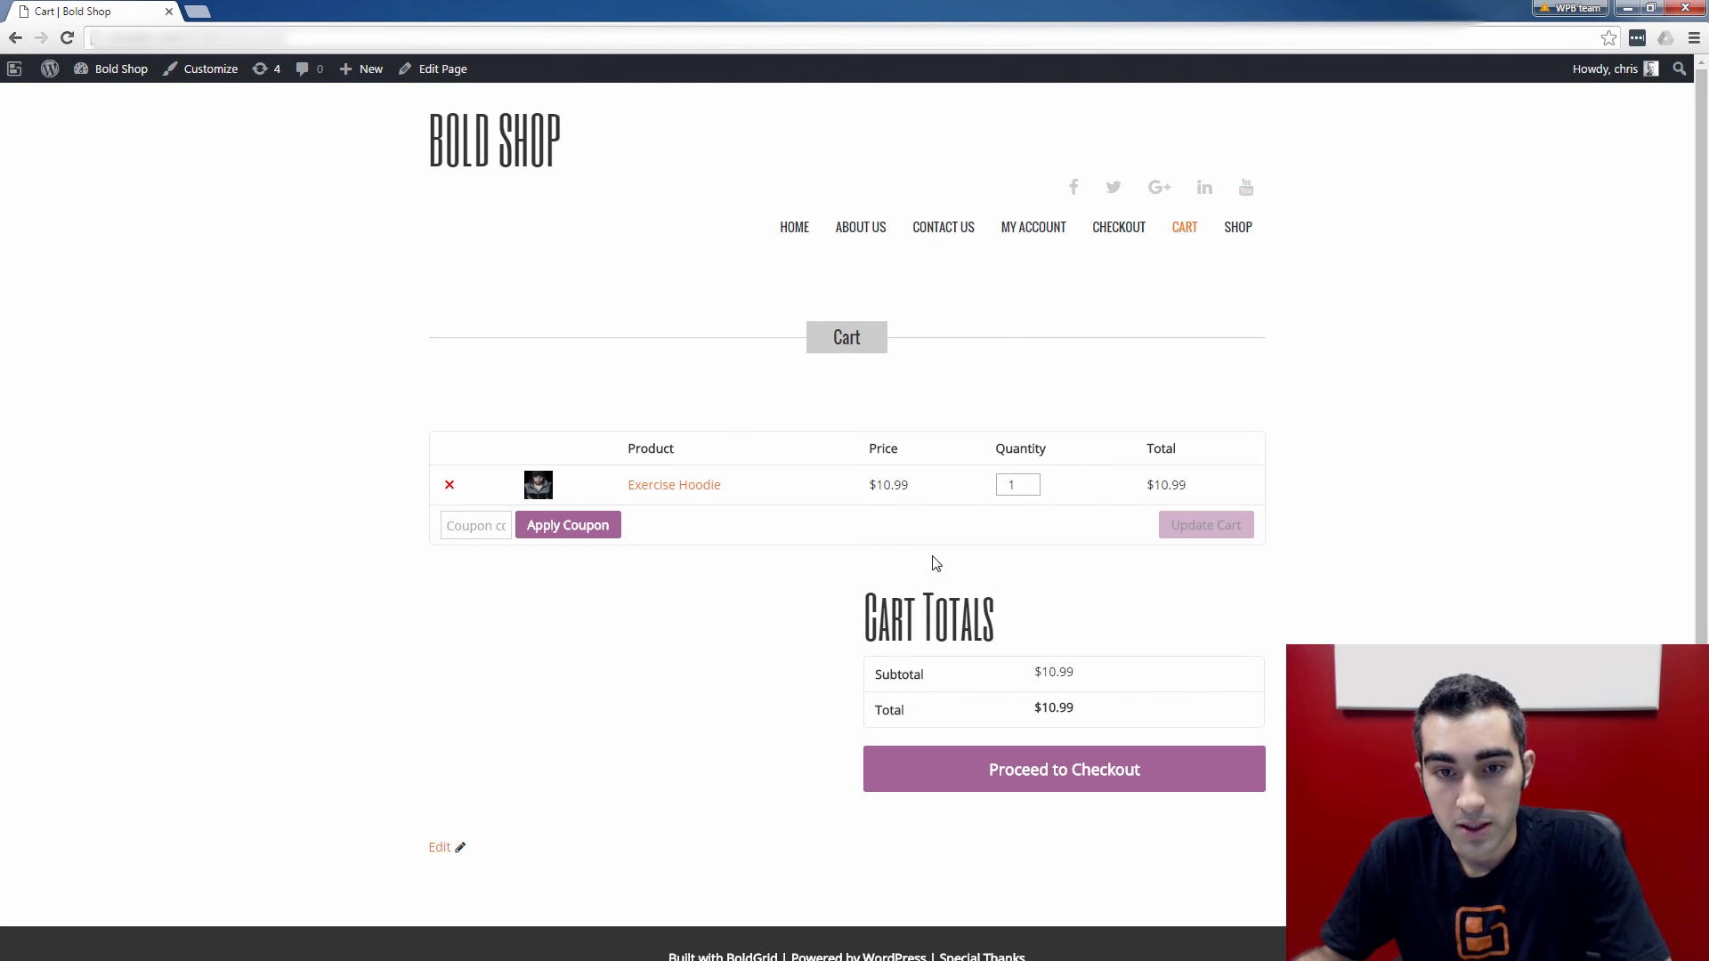